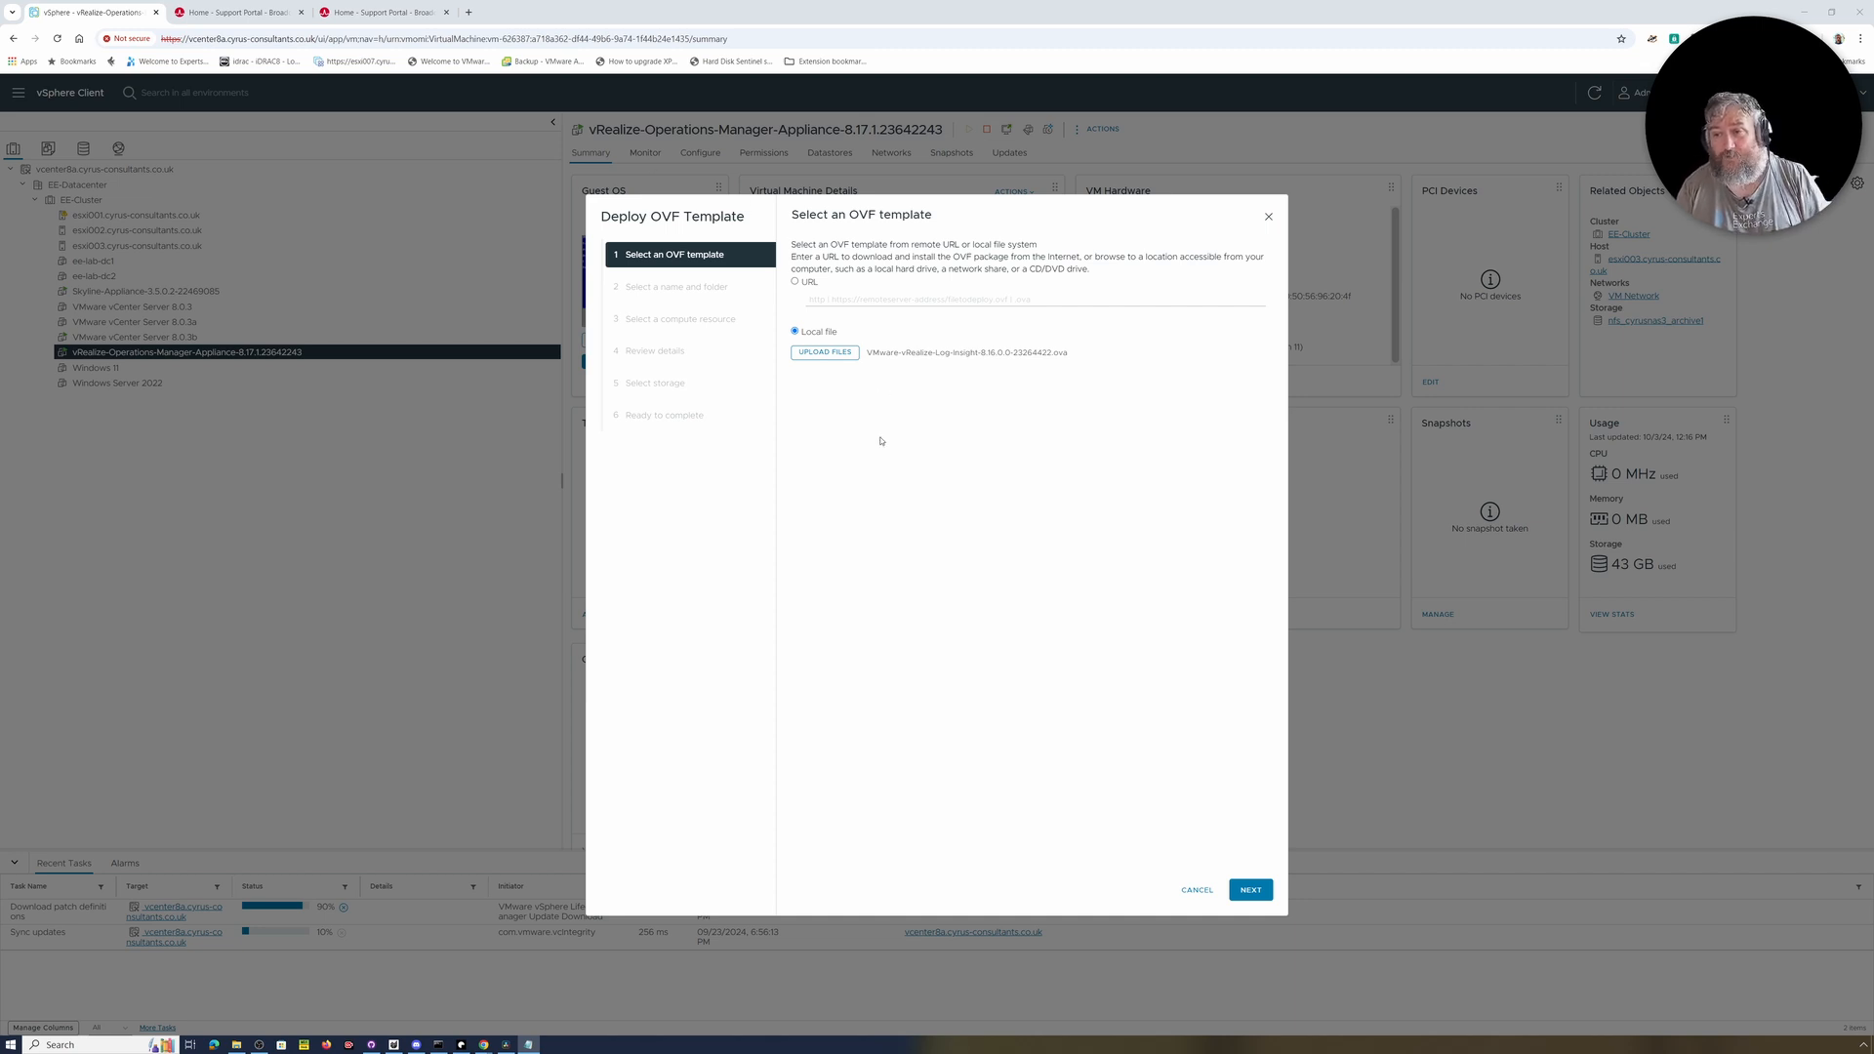
mouse_move(960, 372)
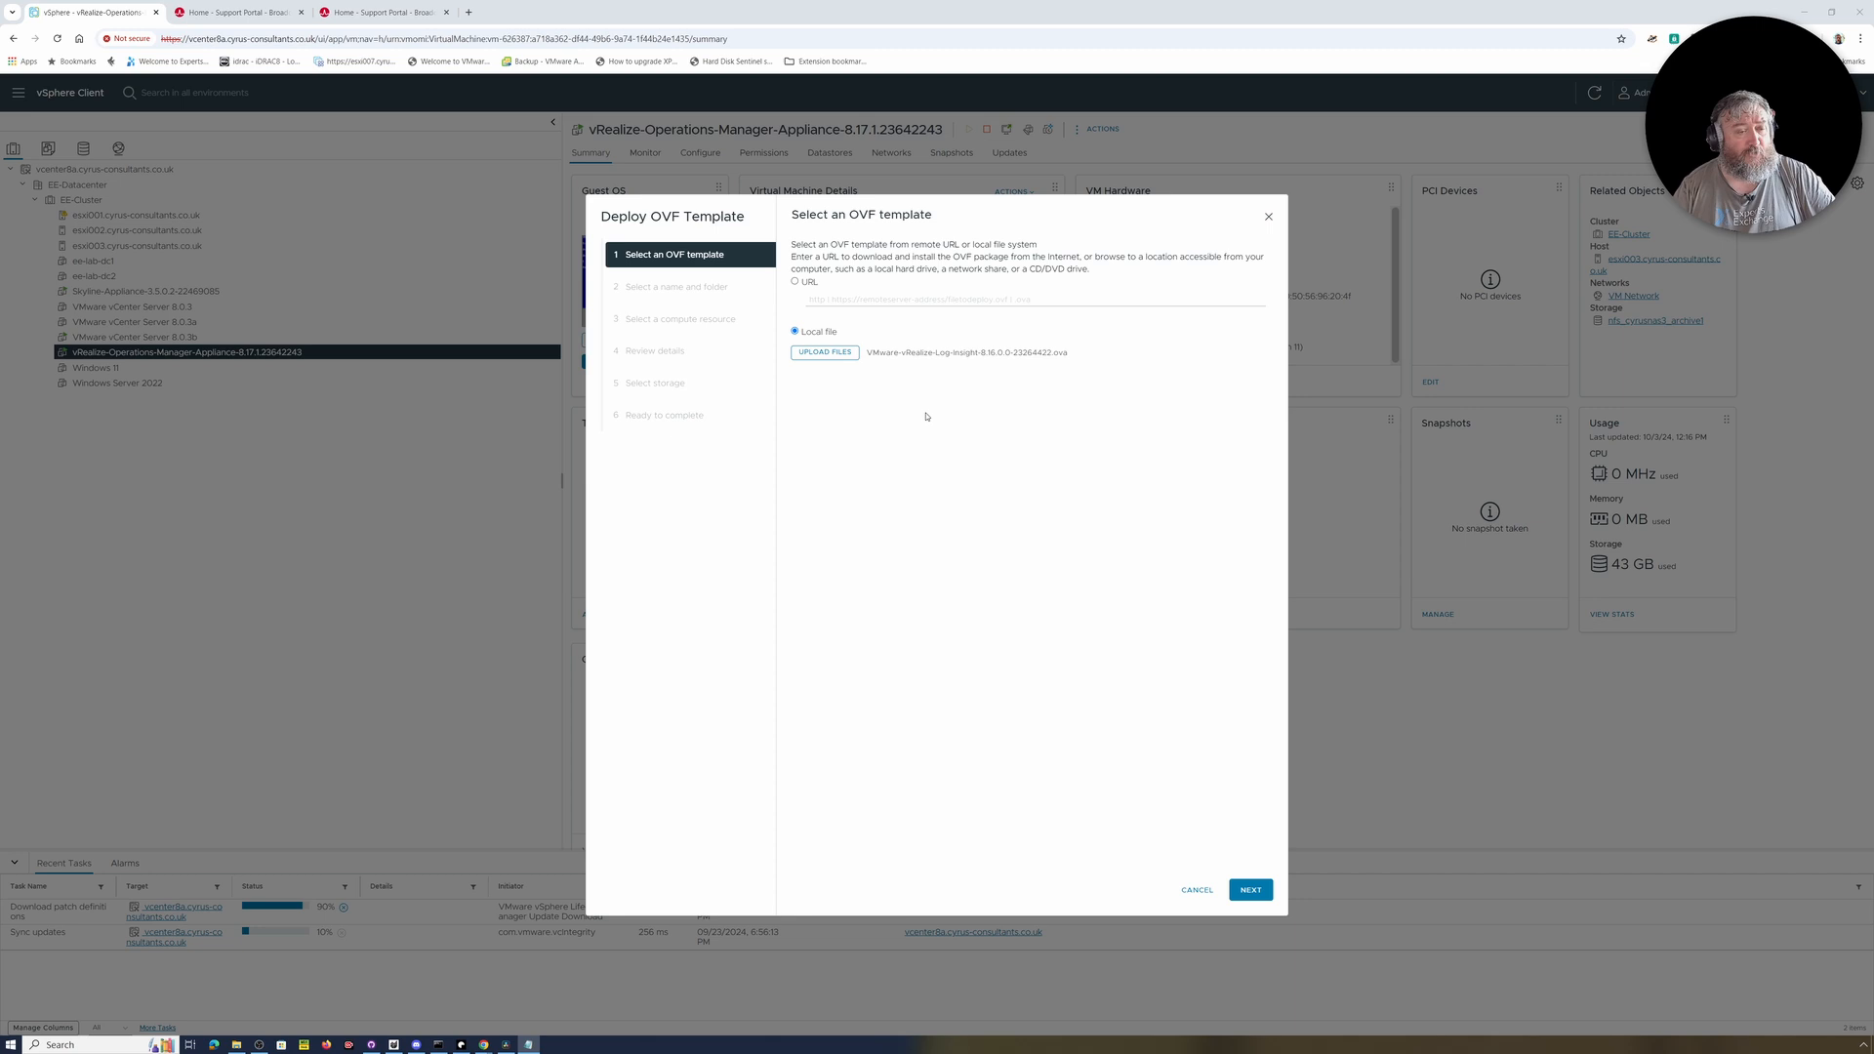
mouse_move(887, 364)
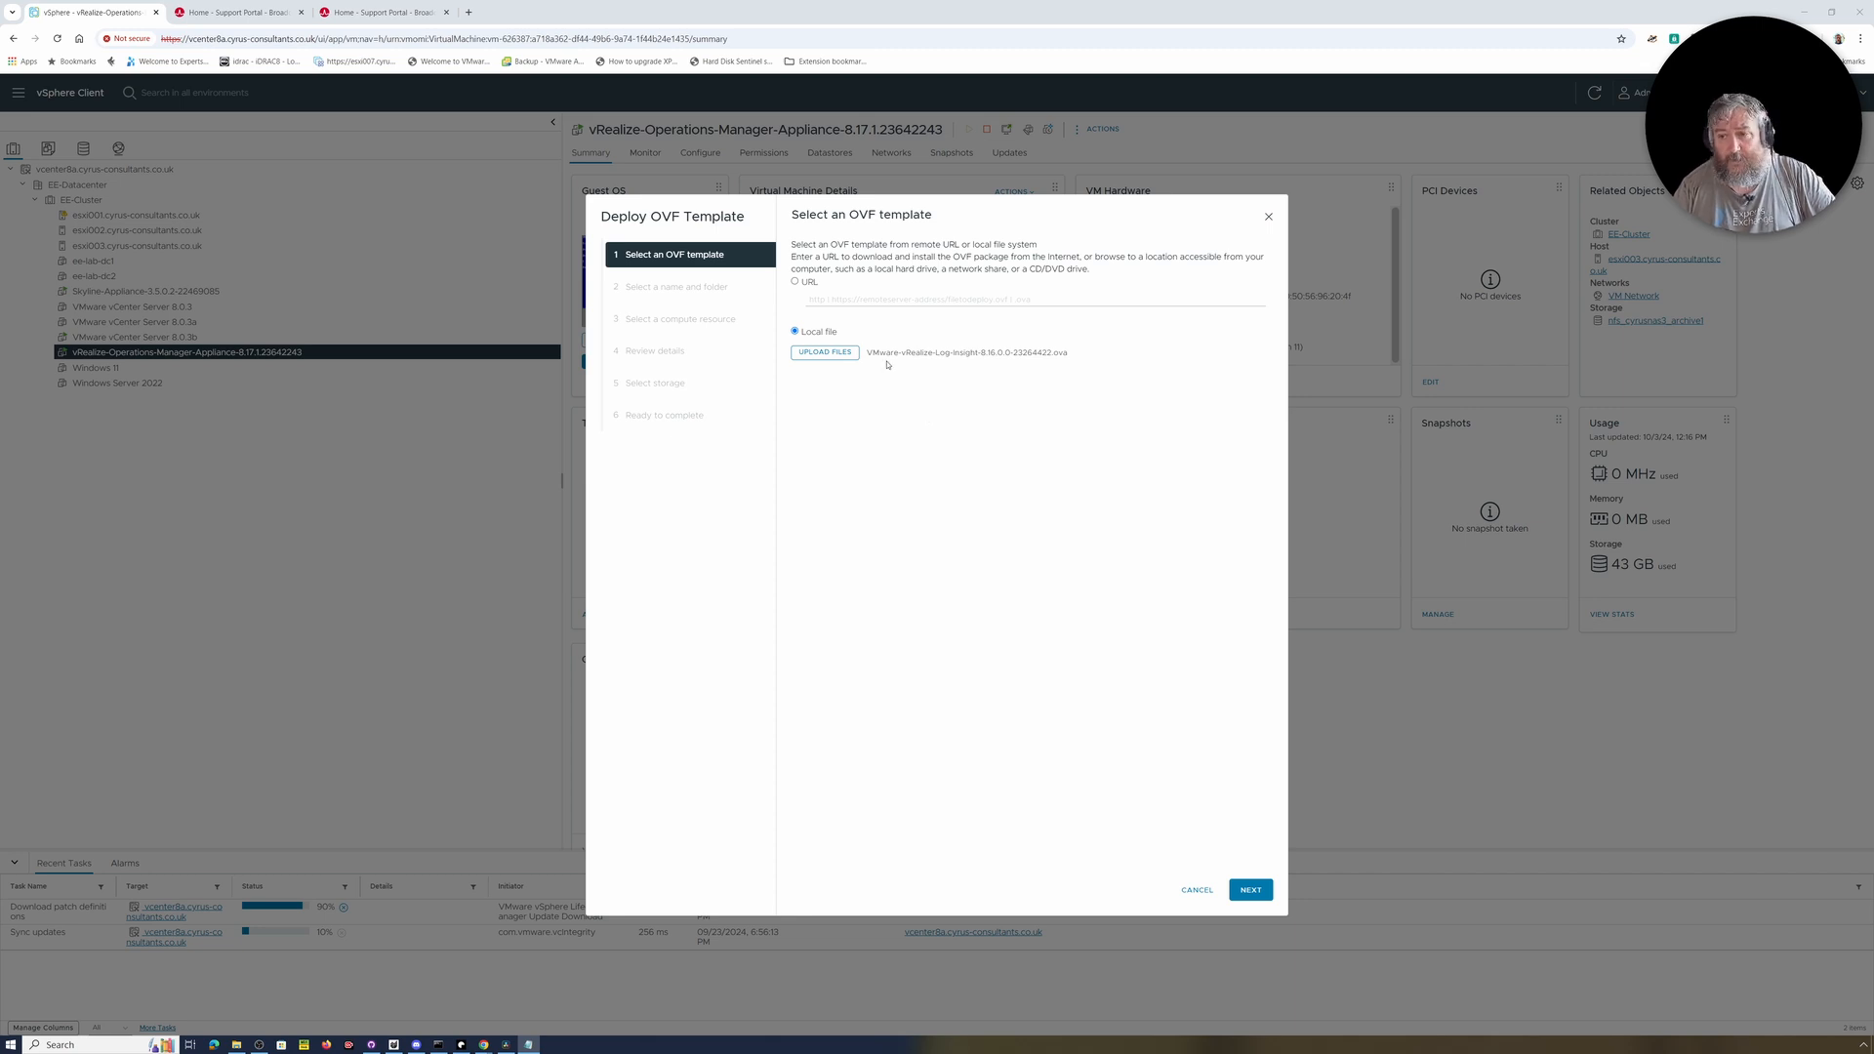
mouse_move(859, 405)
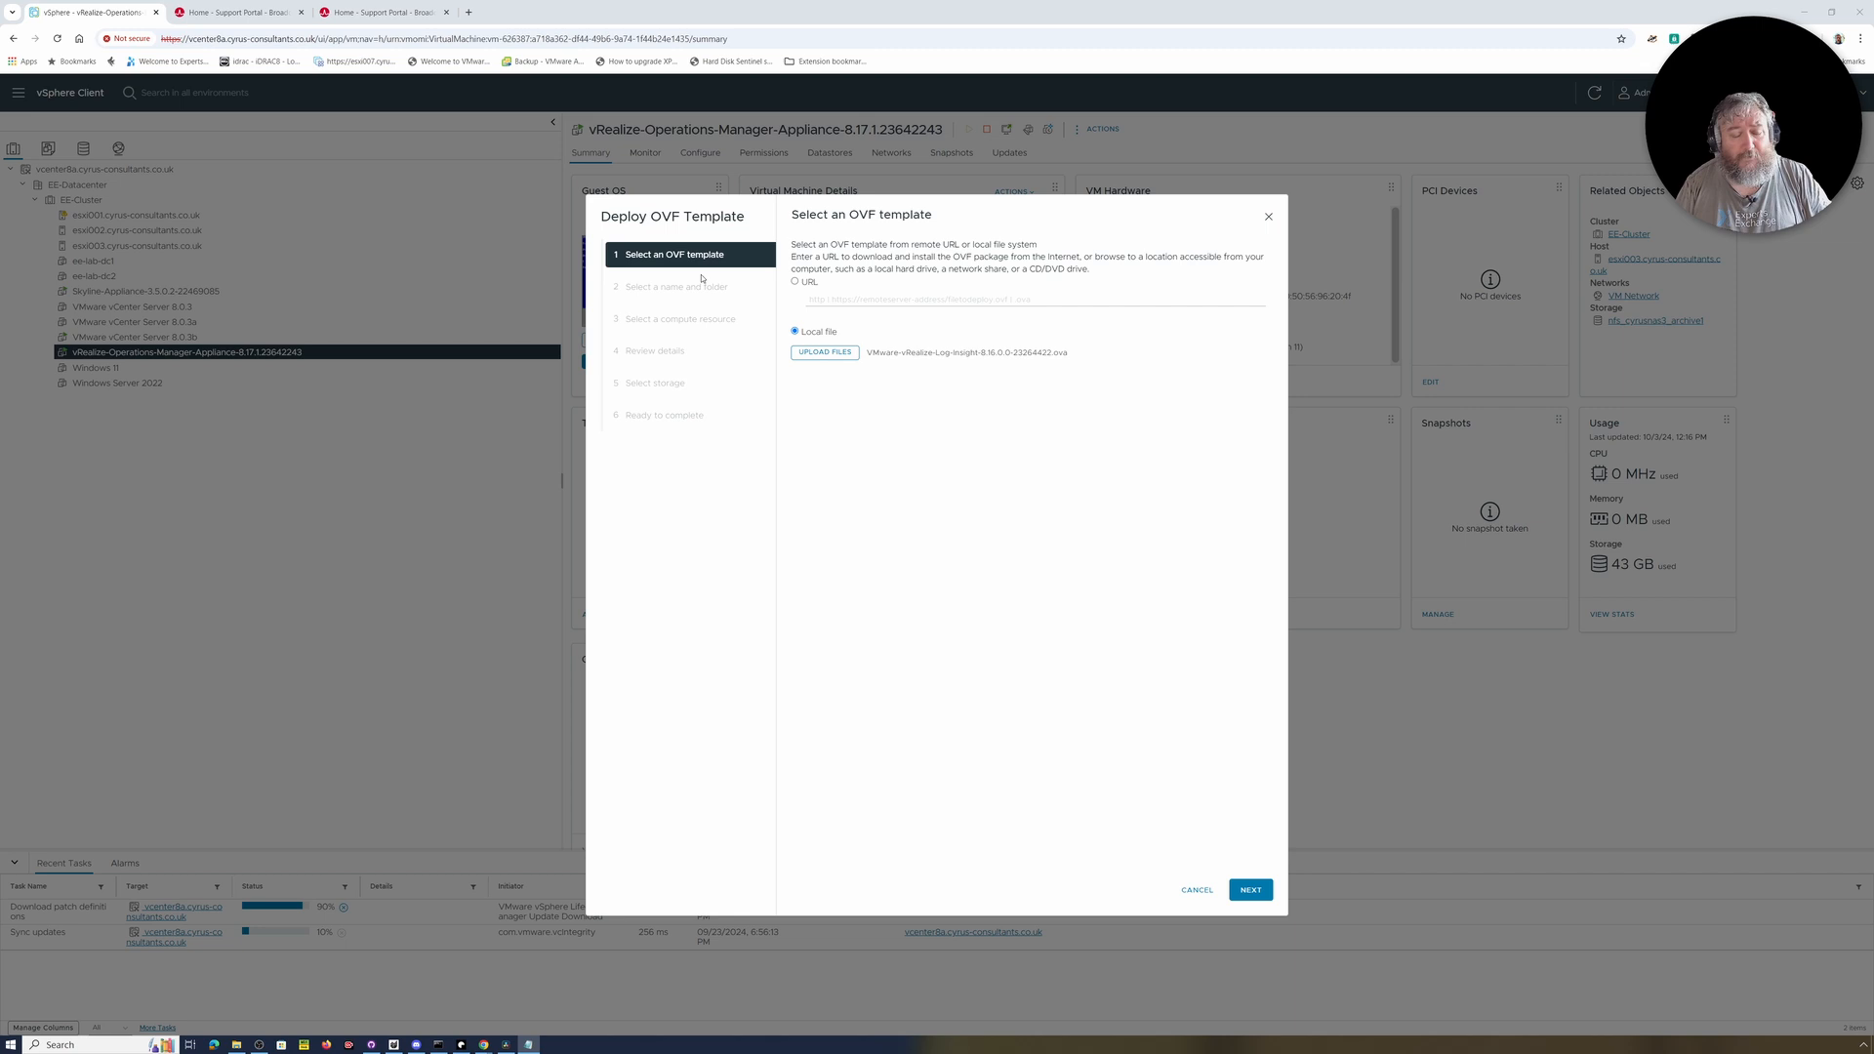
mouse_move(1150, 752)
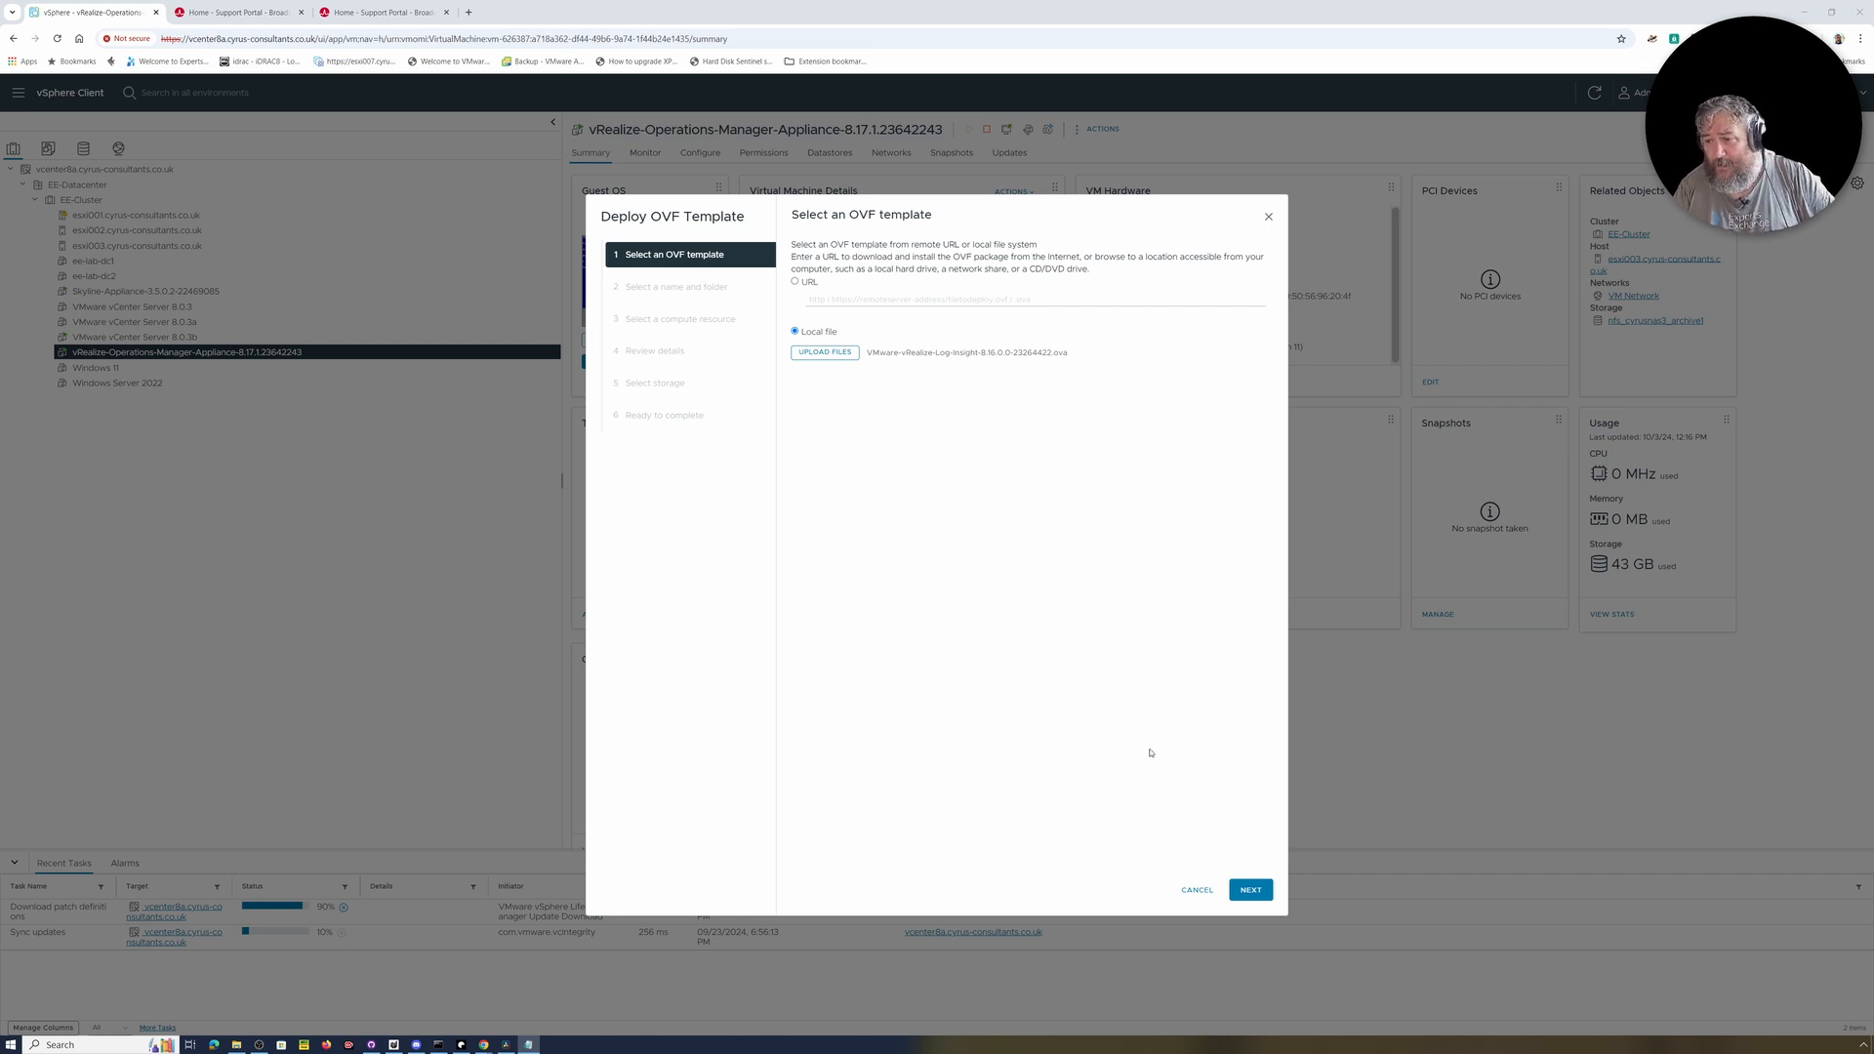
Keep EE-Datacenter as the VM location and choose host esxi003 in EE-Cluster
left_click(1249, 889)
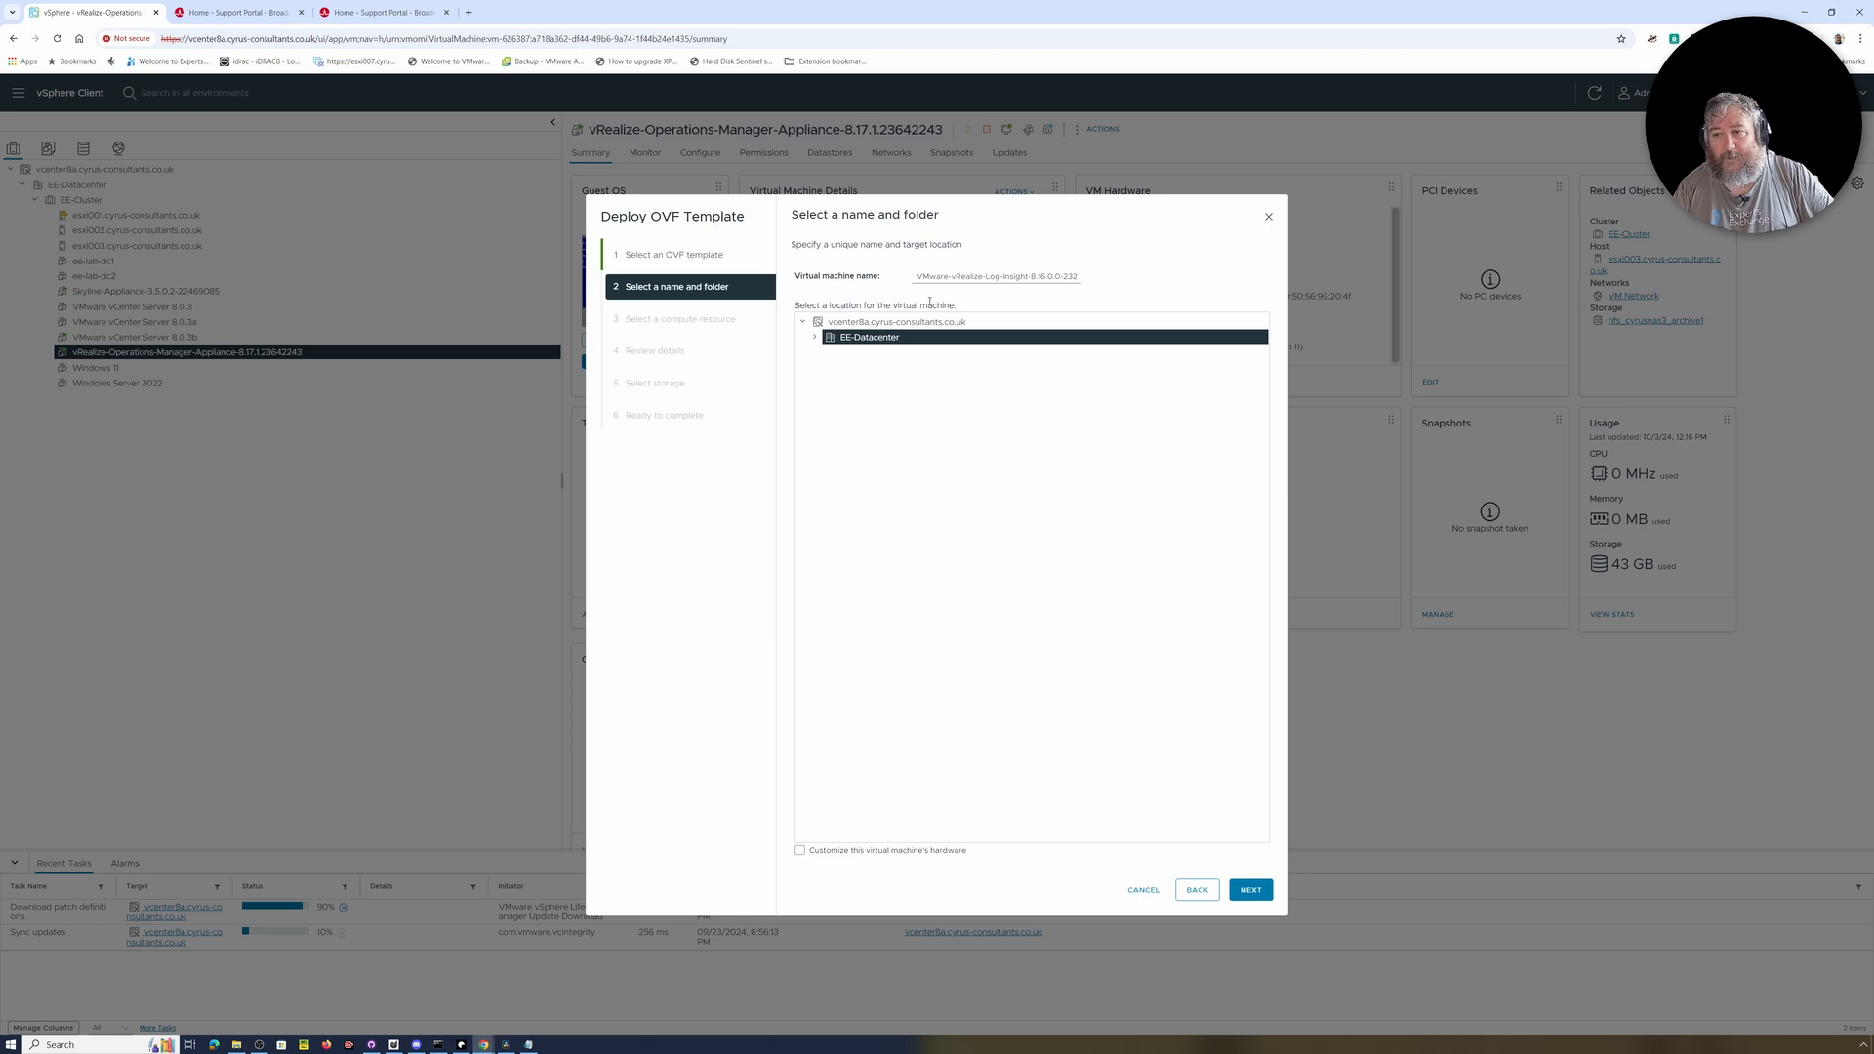
mouse_move(1087, 291)
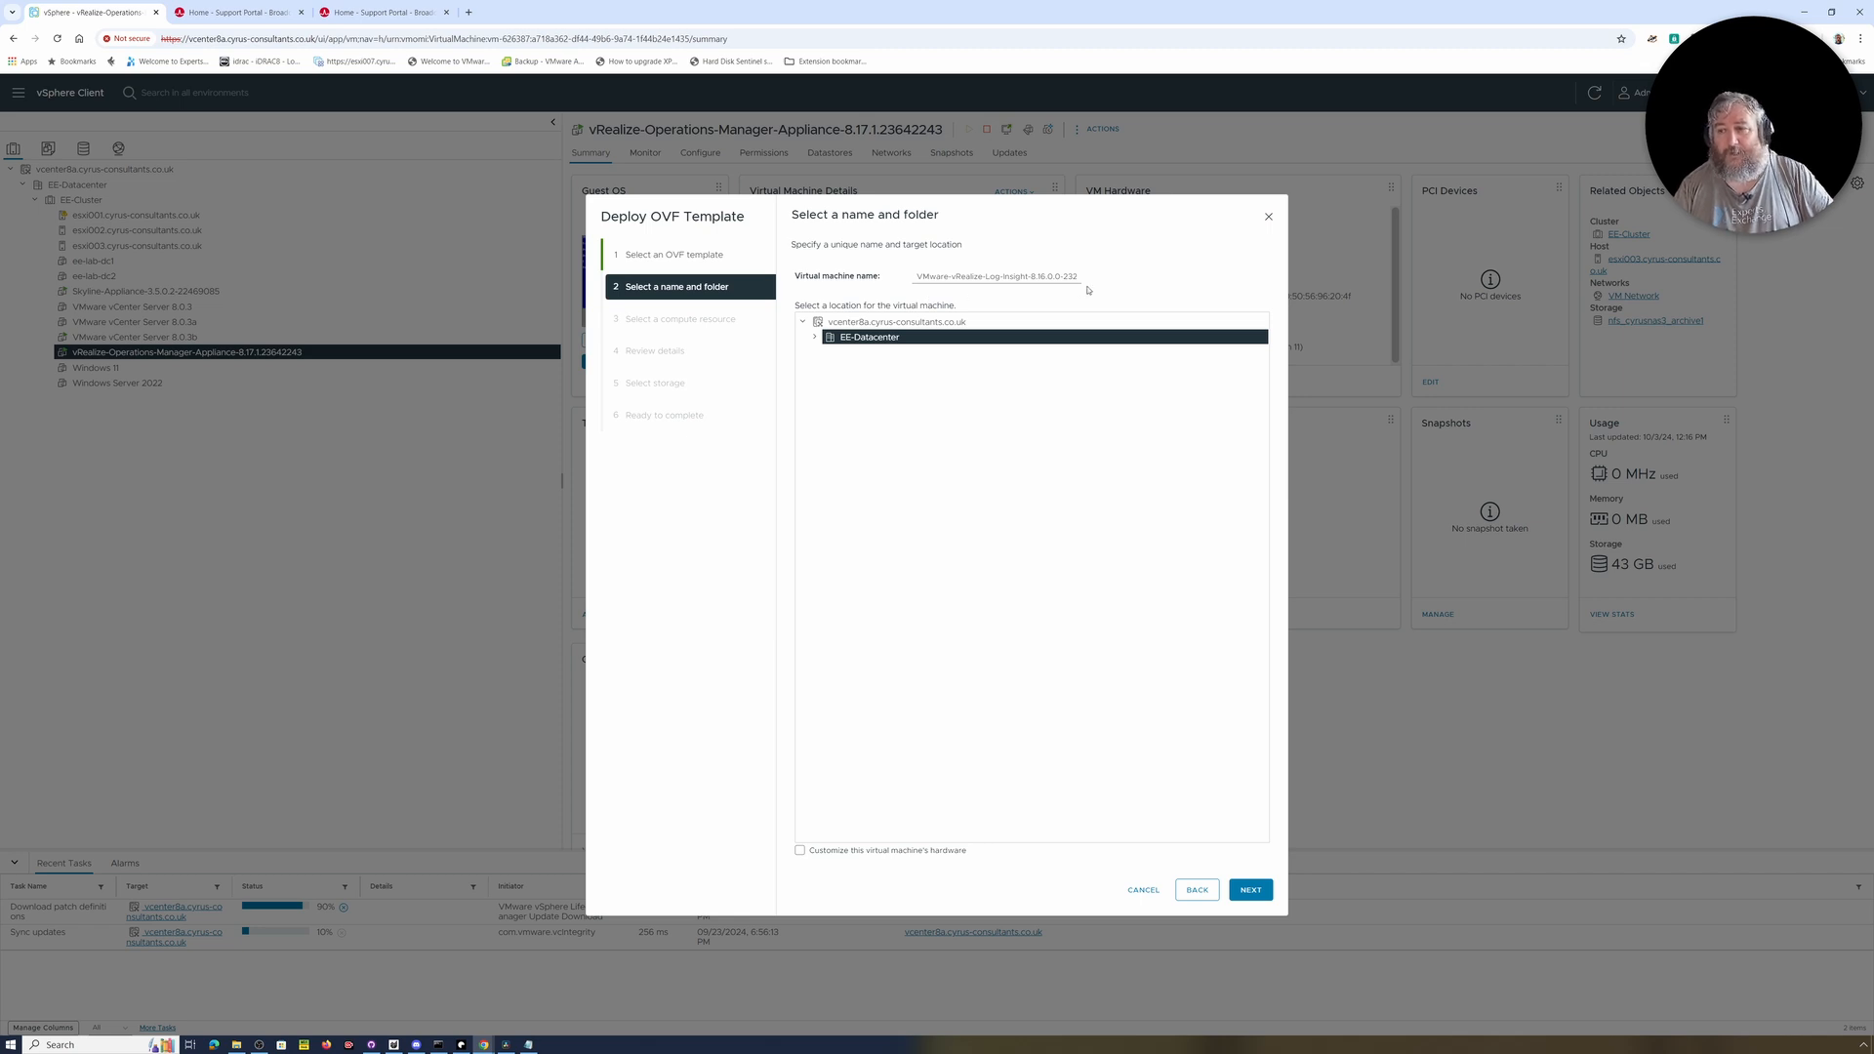
mouse_move(1065, 289)
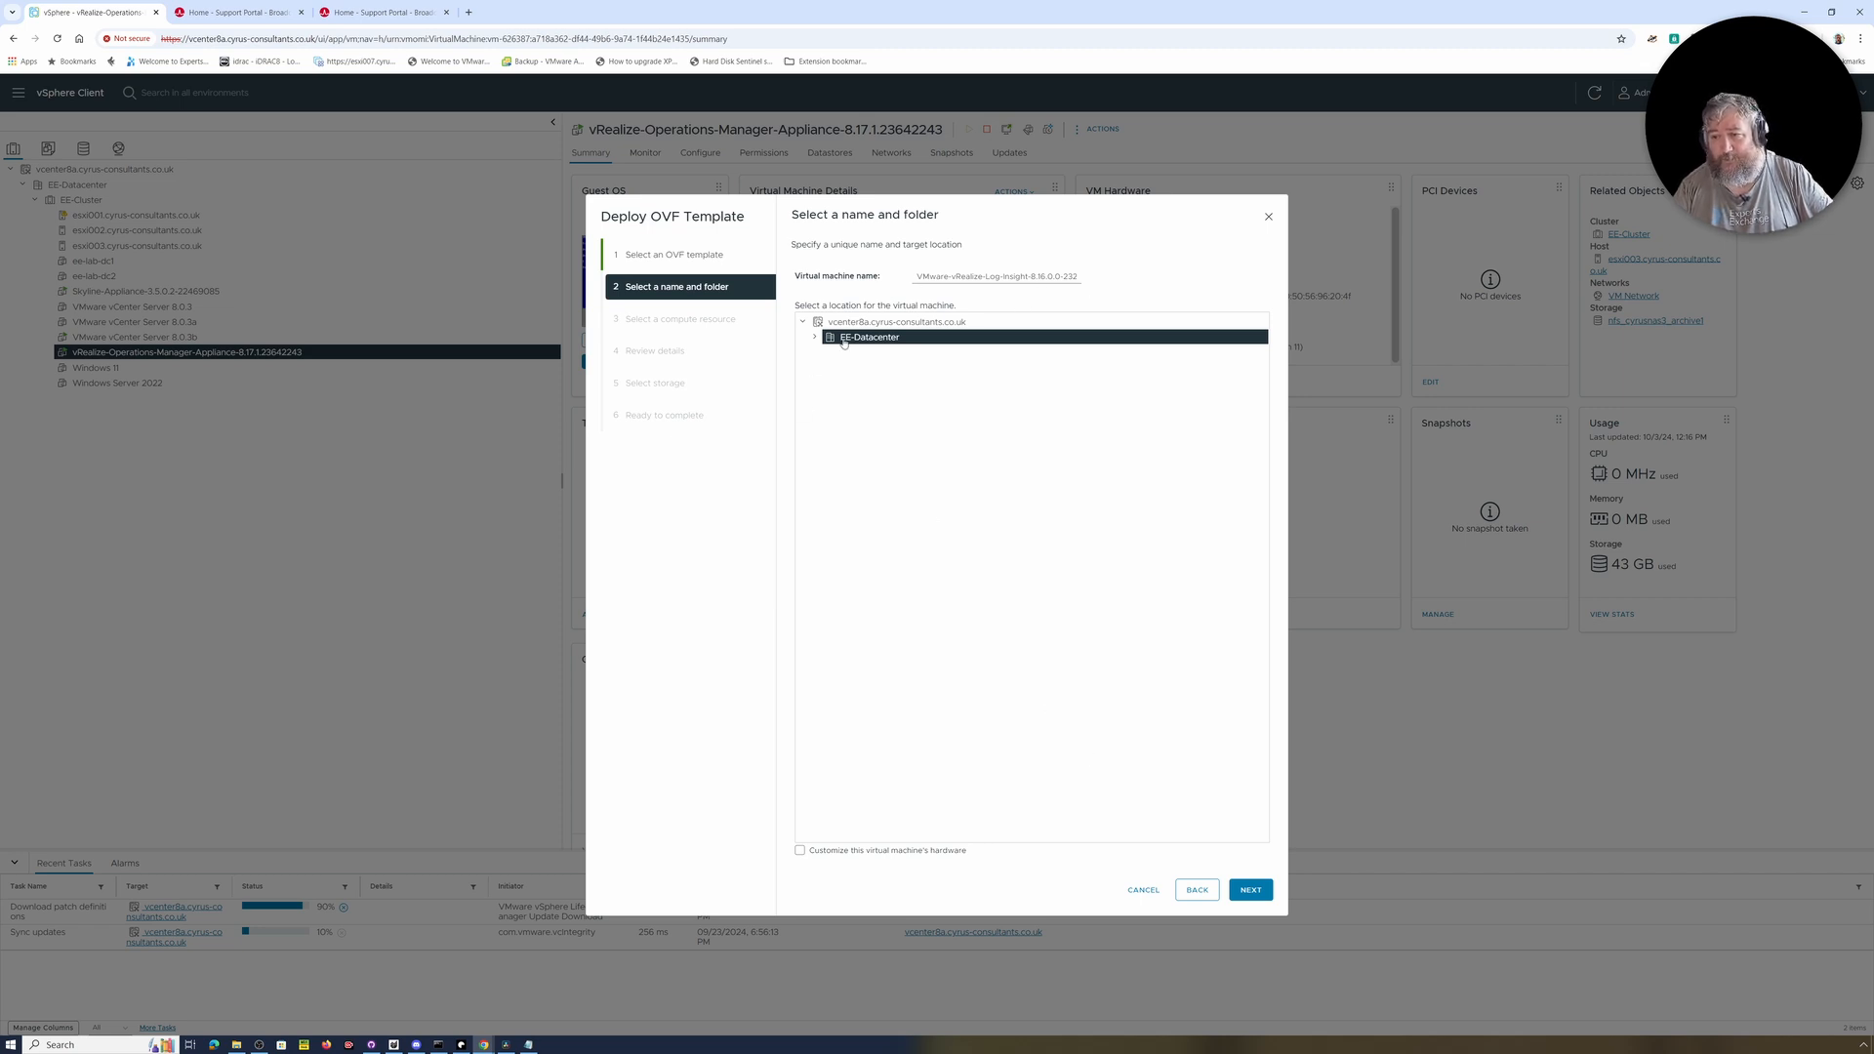
left_click(1249, 889)
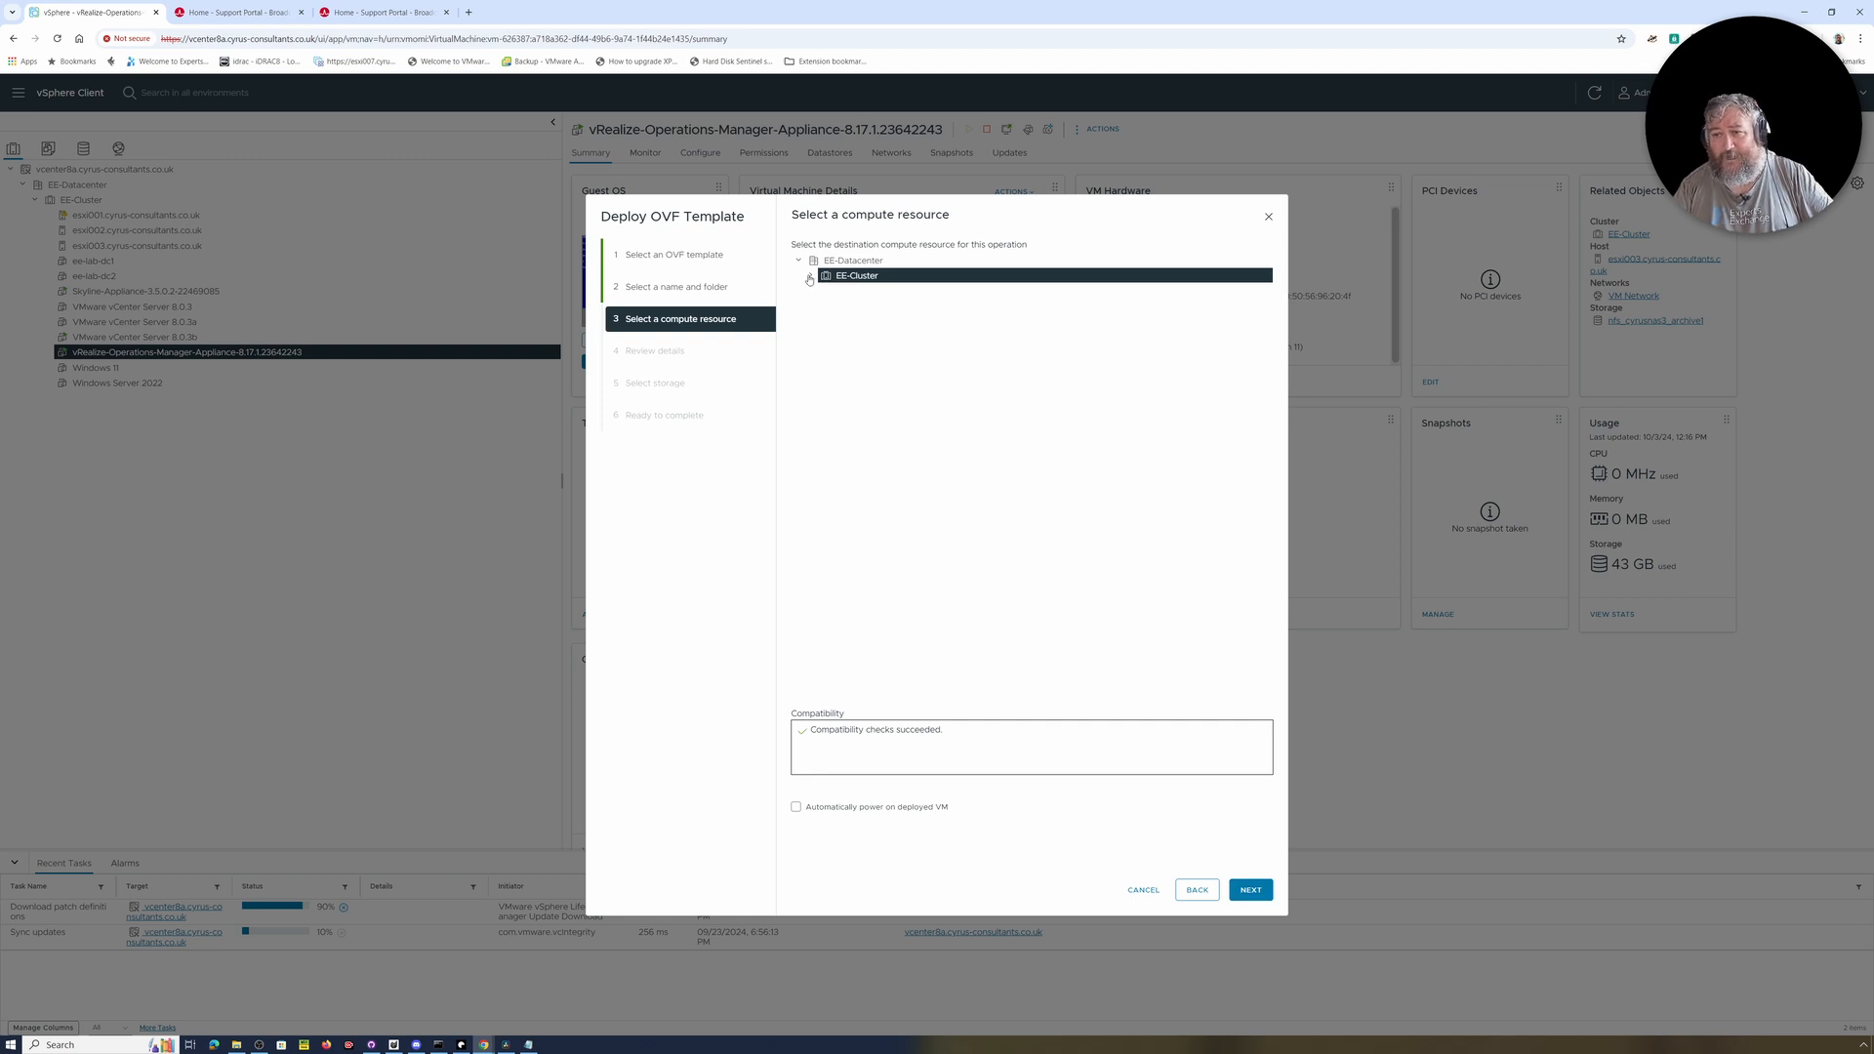
left_click(810, 275)
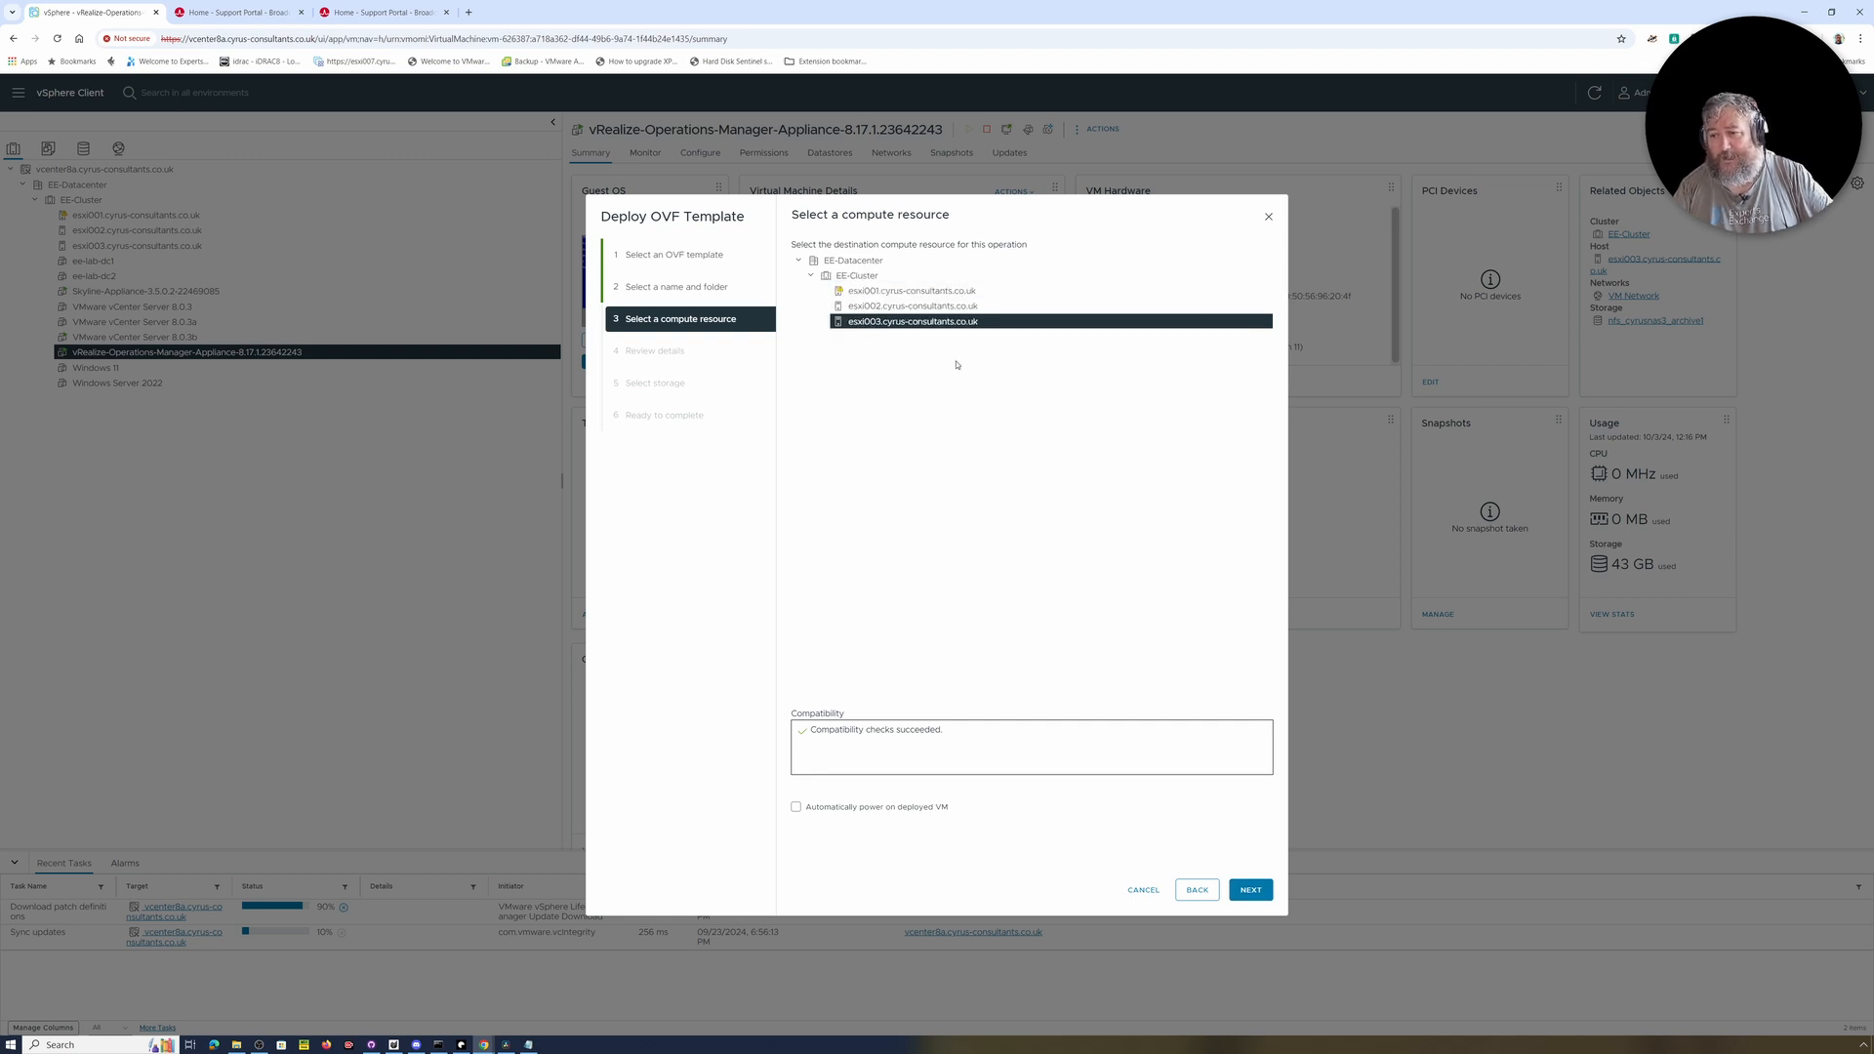
mouse_move(1127, 844)
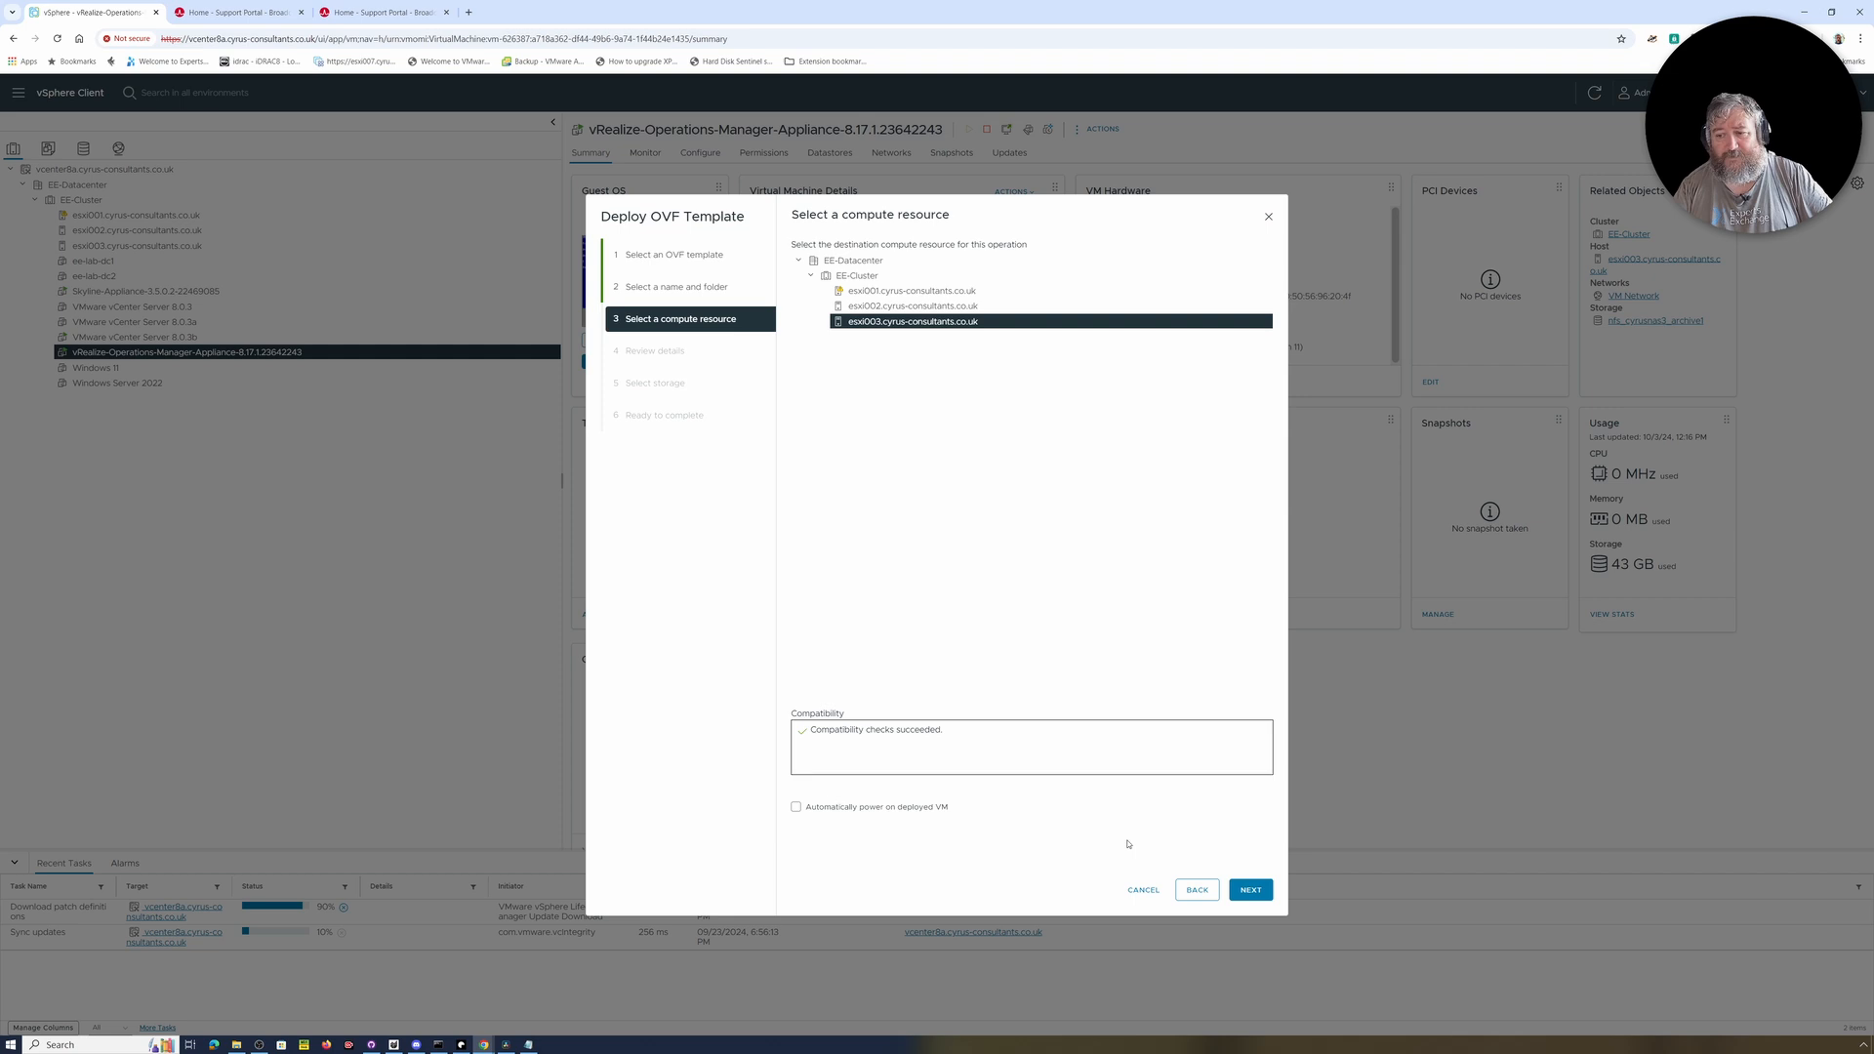
left_click(1249, 889)
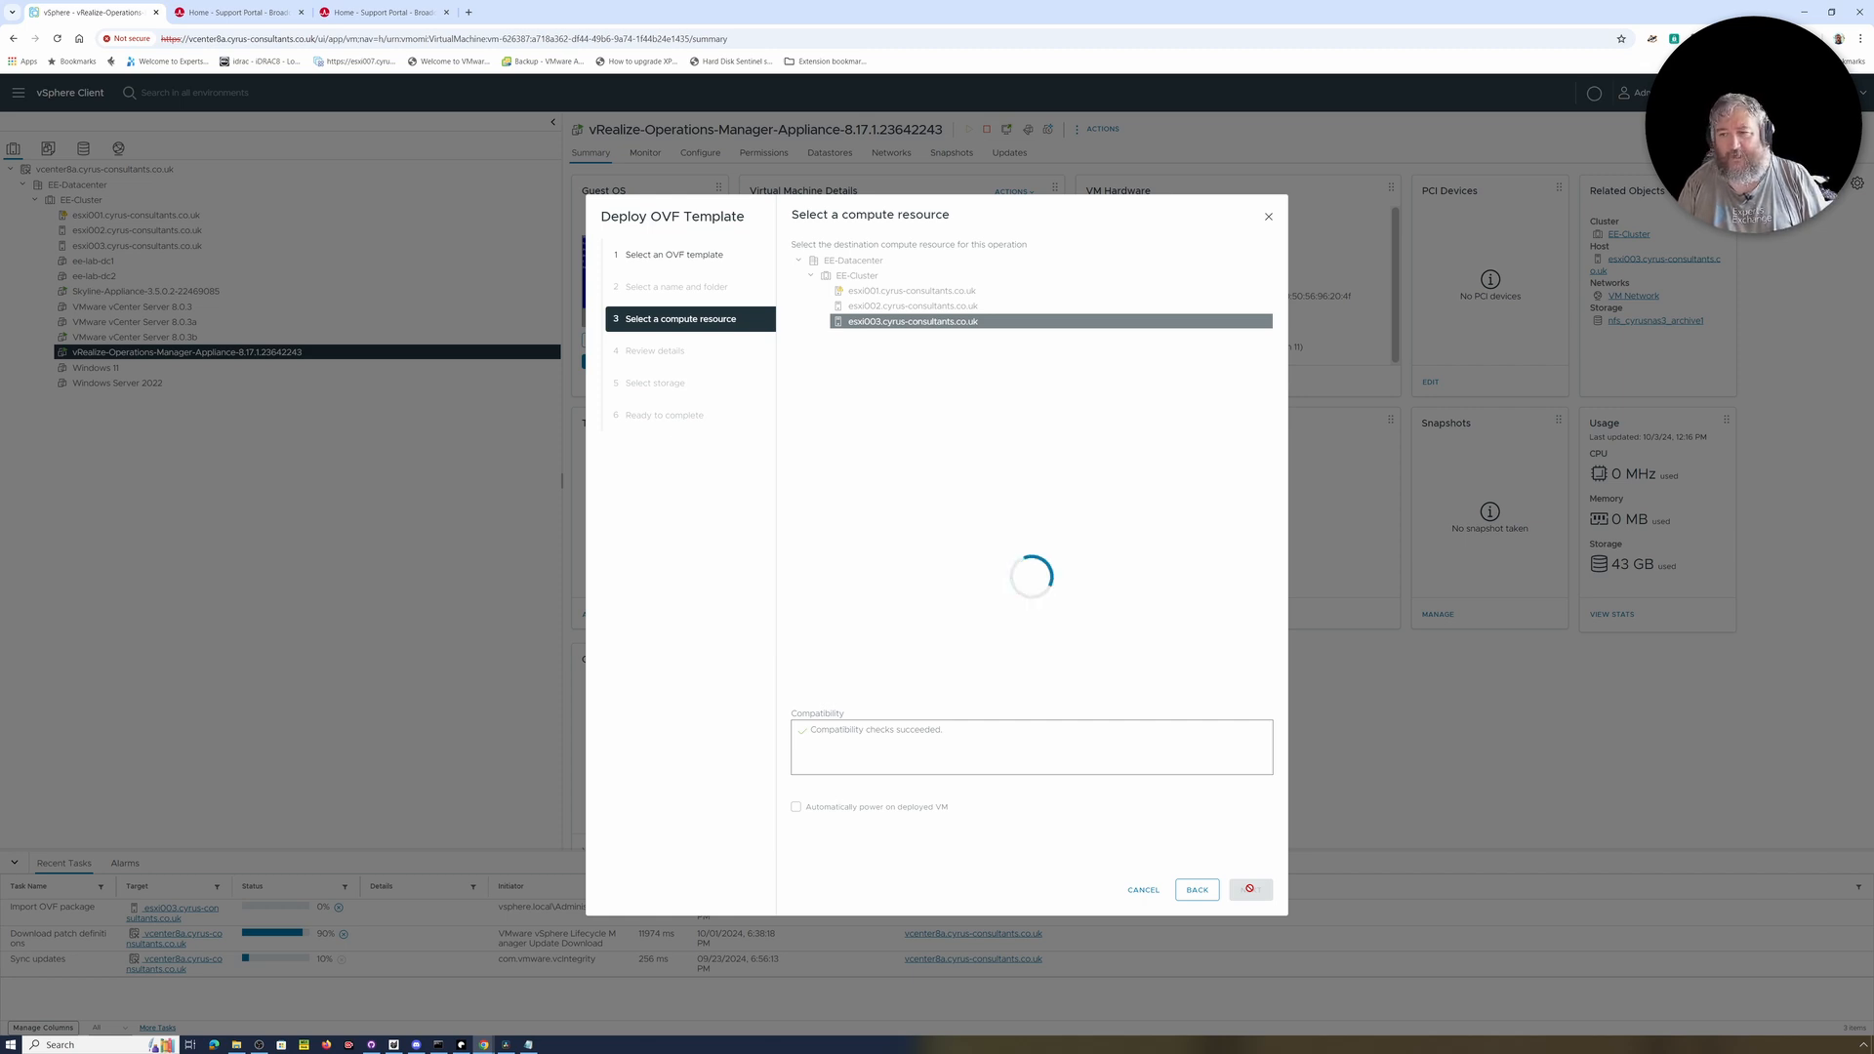
Pass the template review, accept all license agreements, and pick the Extra Small configuration
left_click(1249, 889)
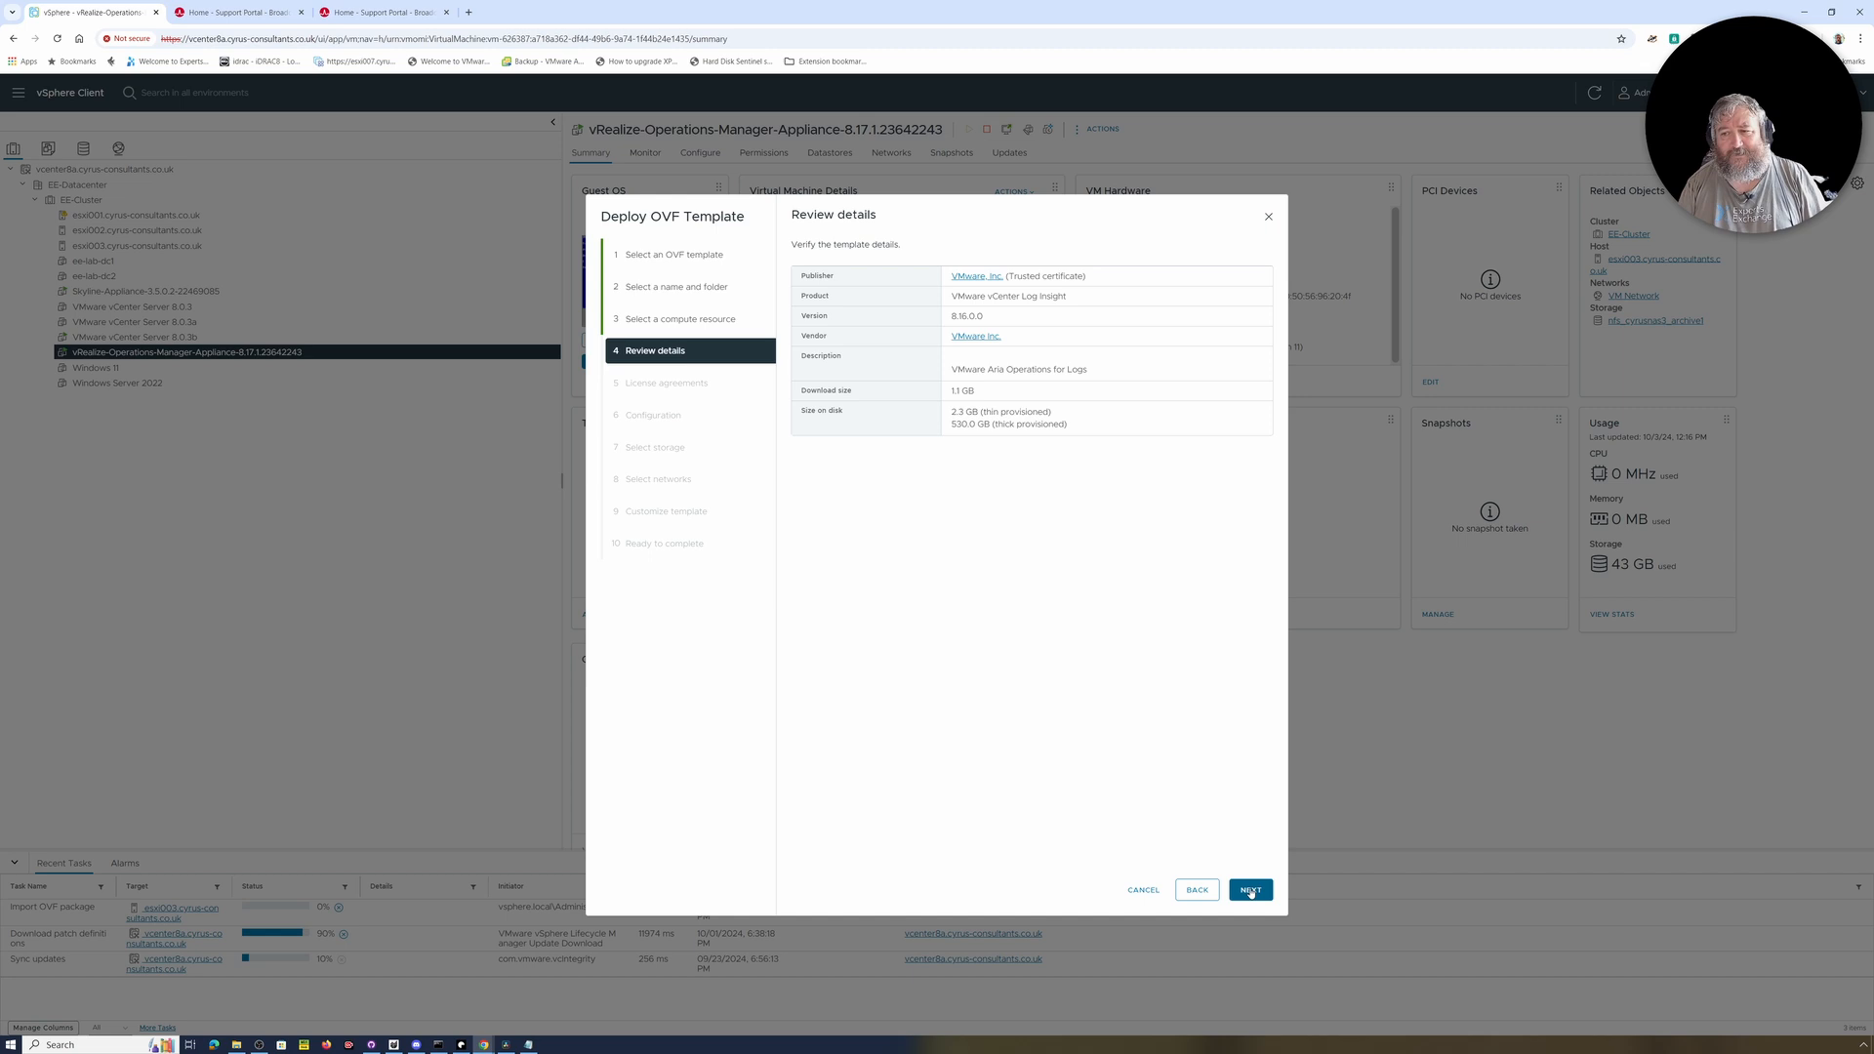
left_click(1249, 889)
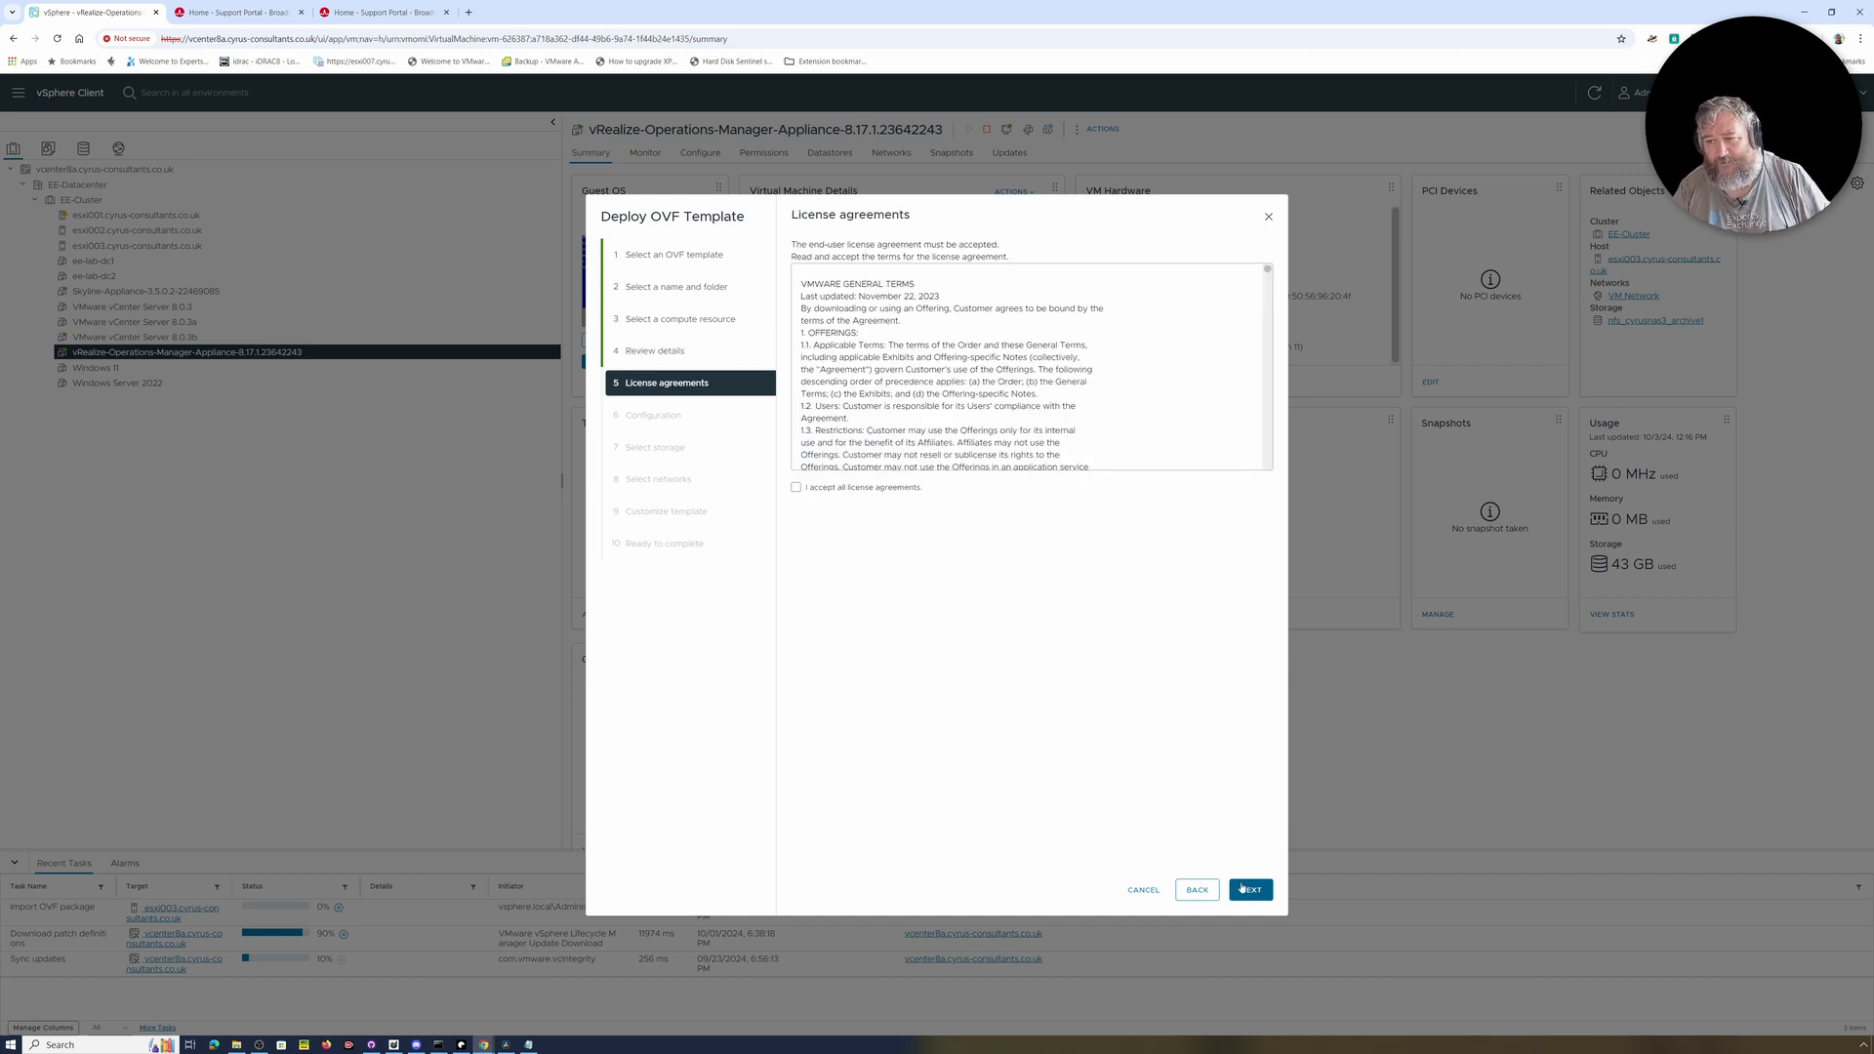
left_click(794, 486)
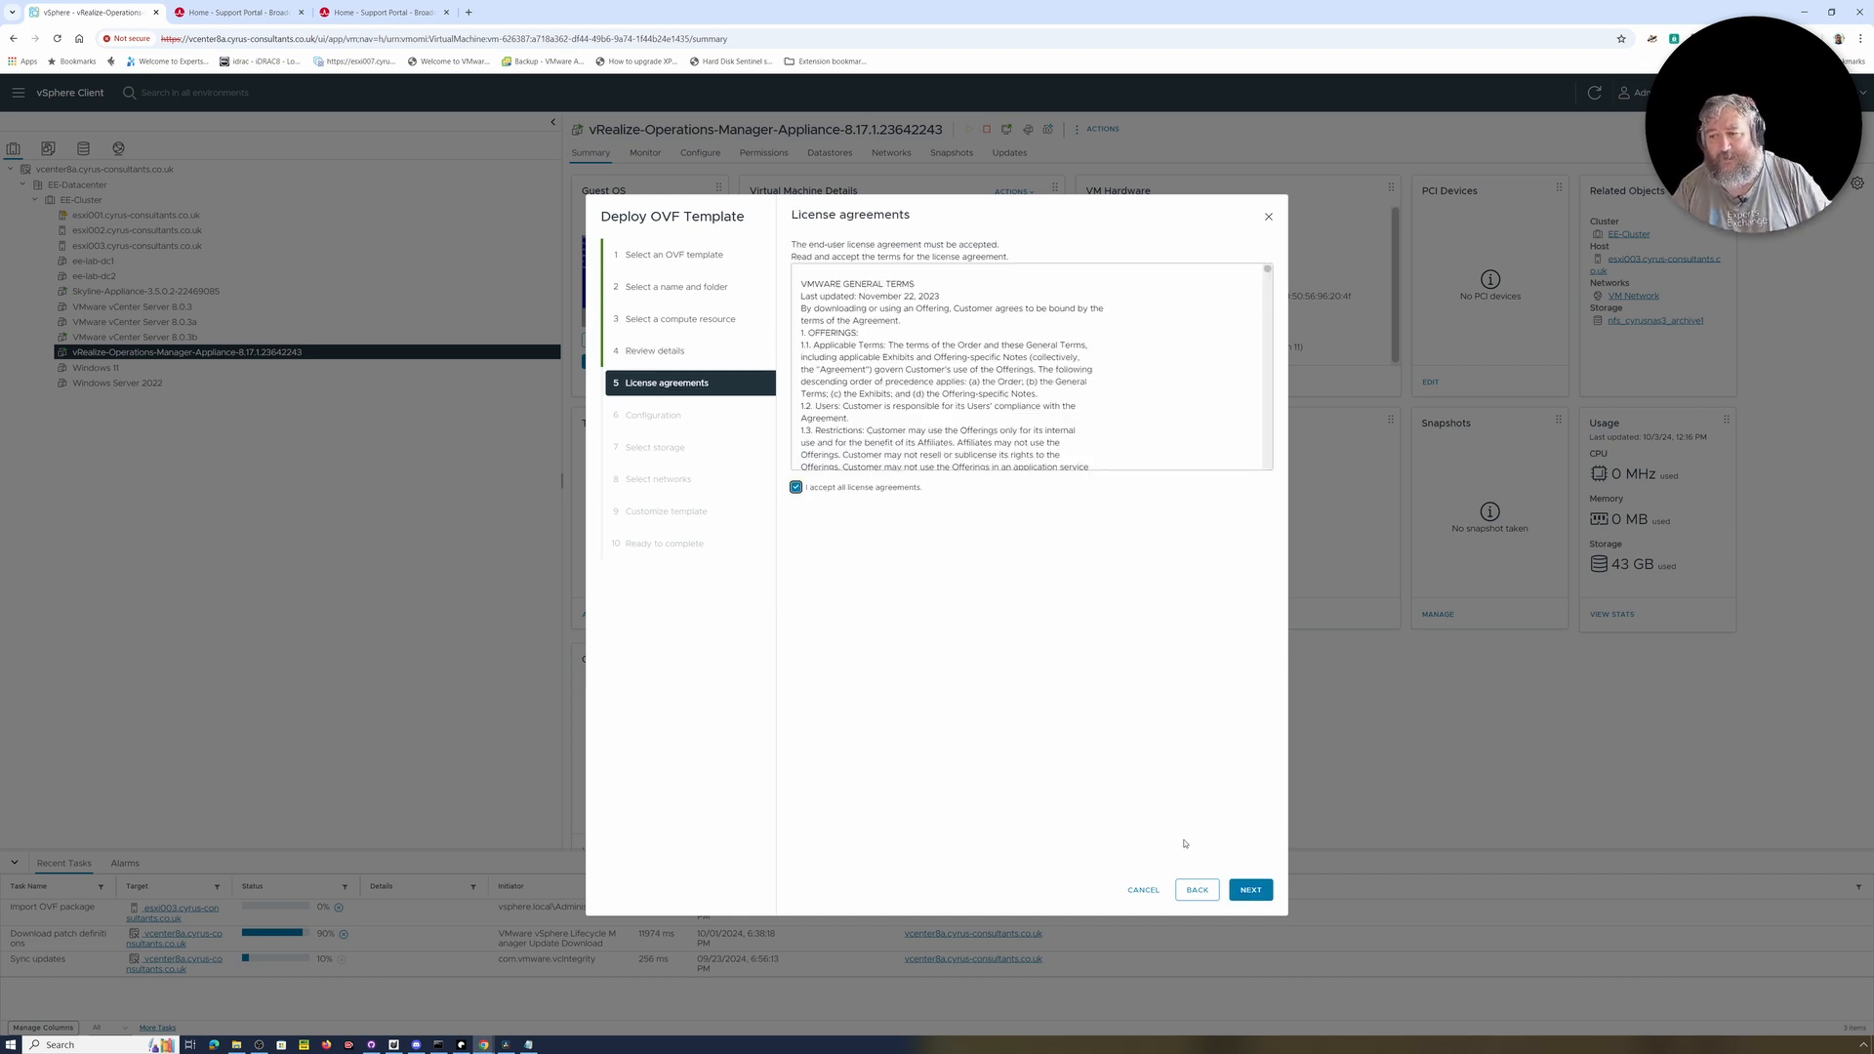
left_click(1249, 889)
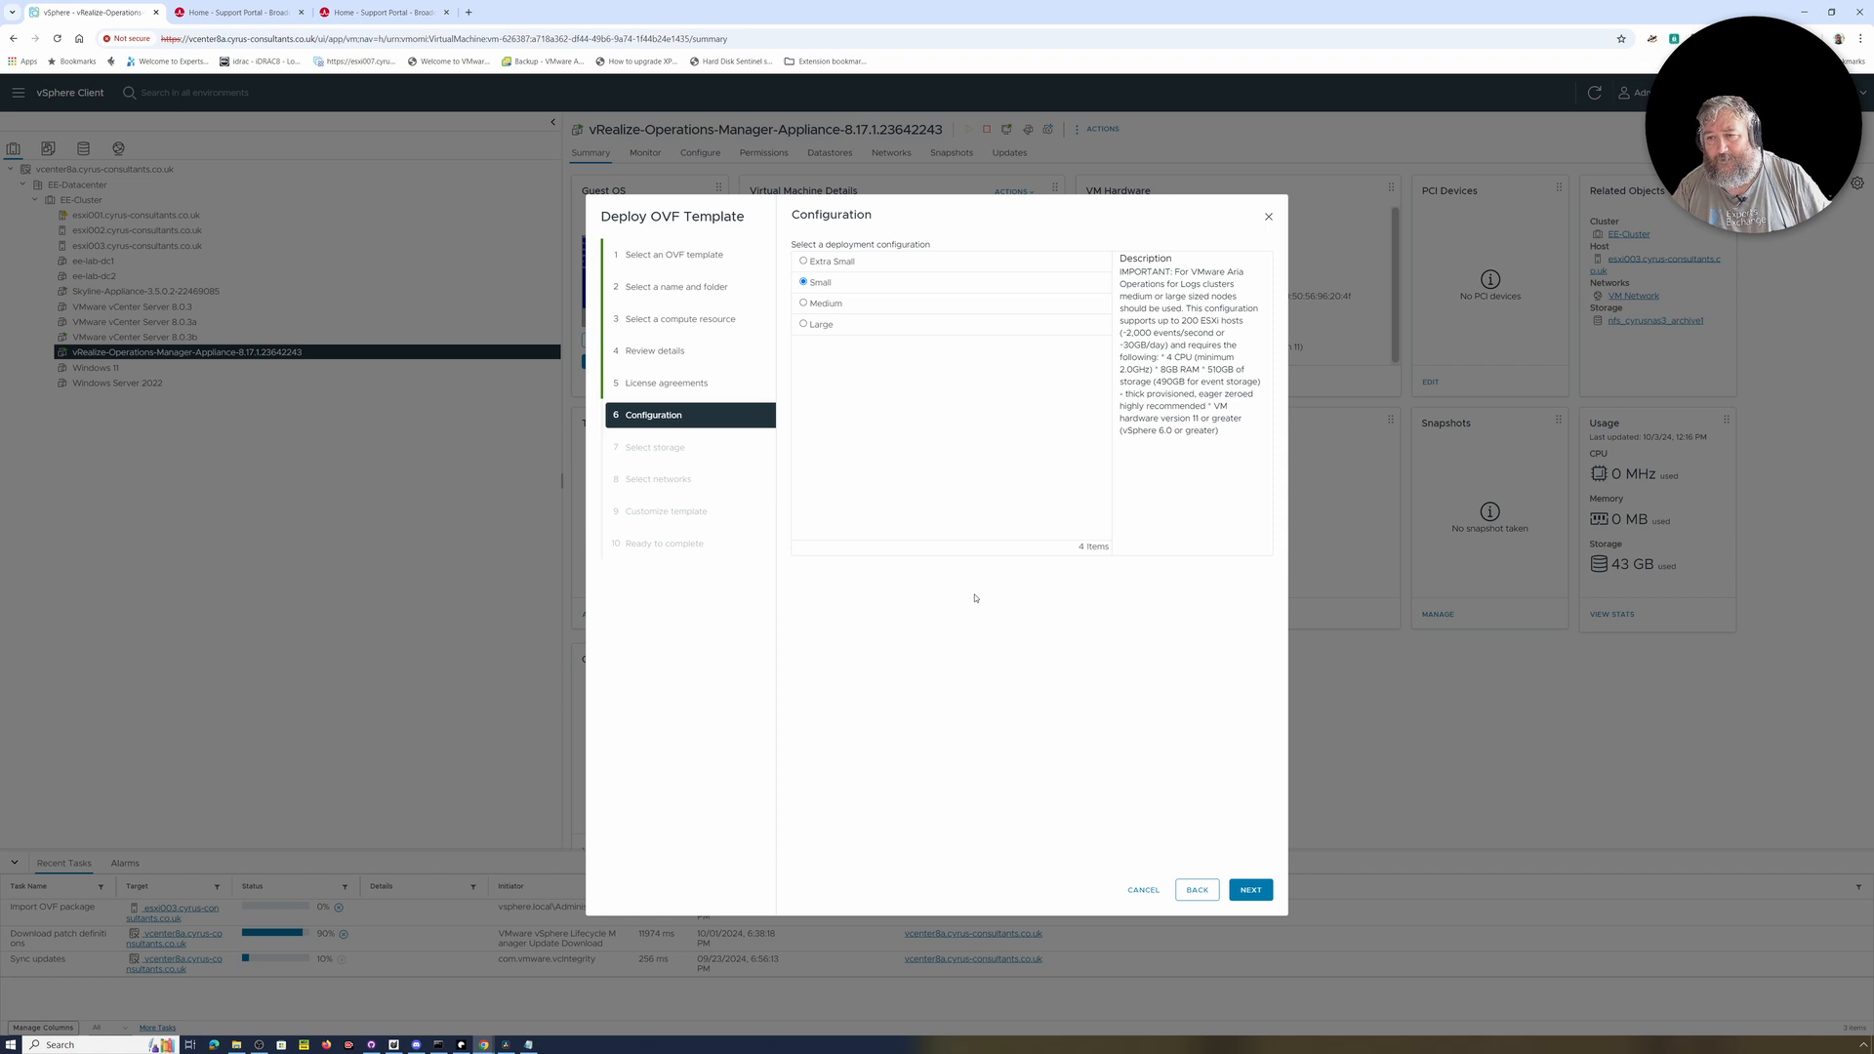
left_click(804, 261)
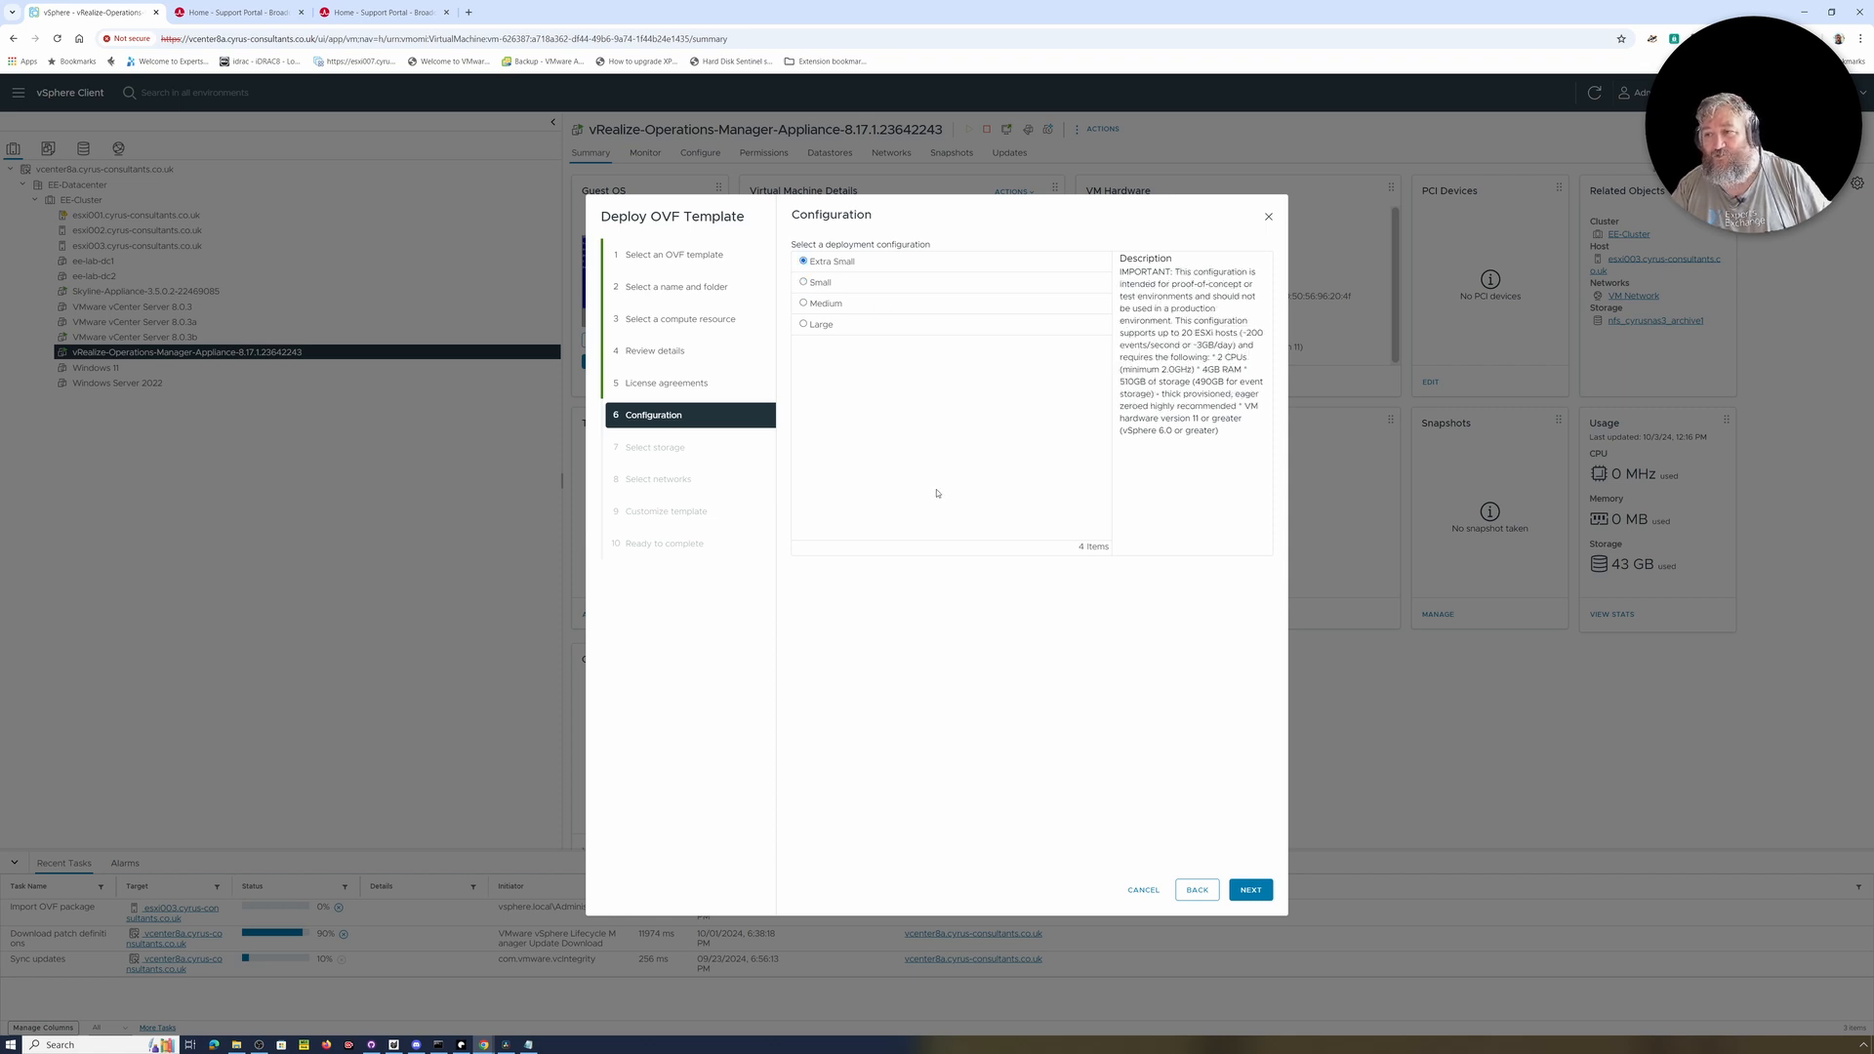
mouse_move(930, 586)
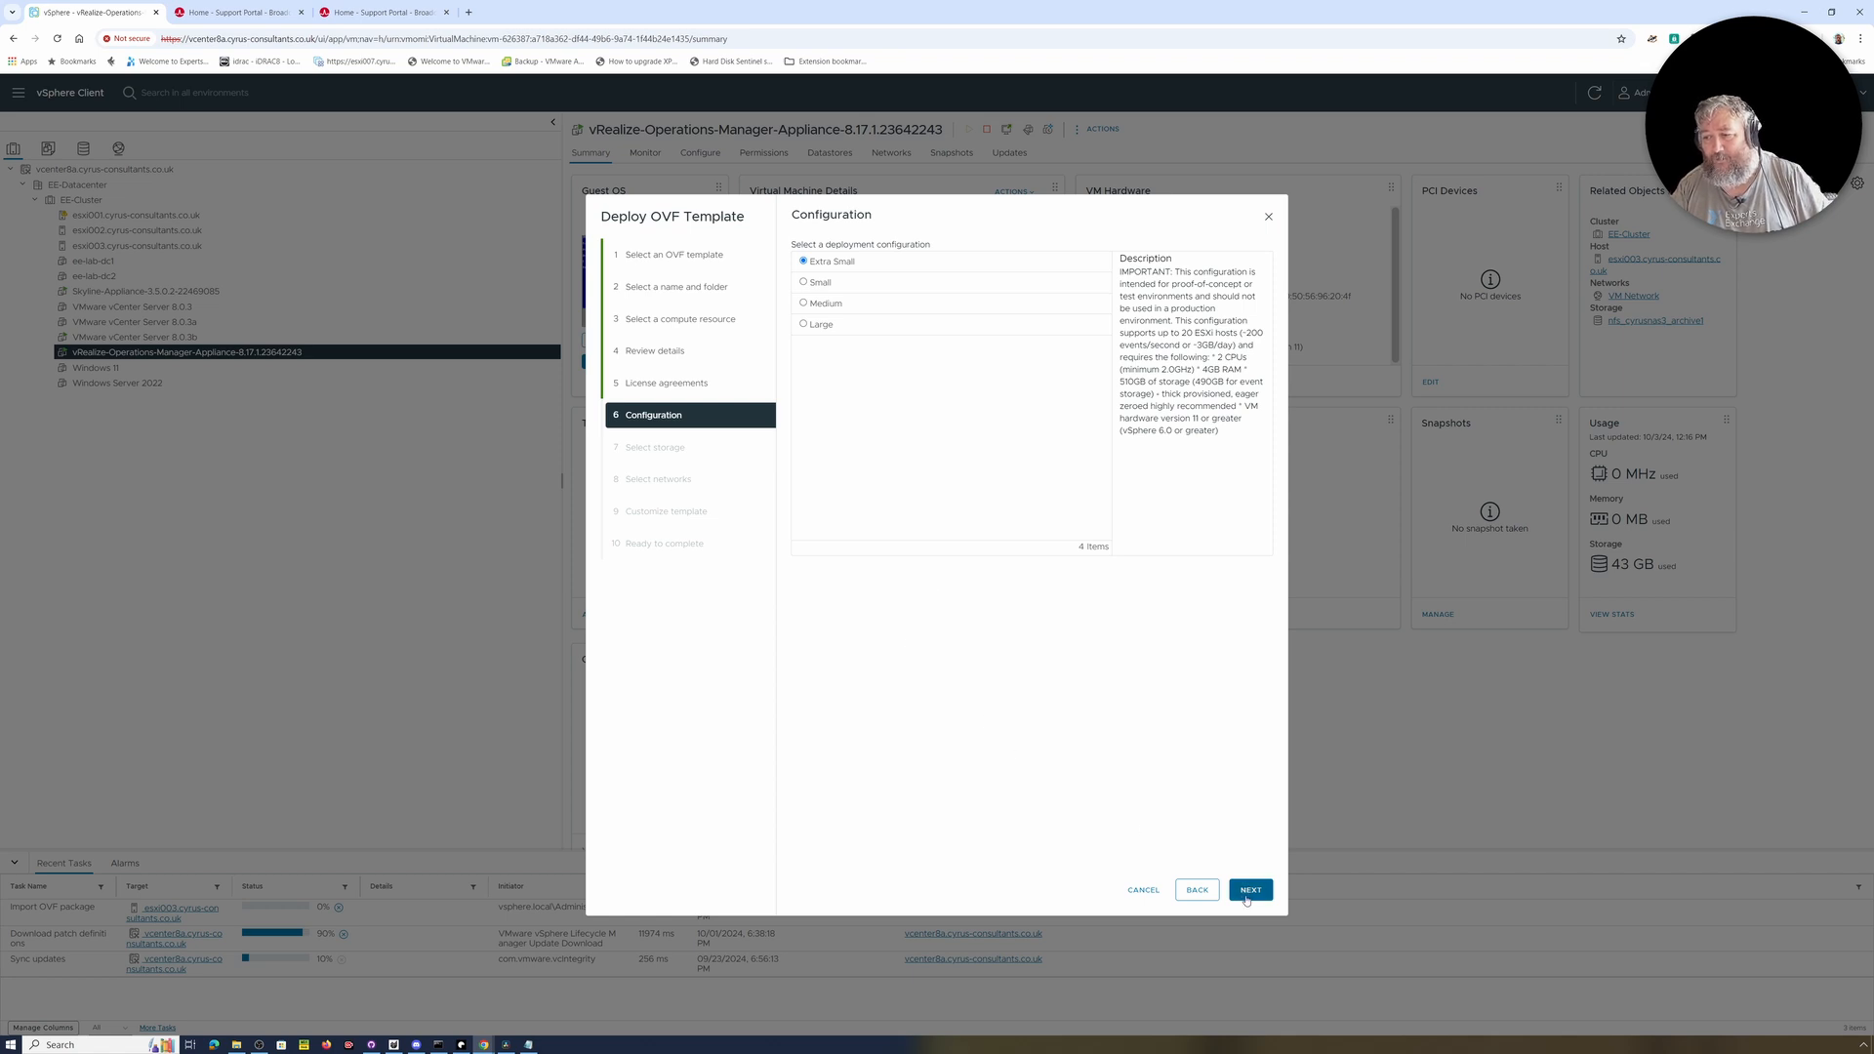
left_click(1251, 889)
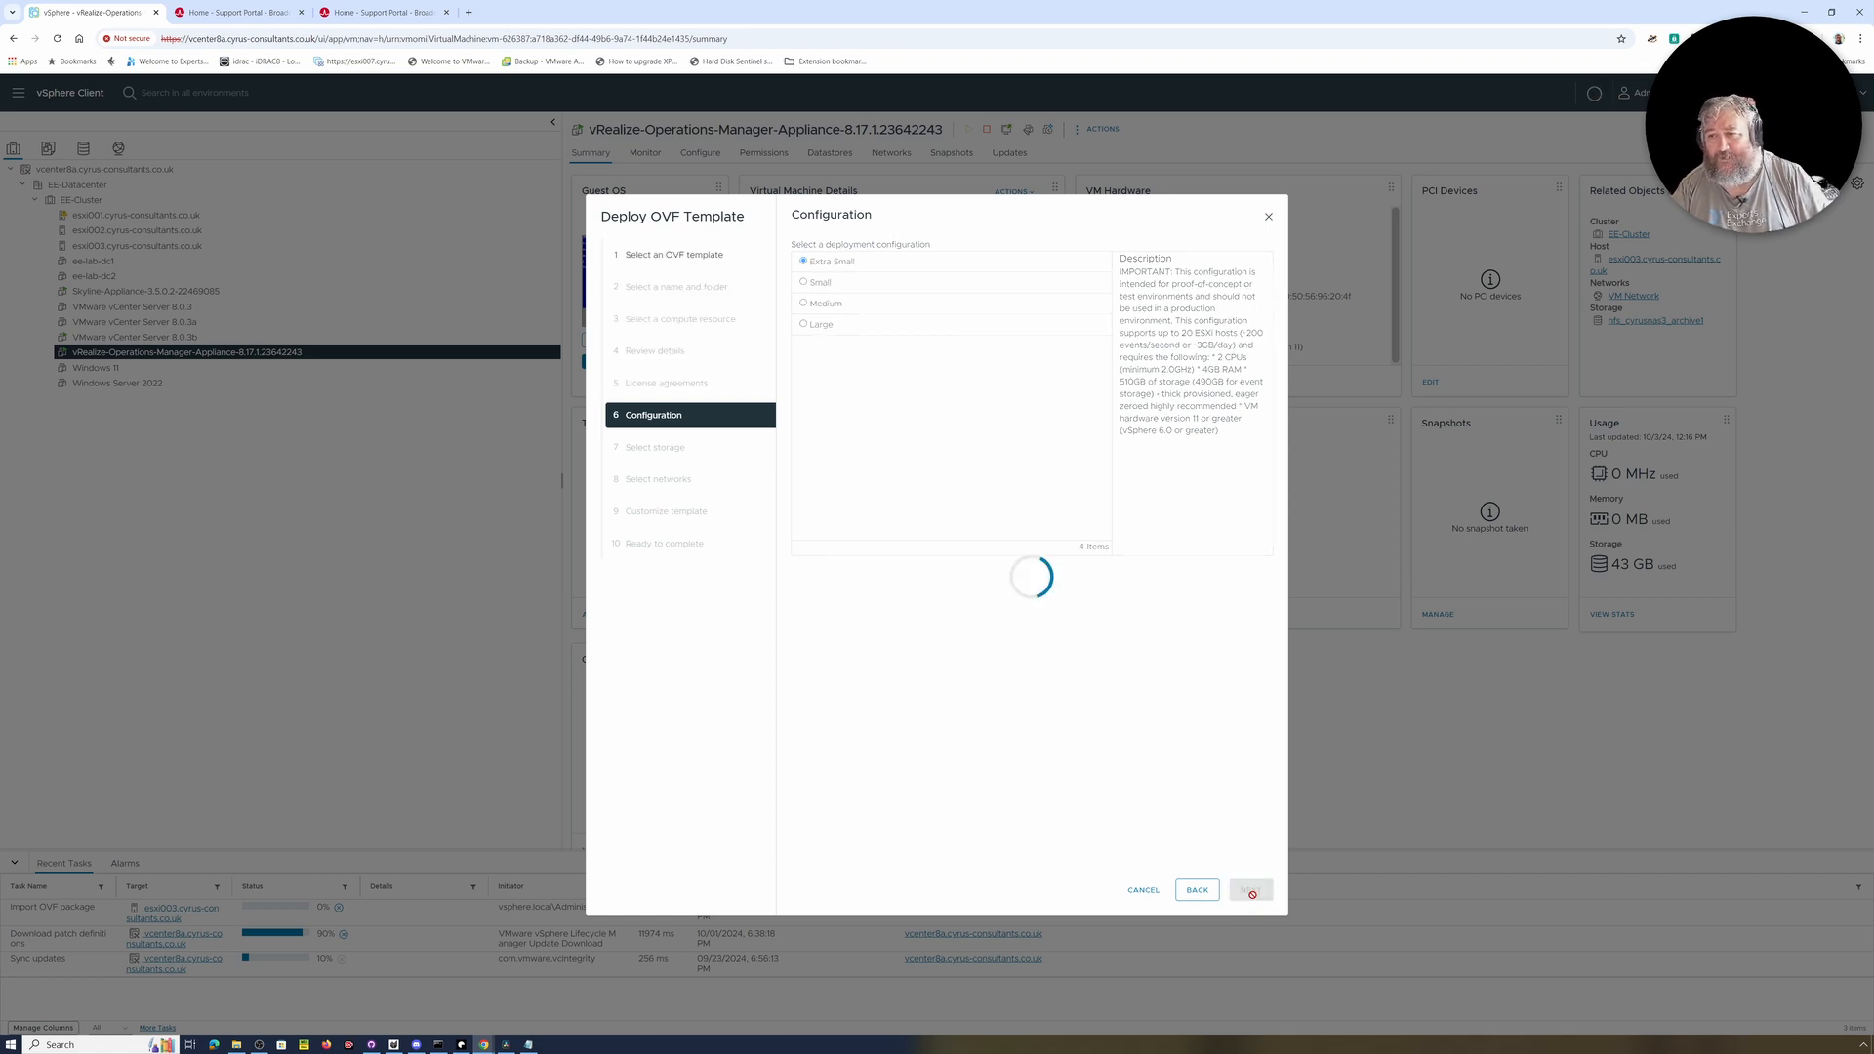
left_click(1251, 889)
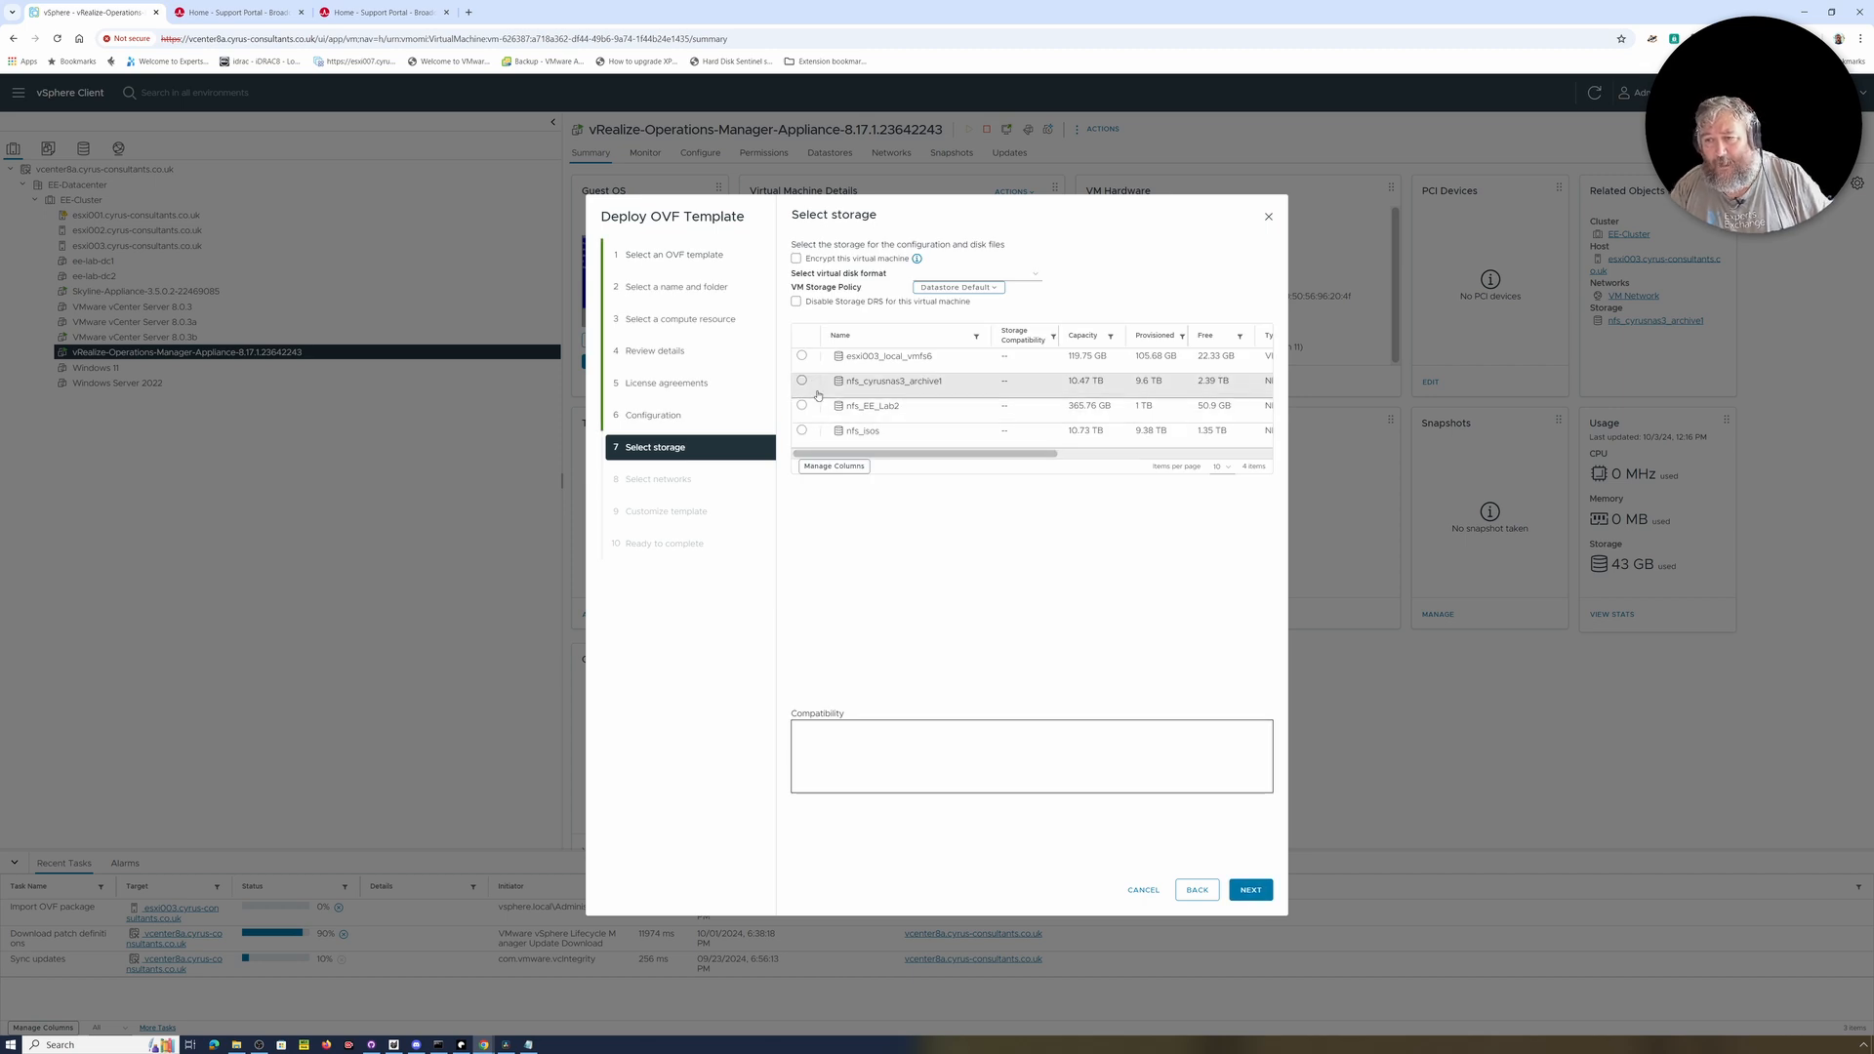
Store the VM on nfs_cyrusnas3_archive and keep VM Network as the destination network
left_click(803, 379)
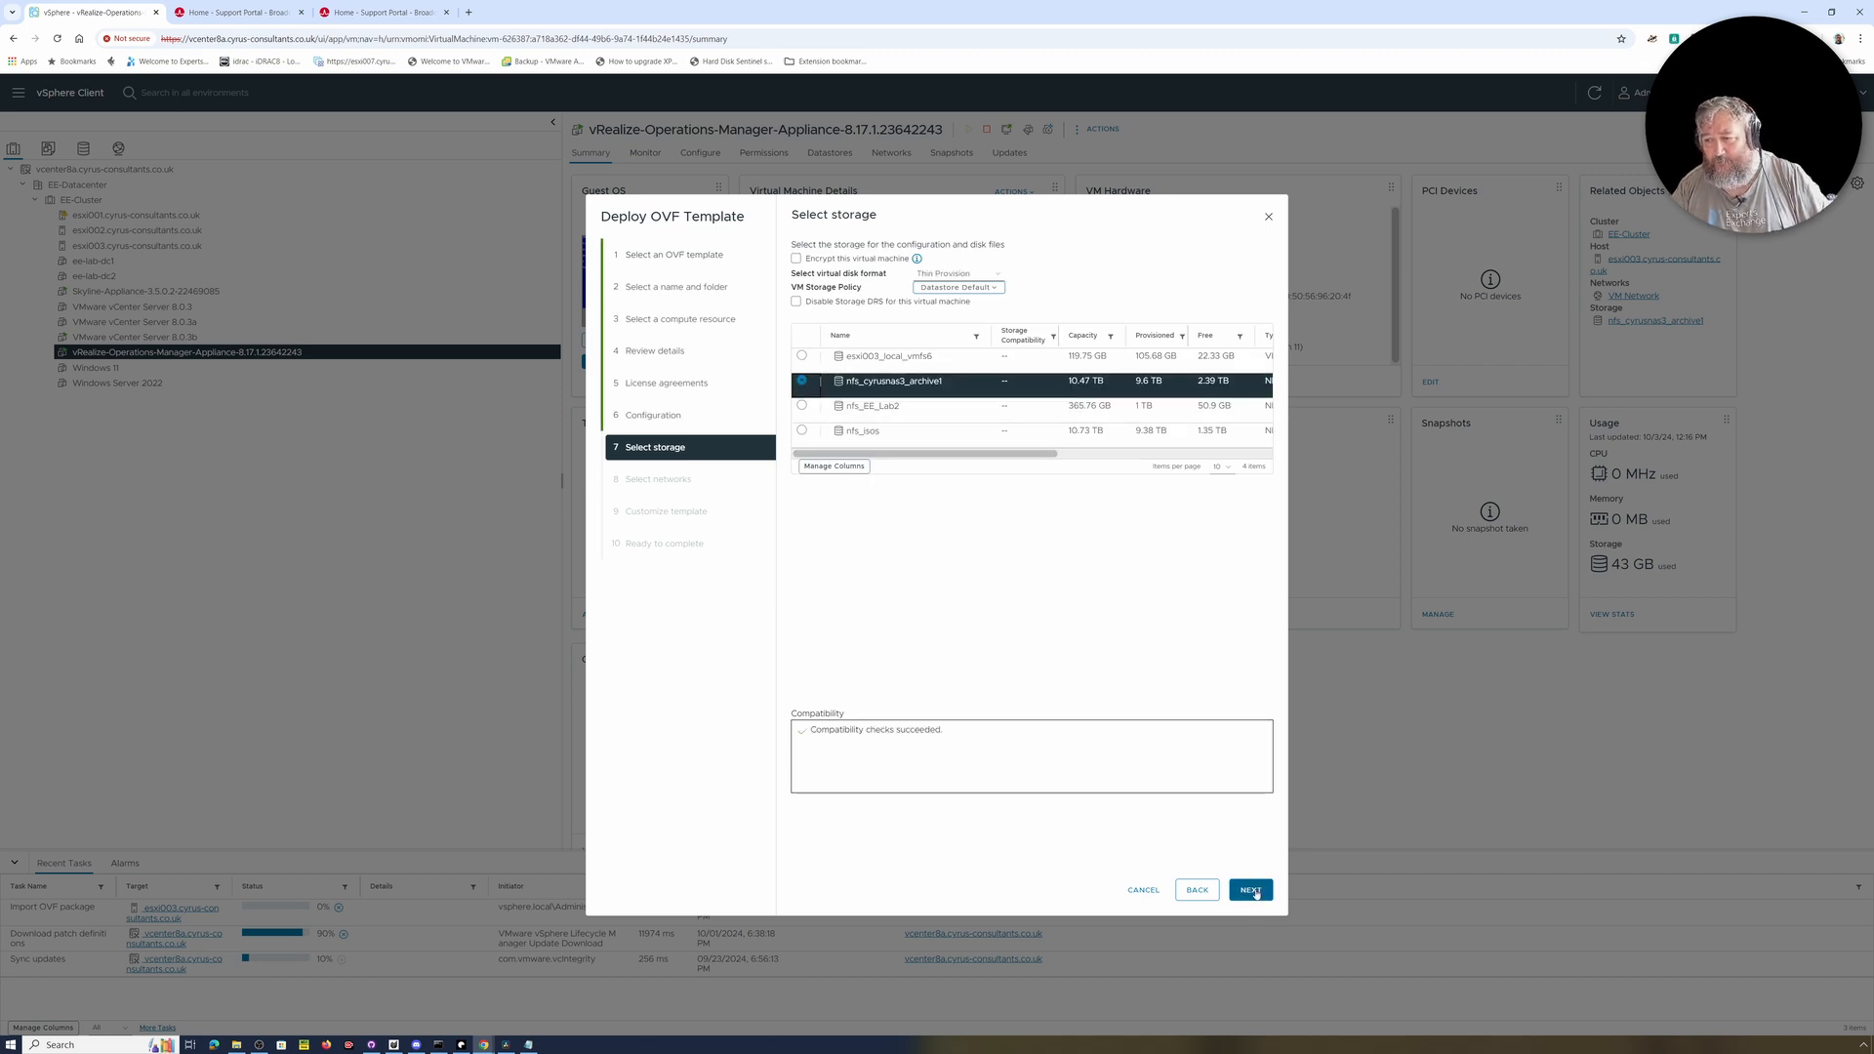
left_click(1251, 889)
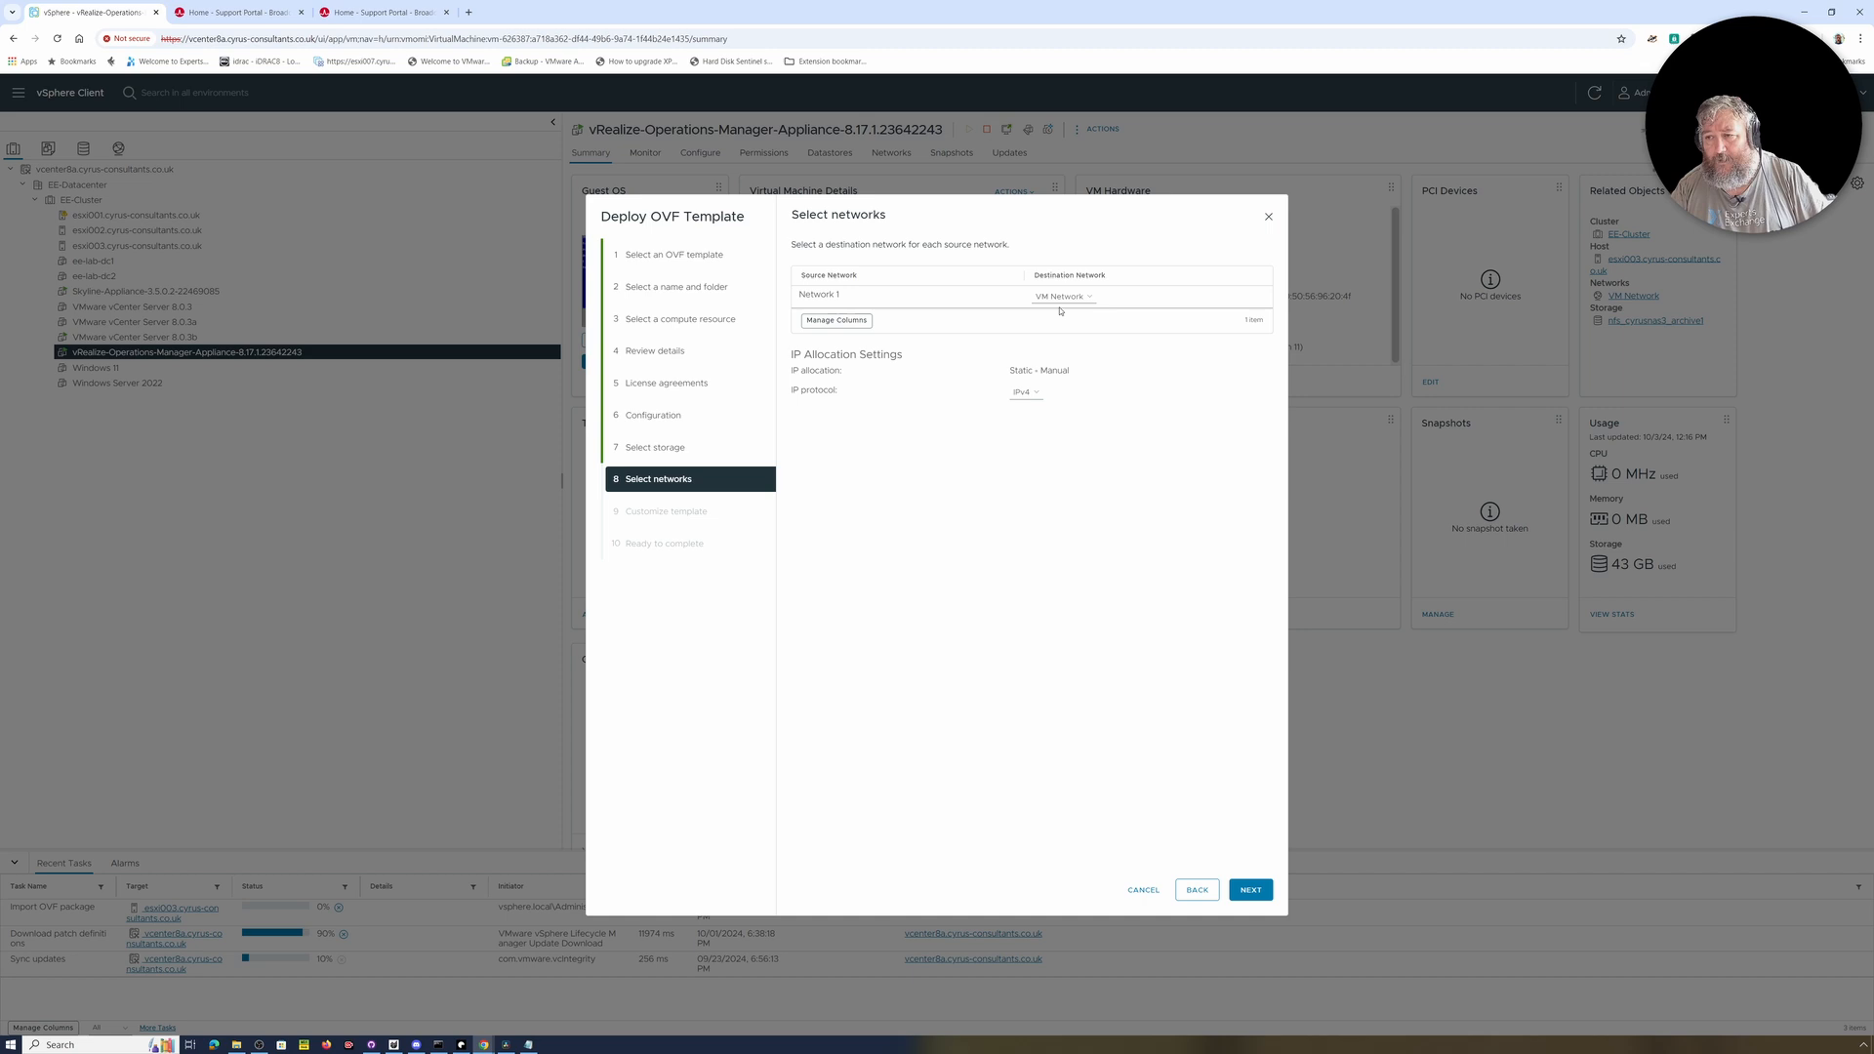
mouse_move(1050, 346)
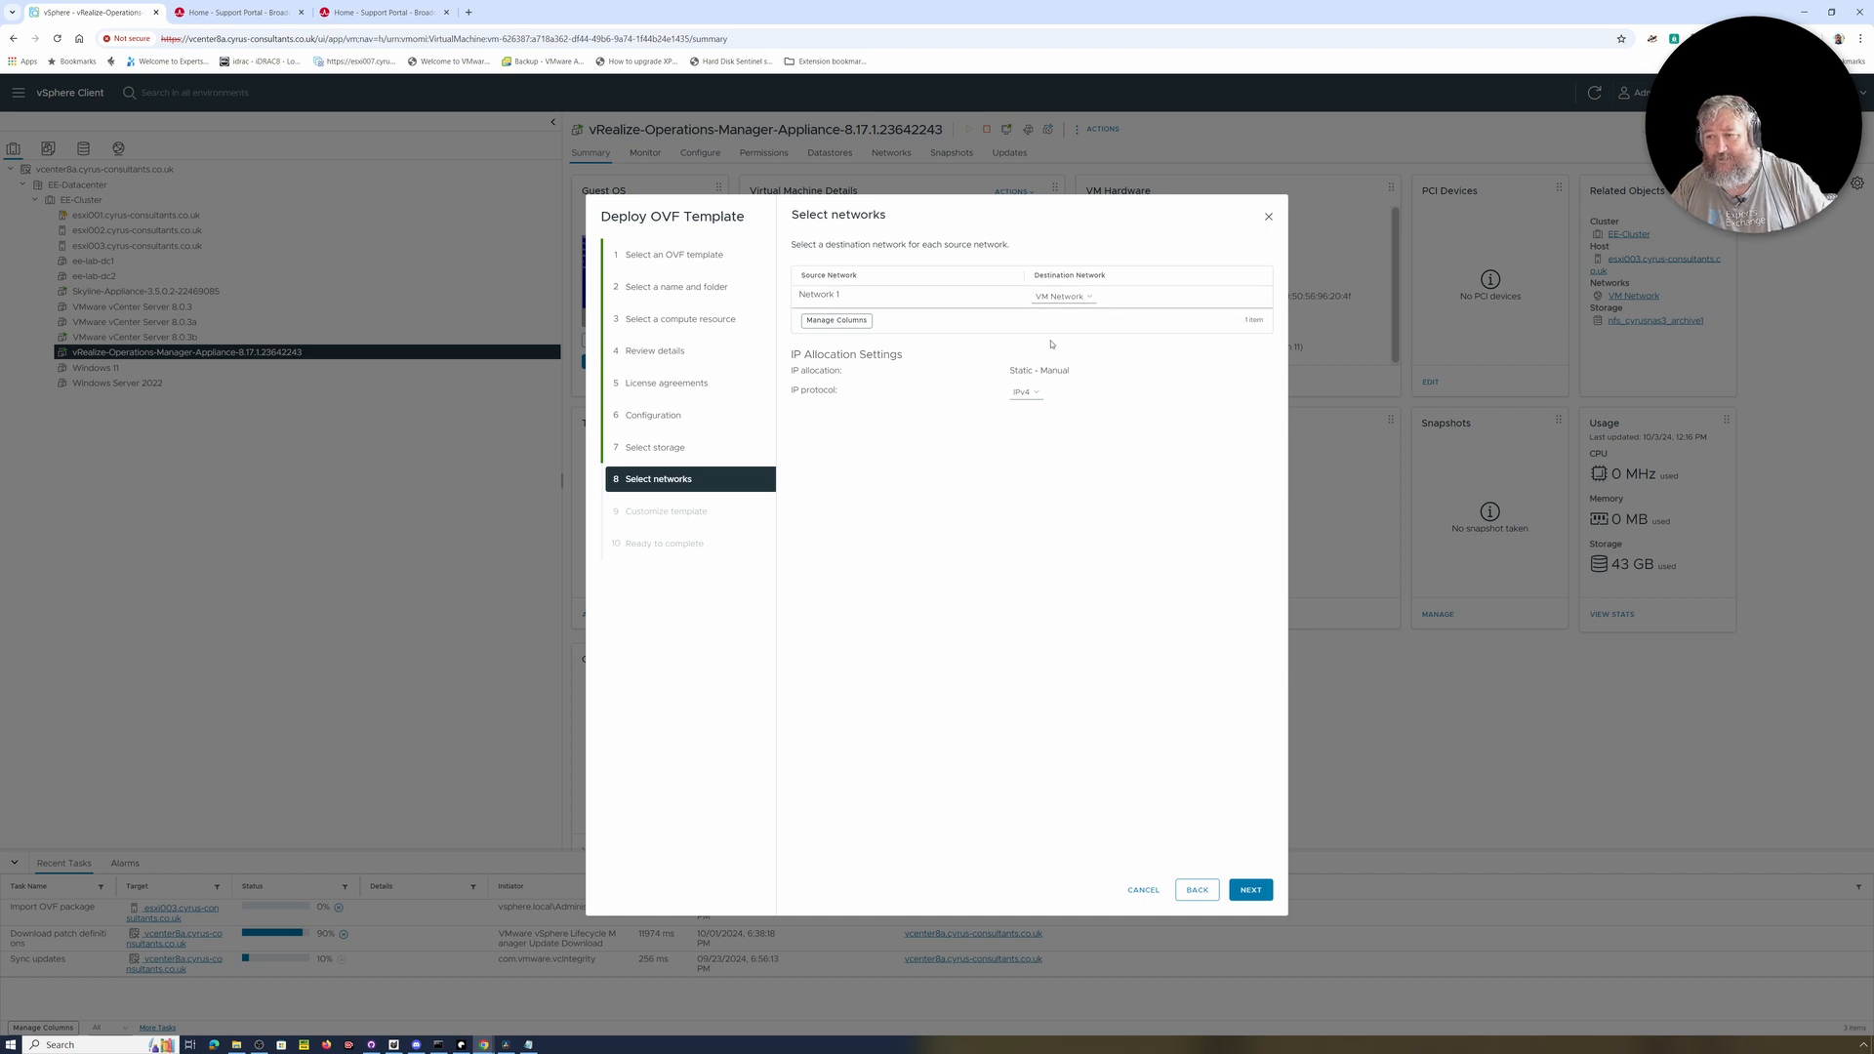
mouse_move(1077, 725)
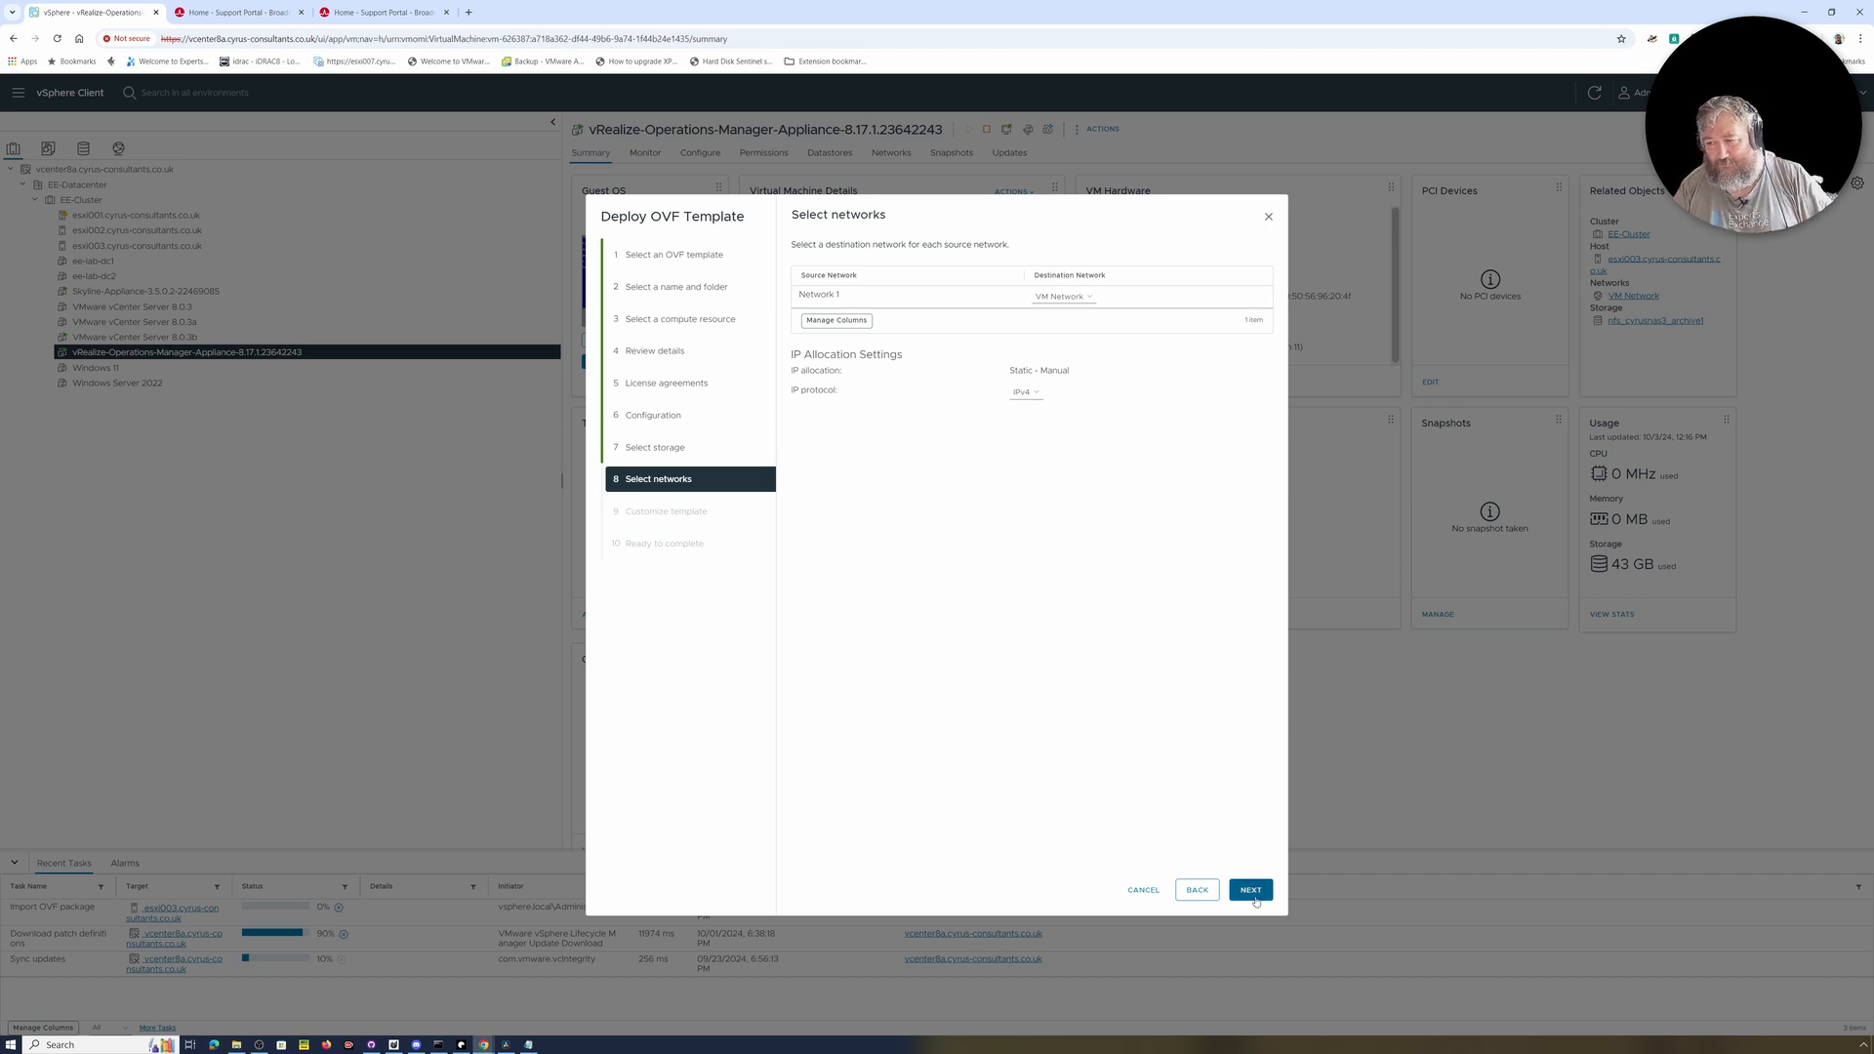
left_click(1249, 889)
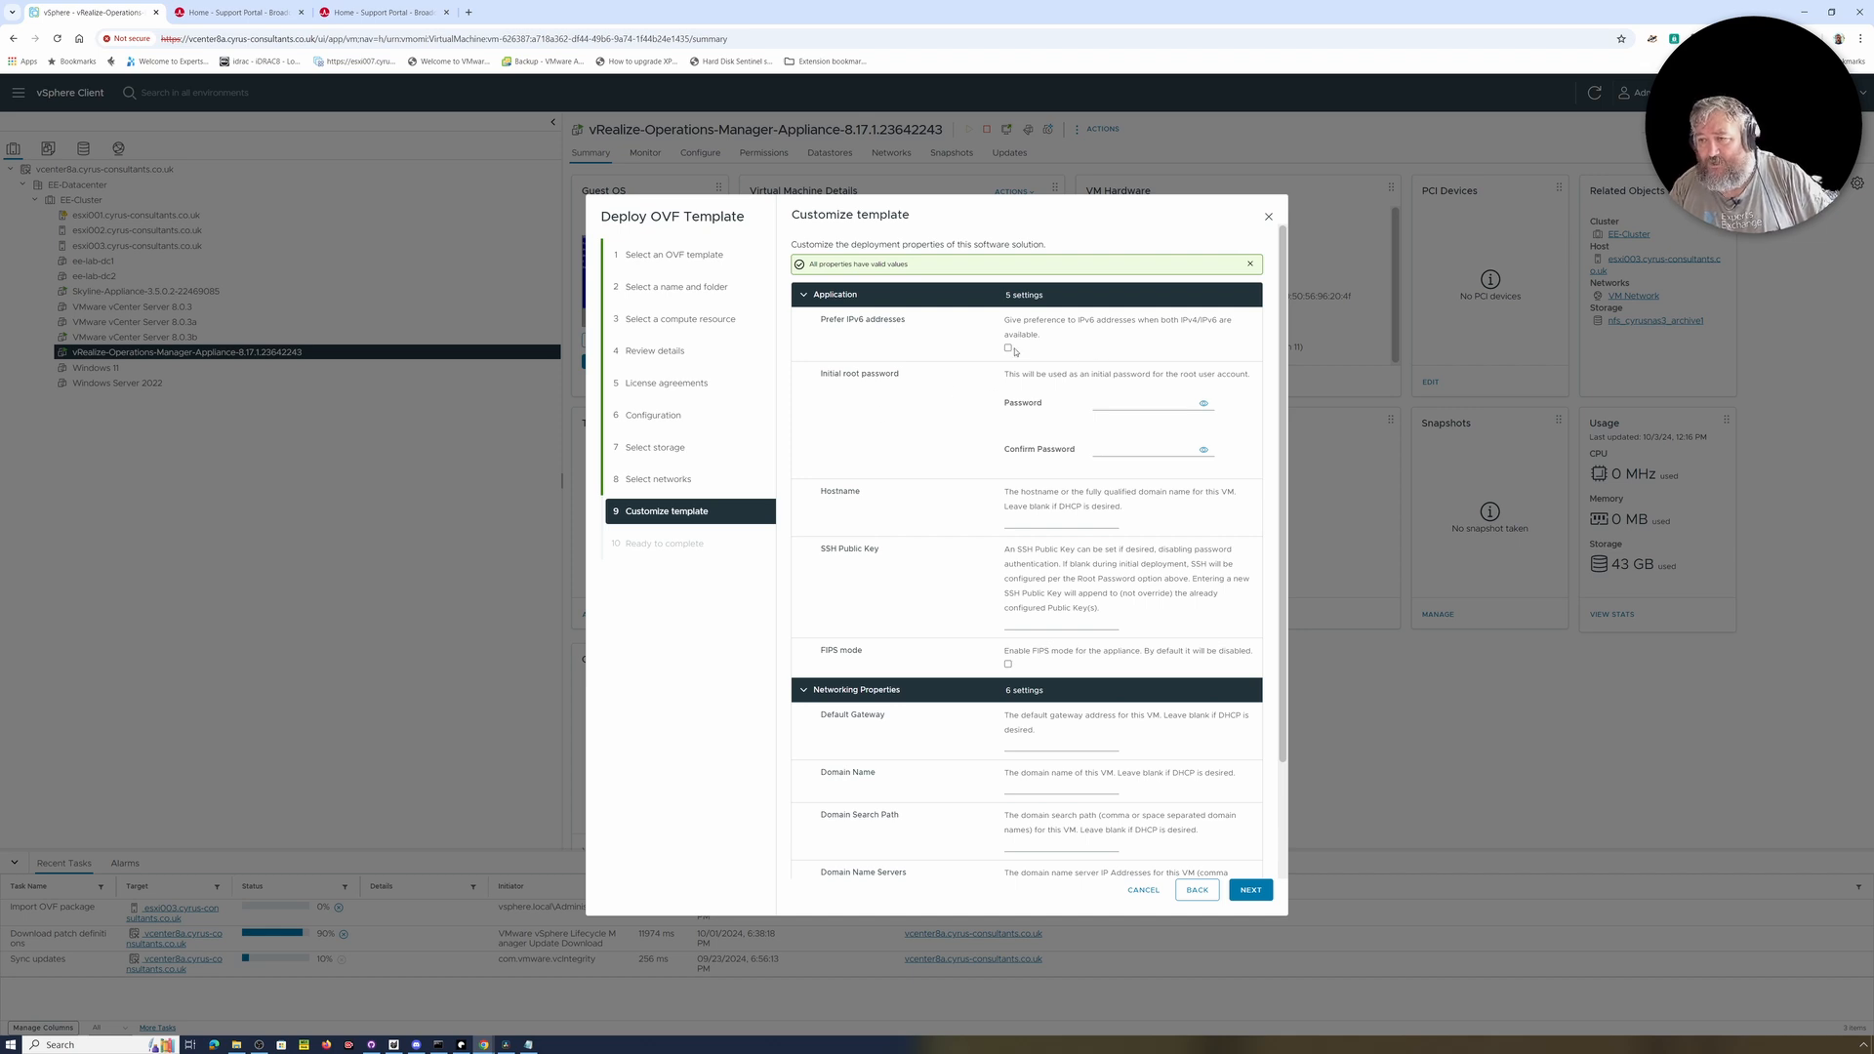
Enter and confirm the root password, set hostname aria-logs1, and leave networking for DHCP
left_click(1123, 403)
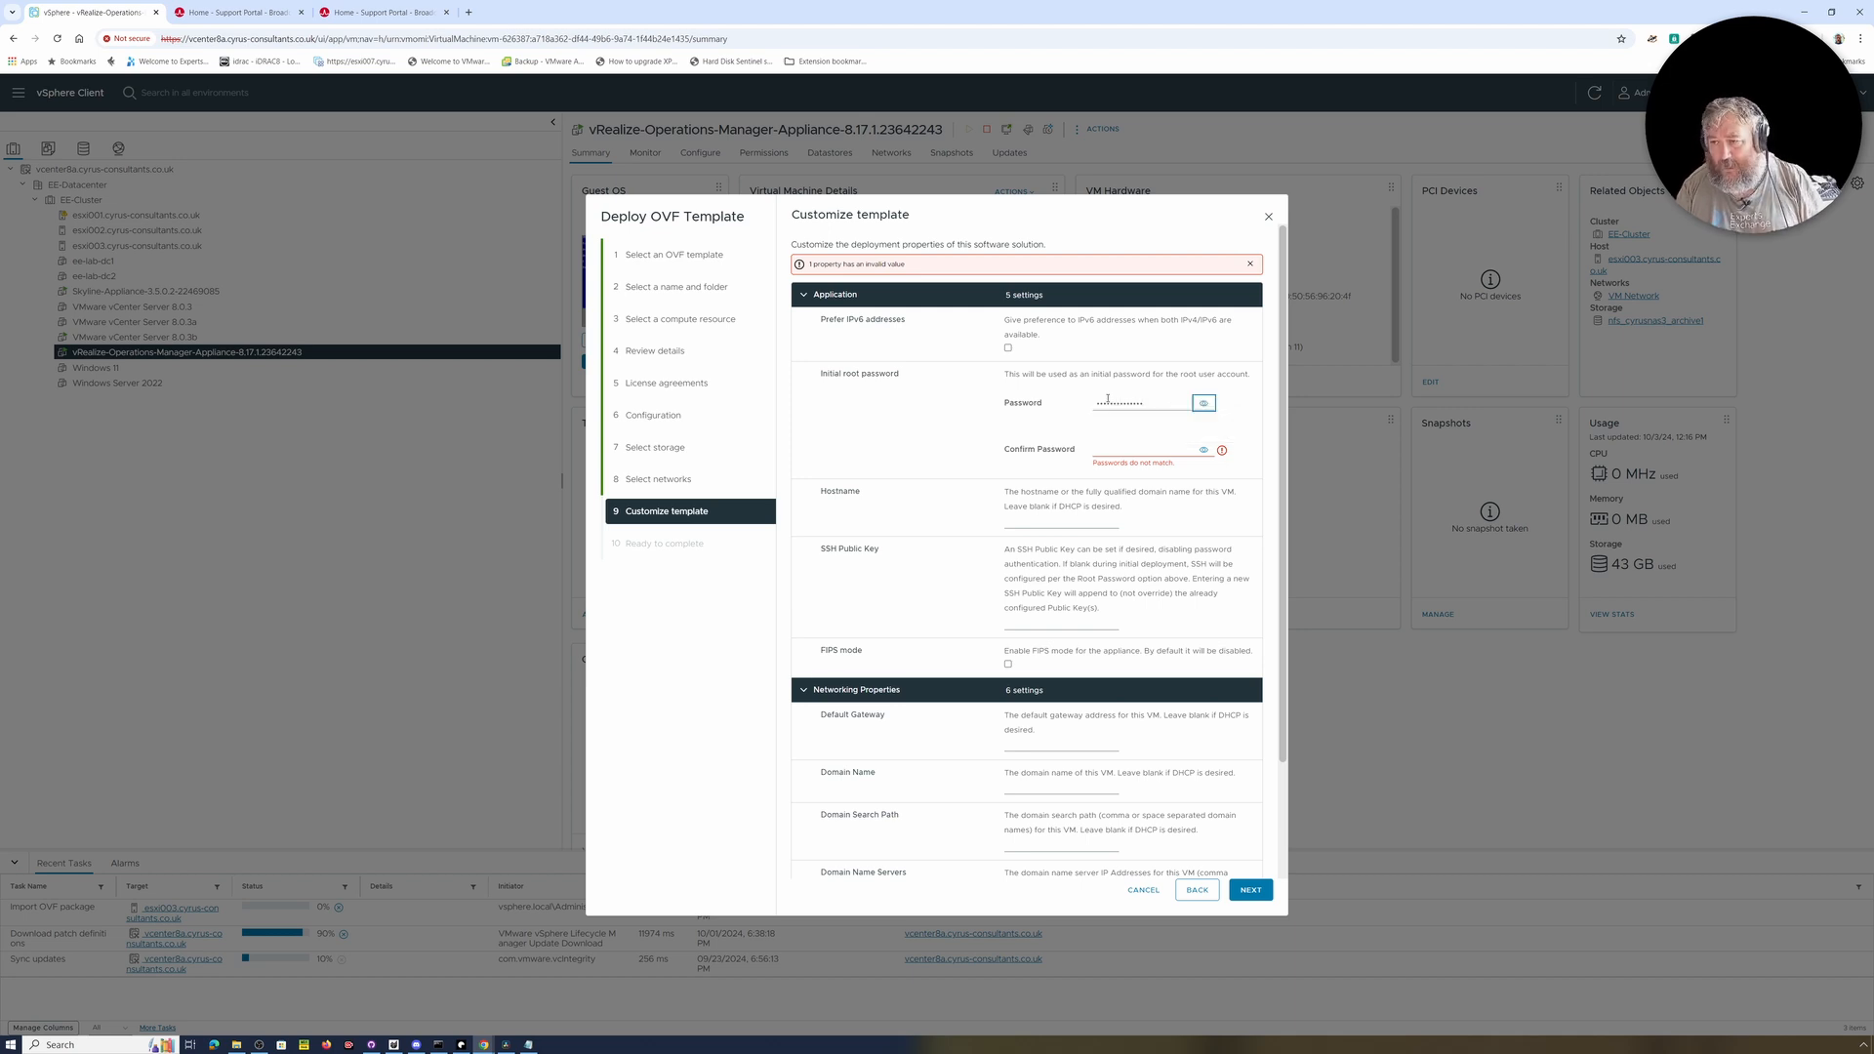
left_click(1129, 449)
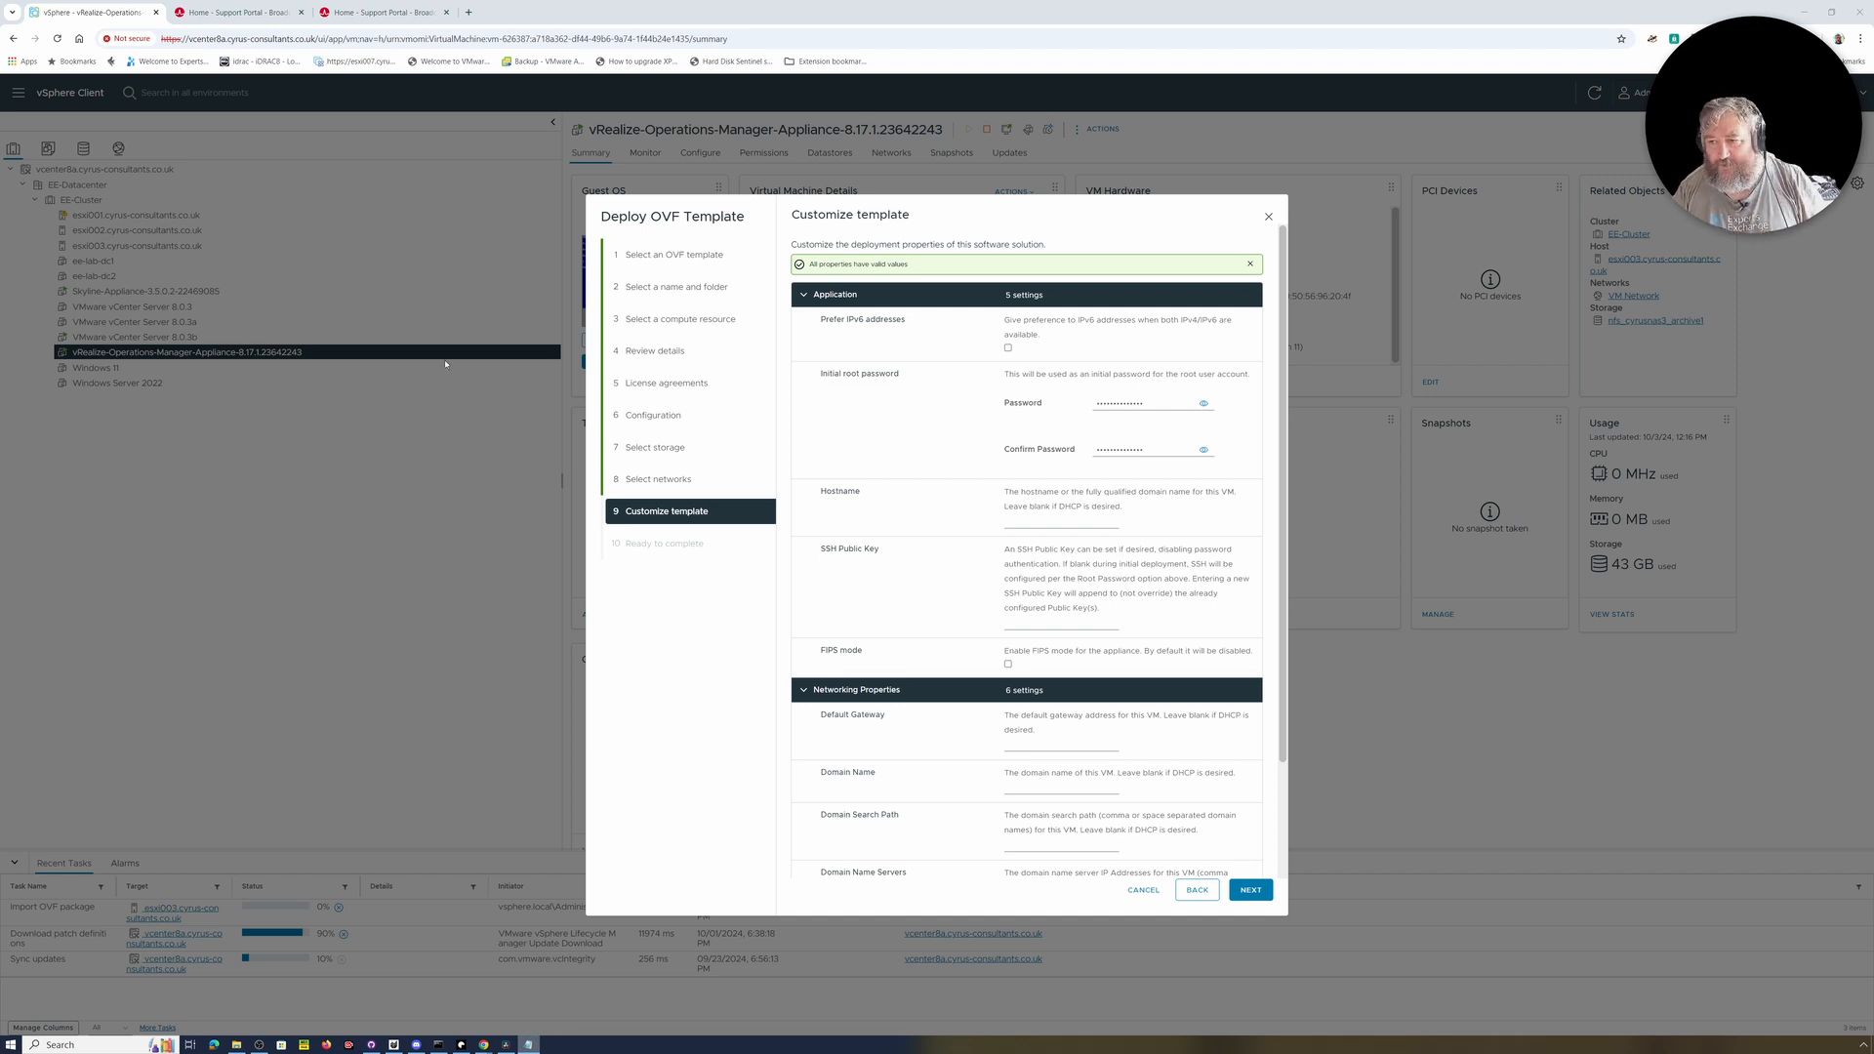
left_click(1059, 518)
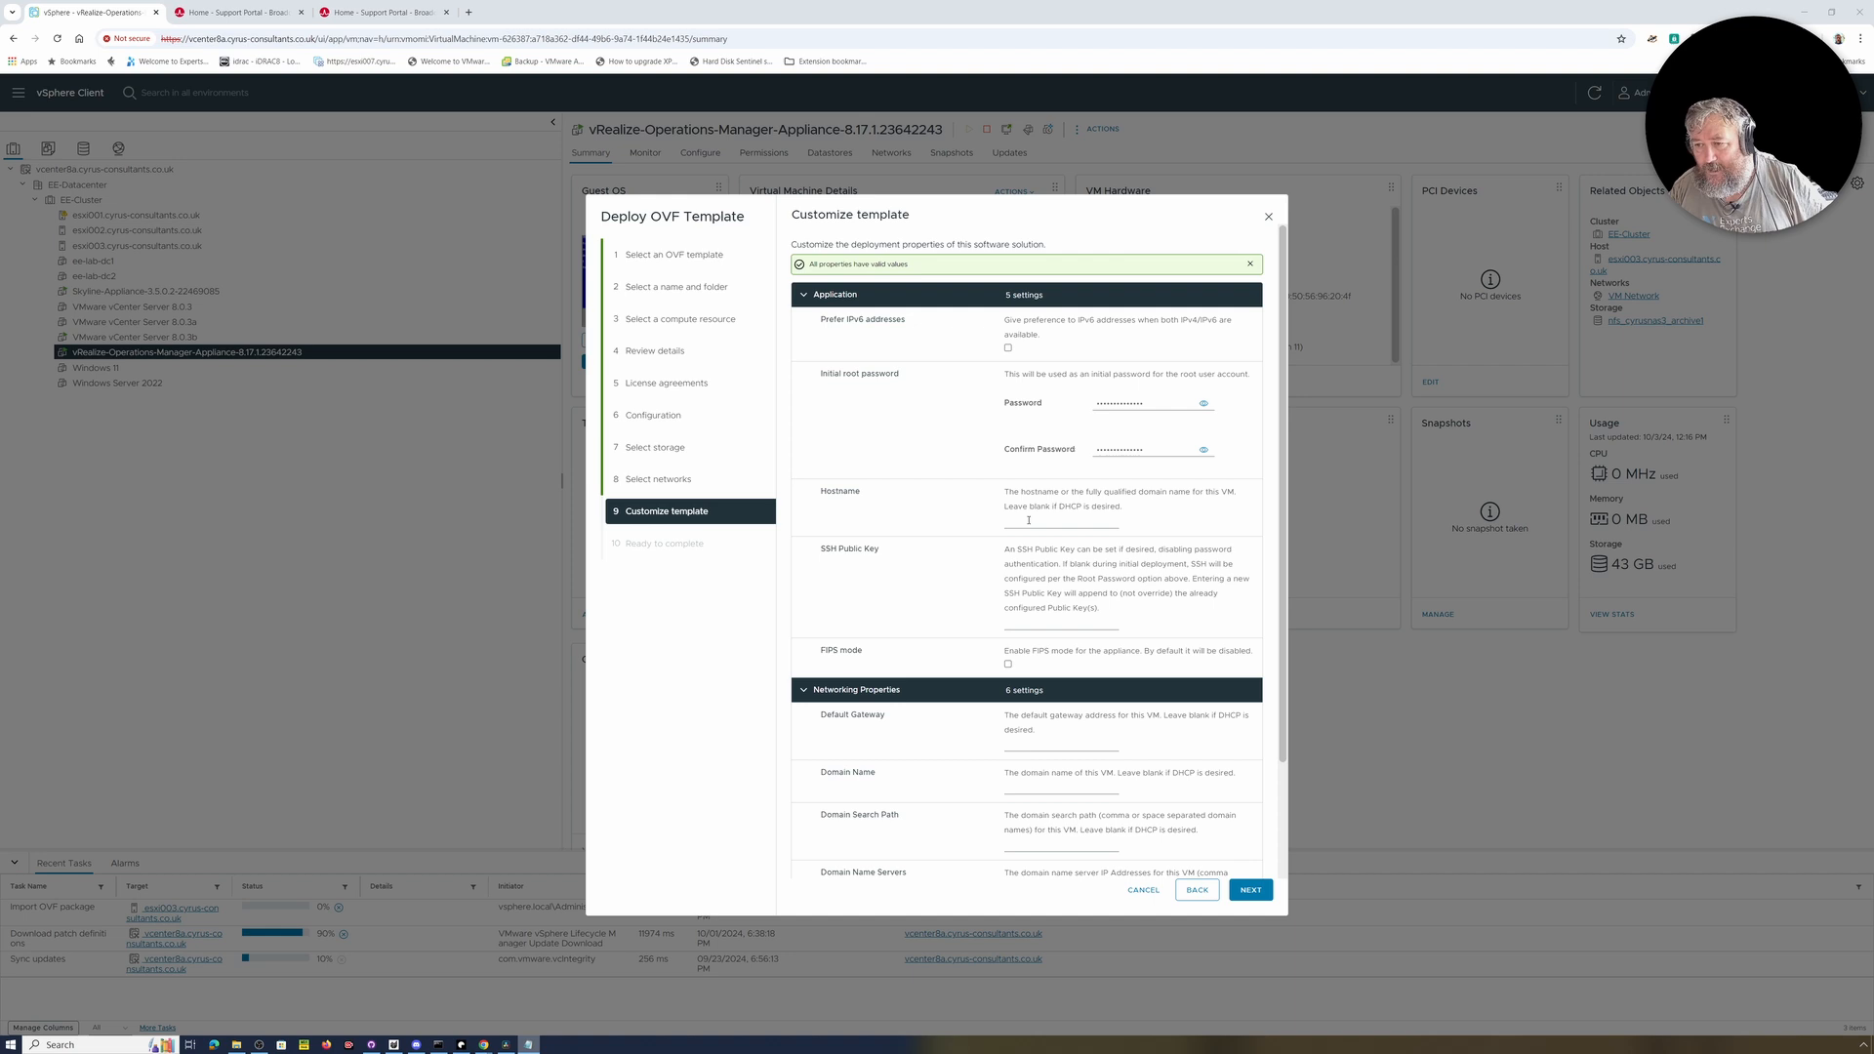
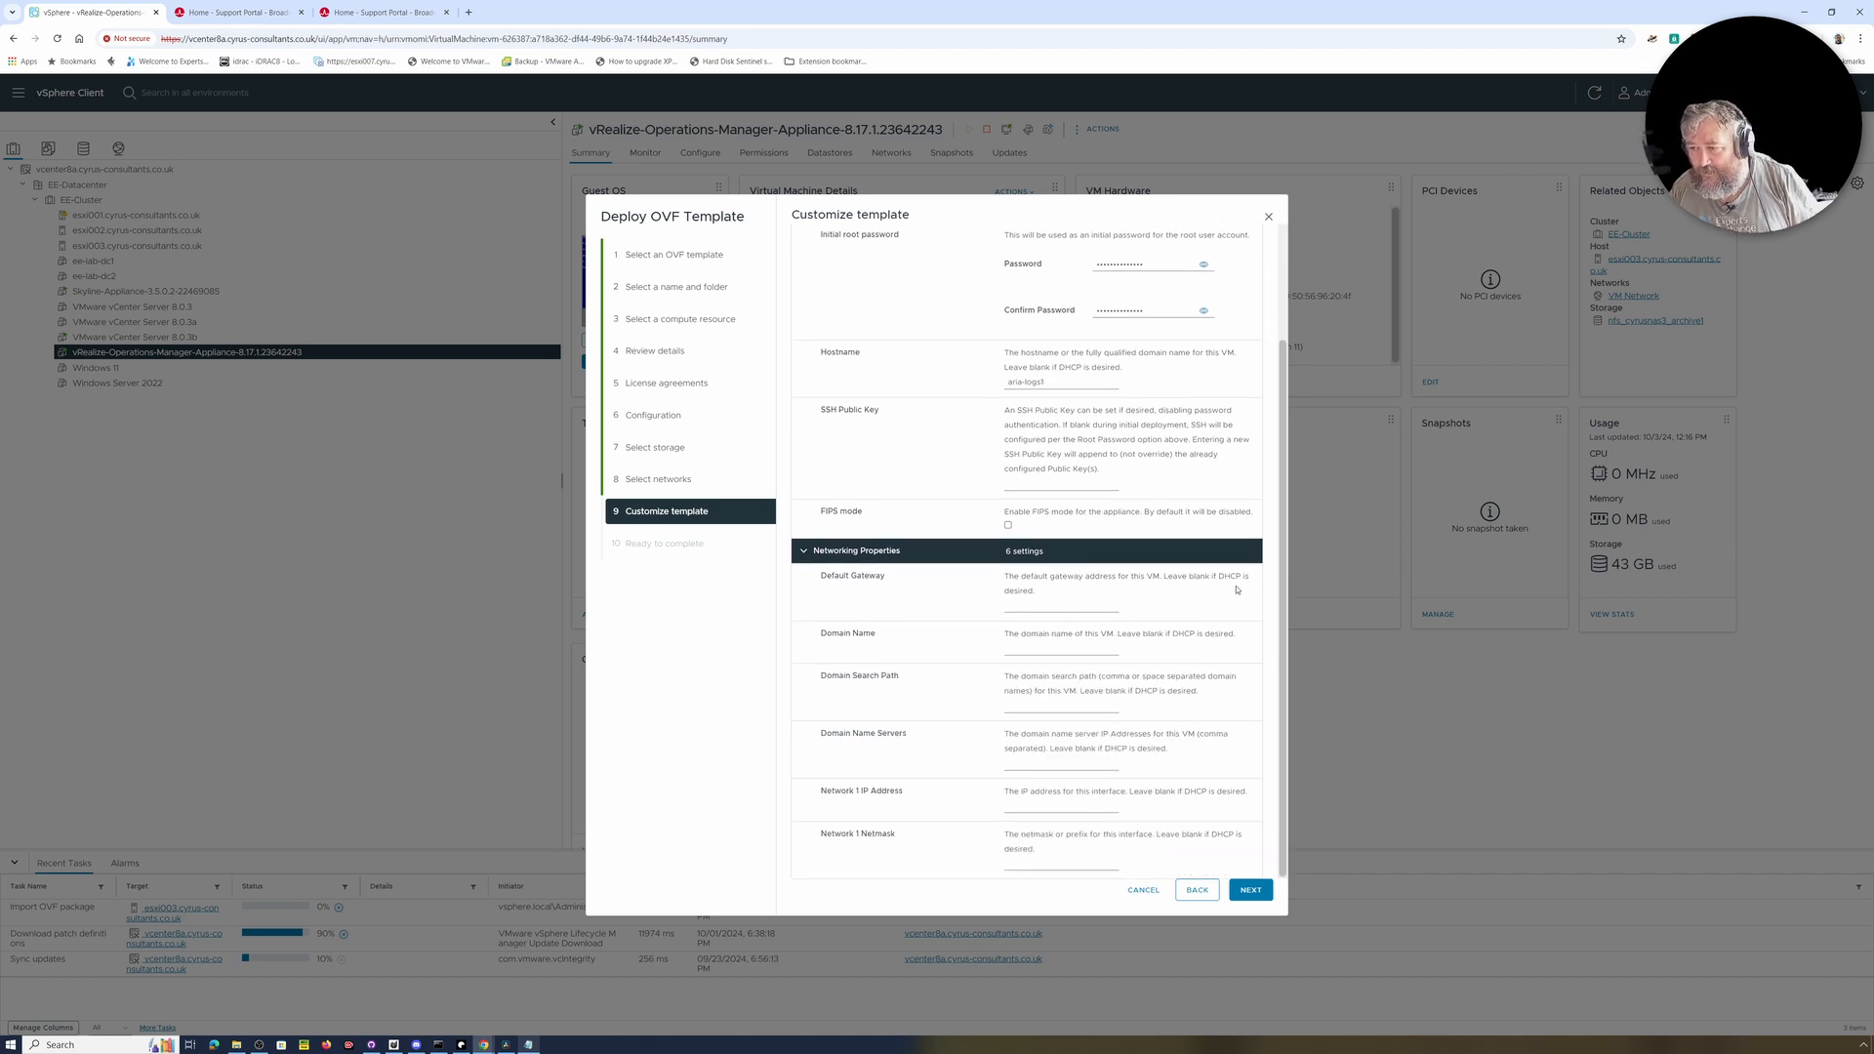
mouse_move(1130, 686)
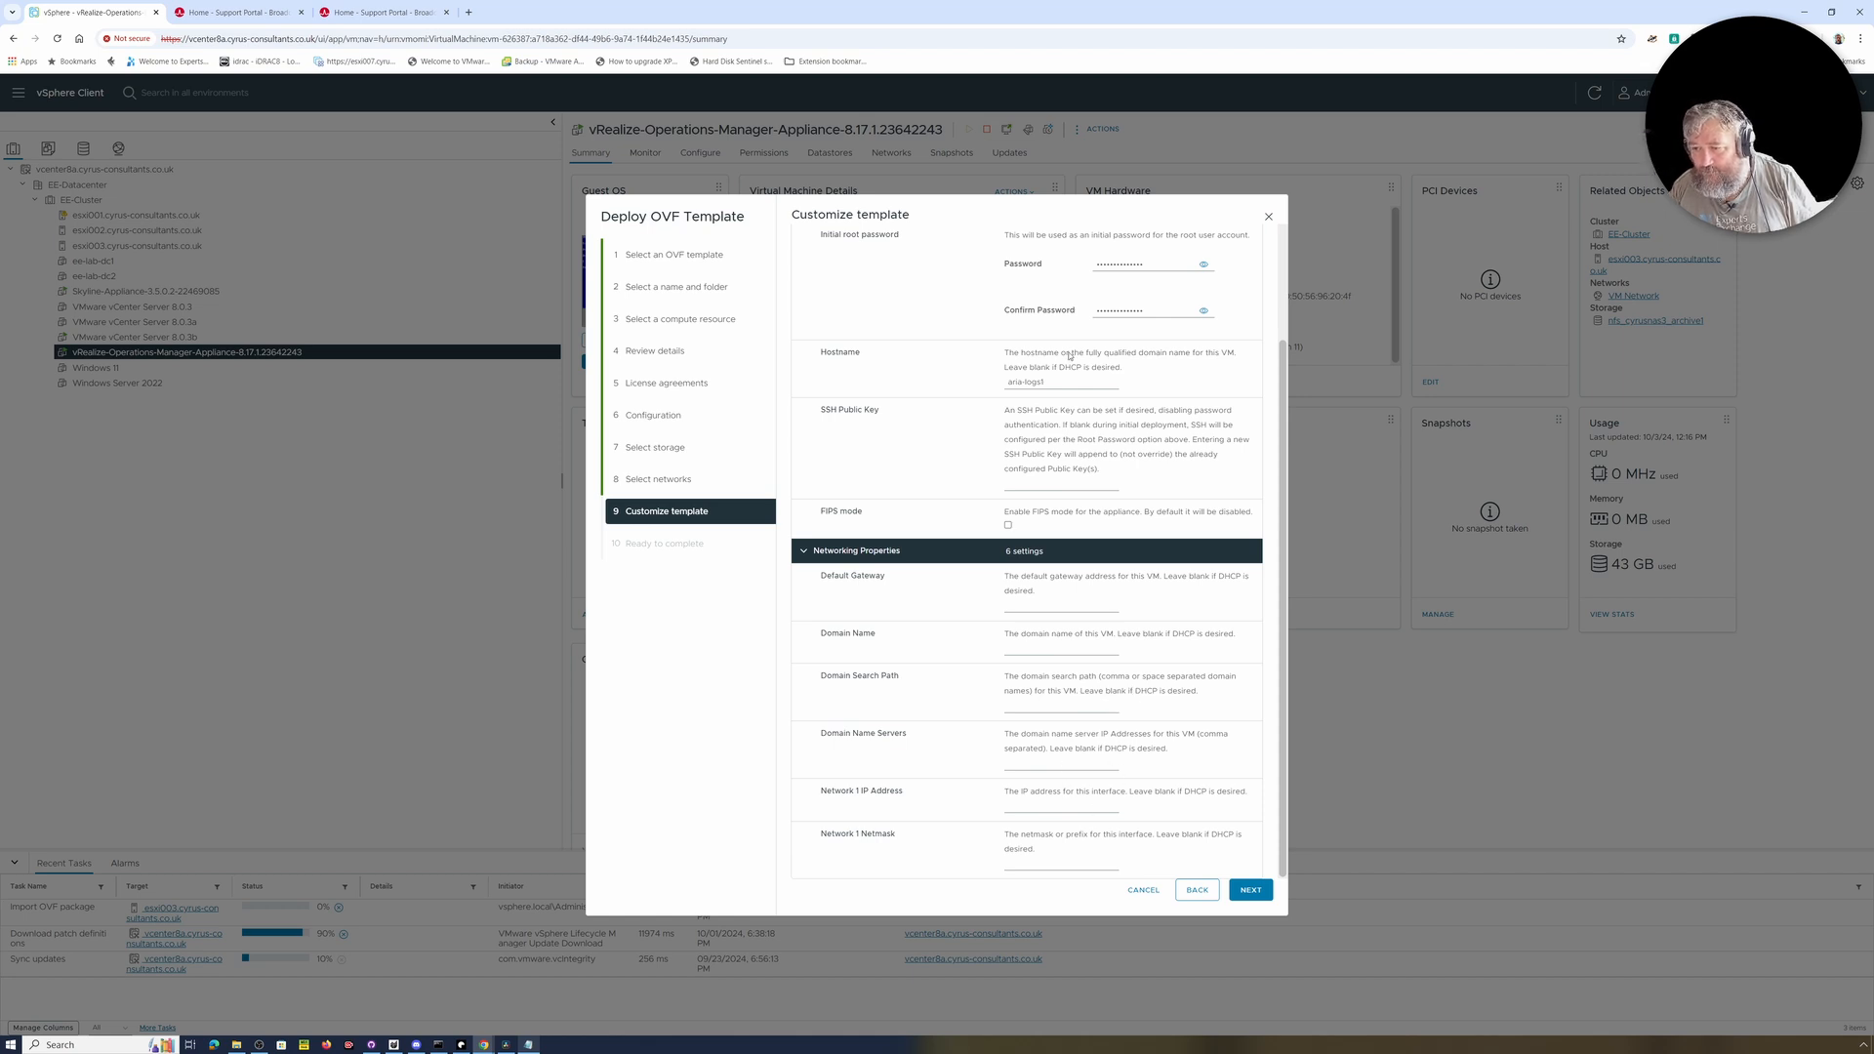
mouse_move(1144, 821)
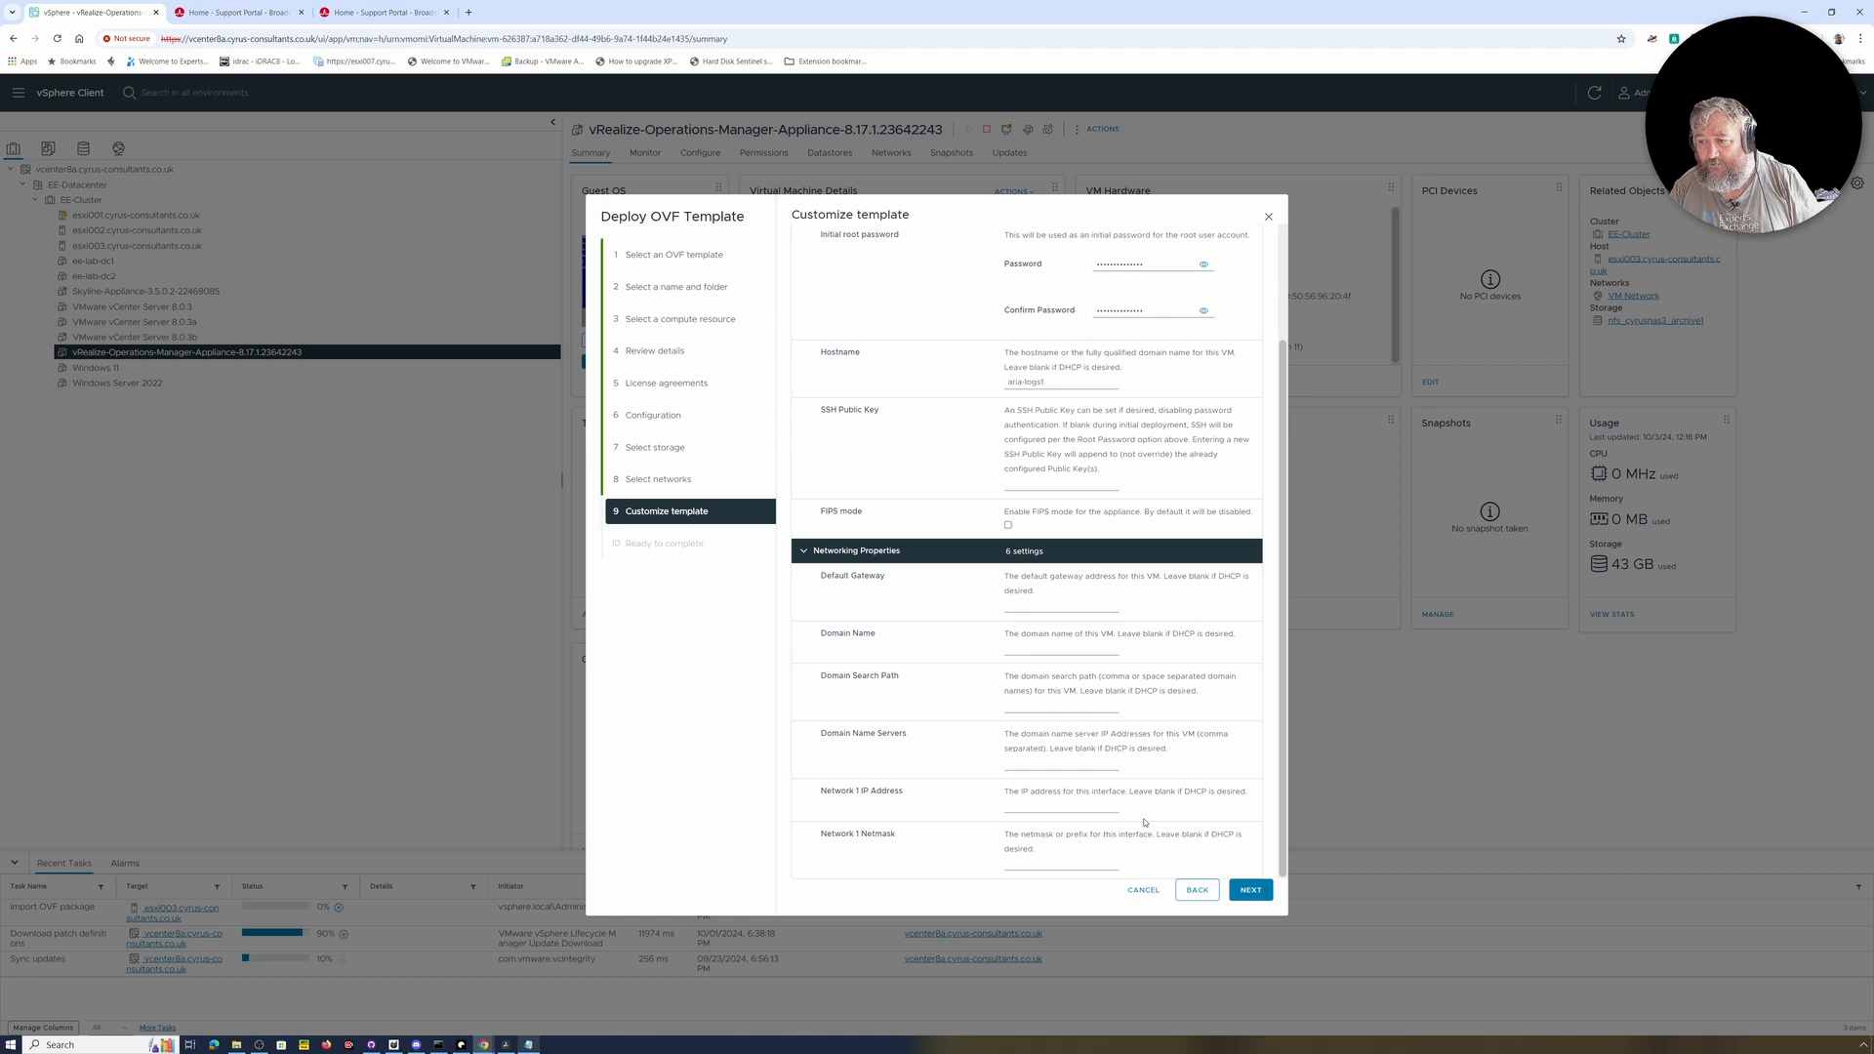
left_click(1251, 889)
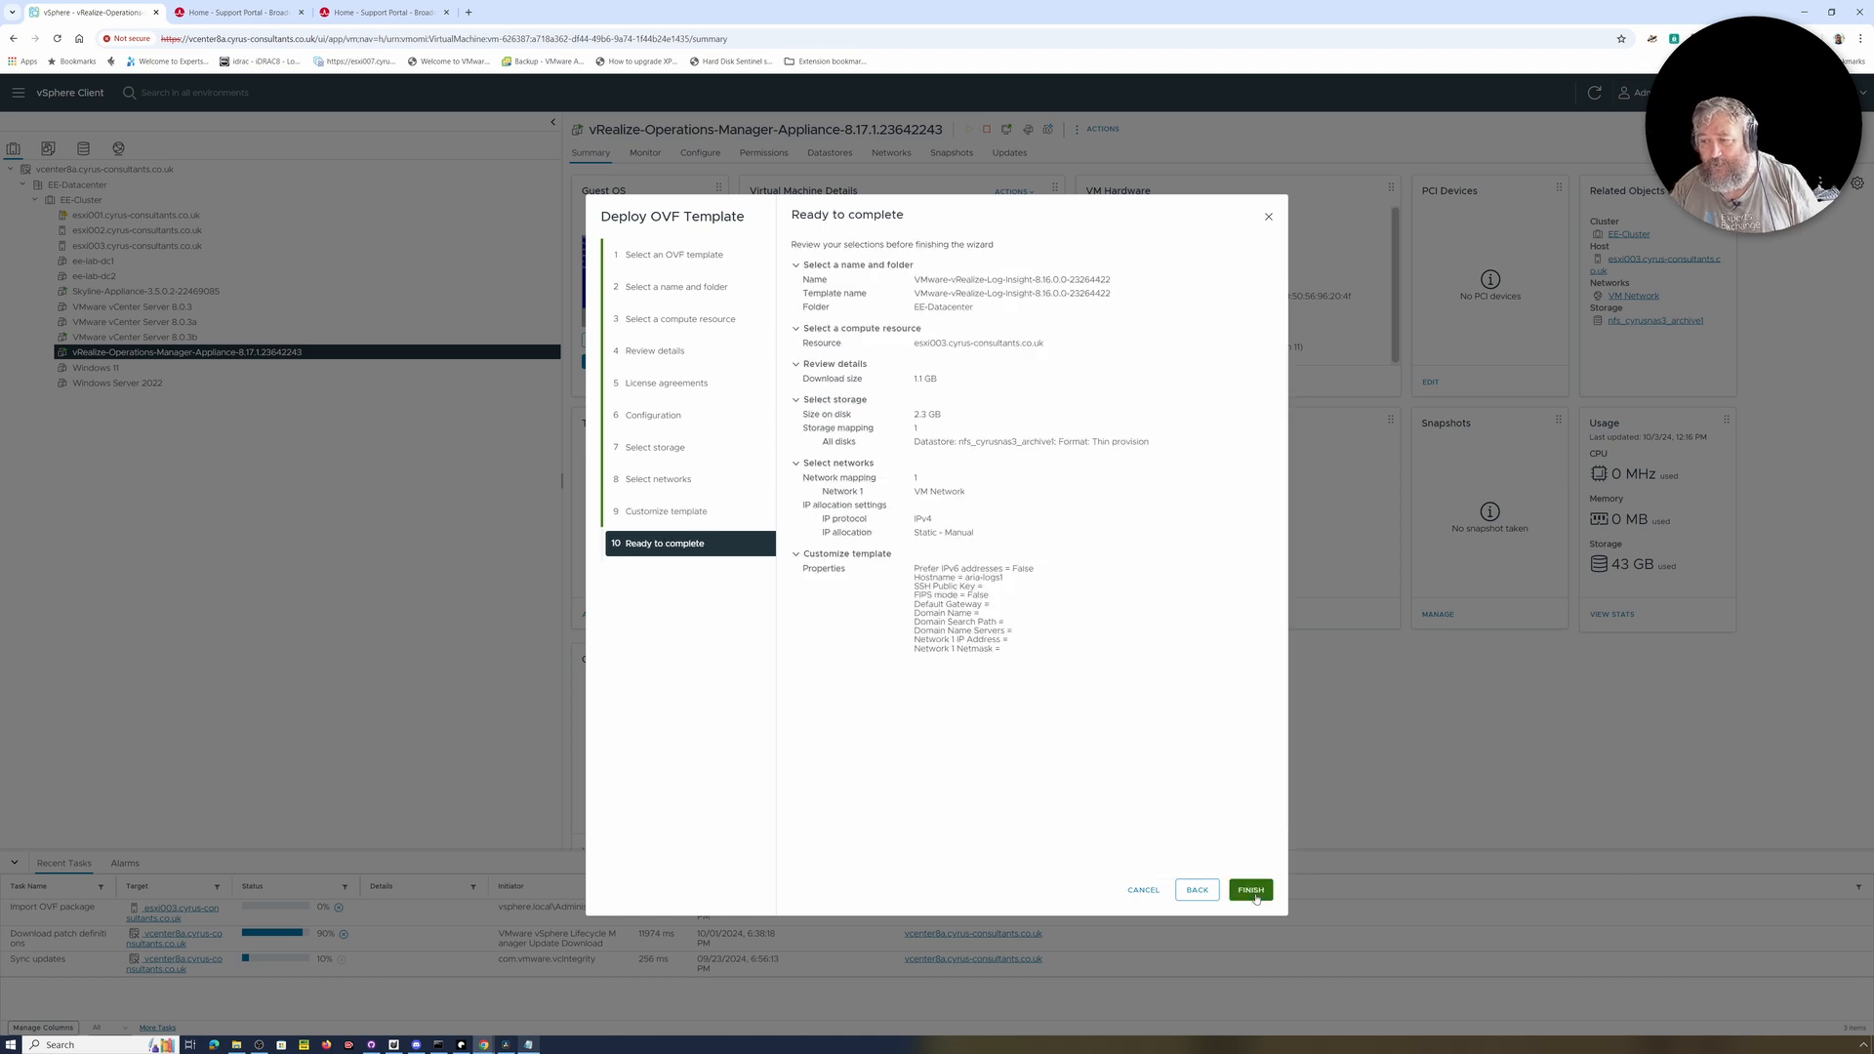
Submit the OVF deployment, which fails on host state, and open a new browser tab
left_click(1249, 889)
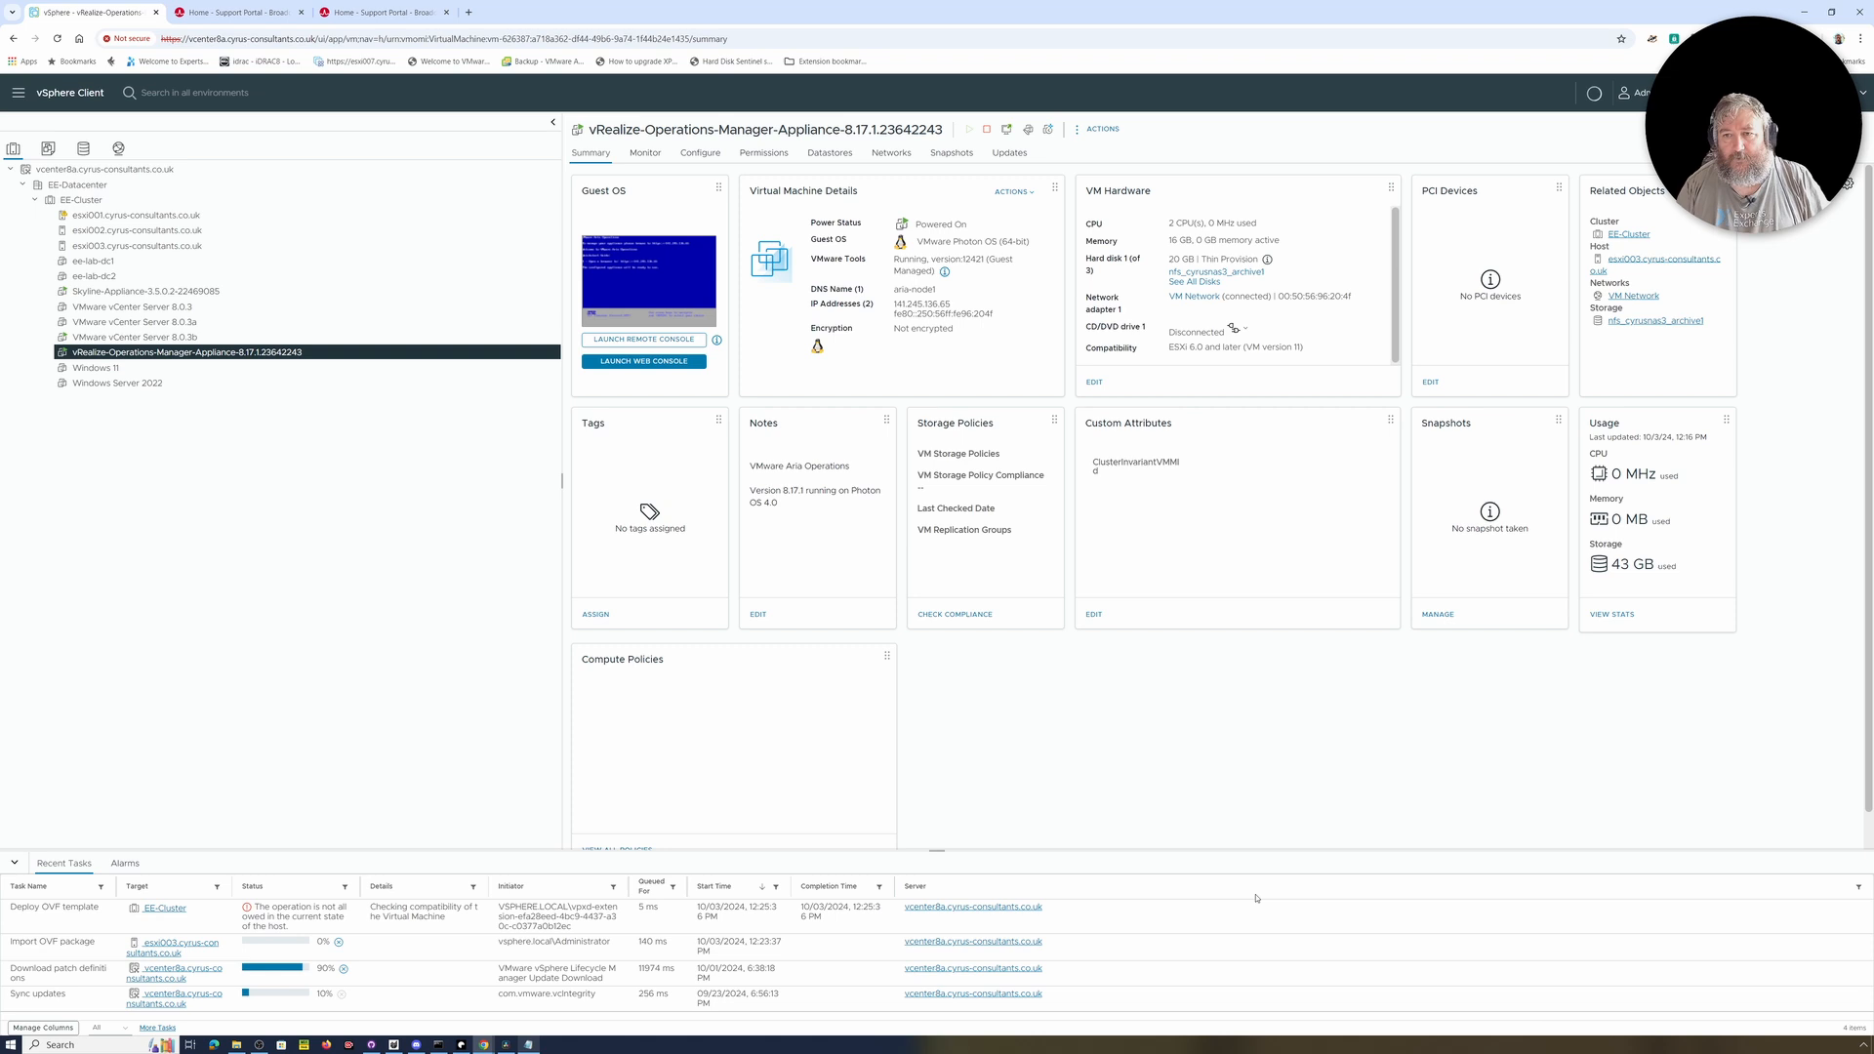
mouse_move(390, 713)
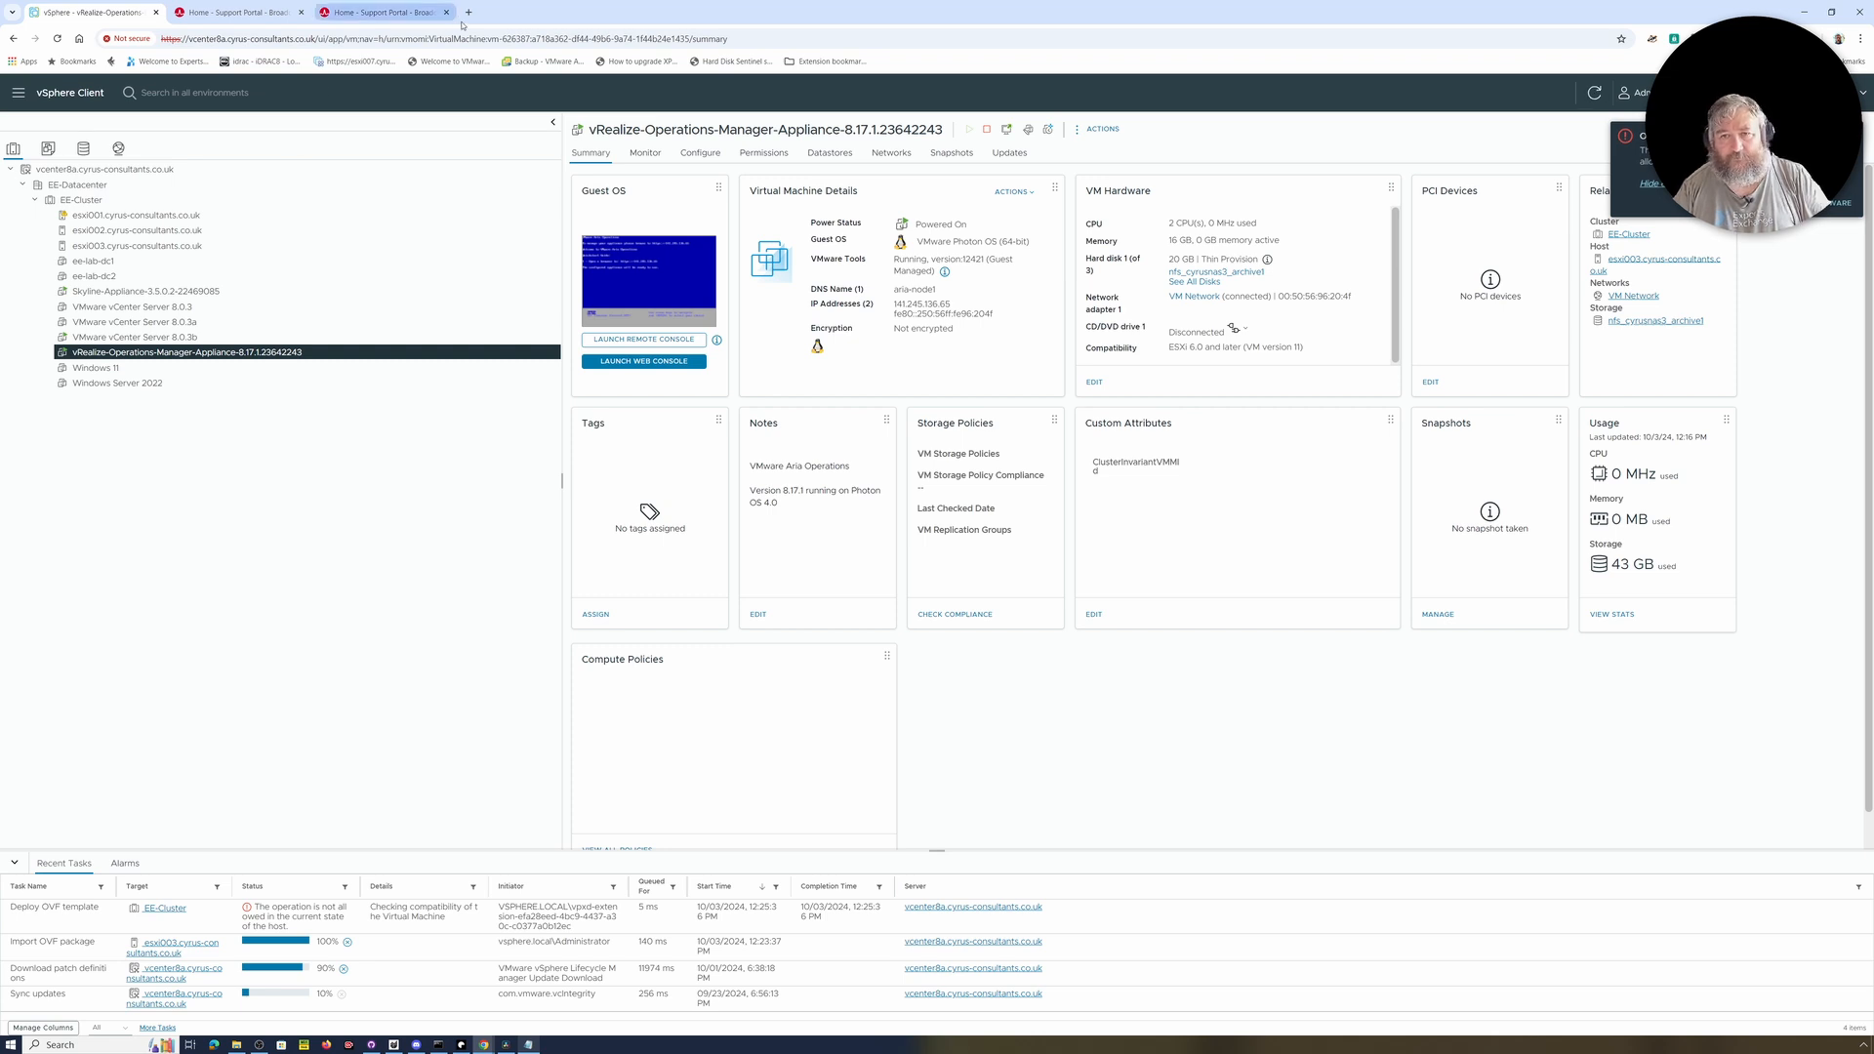
left_click(613, 12)
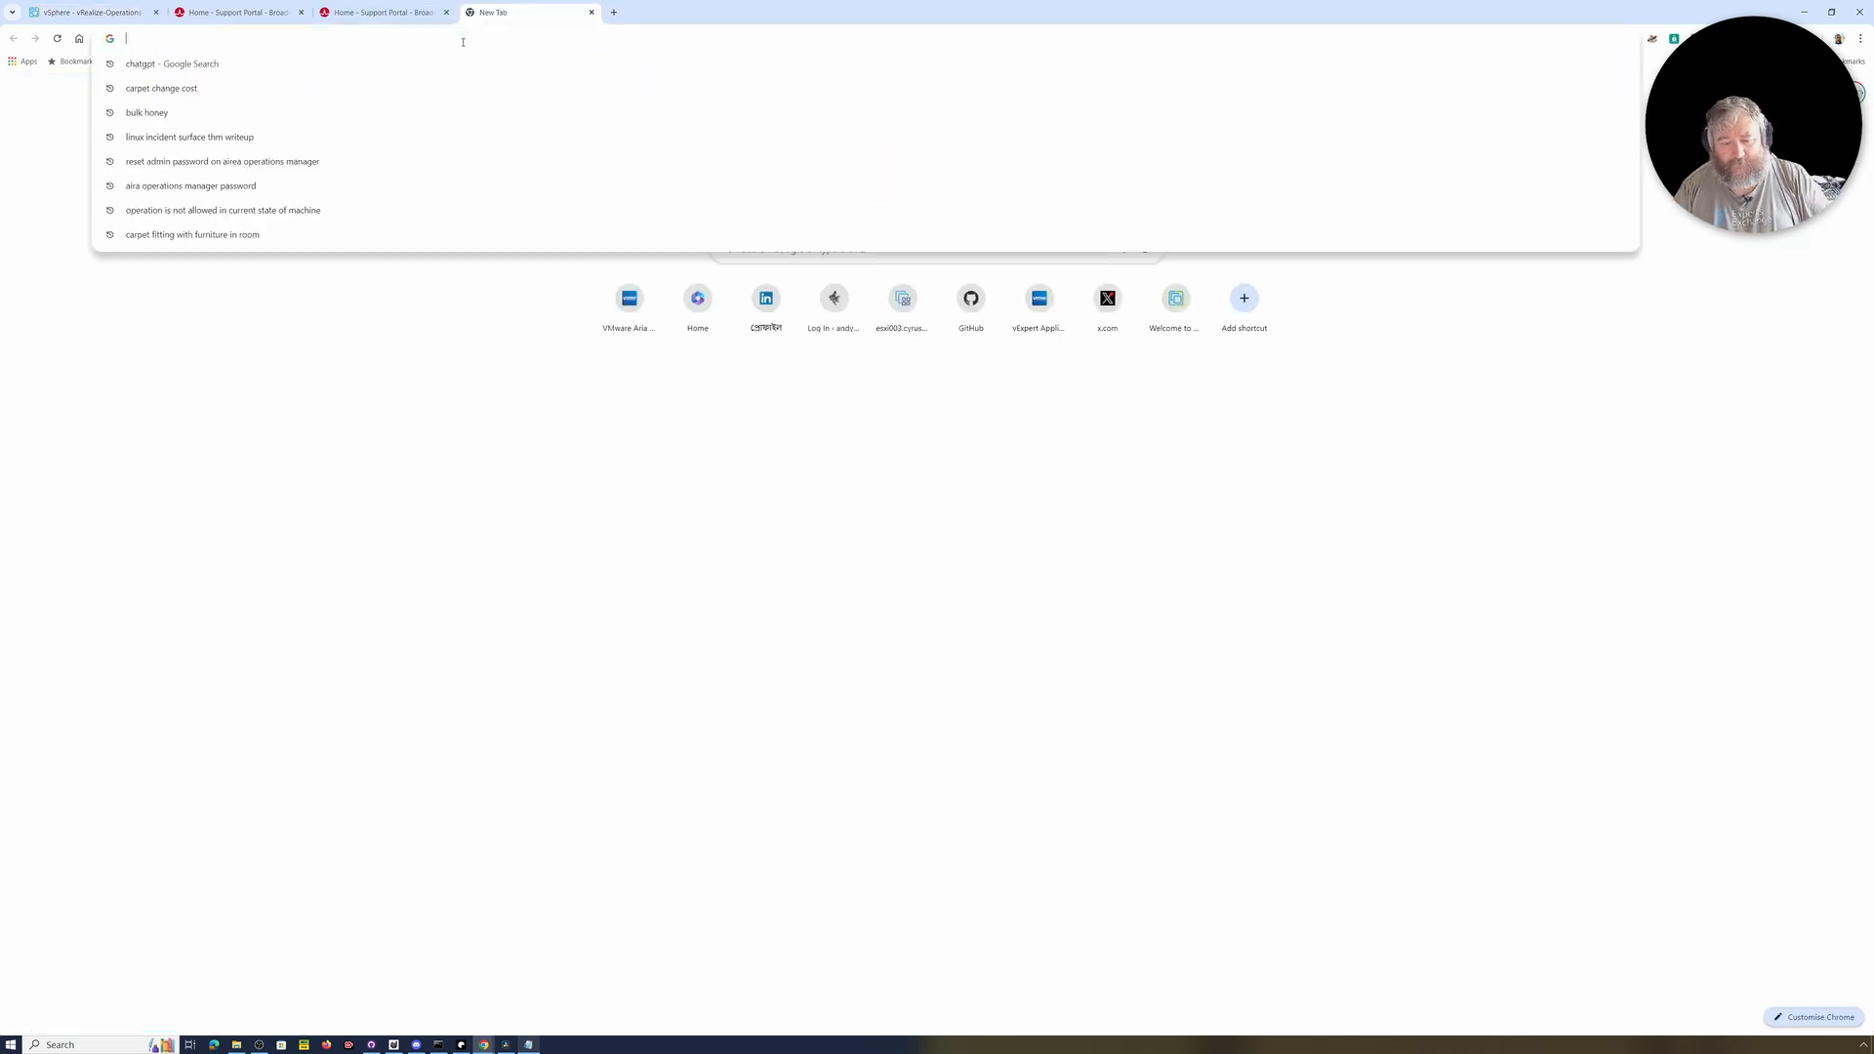
Log in directly to esxi003.cyrus-consultants.co.uk using the saved credentials
type("esxi001.cyrus-consultants.co.uk")
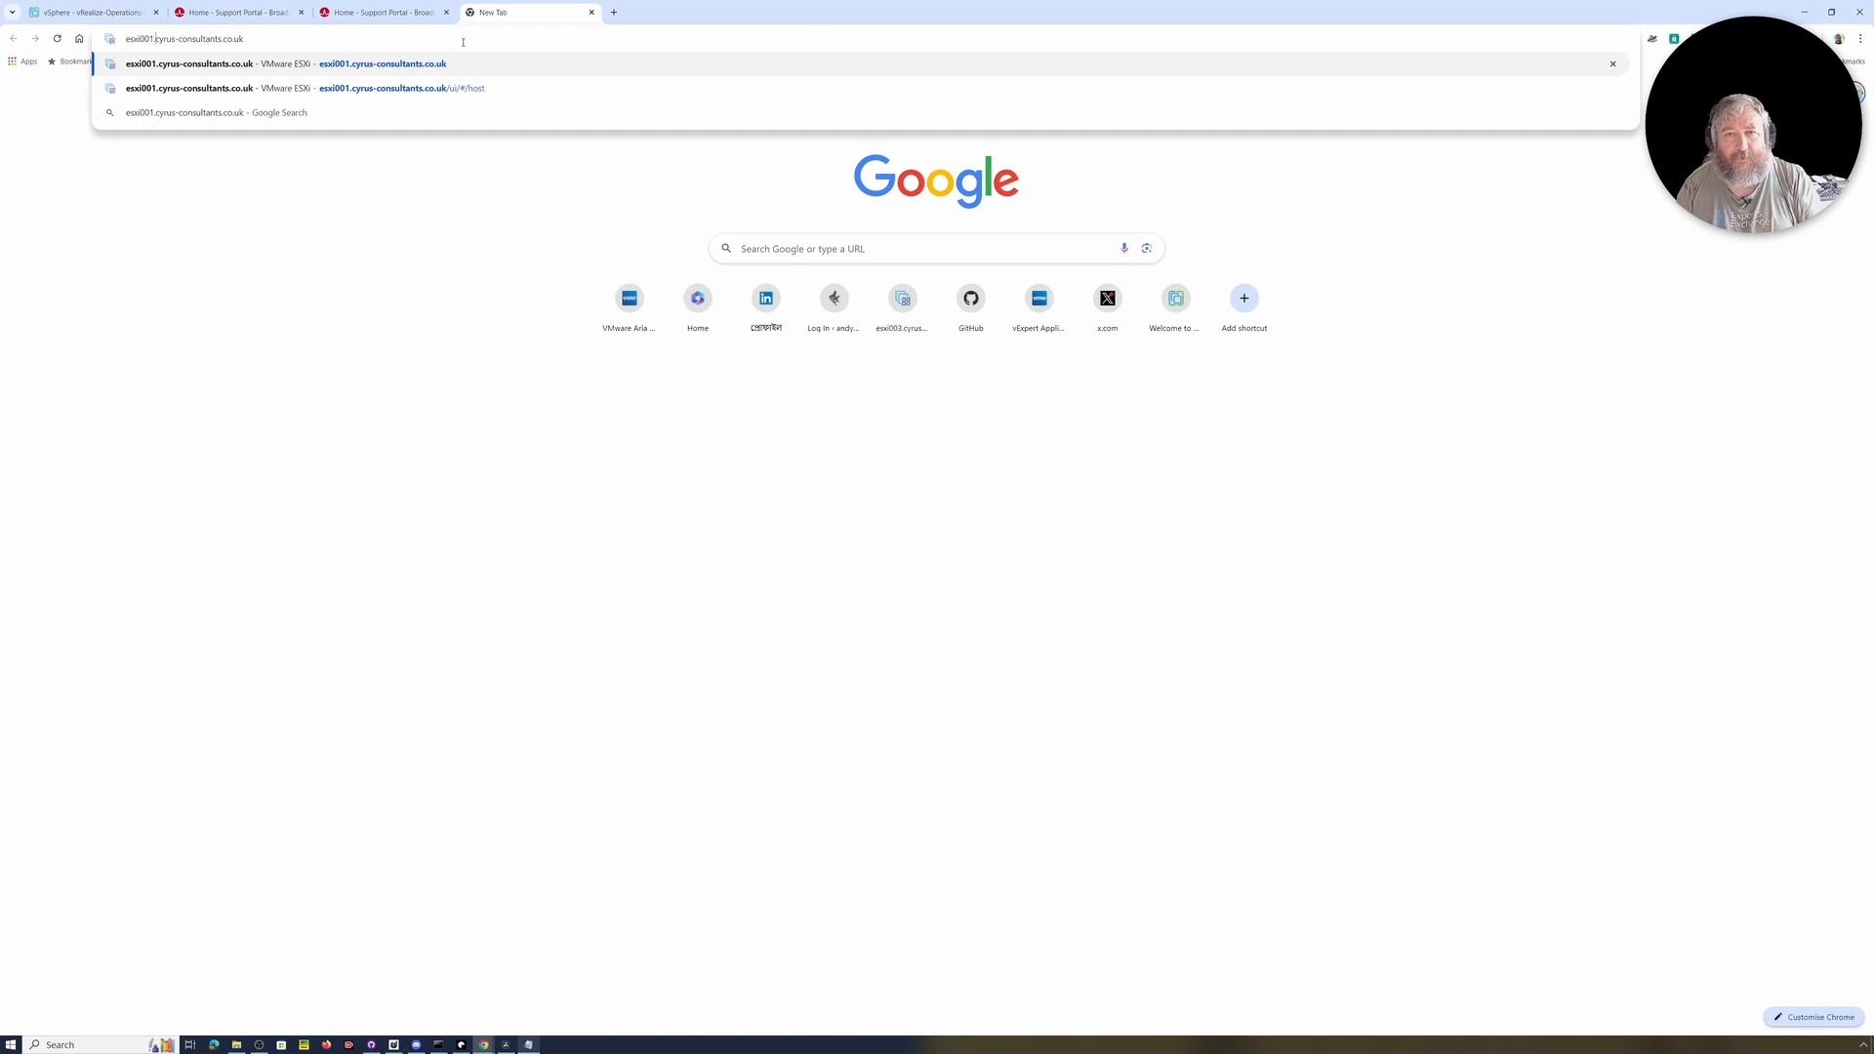
type("esxi003cyrus-consultants.co.uk")
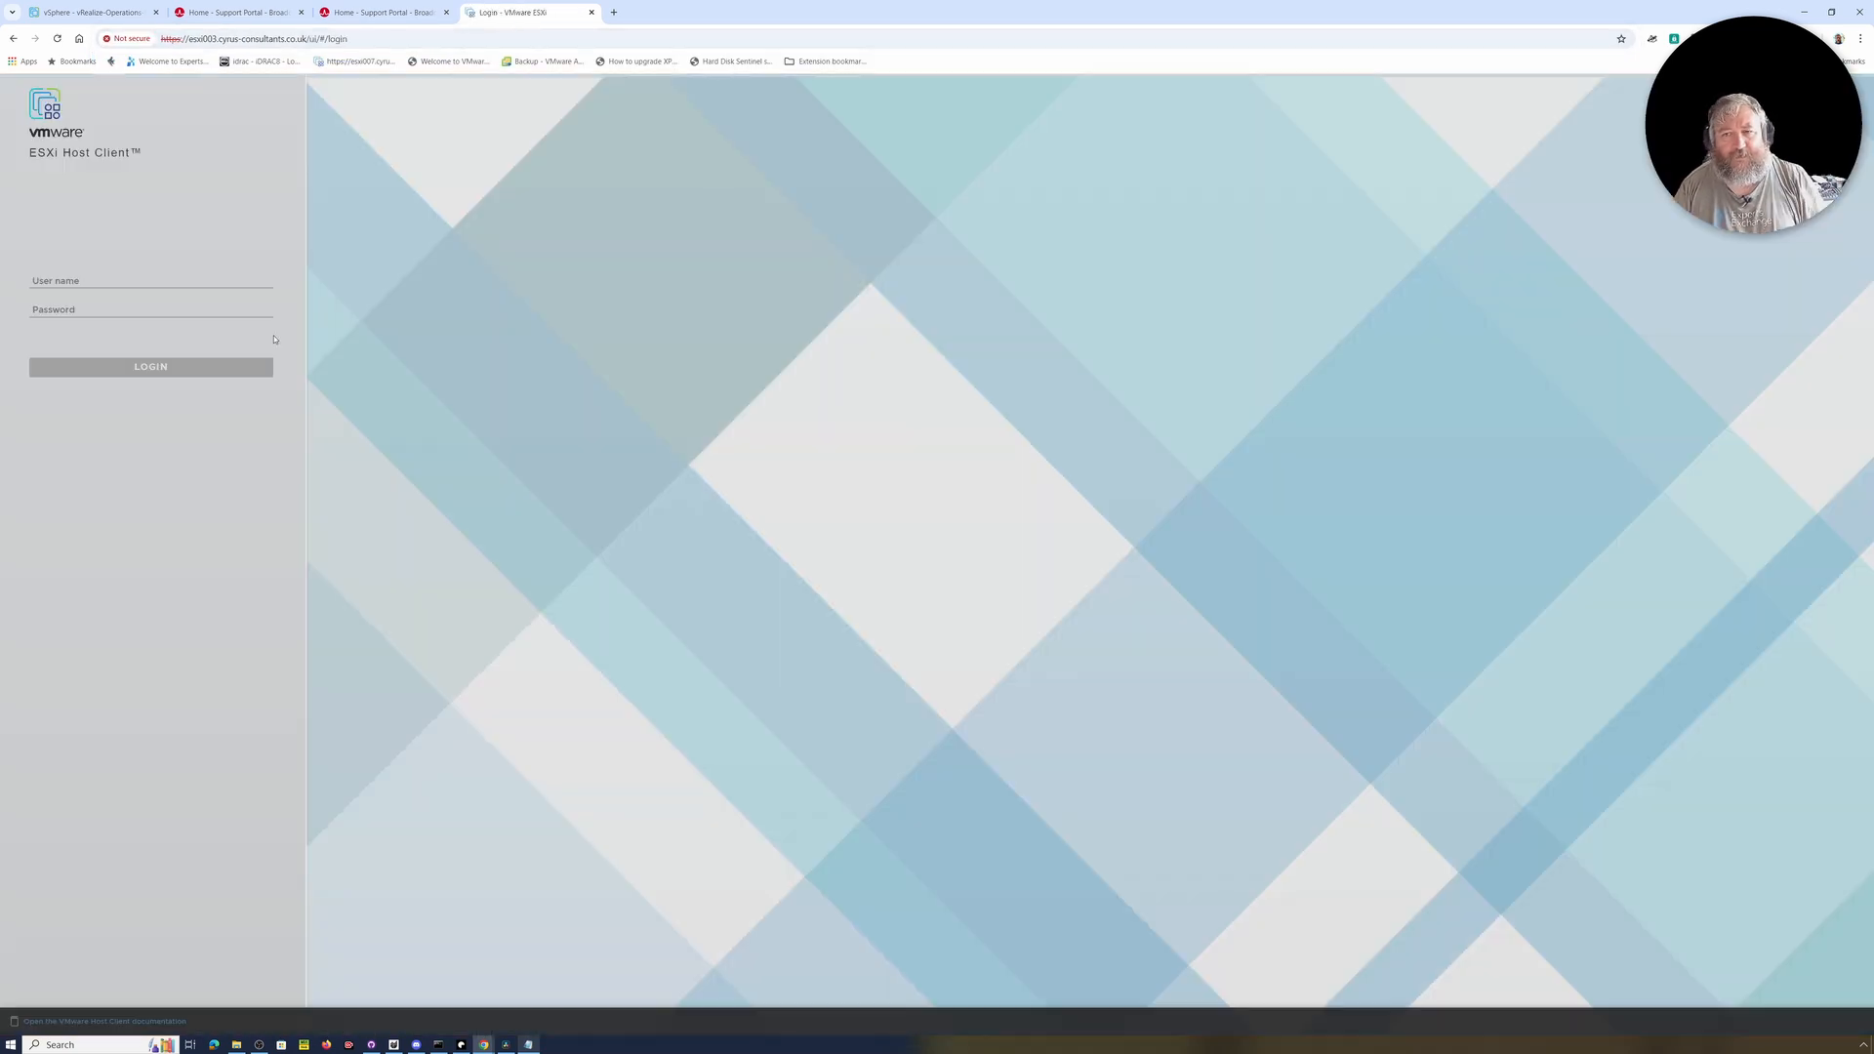
left_click(149, 280)
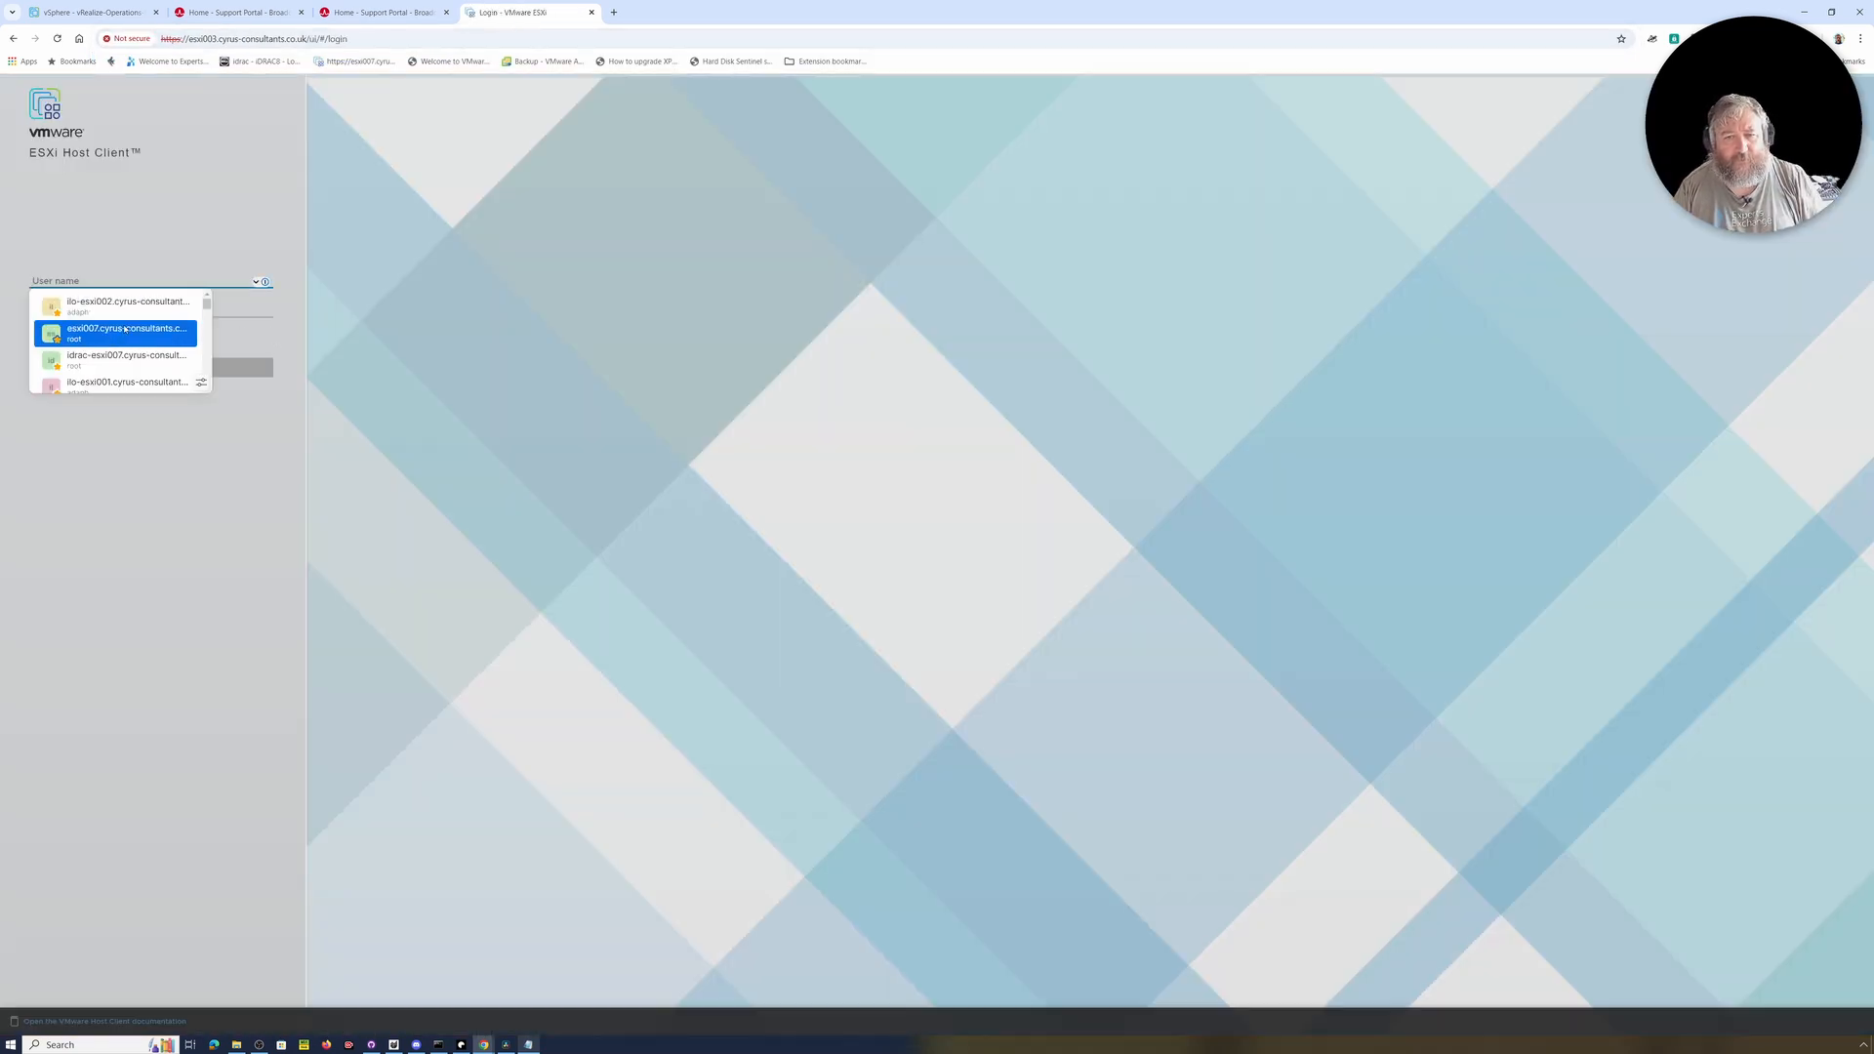
left_click(126, 332)
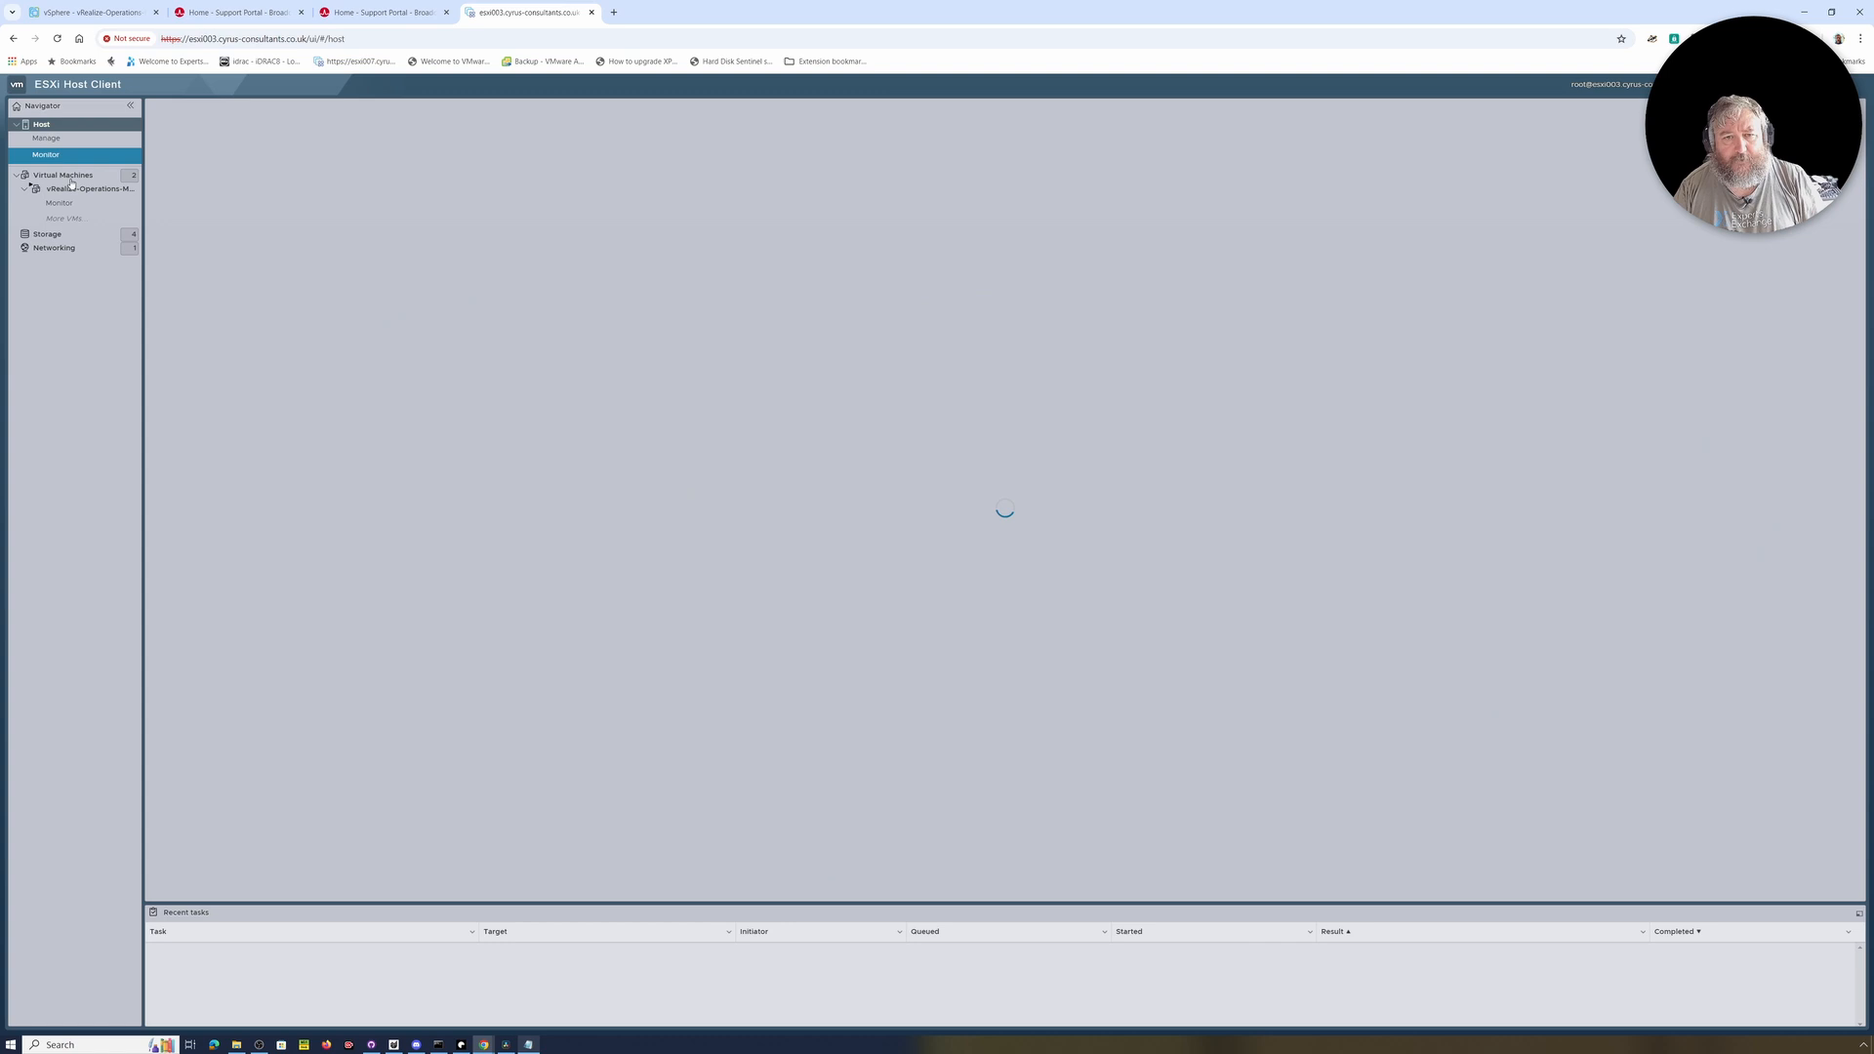
Create a new VM from the Log Insight 8.16 OVA with Extra Small deployment type
left_click(63, 175)
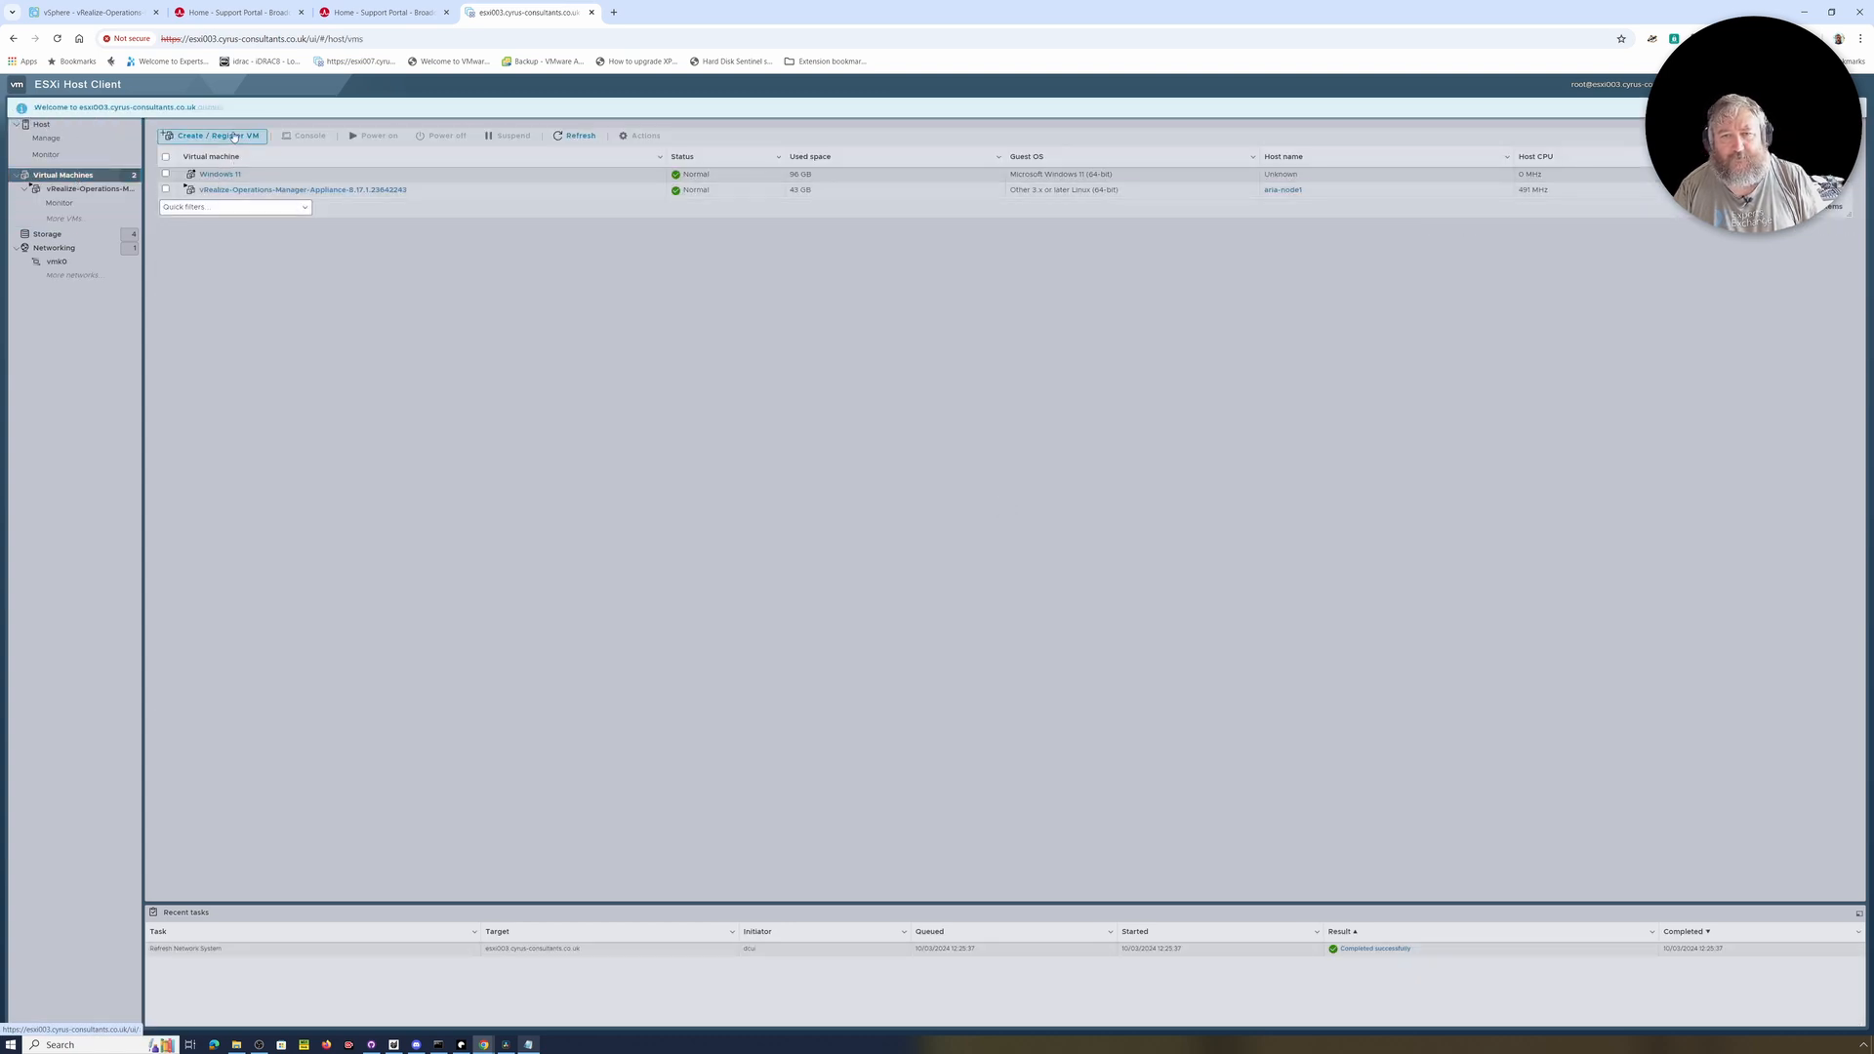
left_click(215, 135)
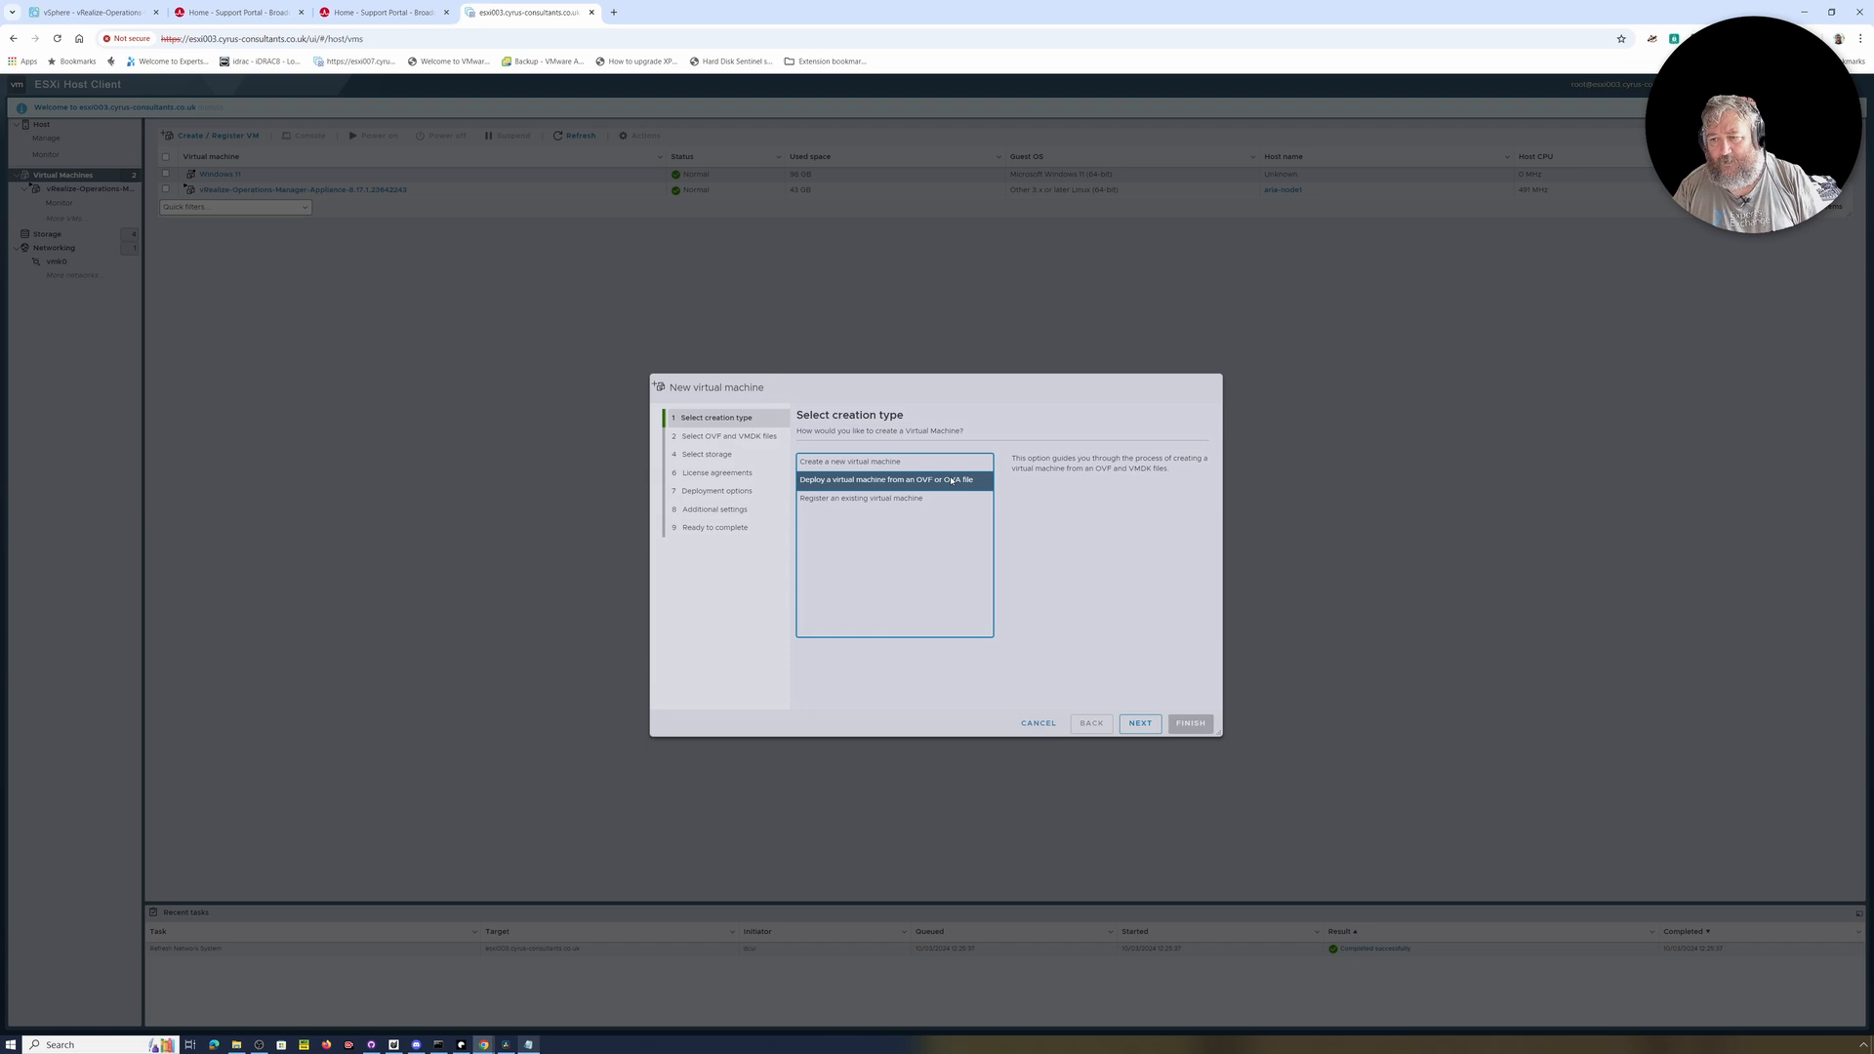
left_click(1136, 723)
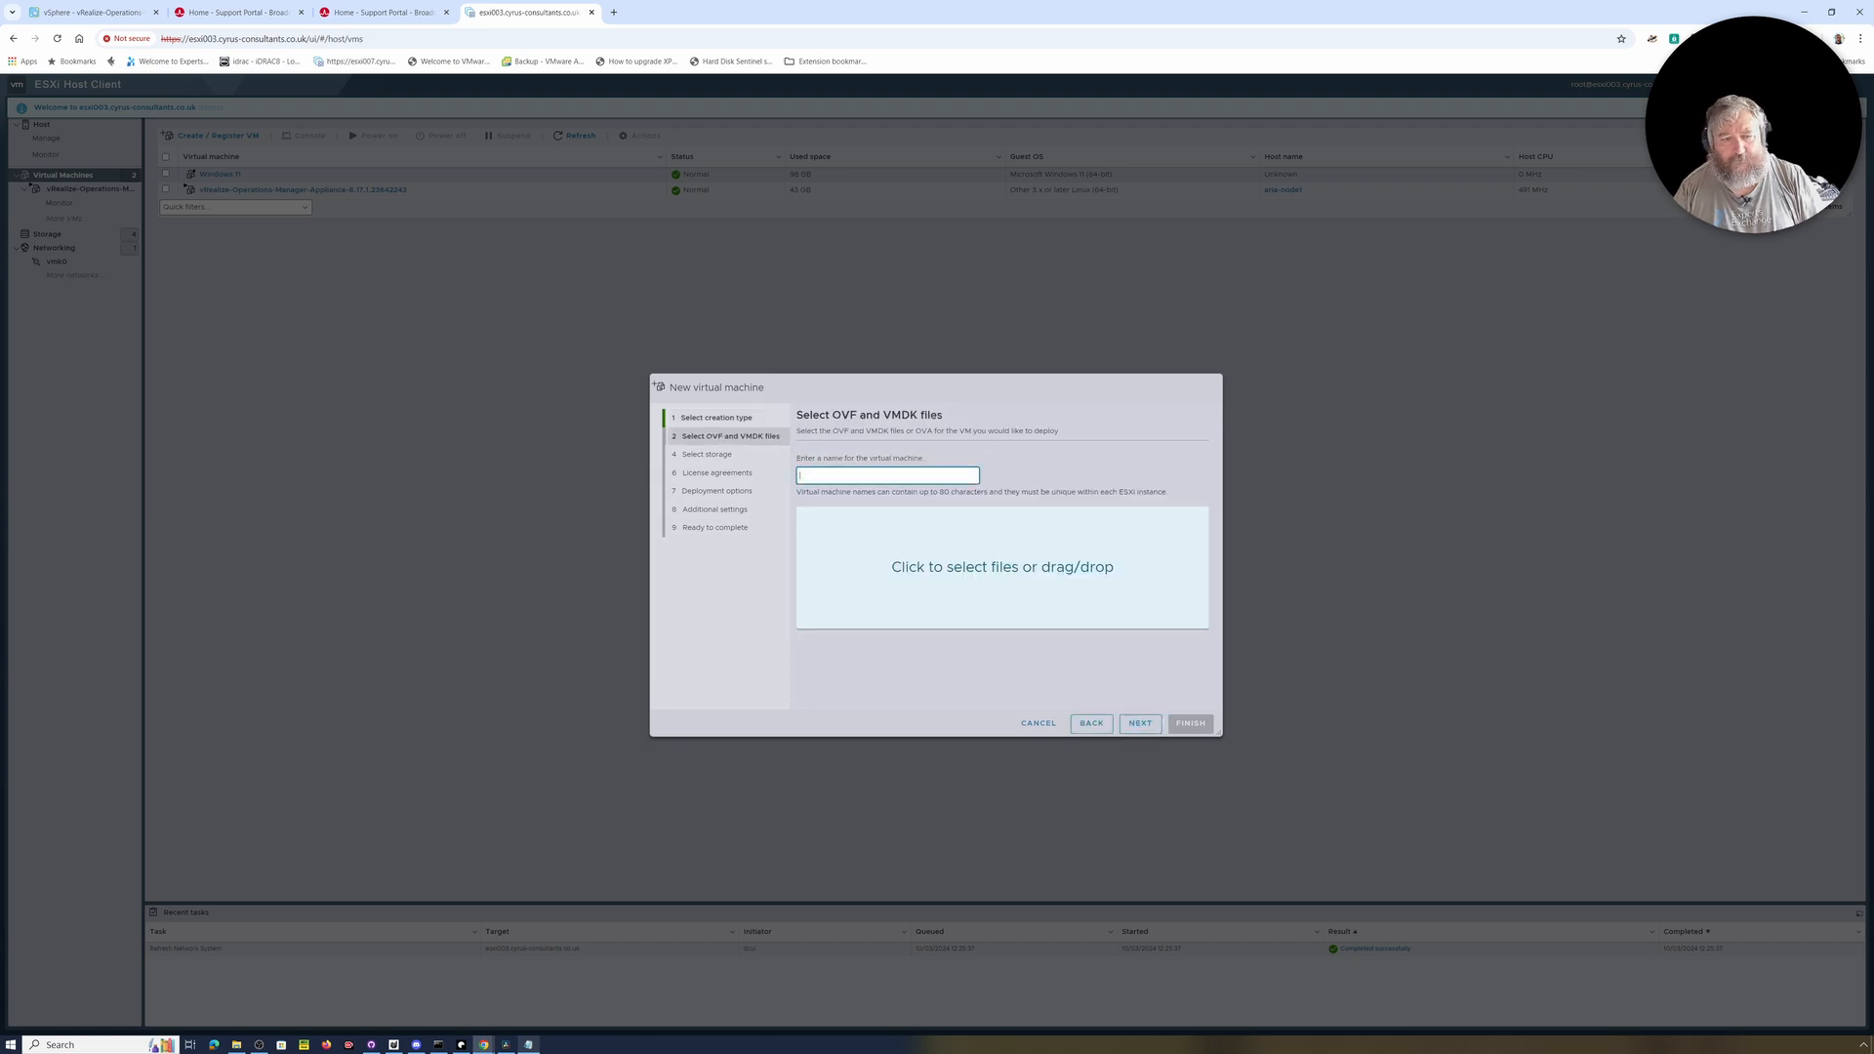
left_click(1001, 566)
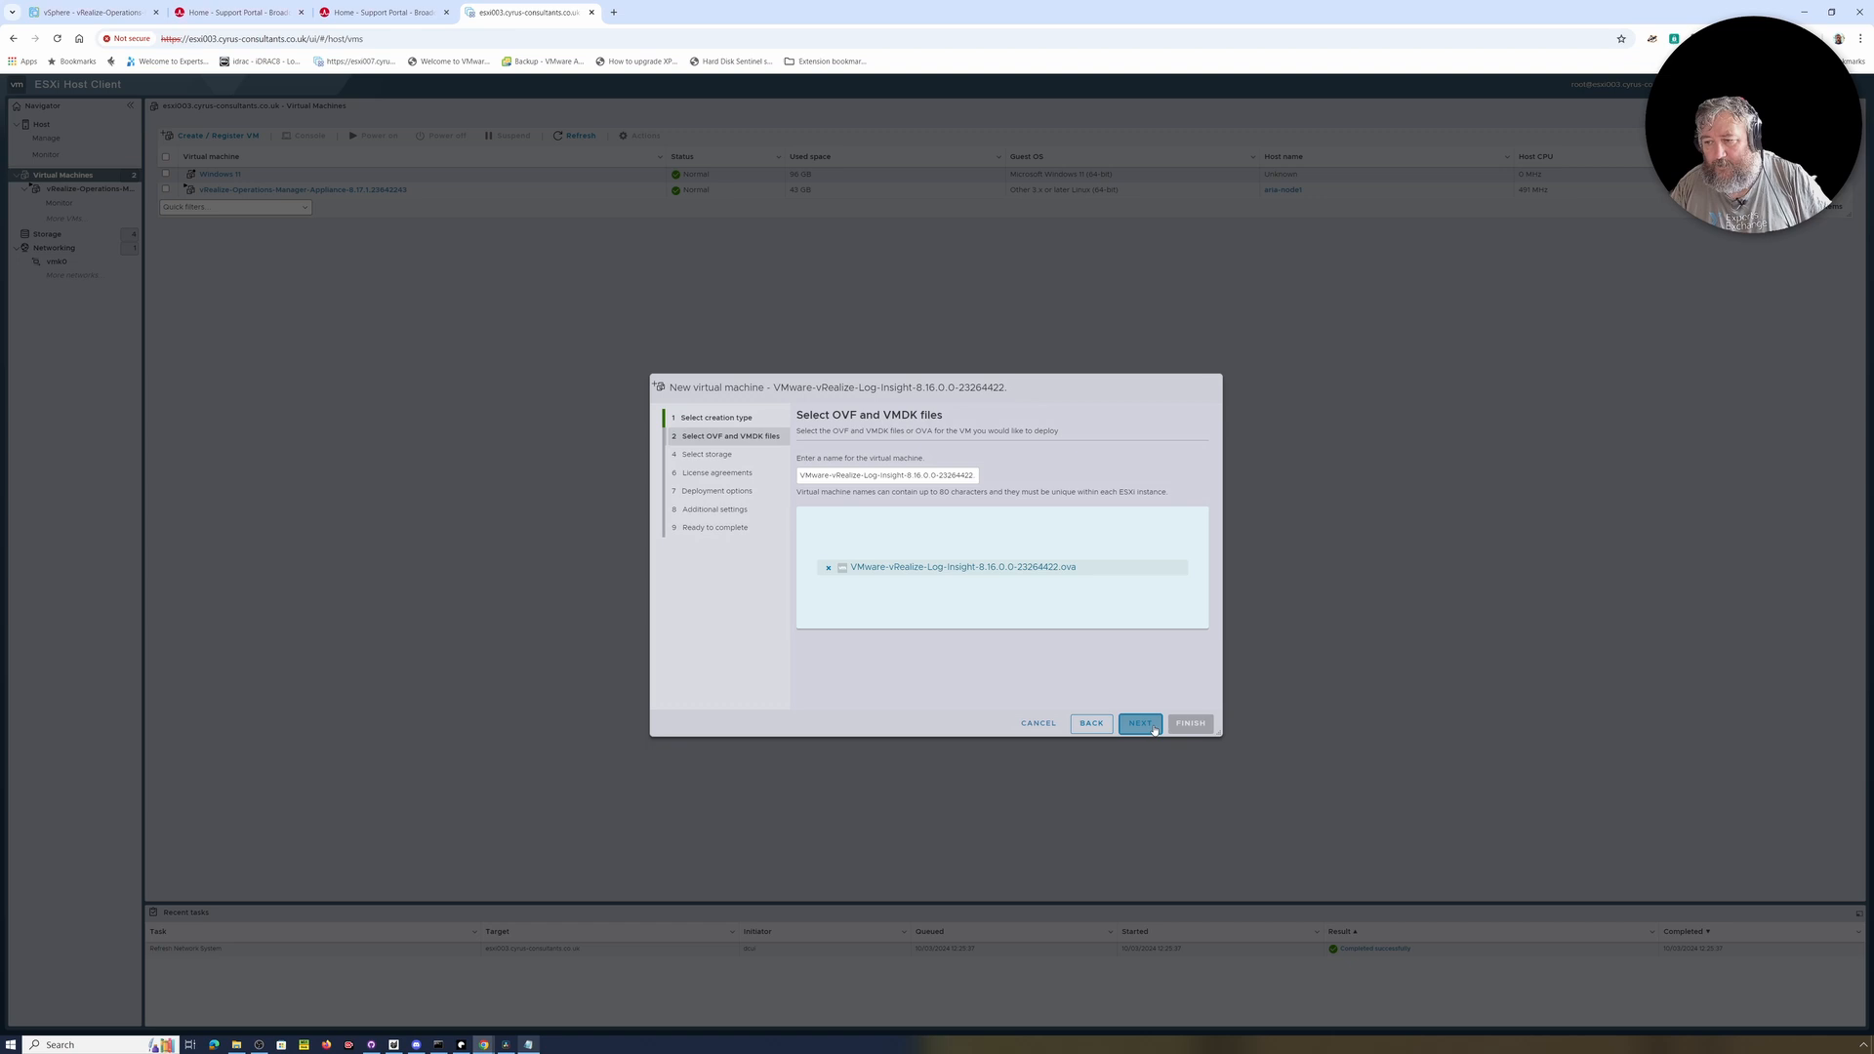
left_click(1138, 722)
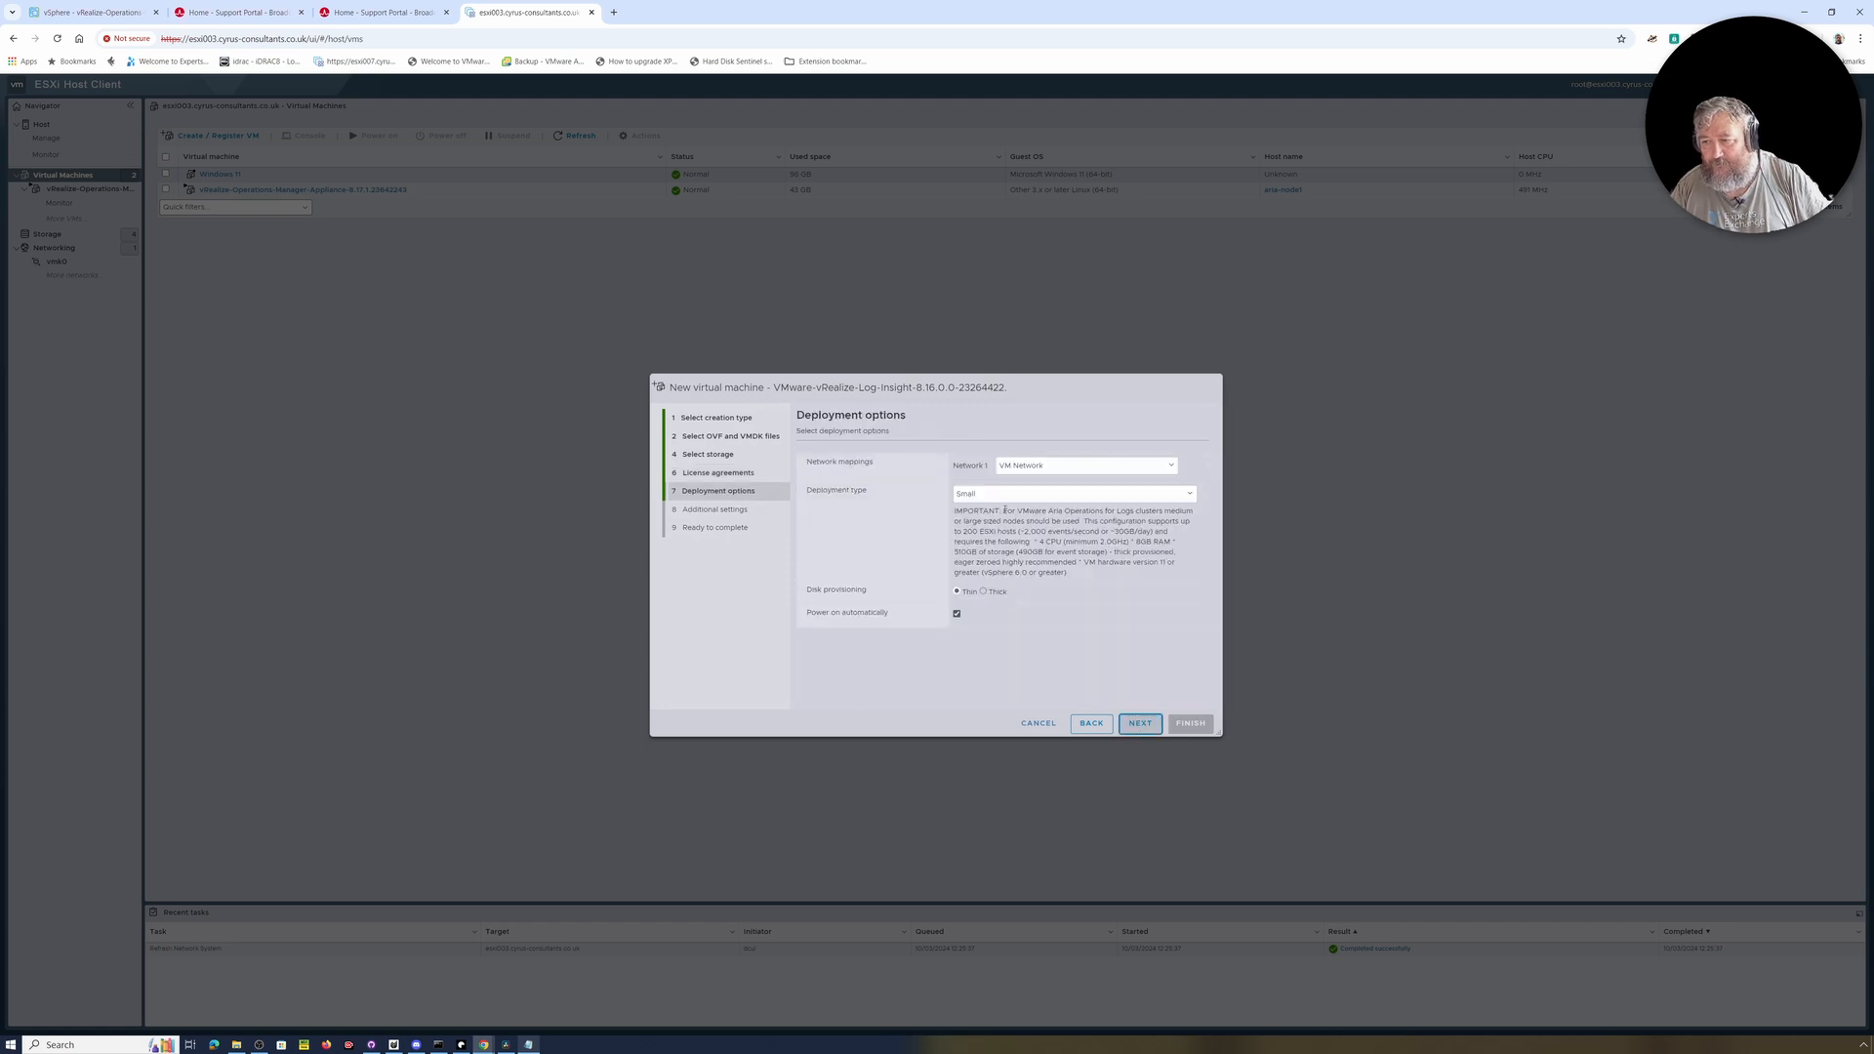
left_click(1072, 494)
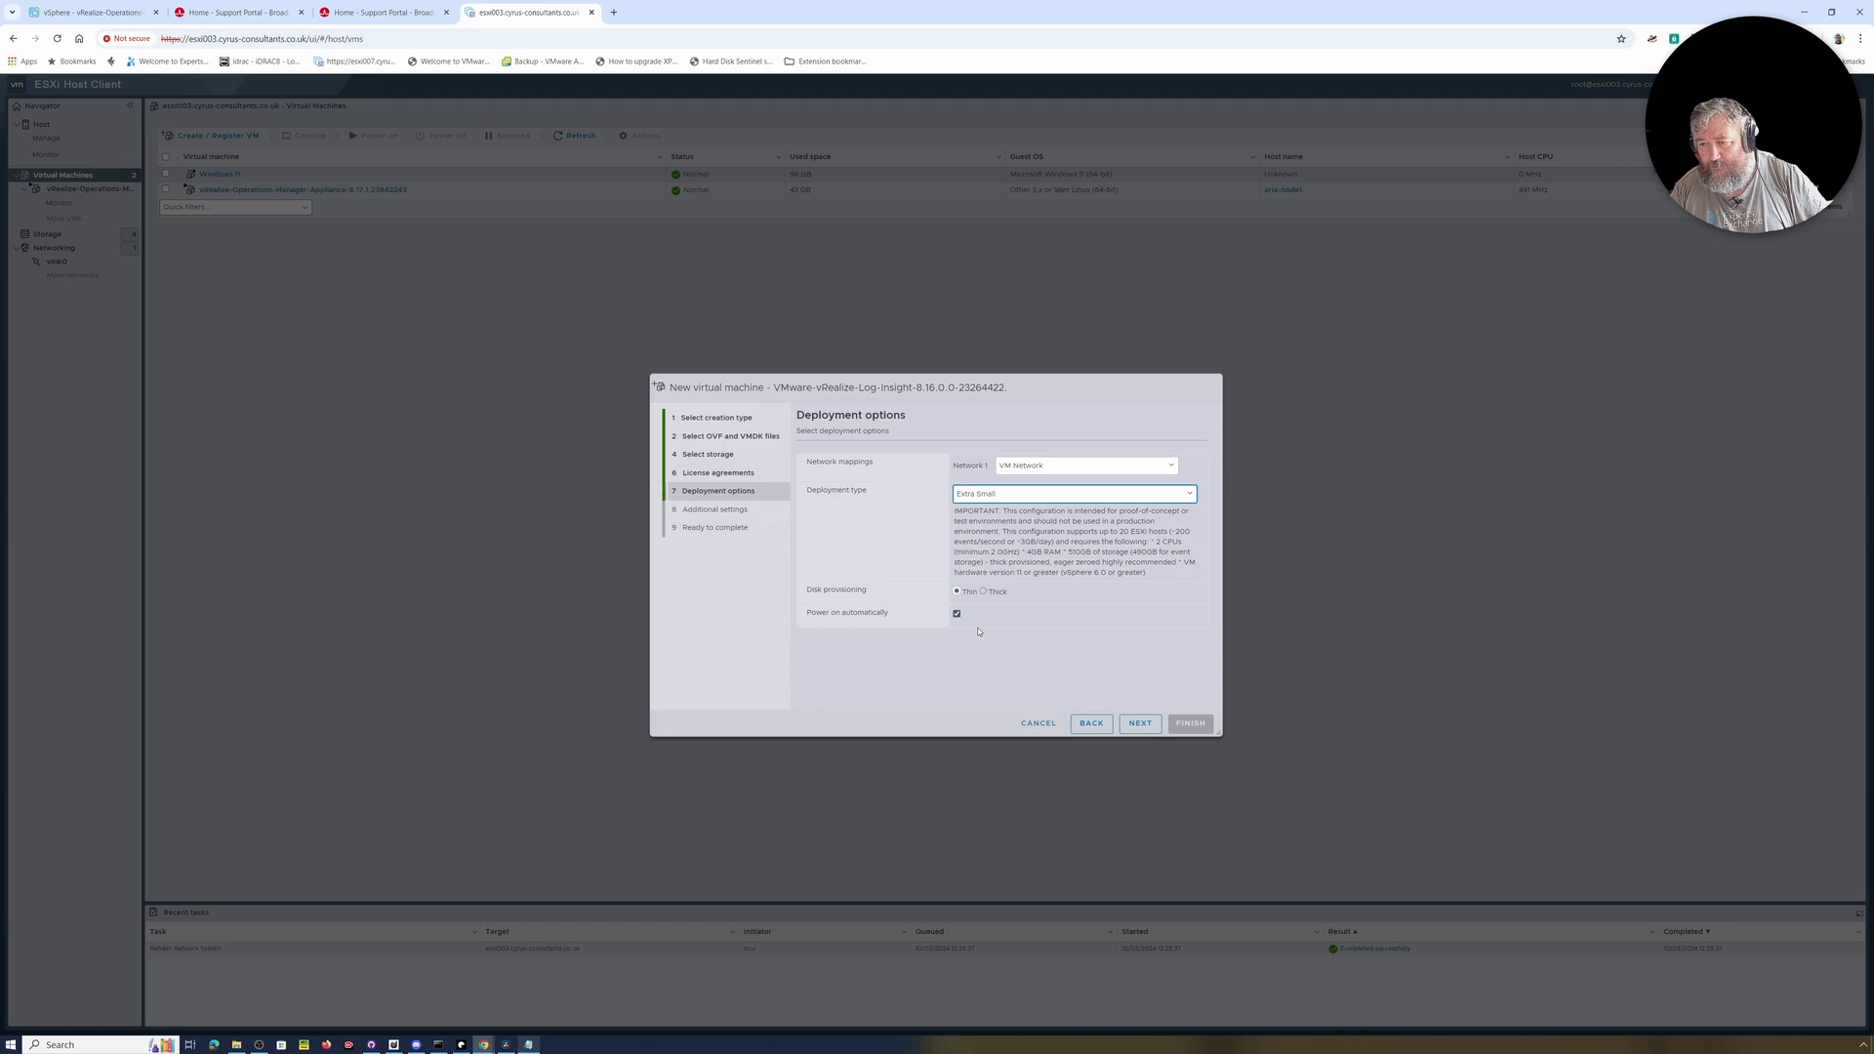
left_click(1138, 723)
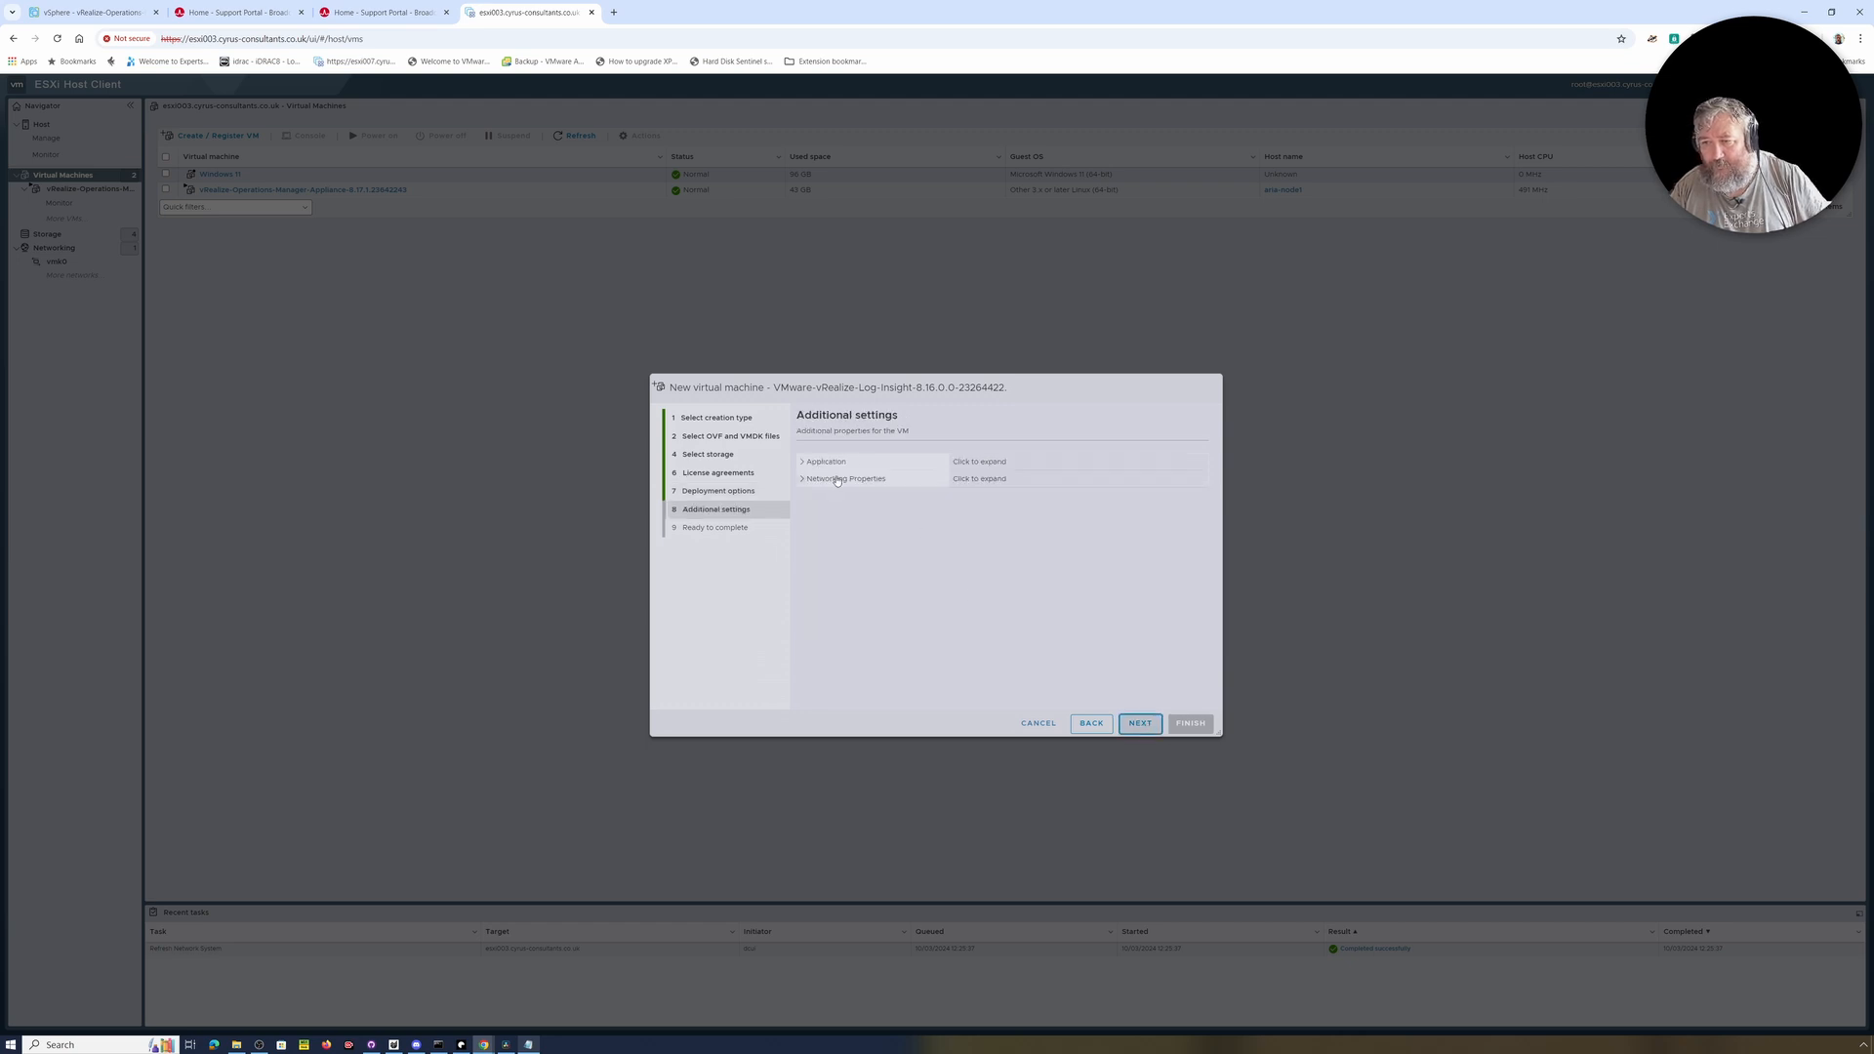
Enter the root password and hostname aria-logs1 in Additional settings, reaching Ready to complete
left_click(825, 462)
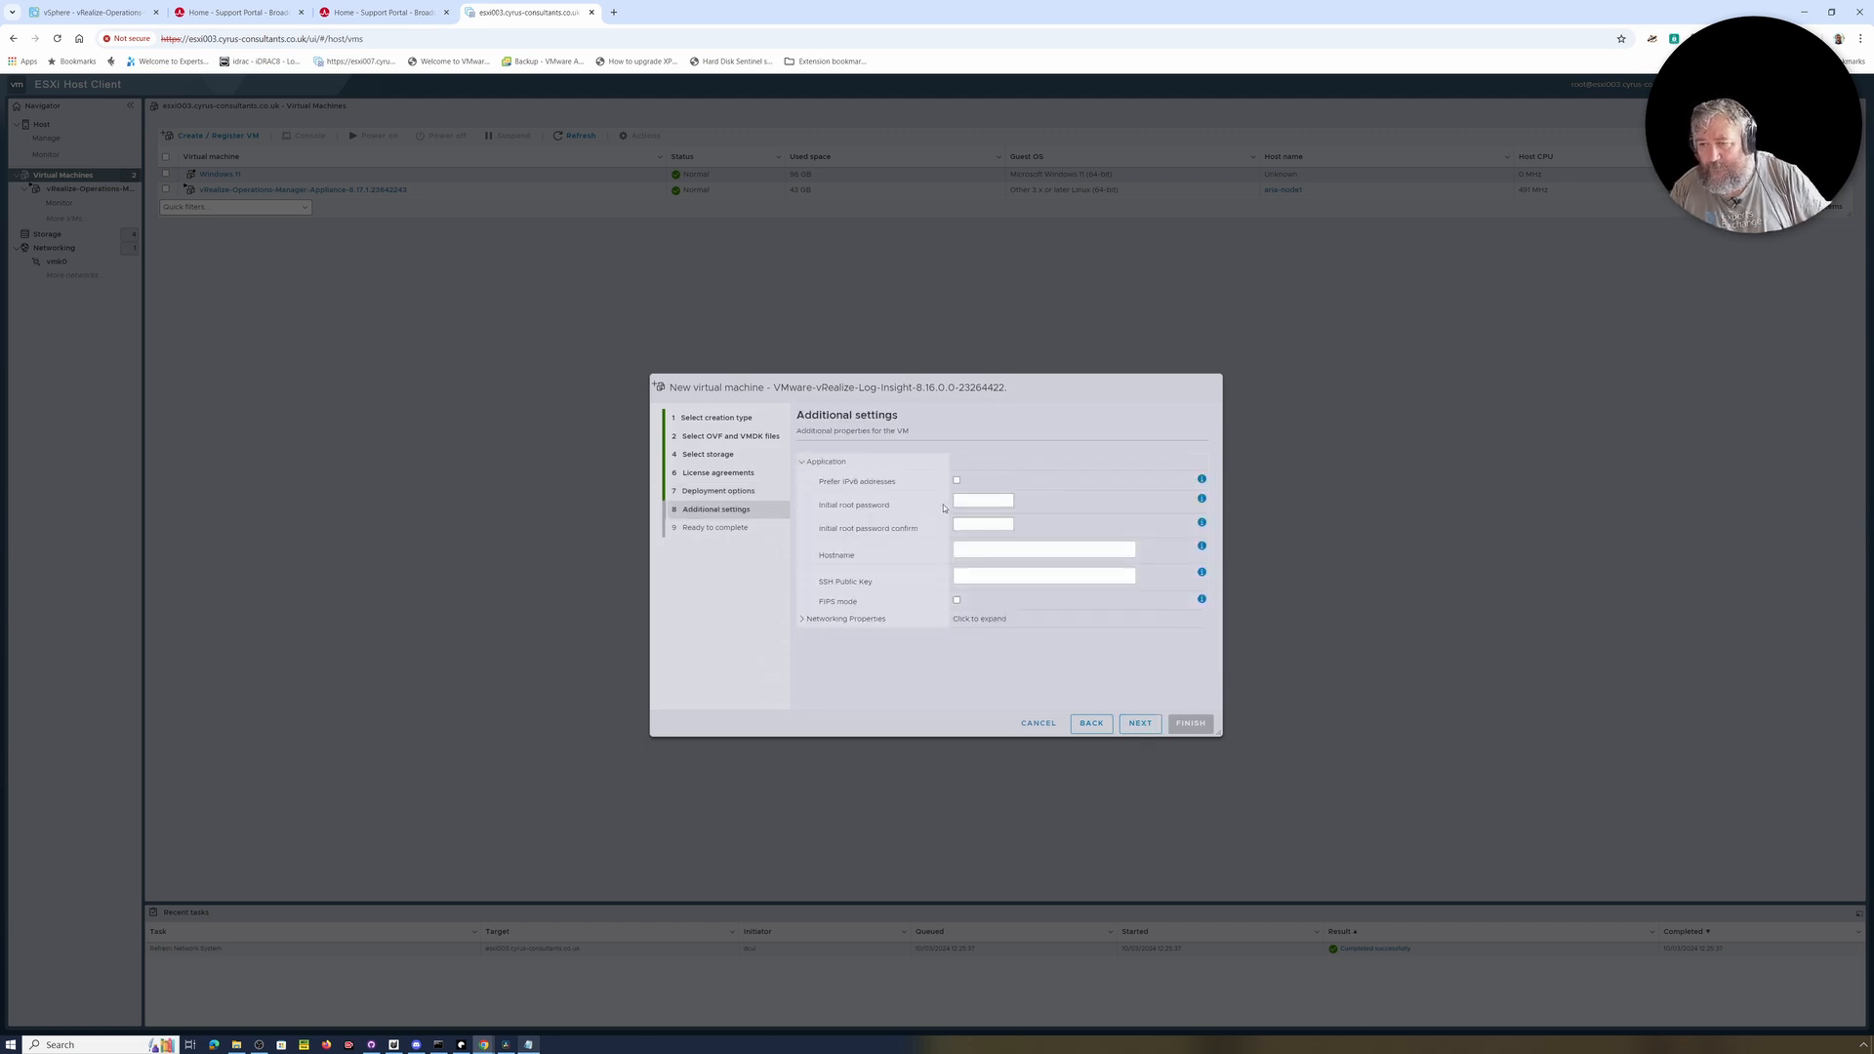
left_click(983, 500)
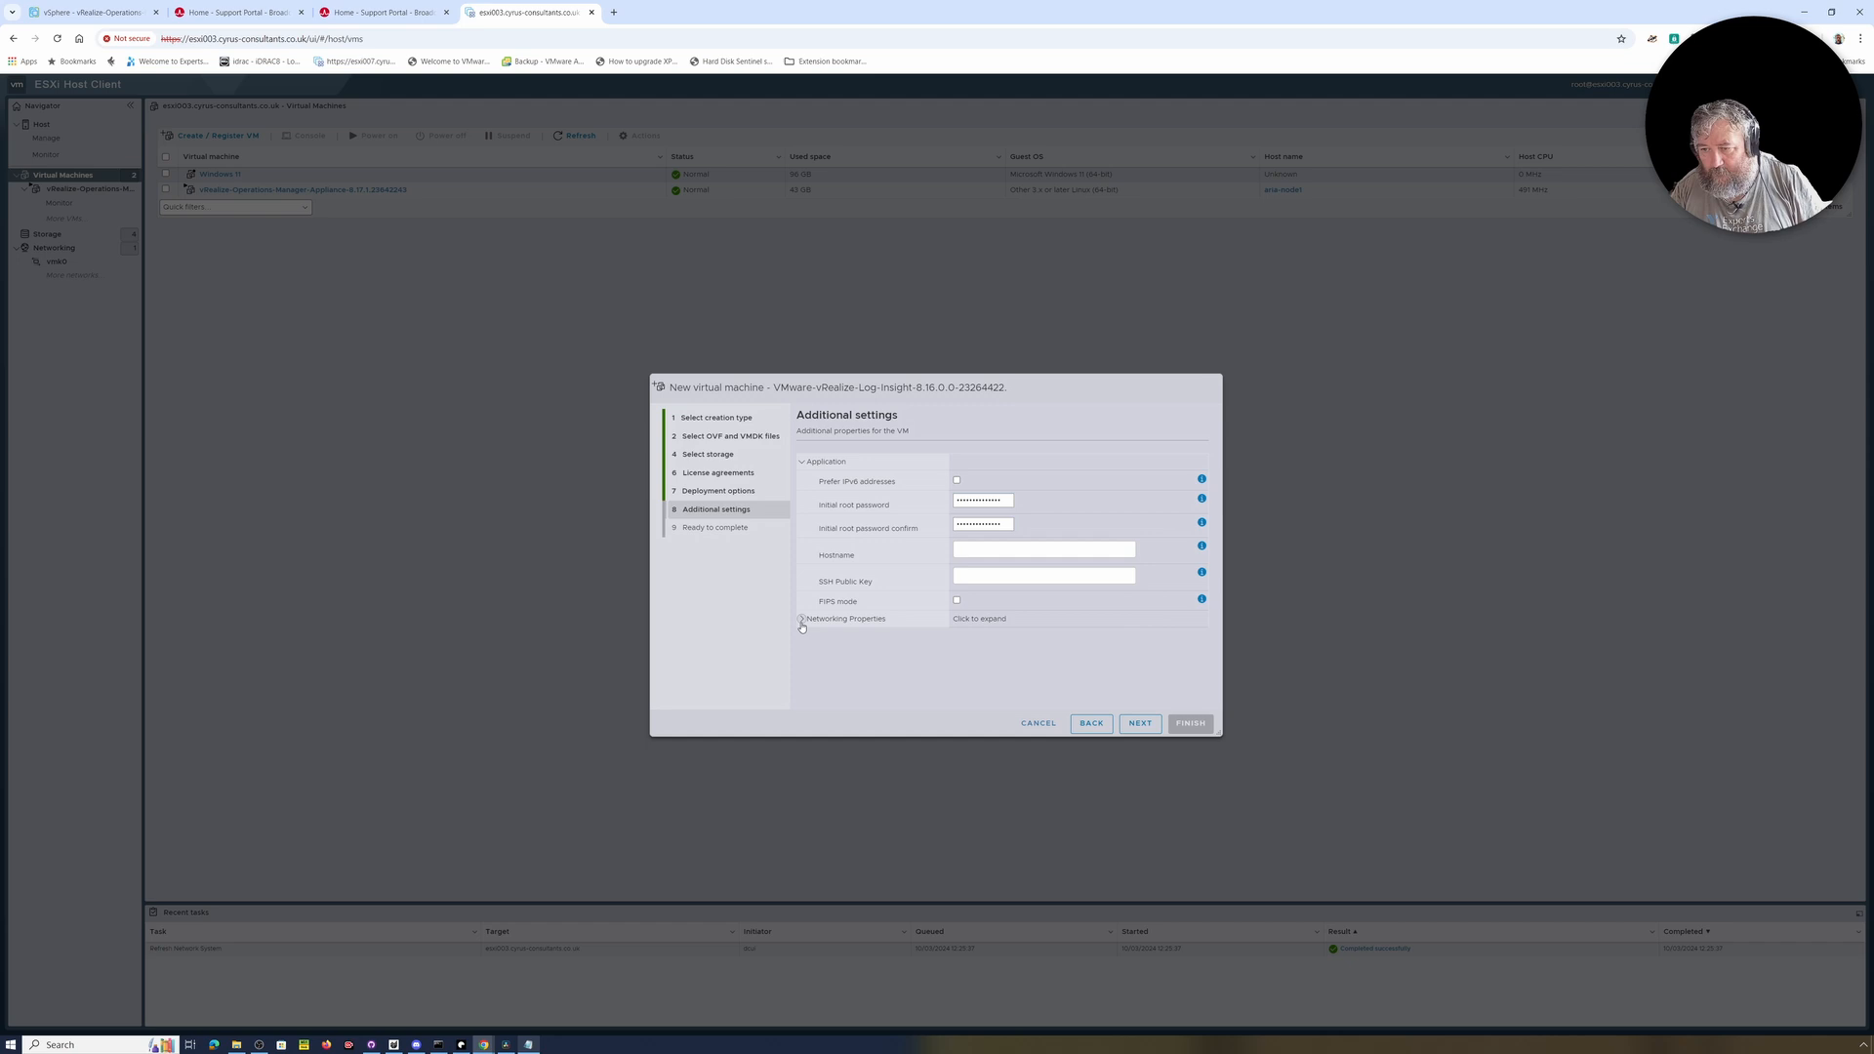
left_click(845, 618)
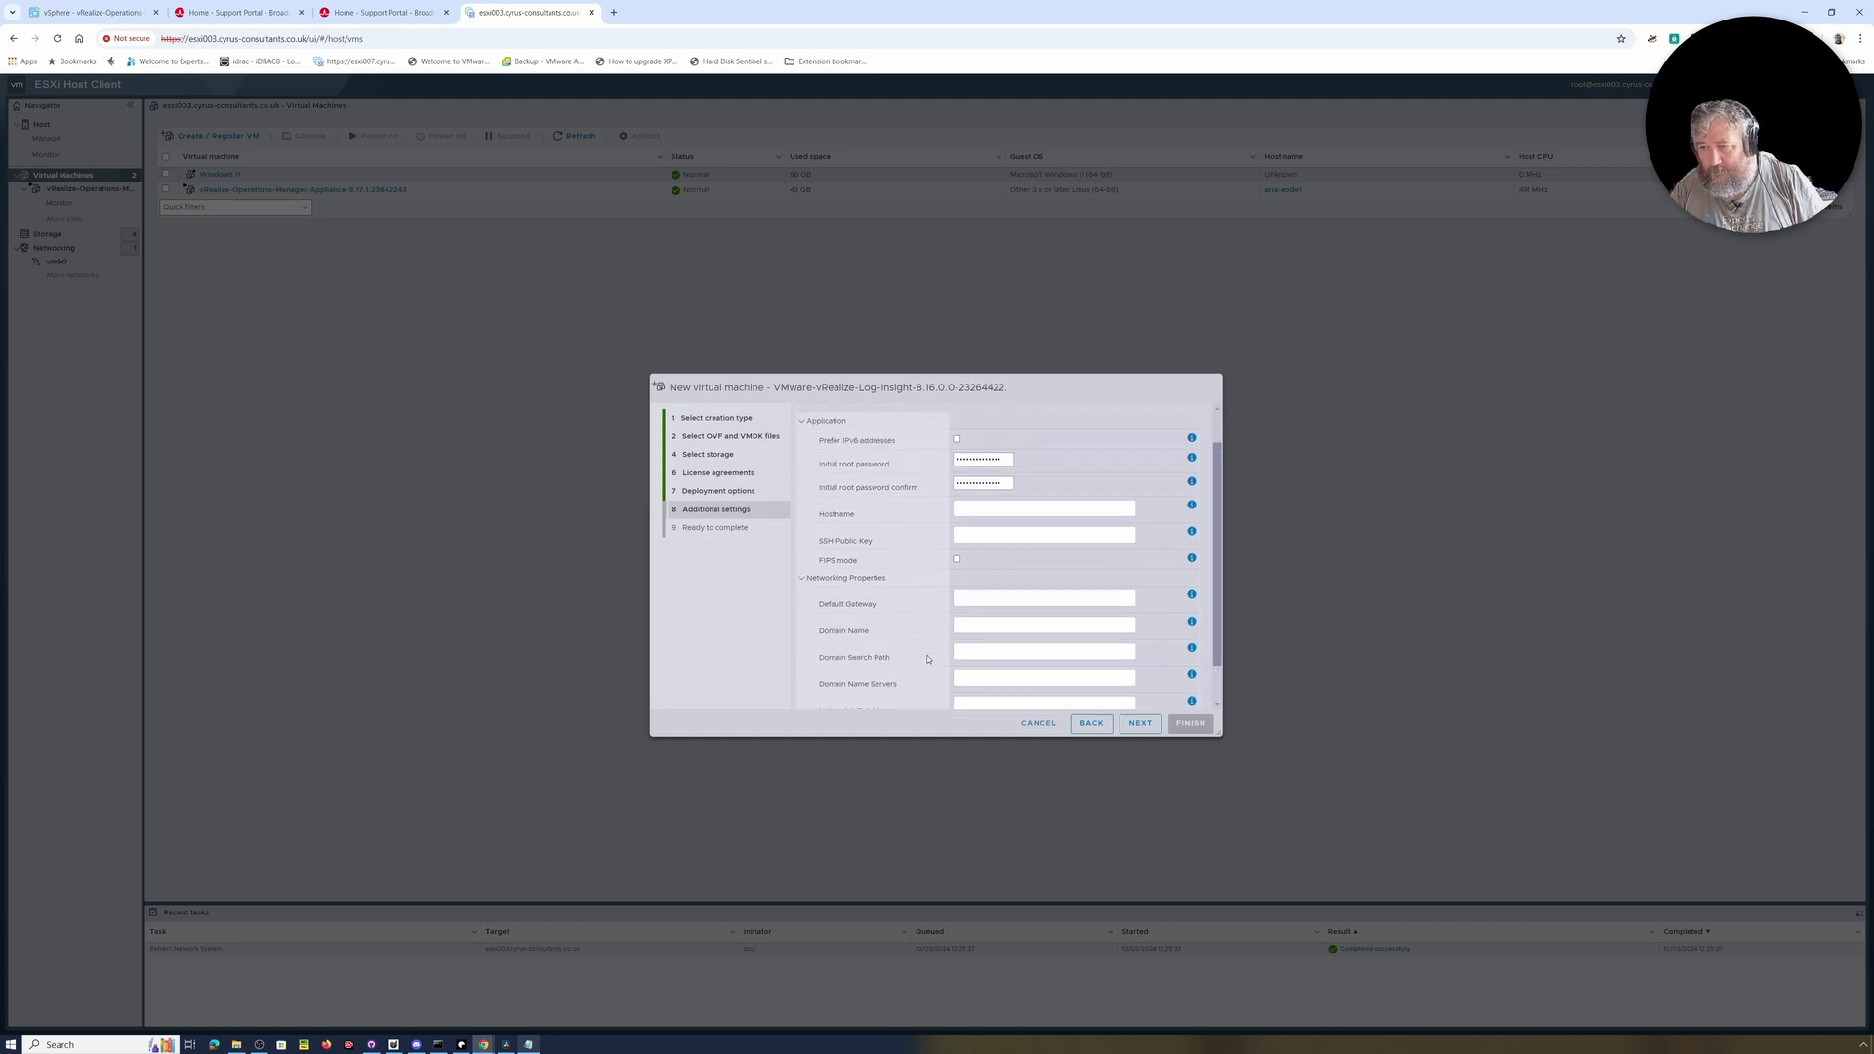
scroll("down", 3)
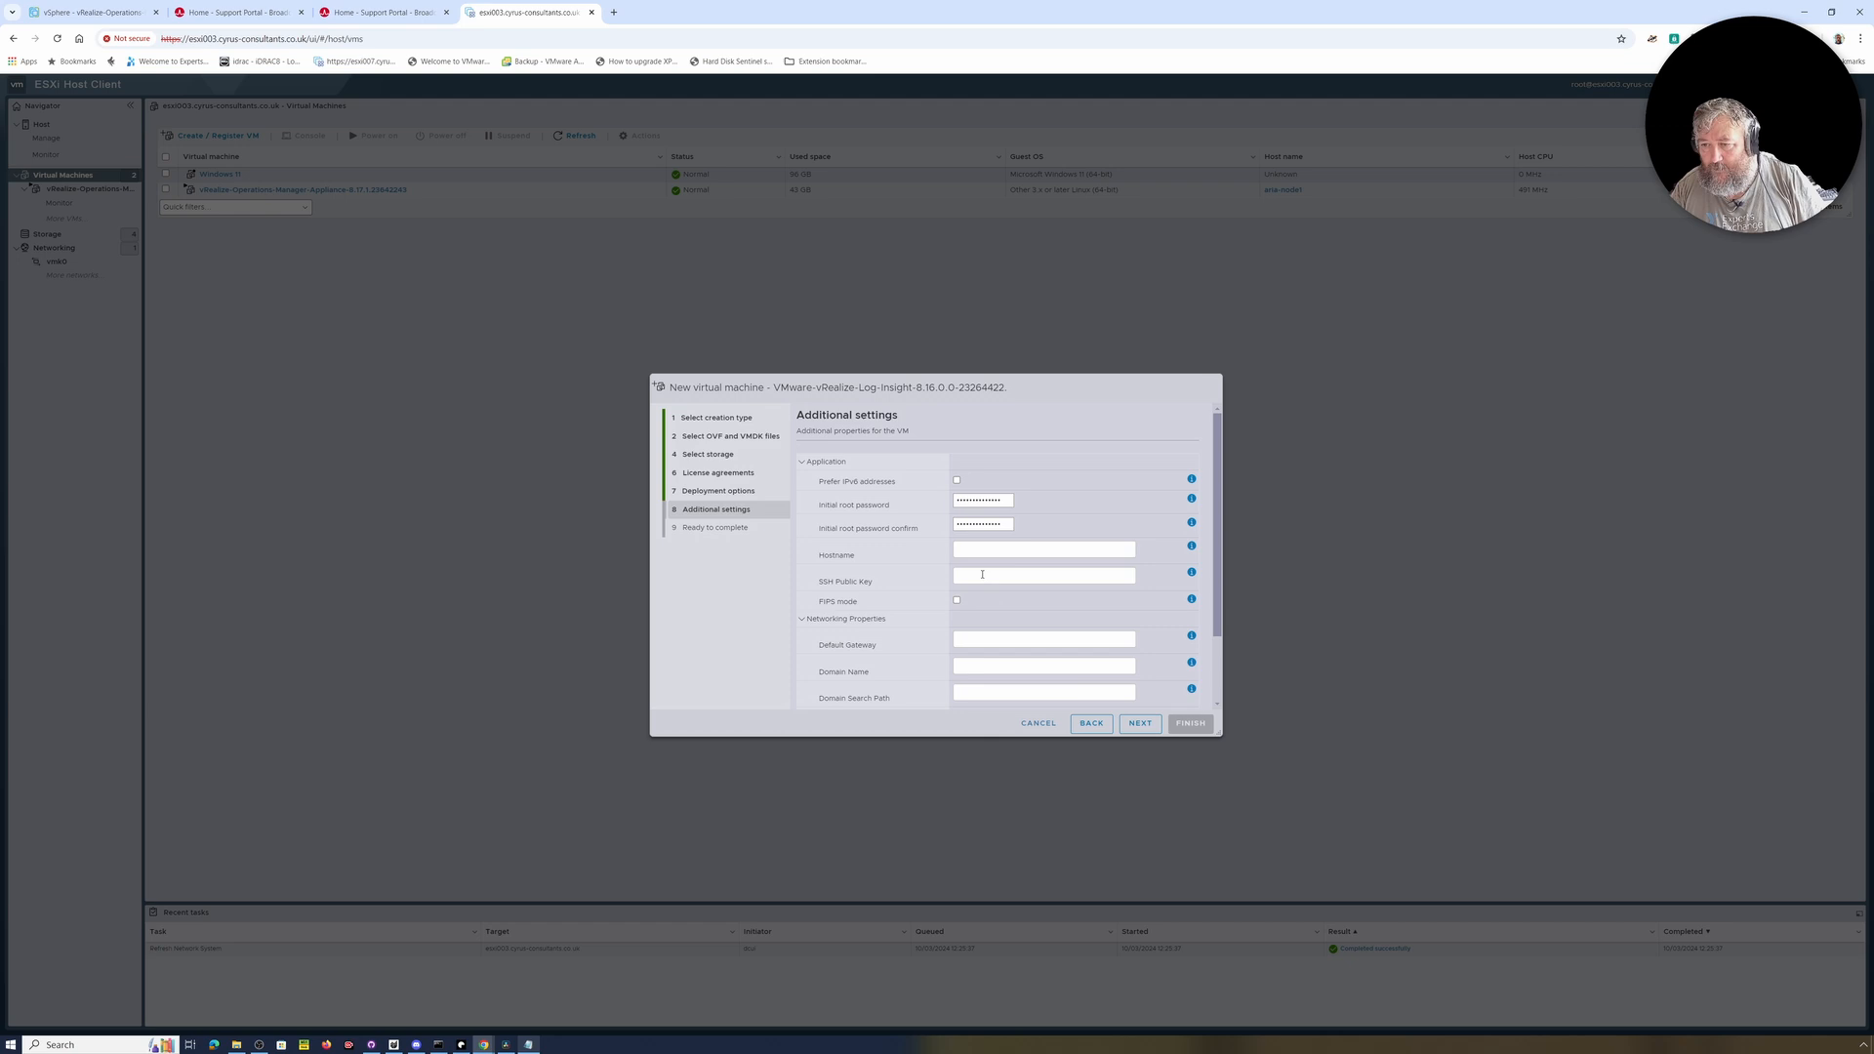
left_click(1042, 549)
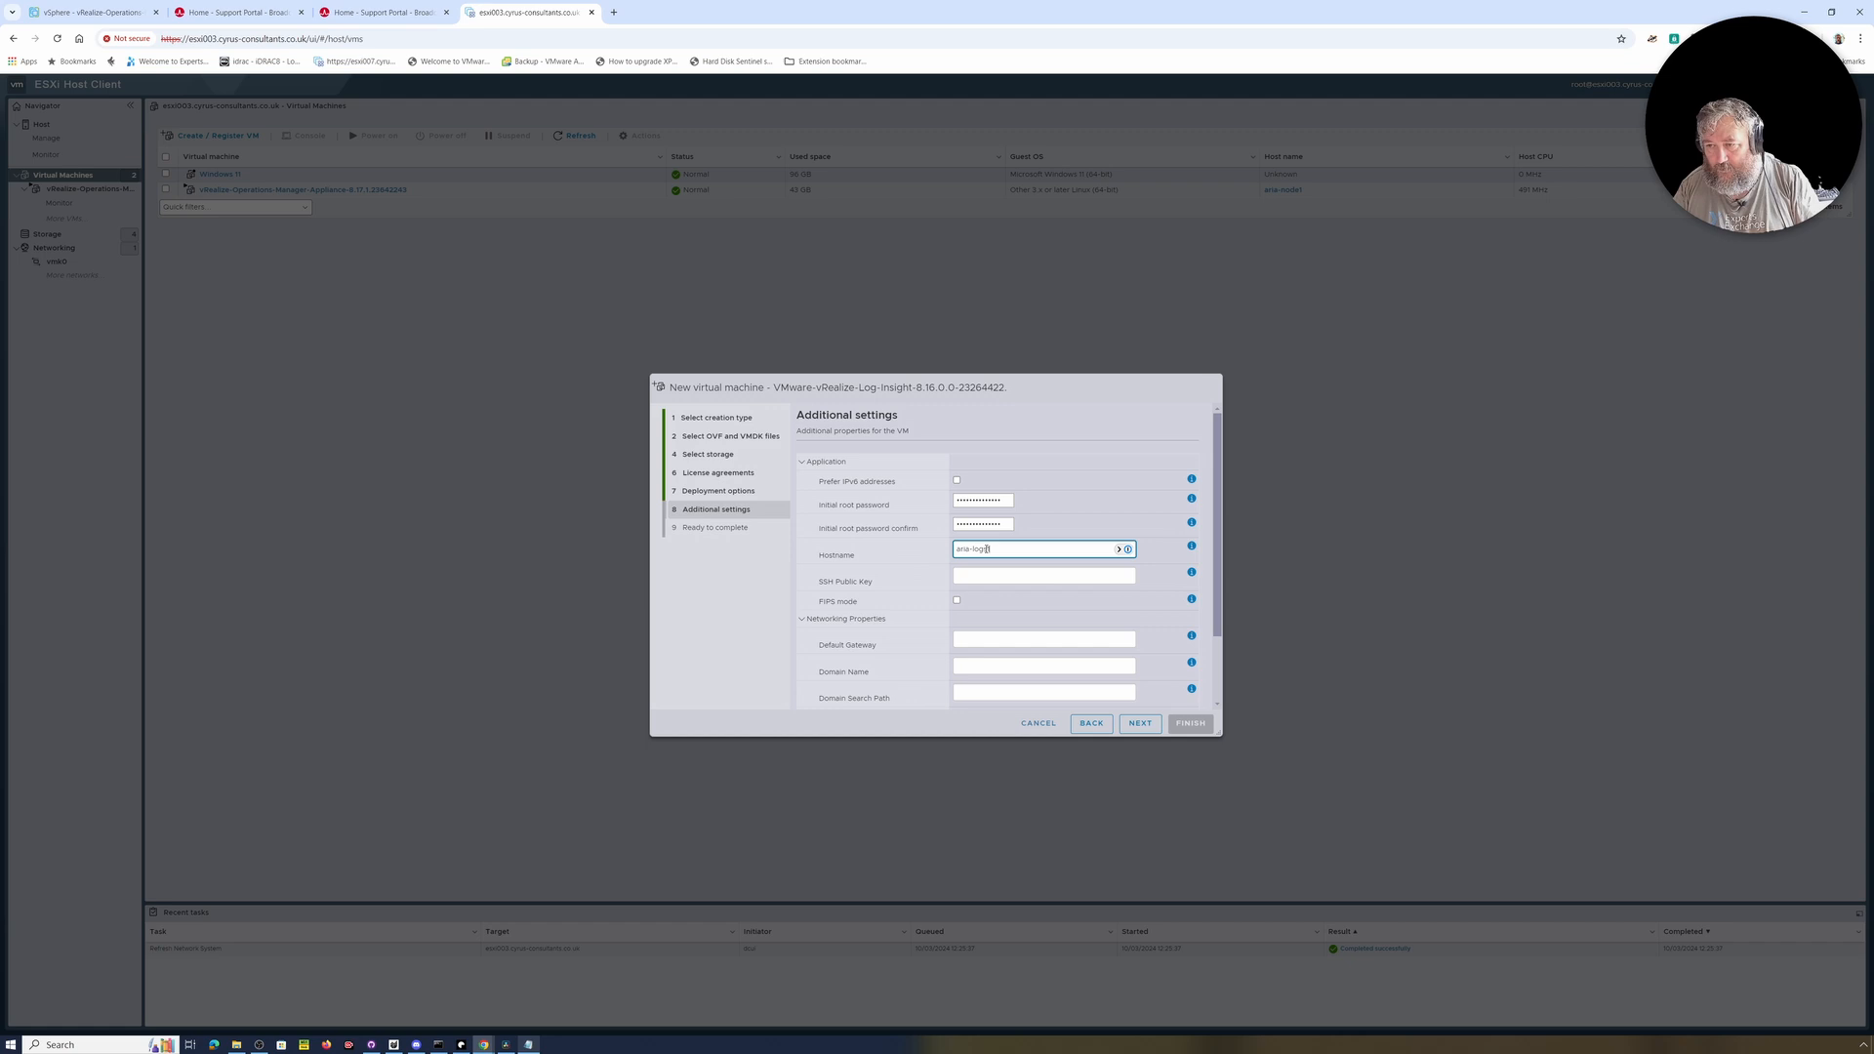
scroll("down", 3)
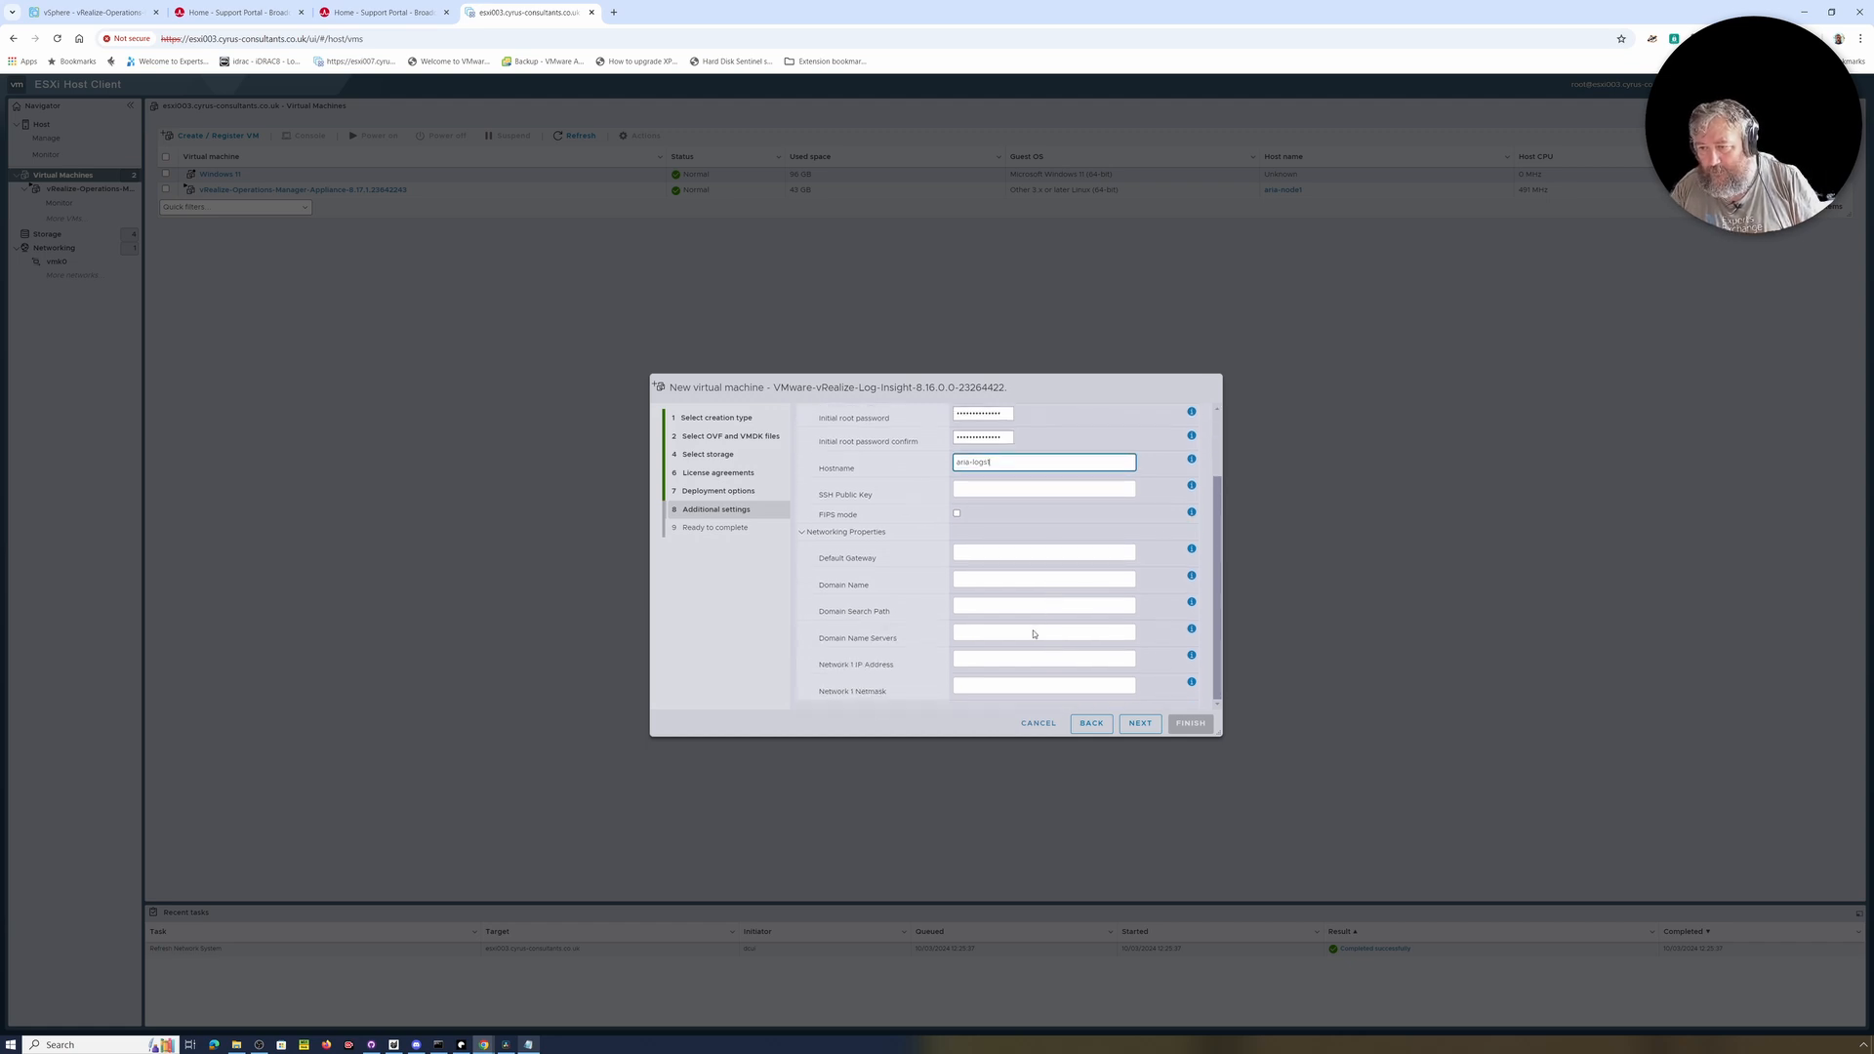
mouse_move(978, 619)
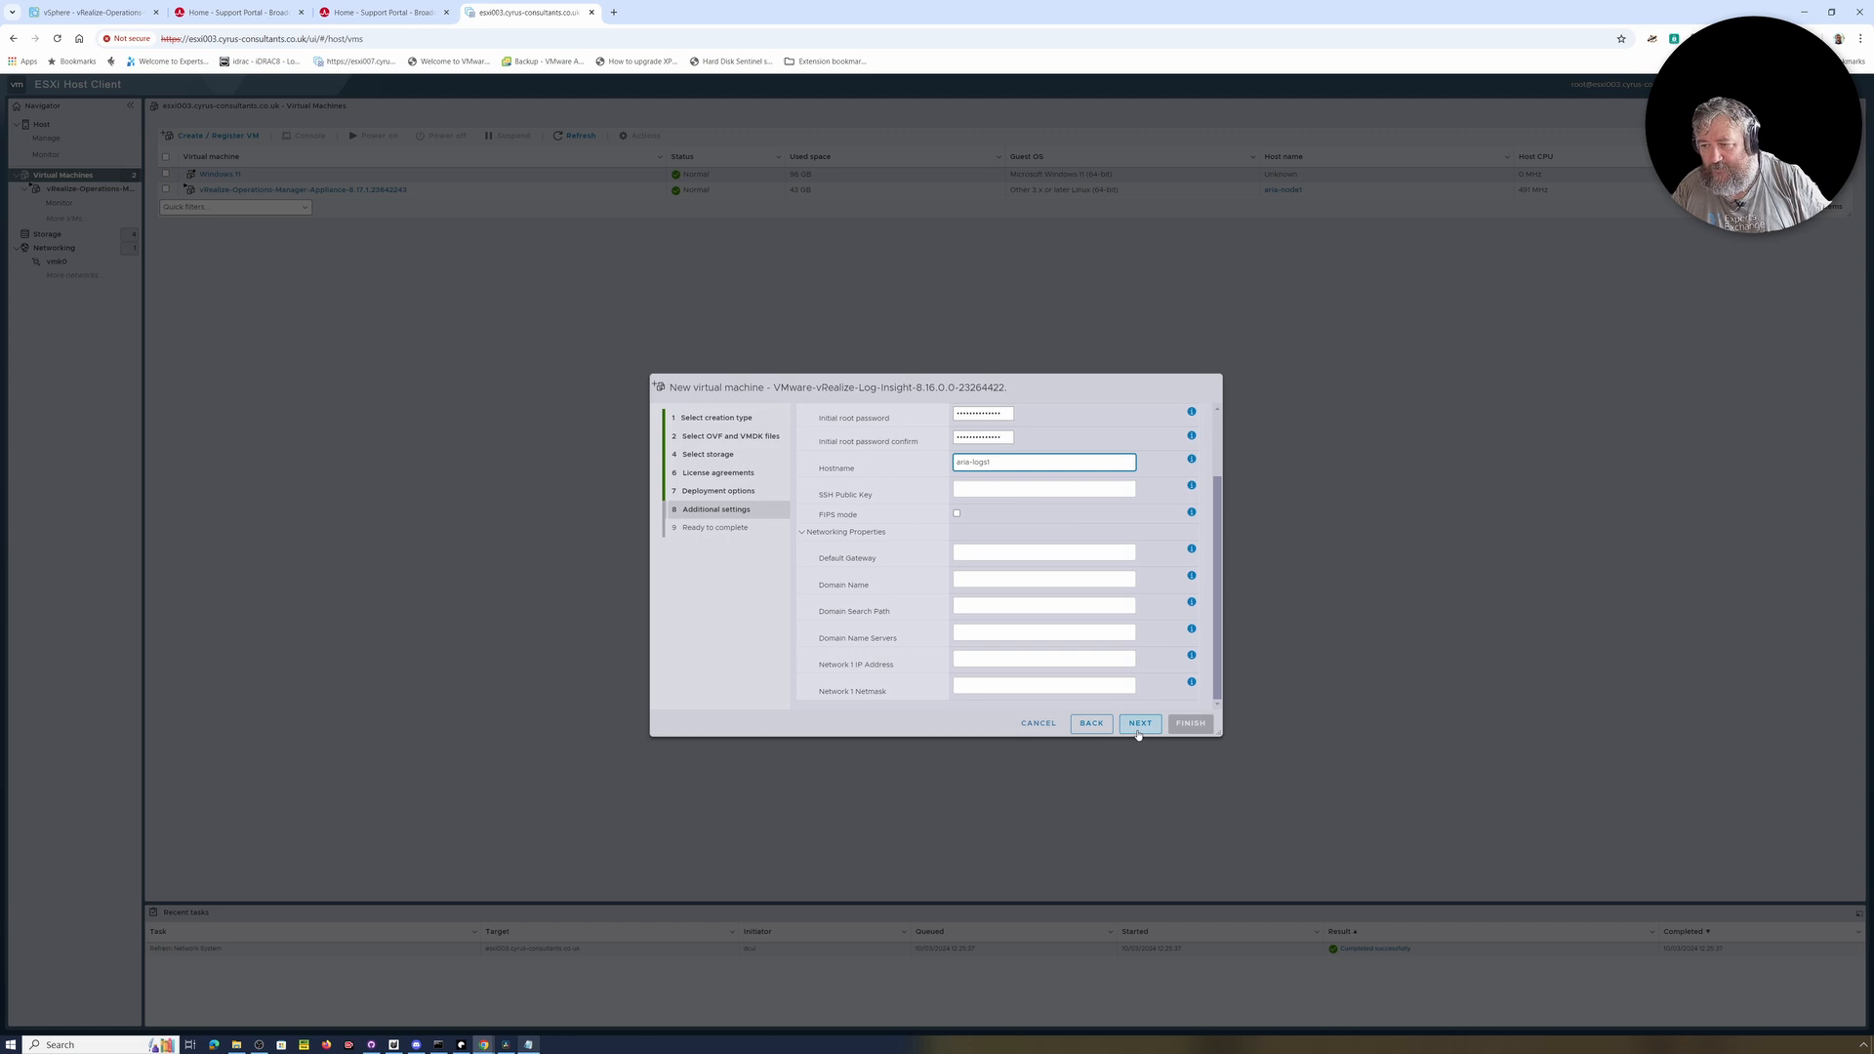
left_click(1137, 723)
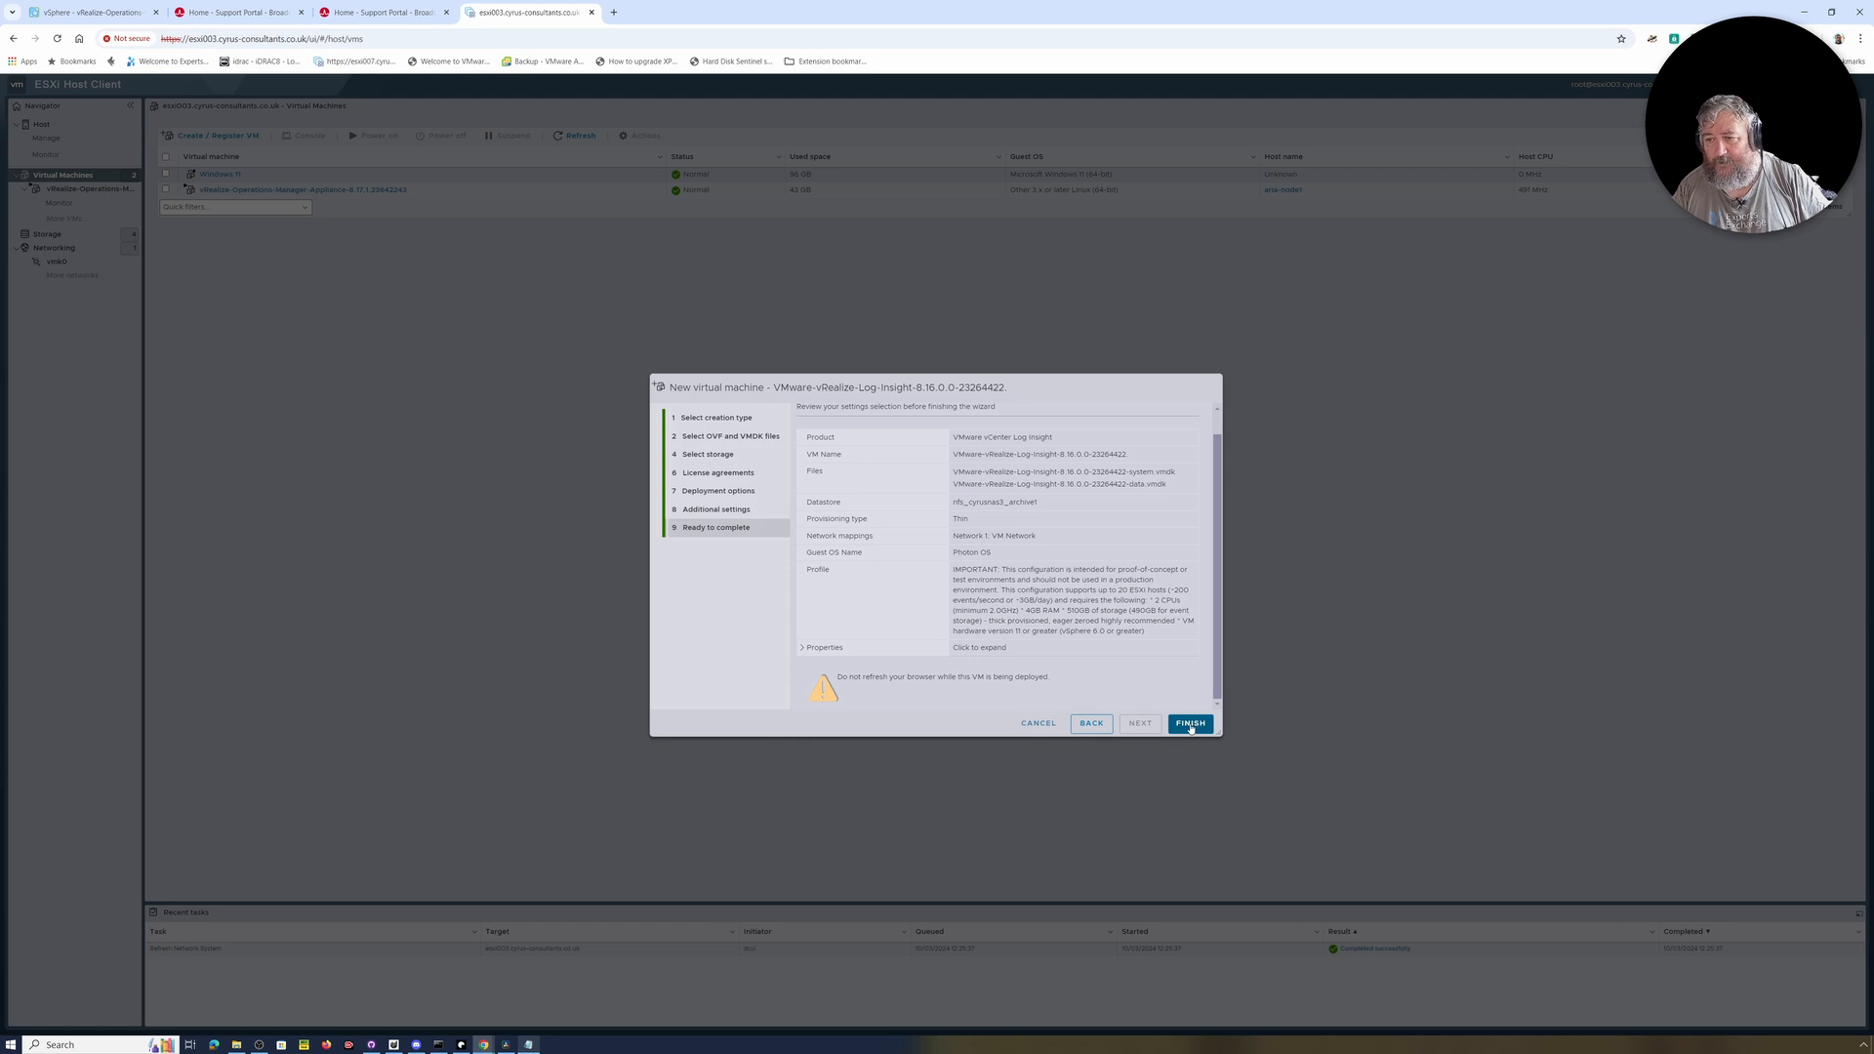
Finish the wizard to deploy the Log Insight 8.16 appliance VM
left_click(1191, 723)
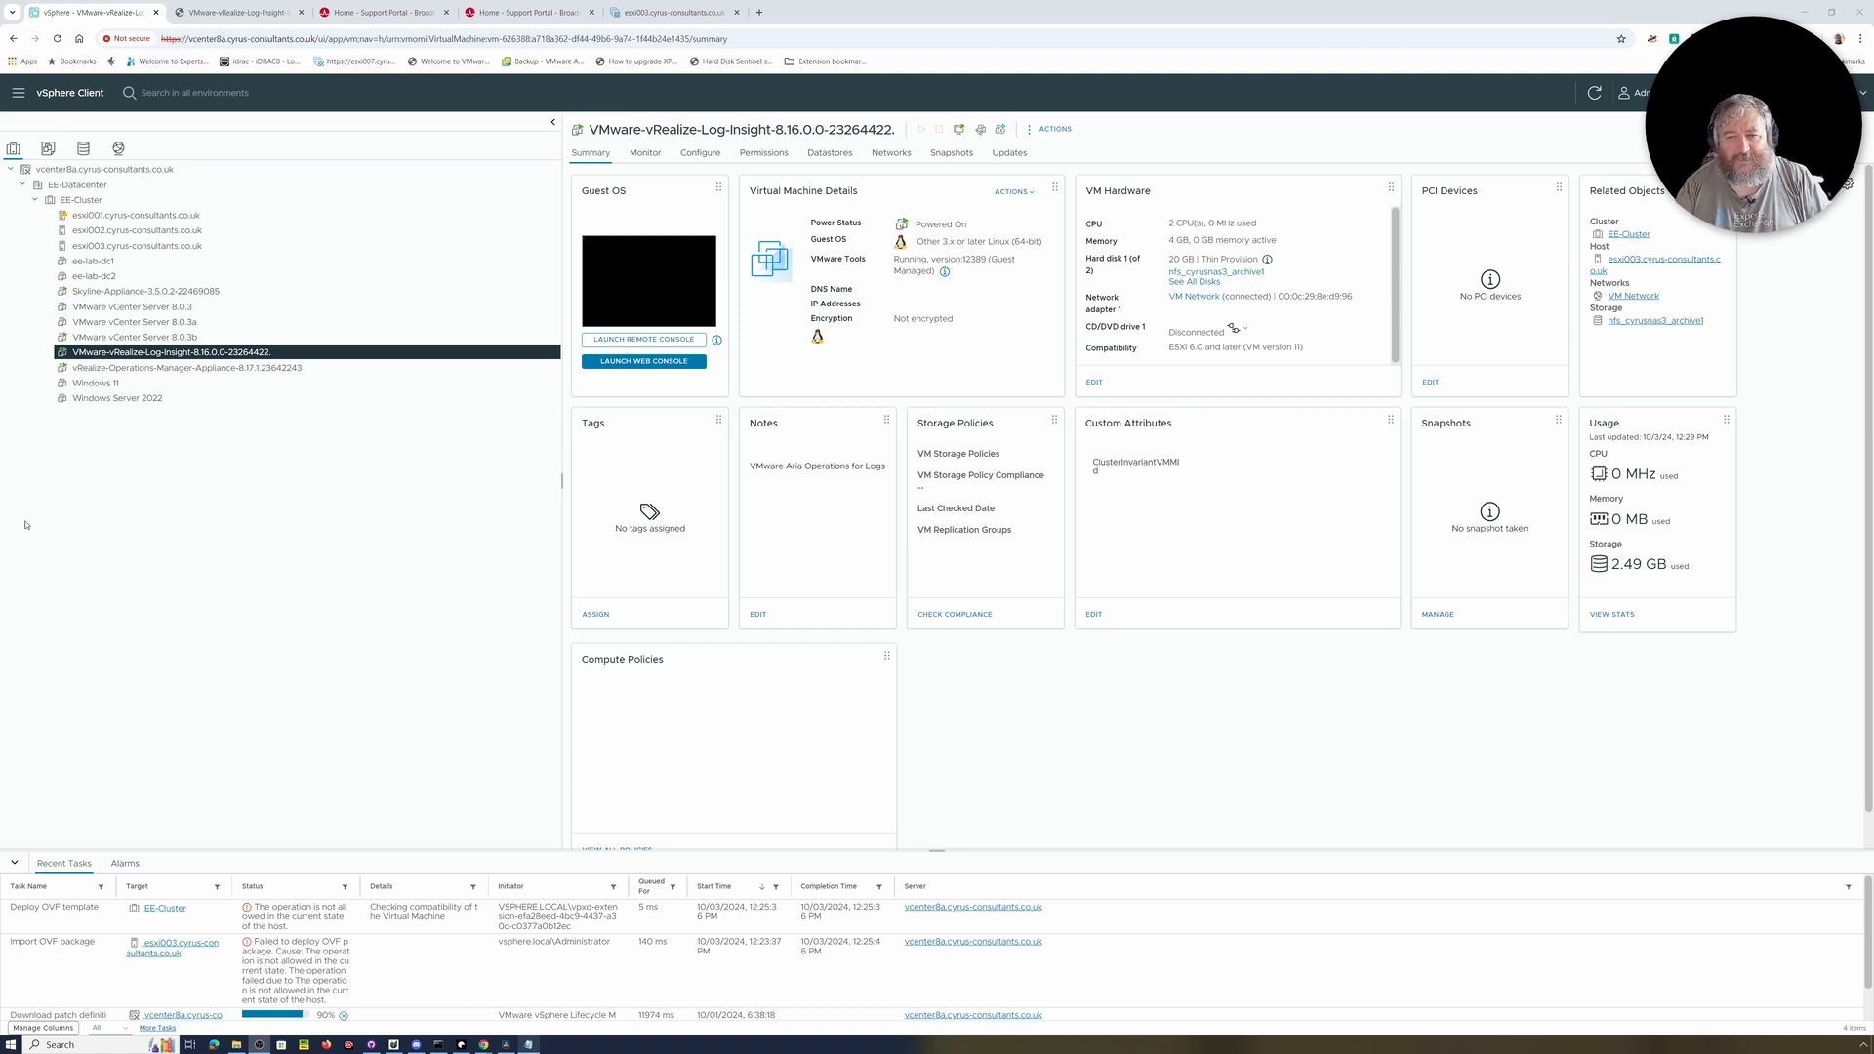
mouse_move(632, 383)
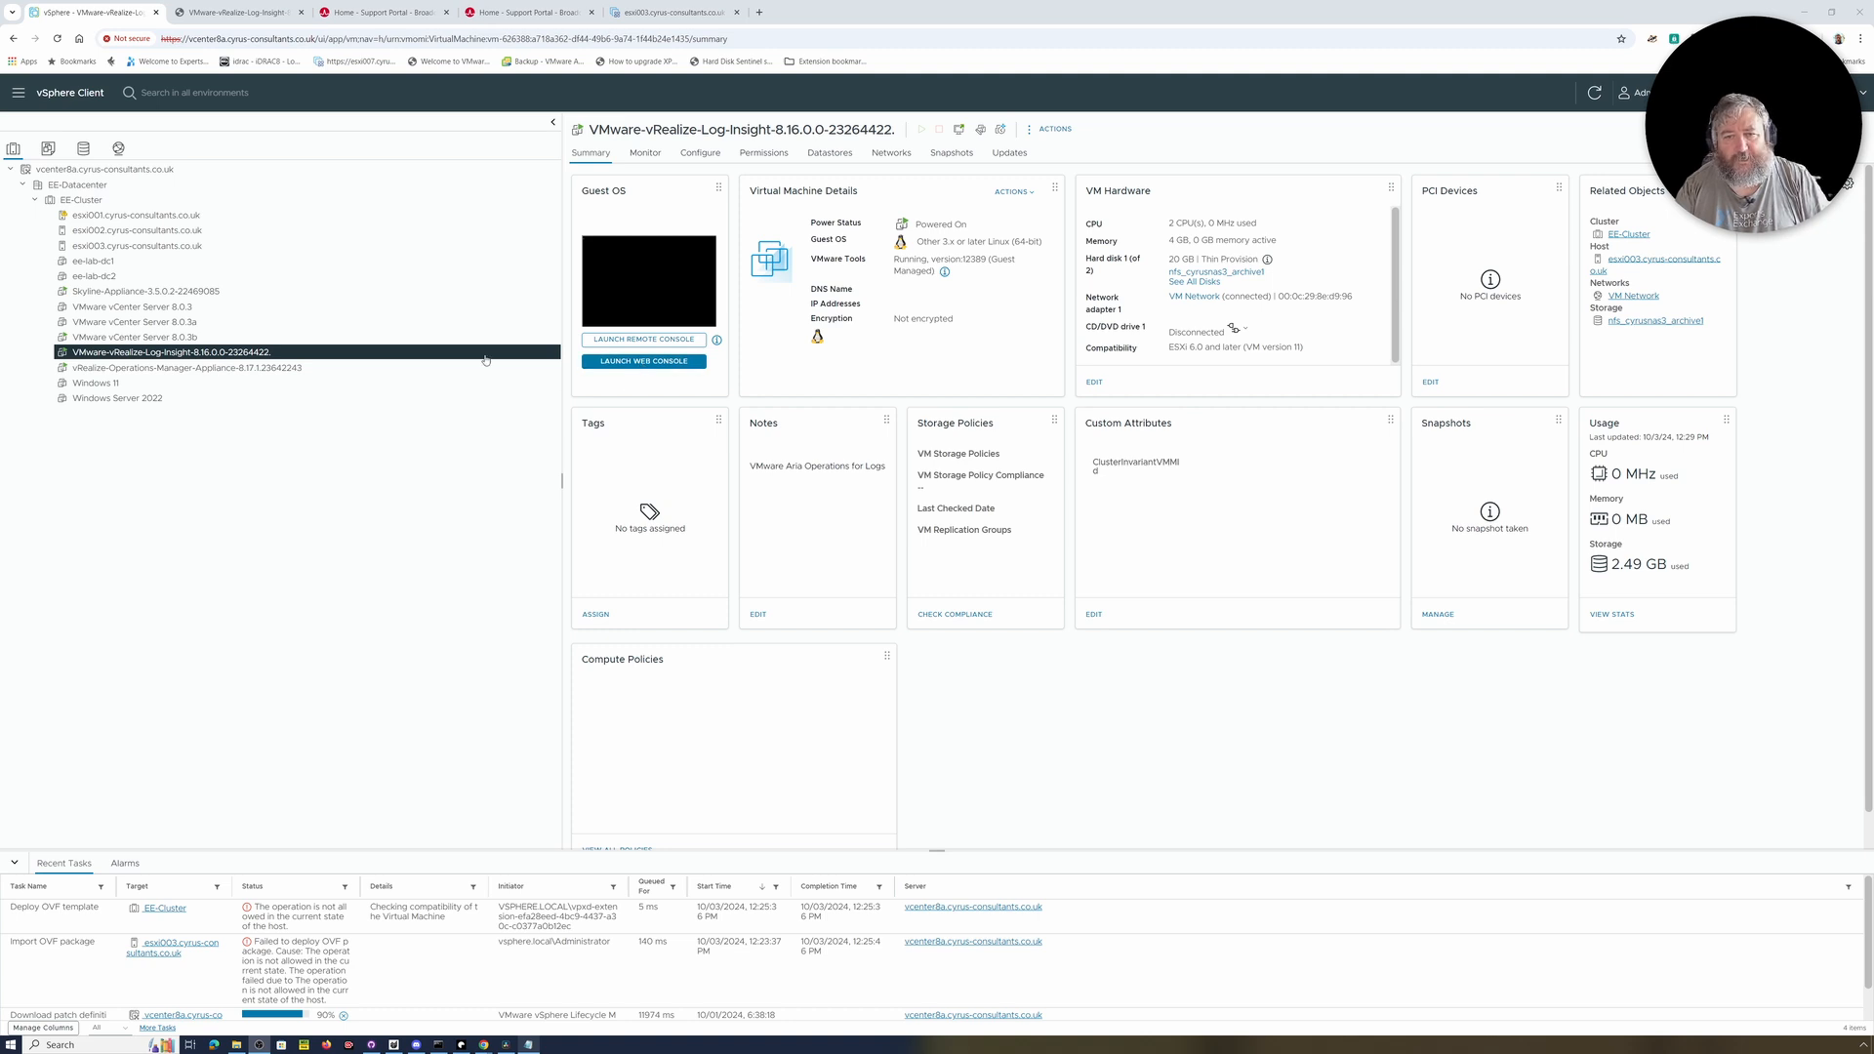
Open the appliance's web console, dismiss the remote console warning, and switch browser tabs
left_click(644, 362)
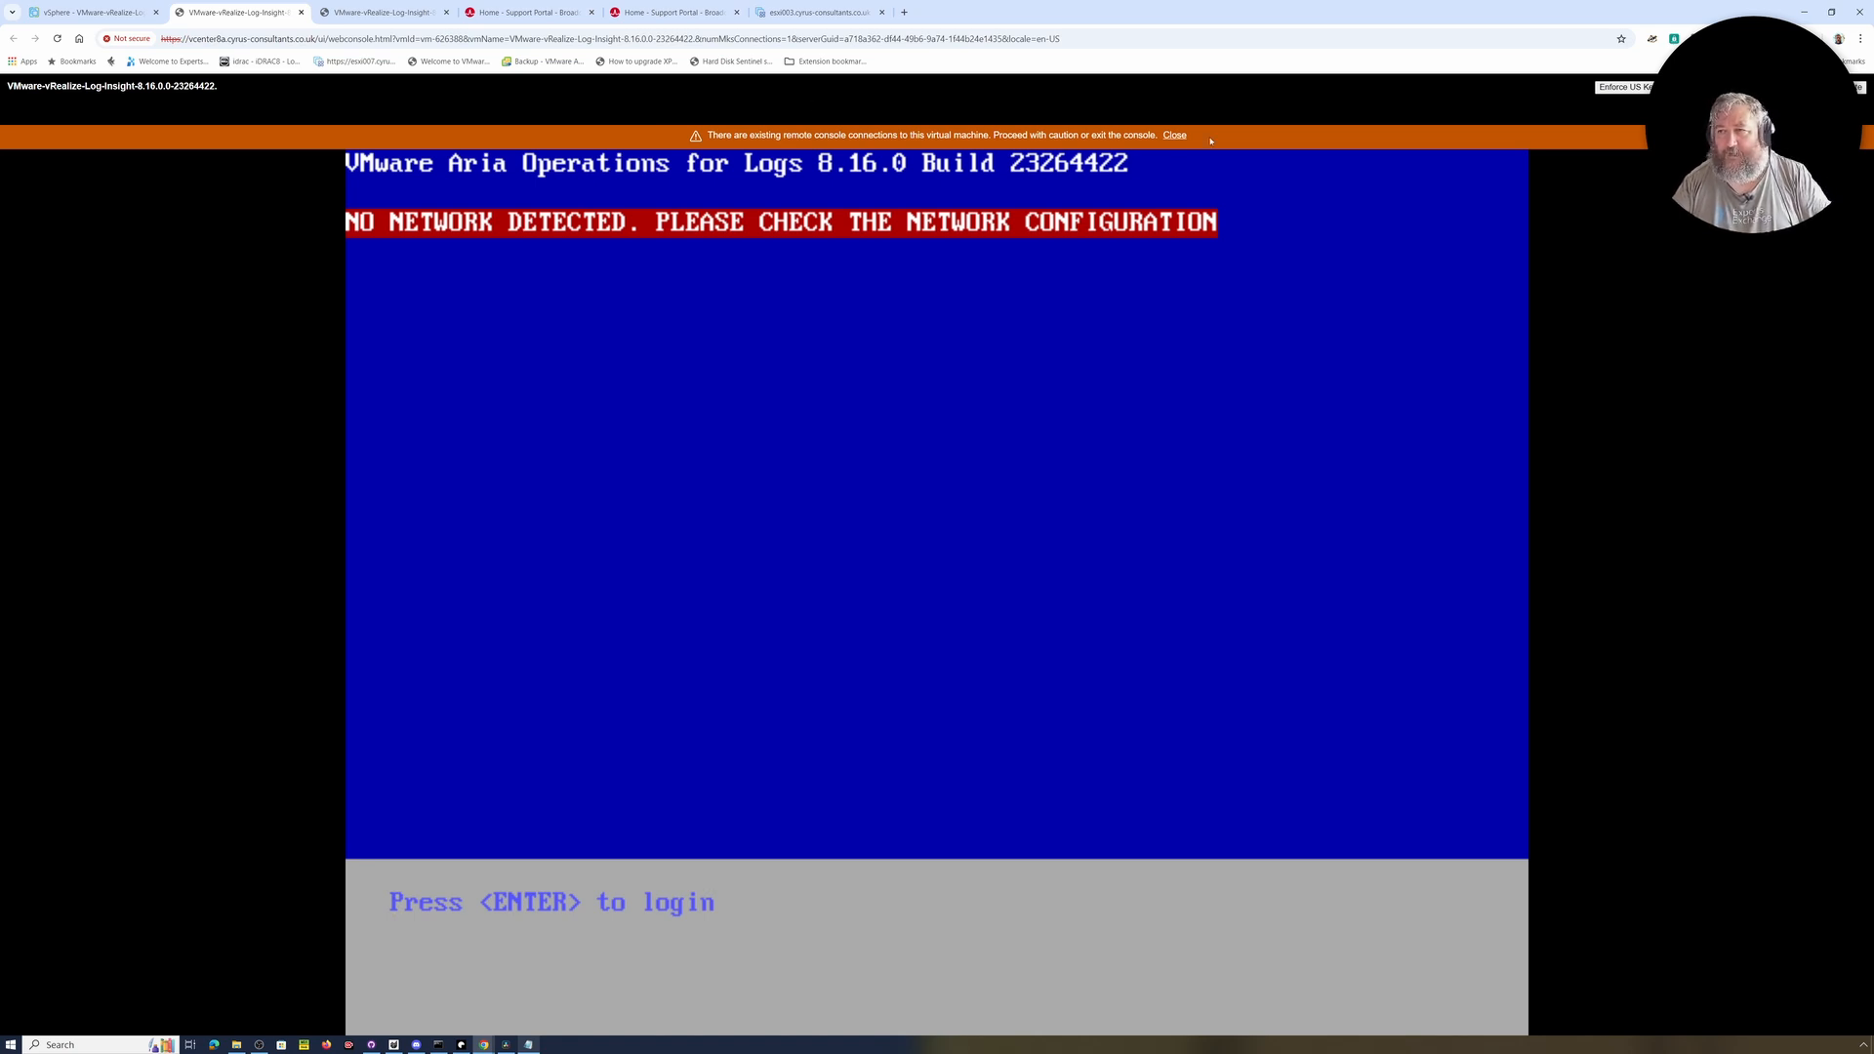
left_click(1174, 134)
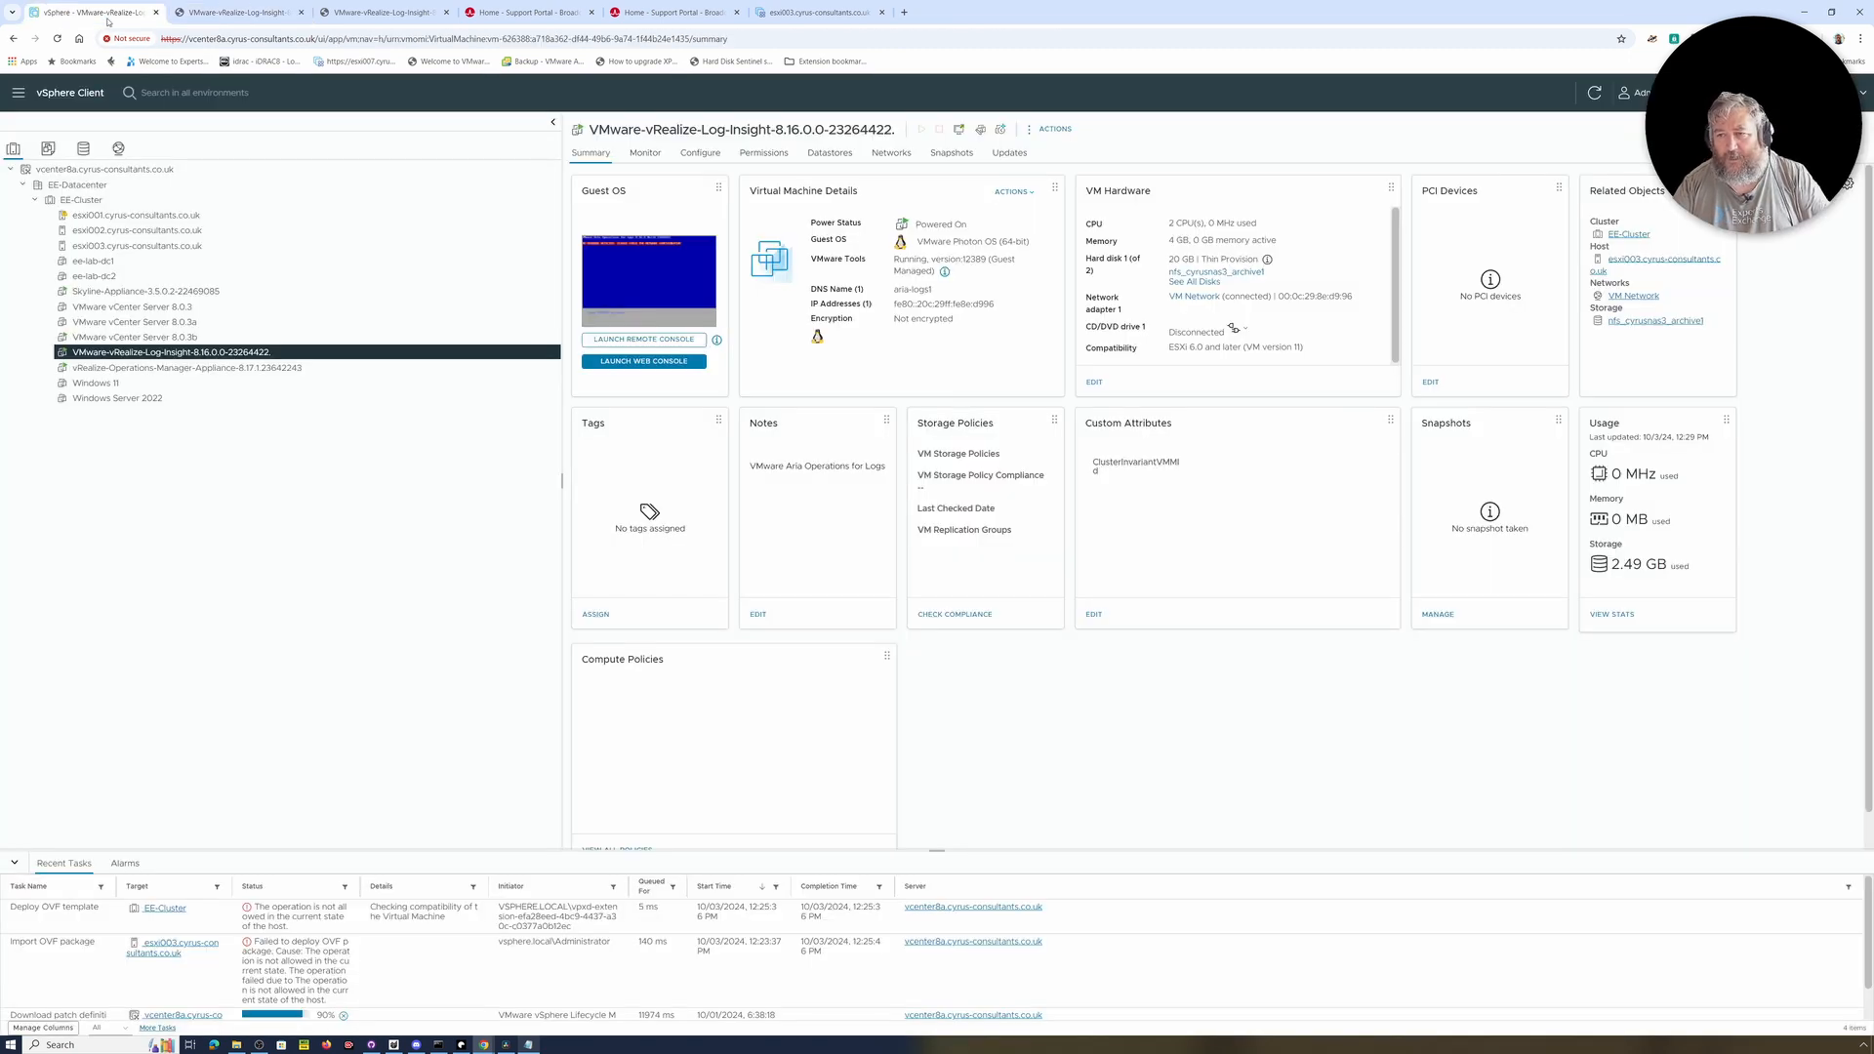
left_click(643, 361)
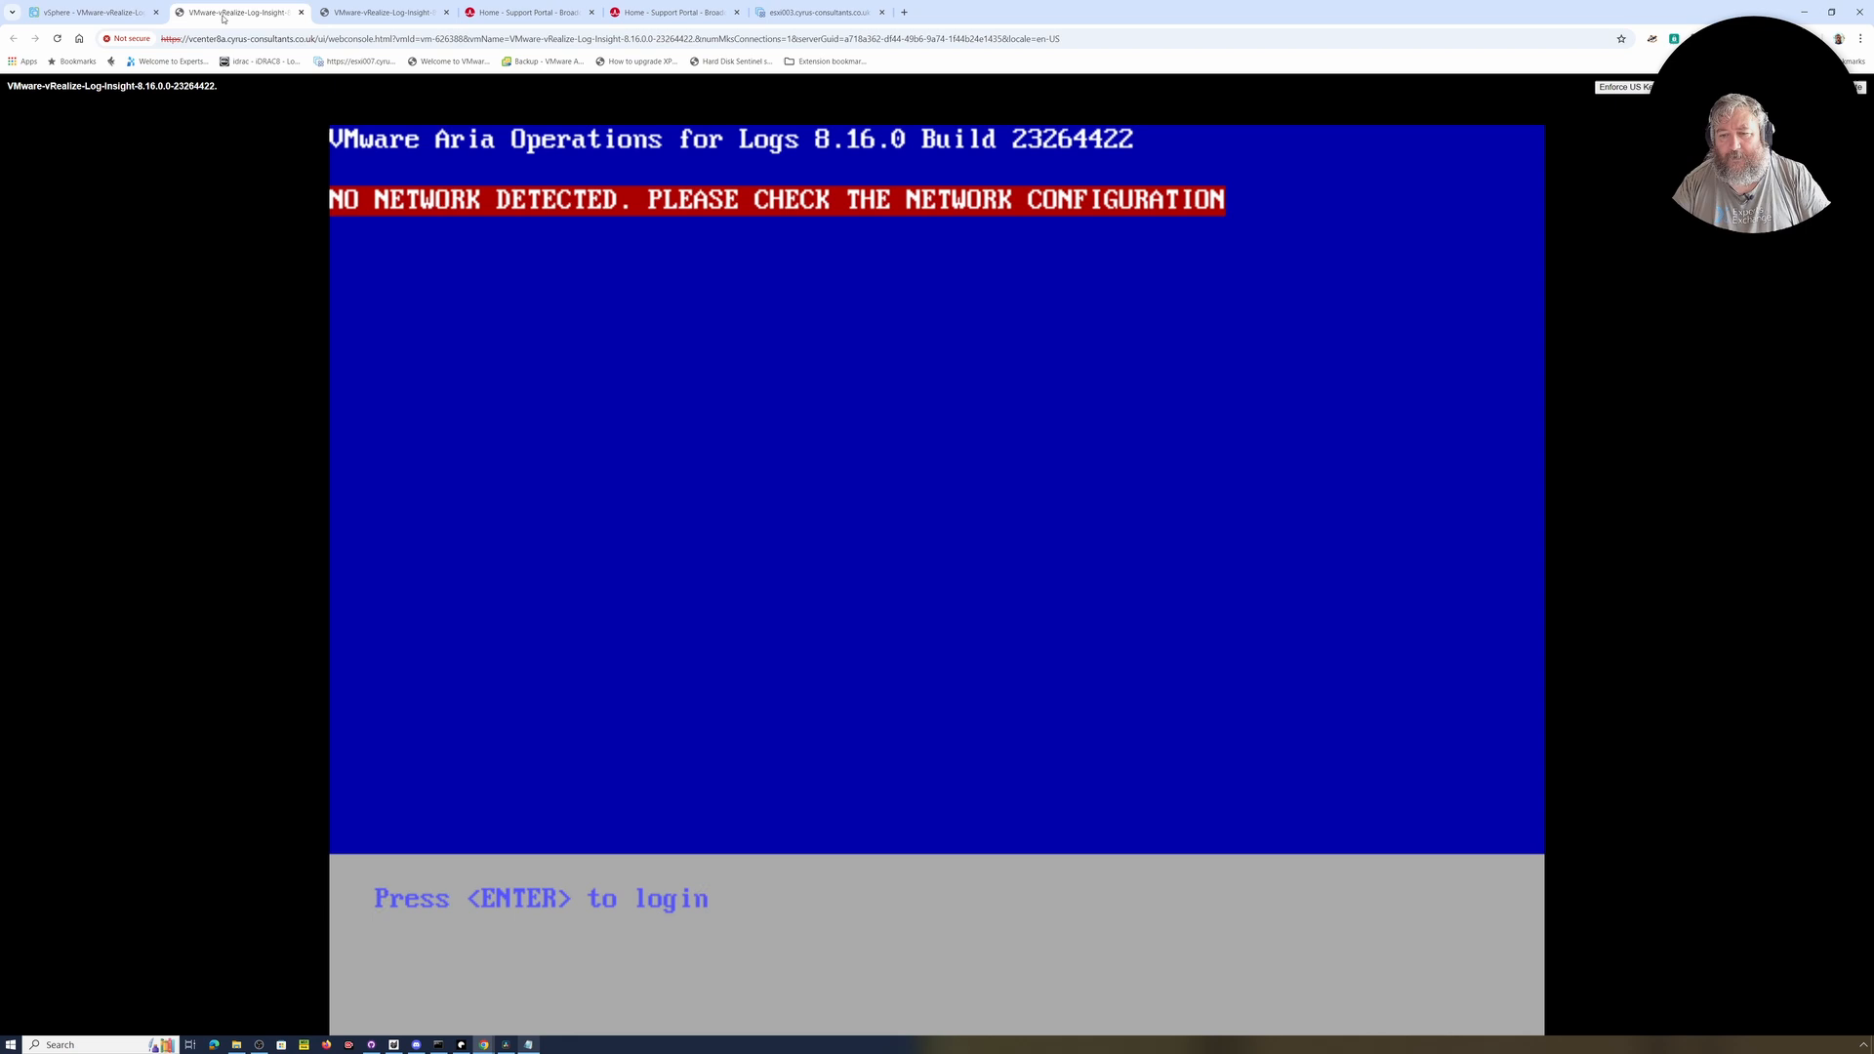
left_click(90, 12)
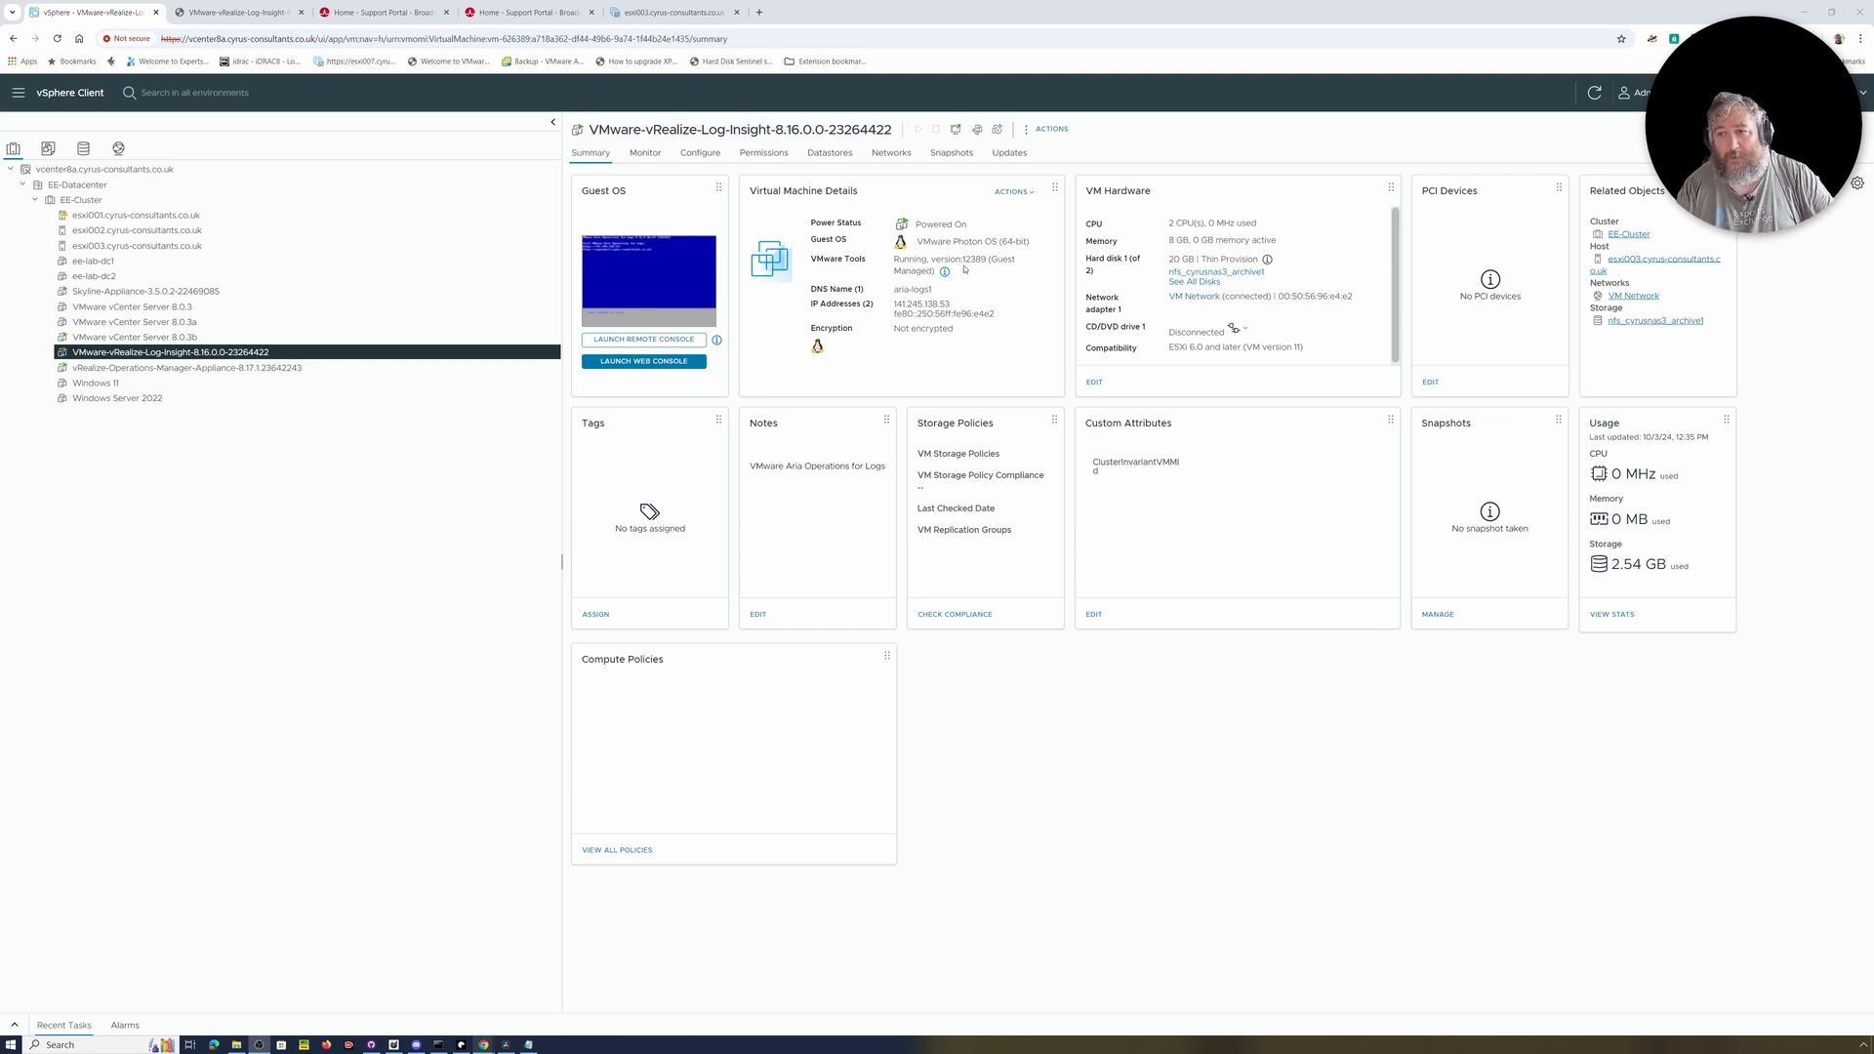
mouse_move(941, 382)
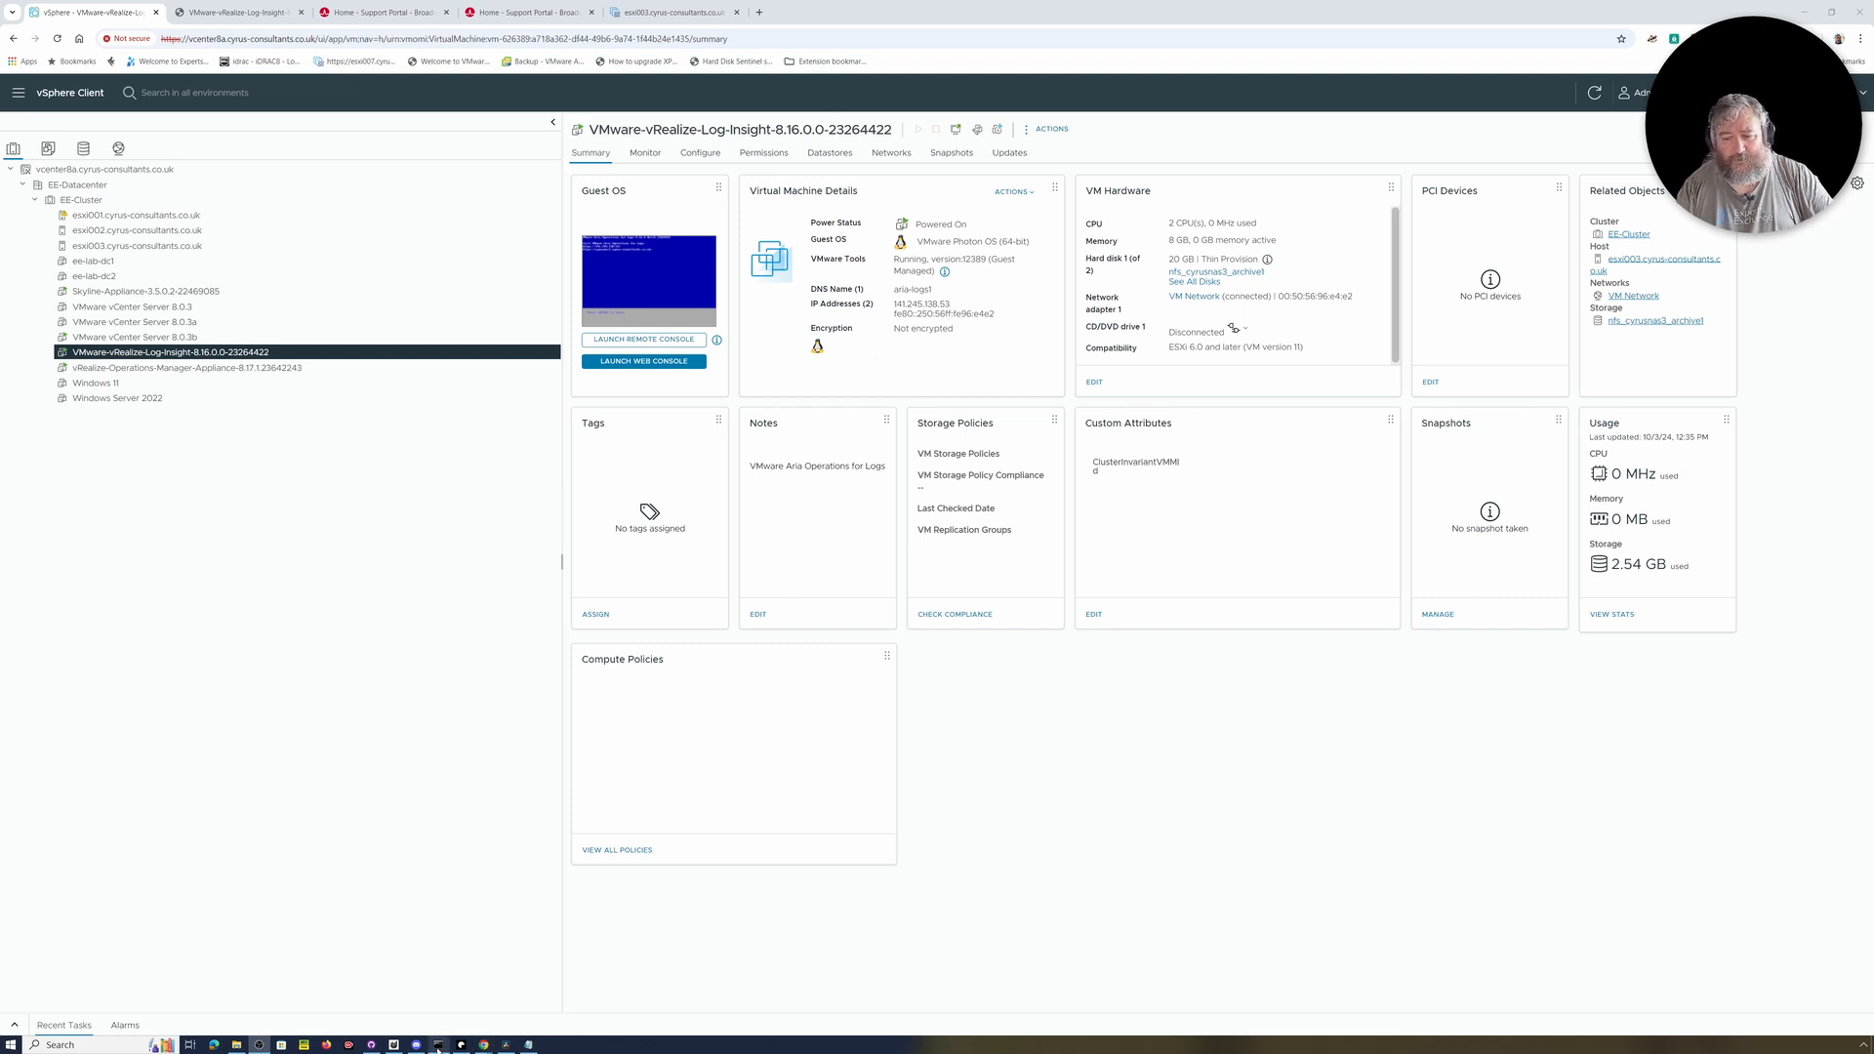
left_click(437, 1043)
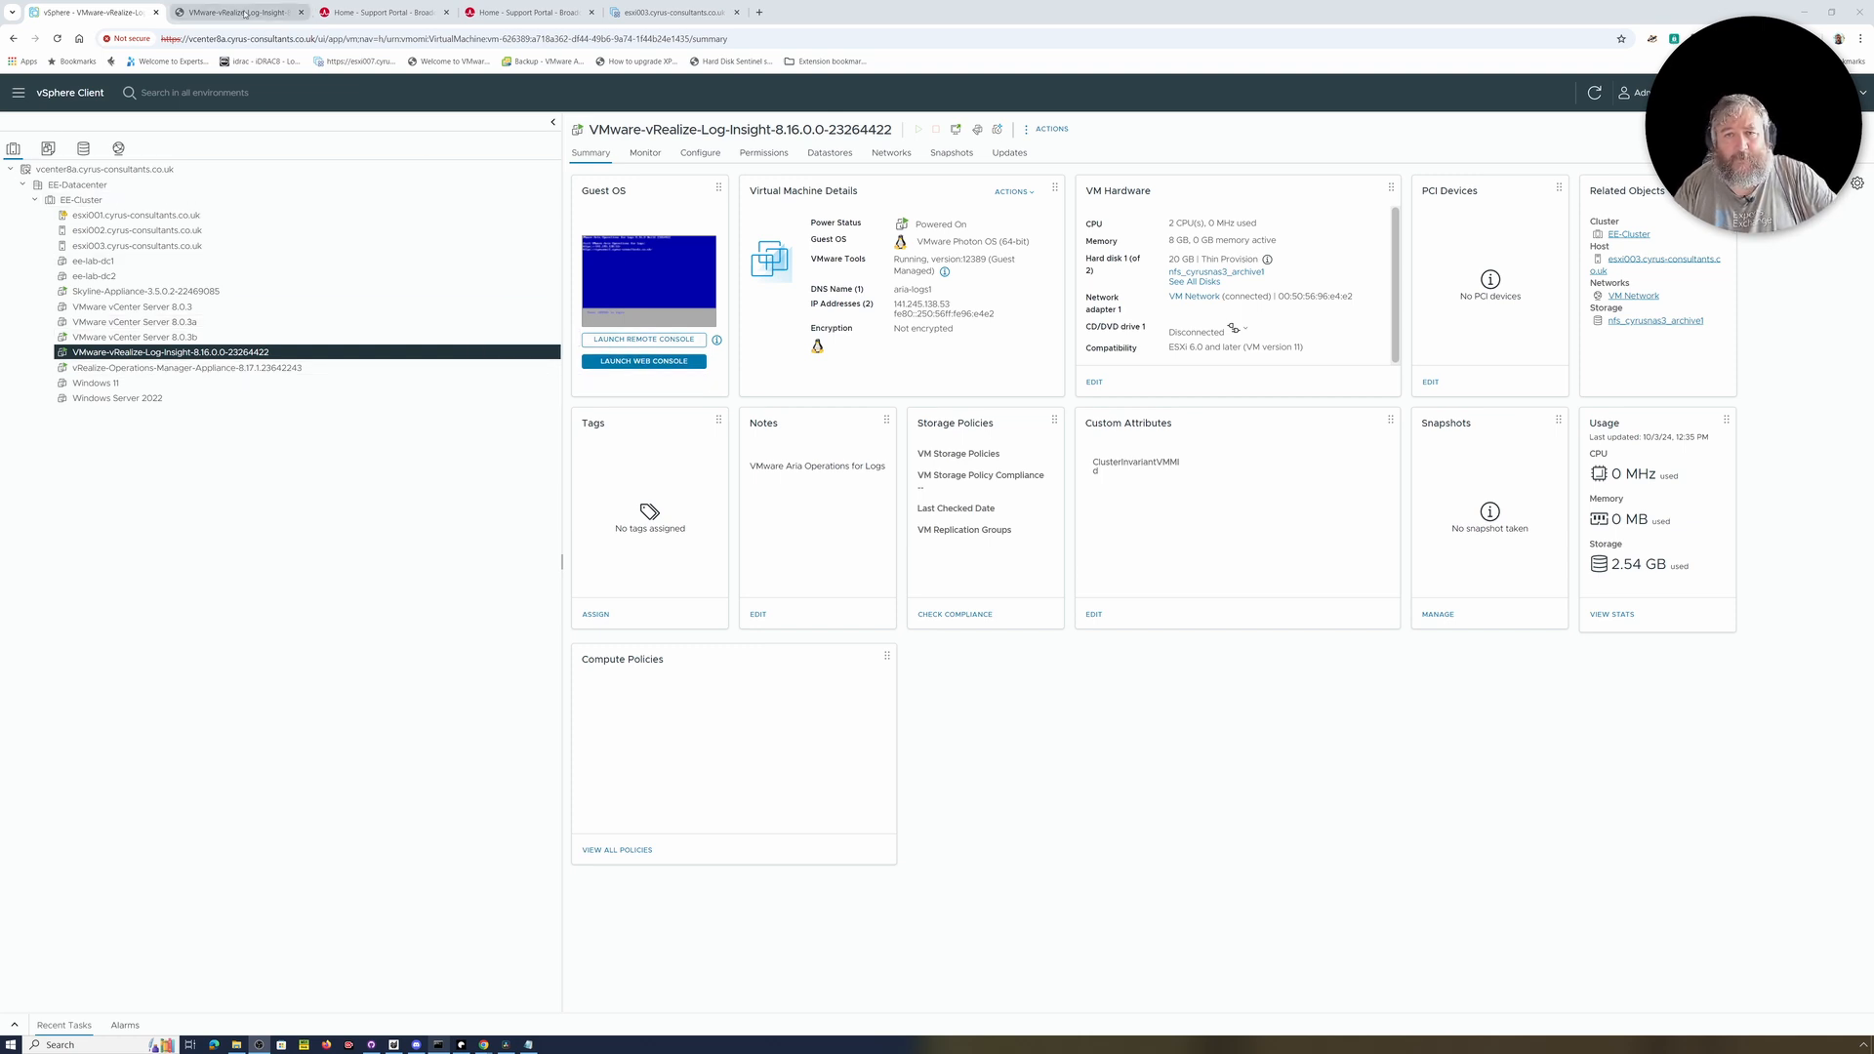
left_click(643, 361)
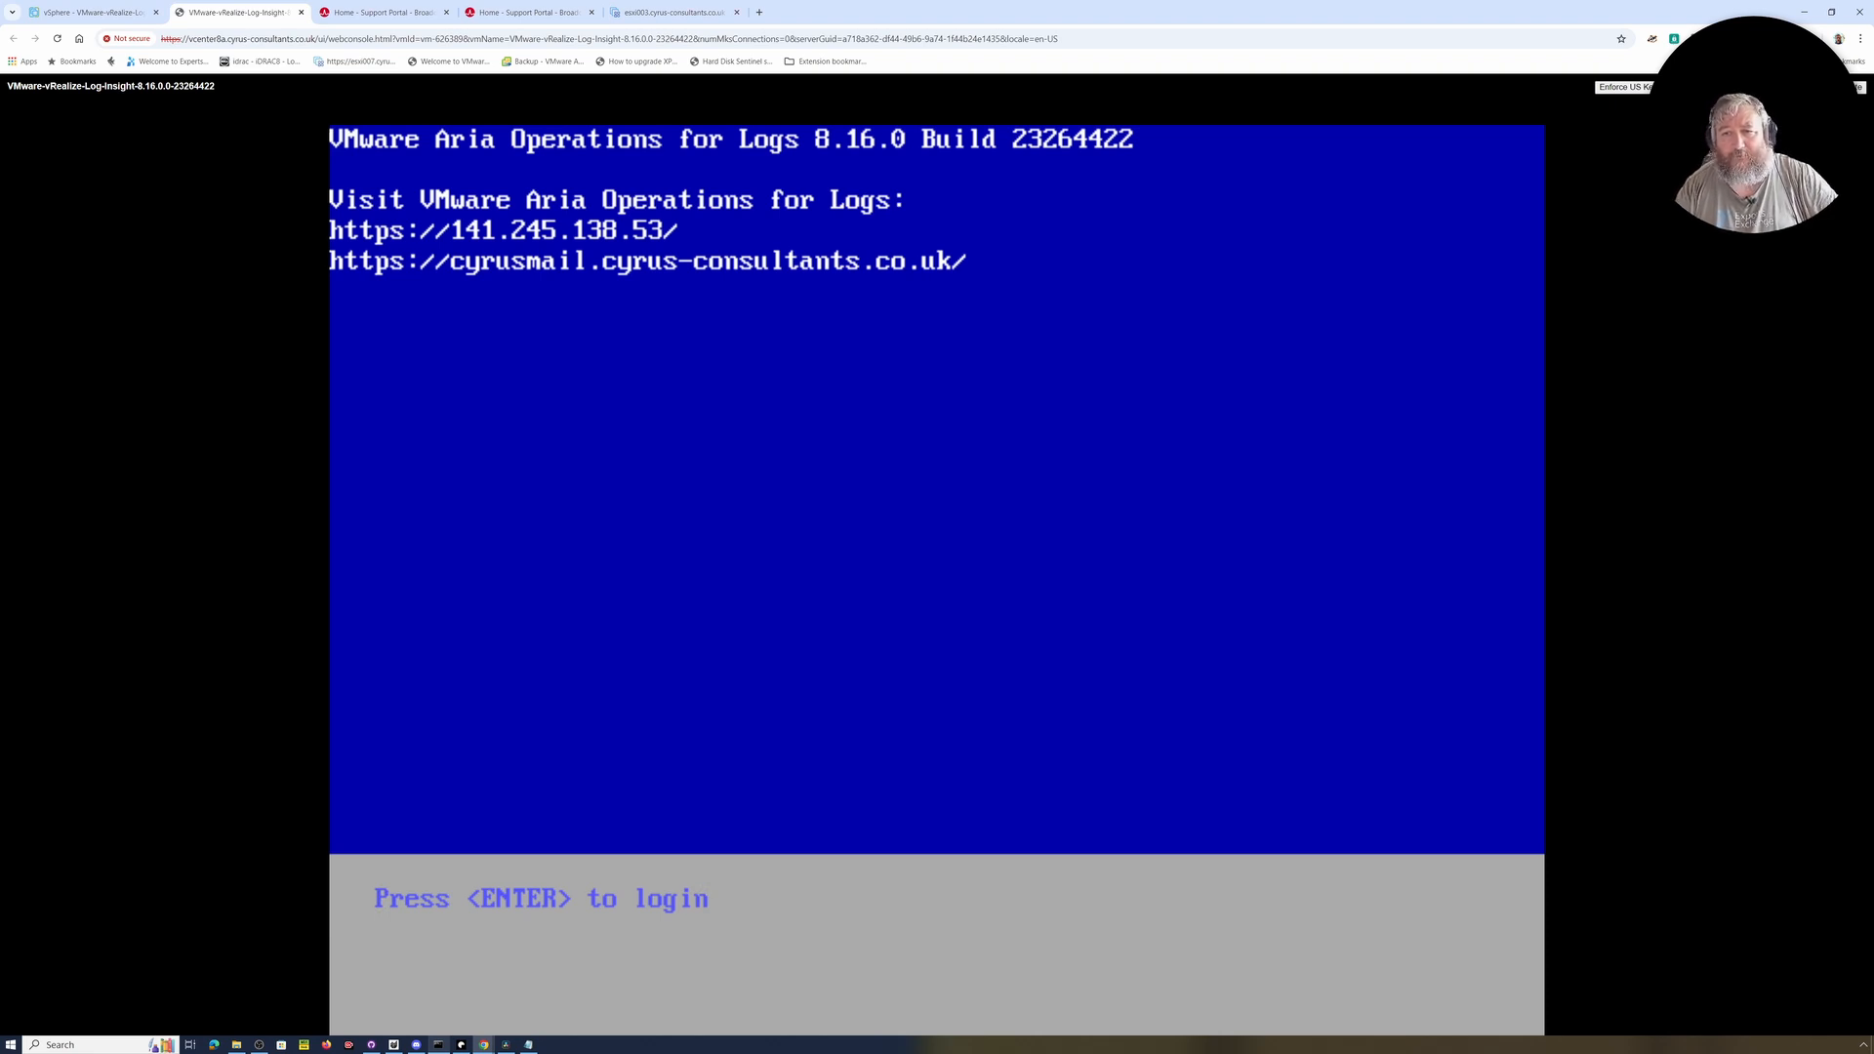
left_click(90, 12)
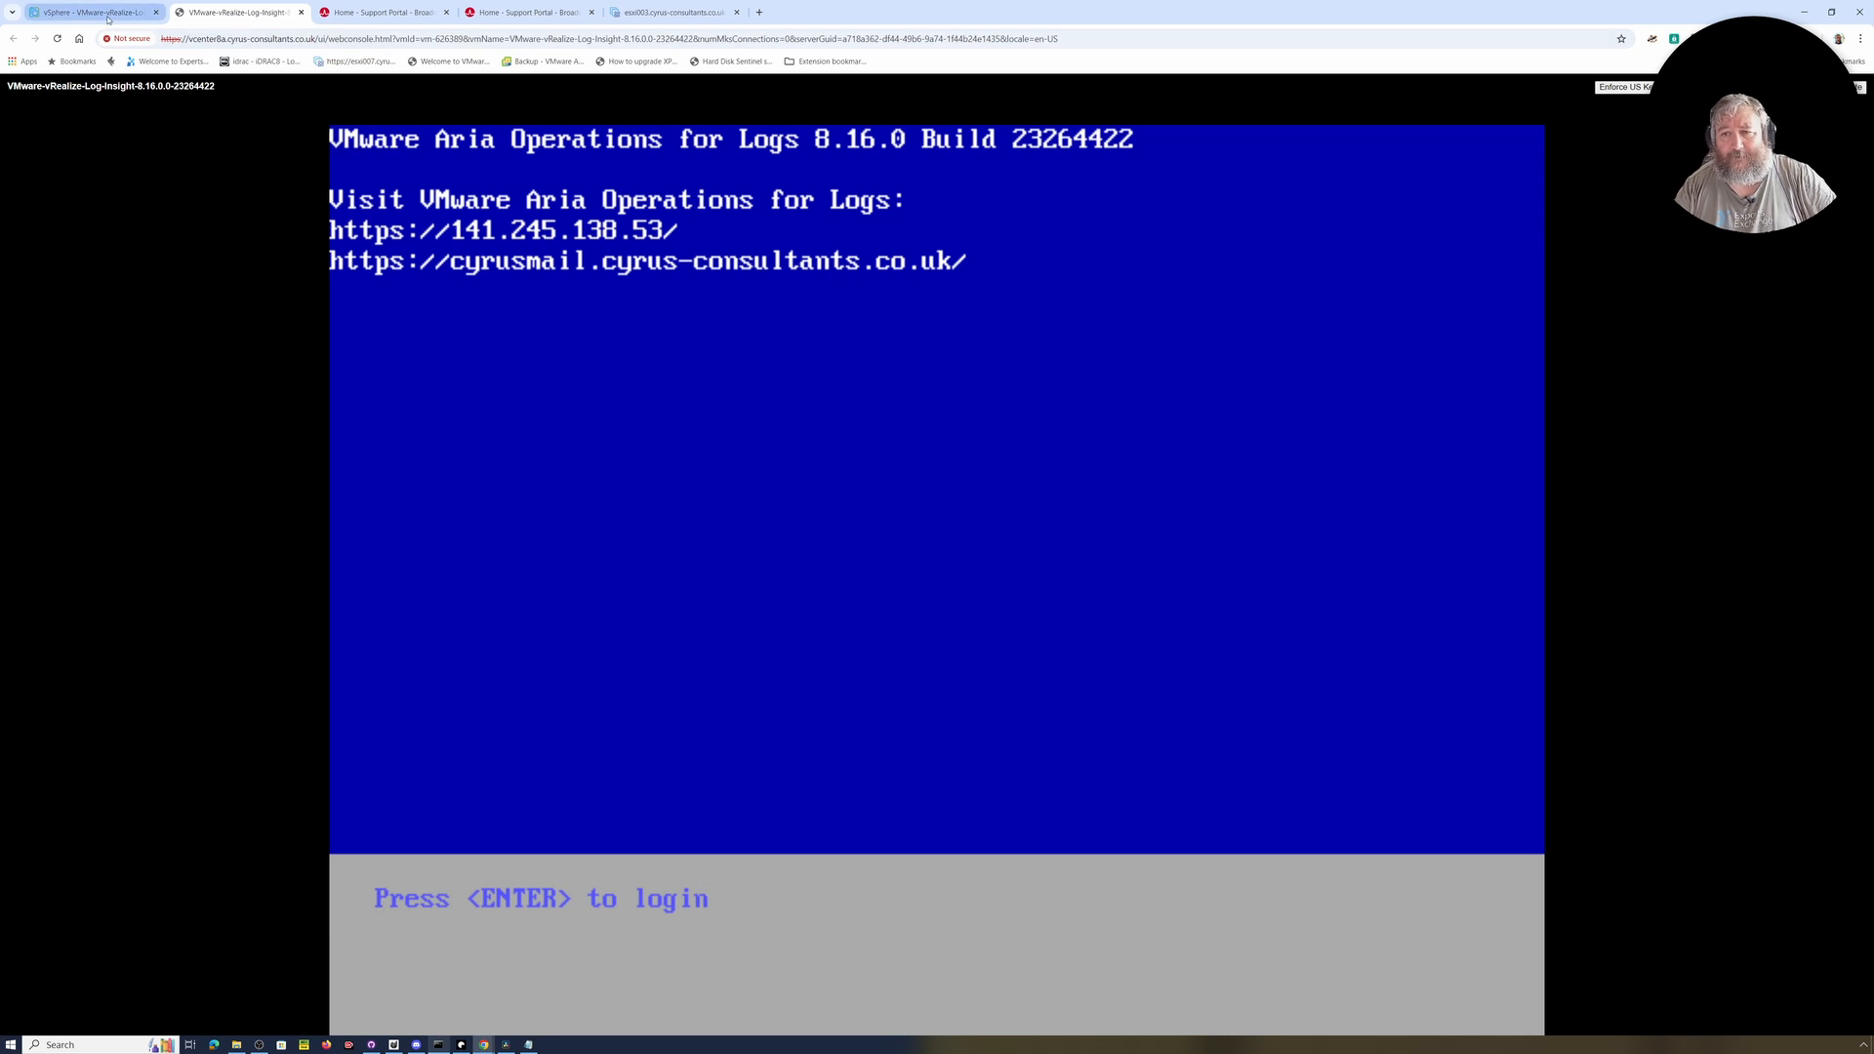
mouse_move(90, 12)
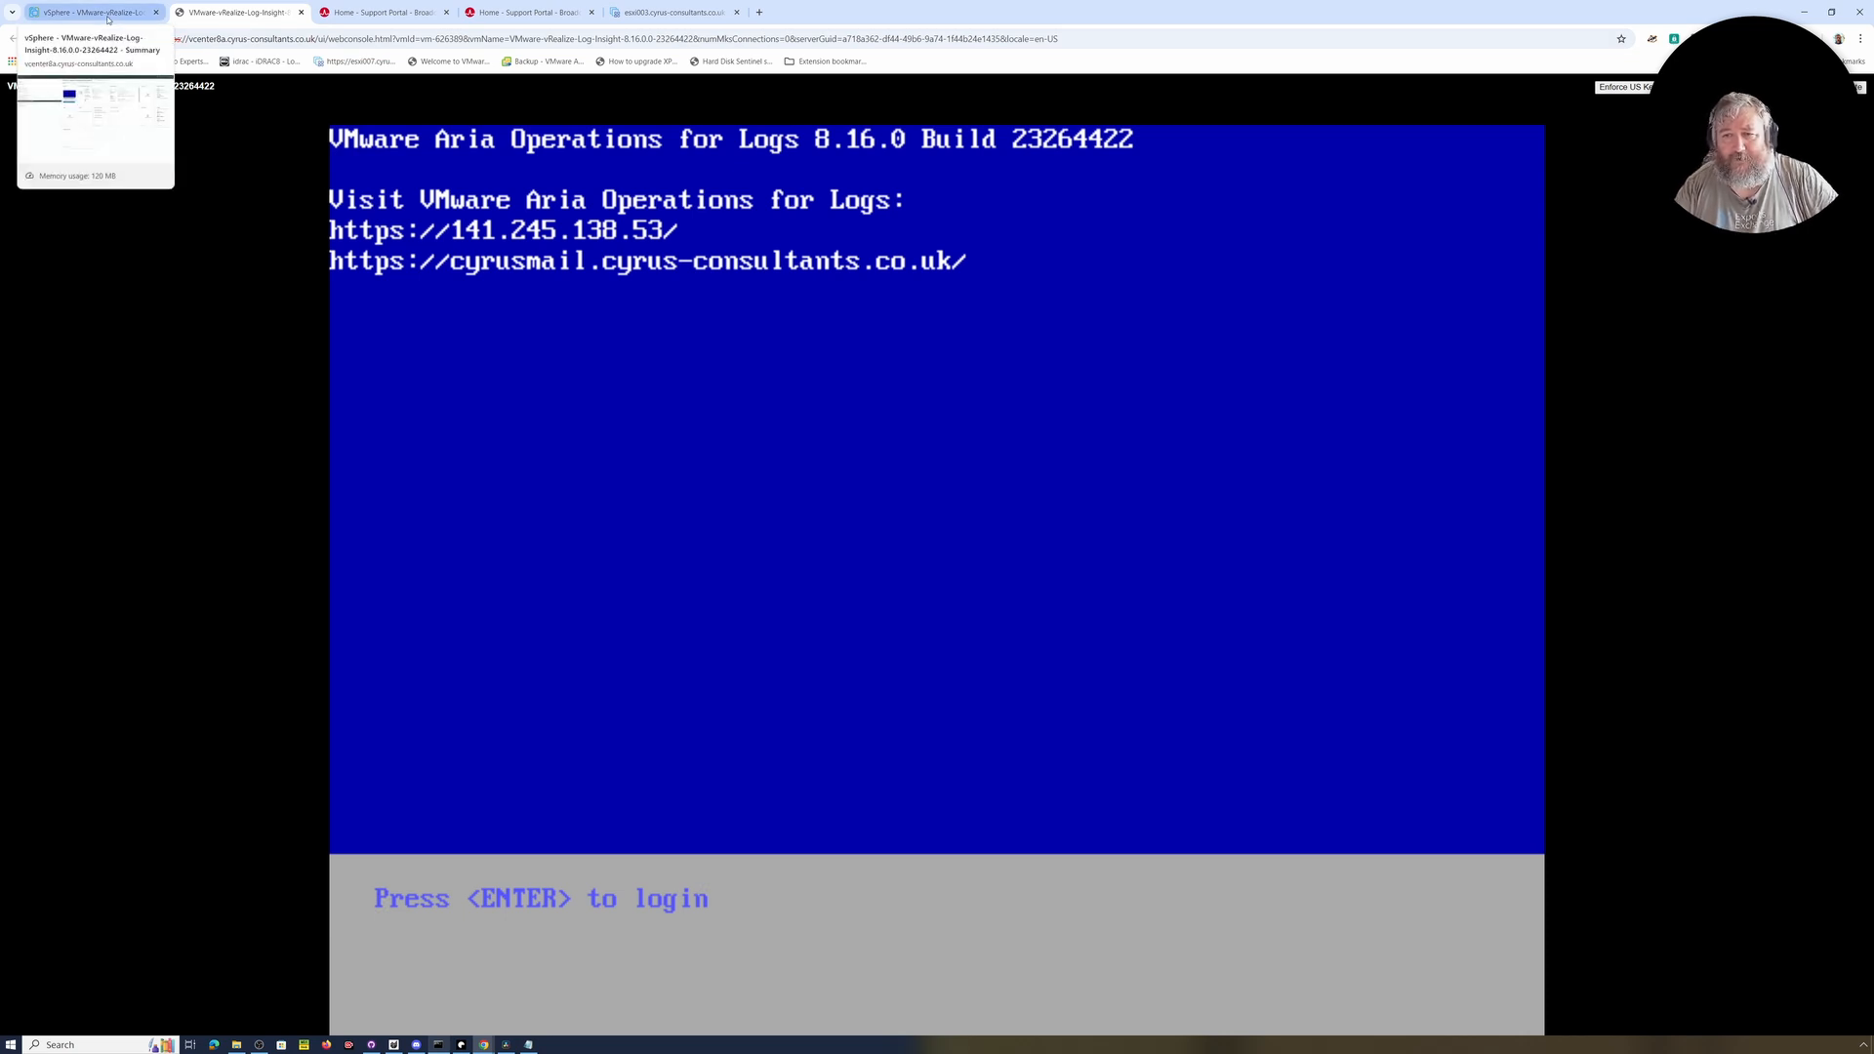
left_click(90, 11)
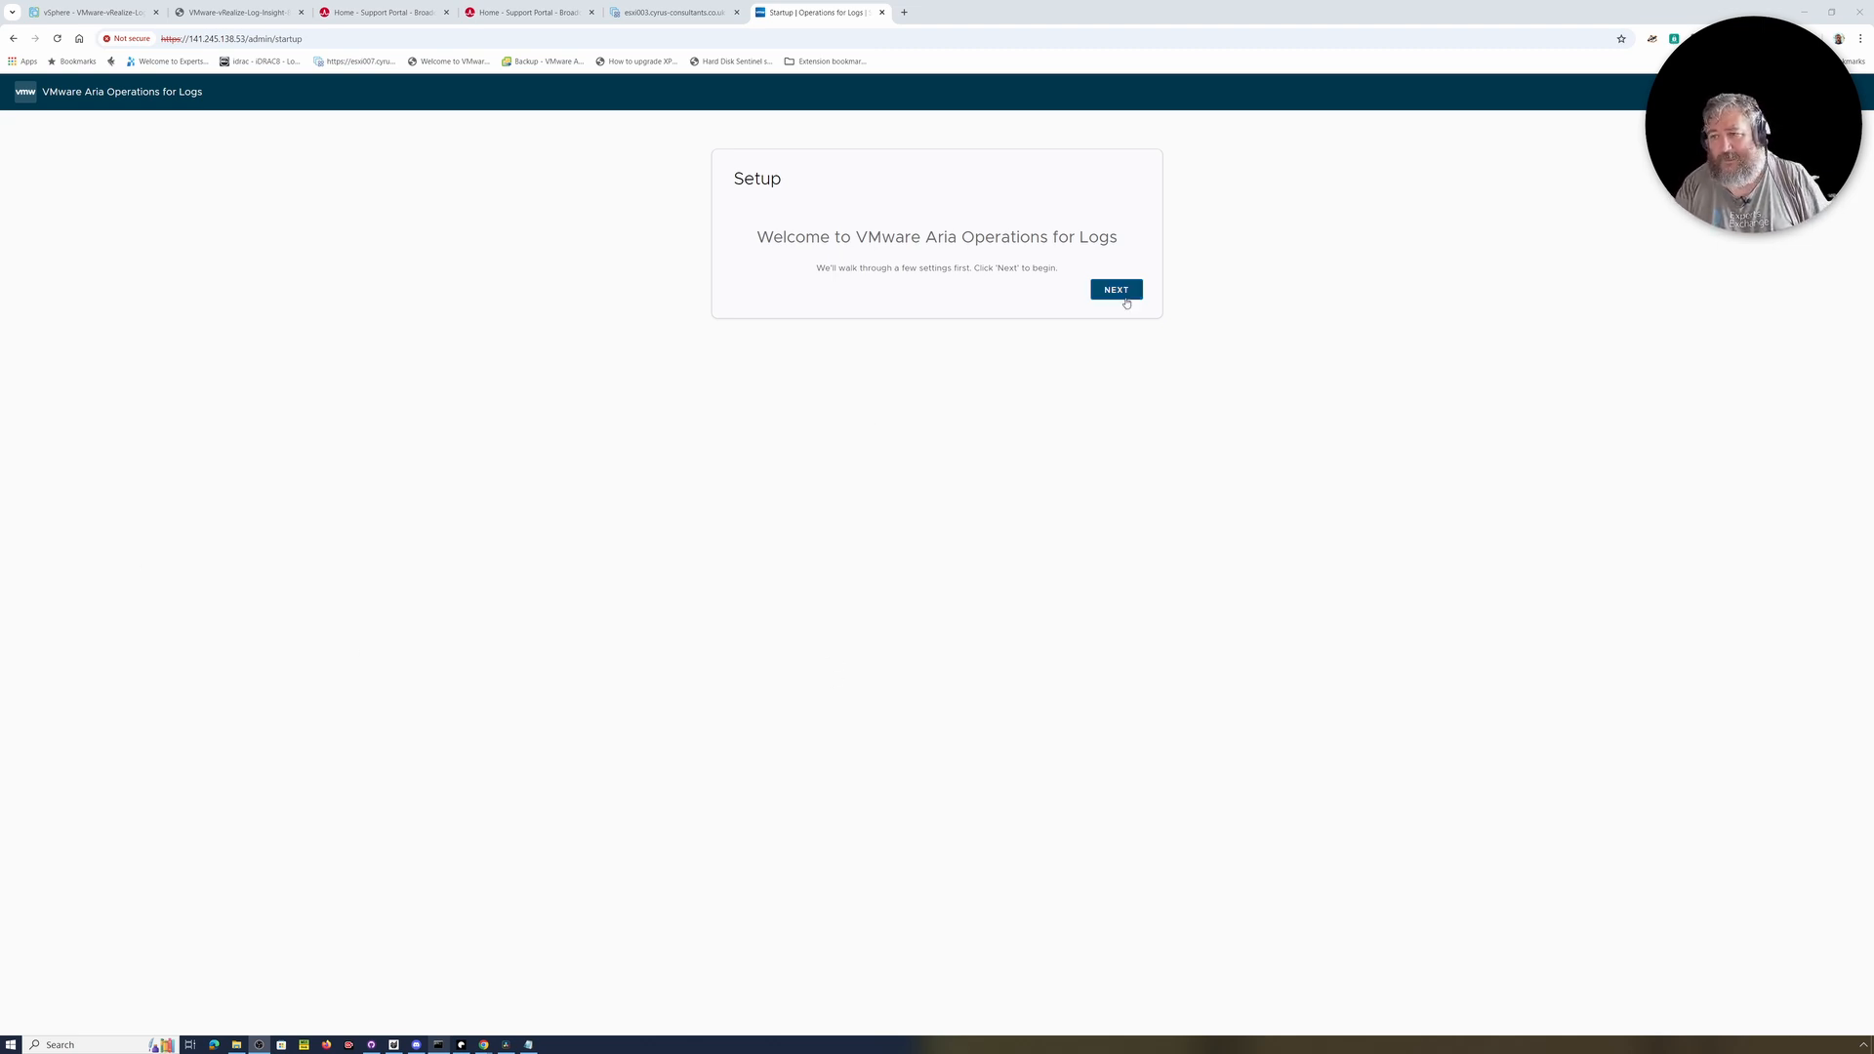
Advance past the Setup welcome and choose Start New Deployment
left_click(1114, 289)
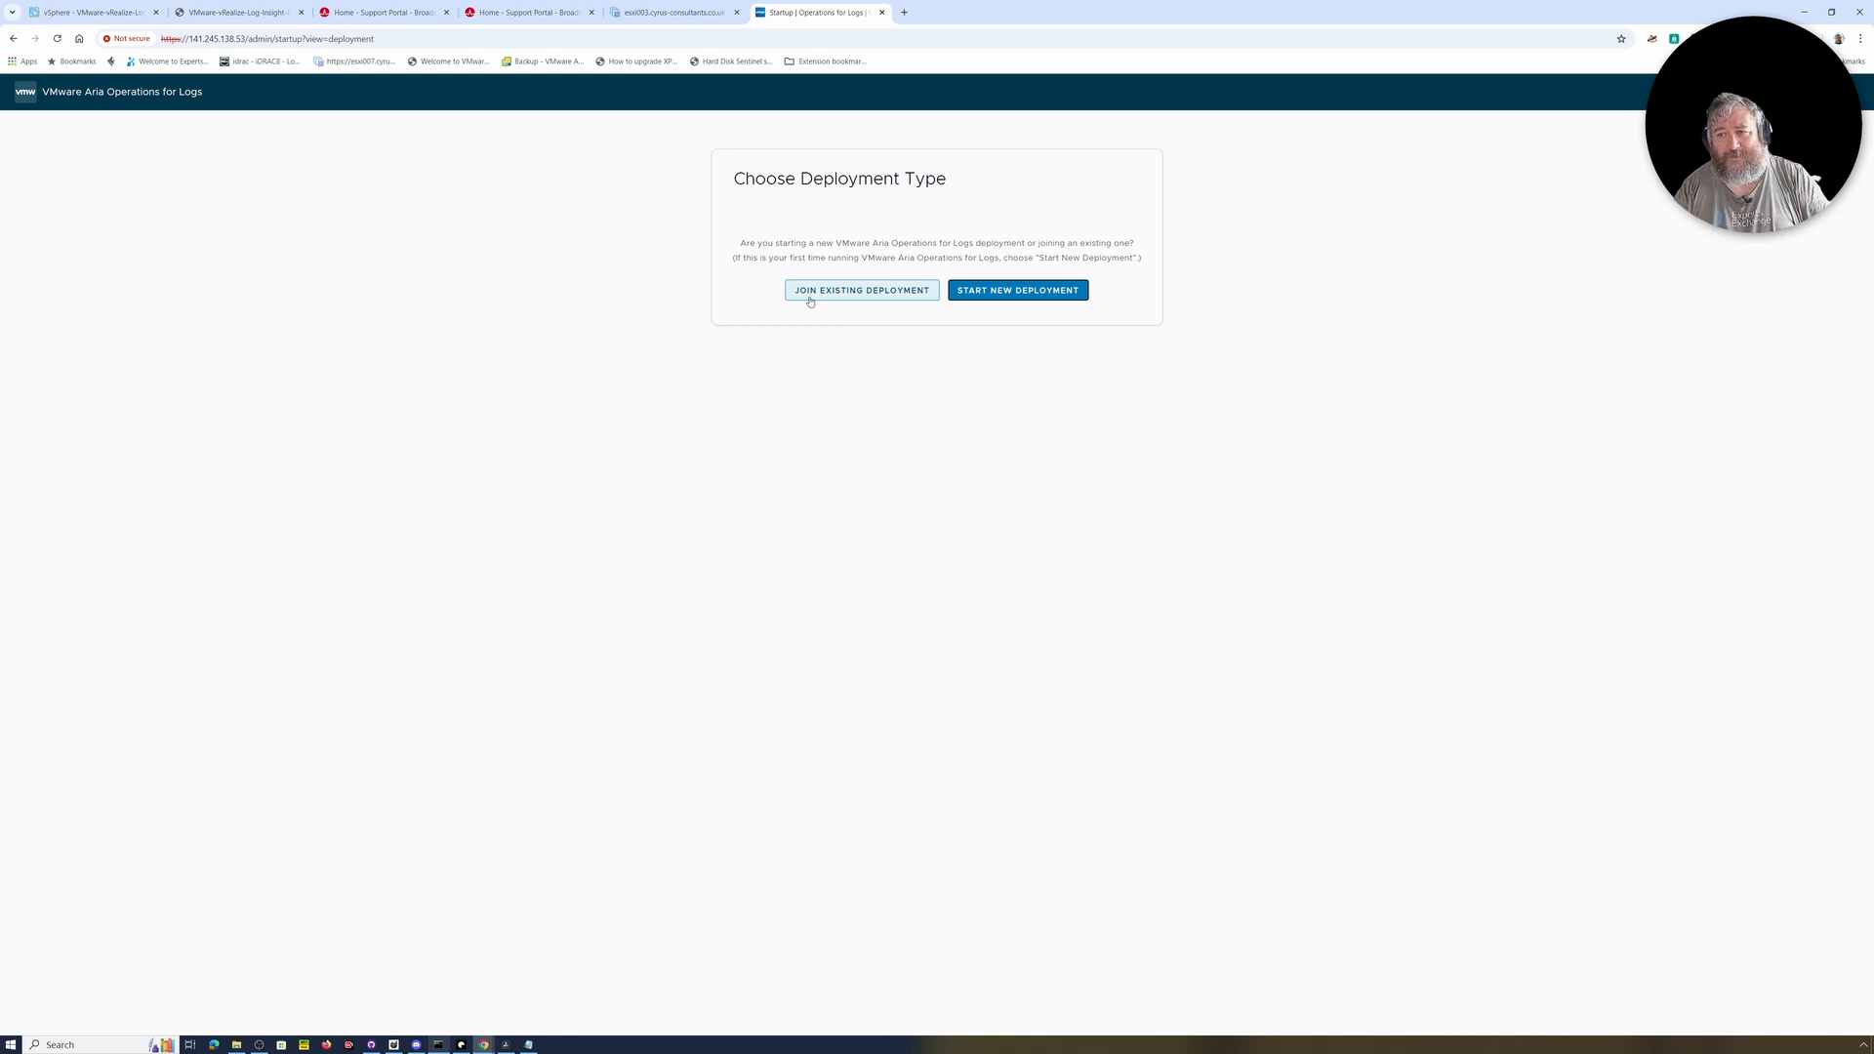
left_click(1017, 289)
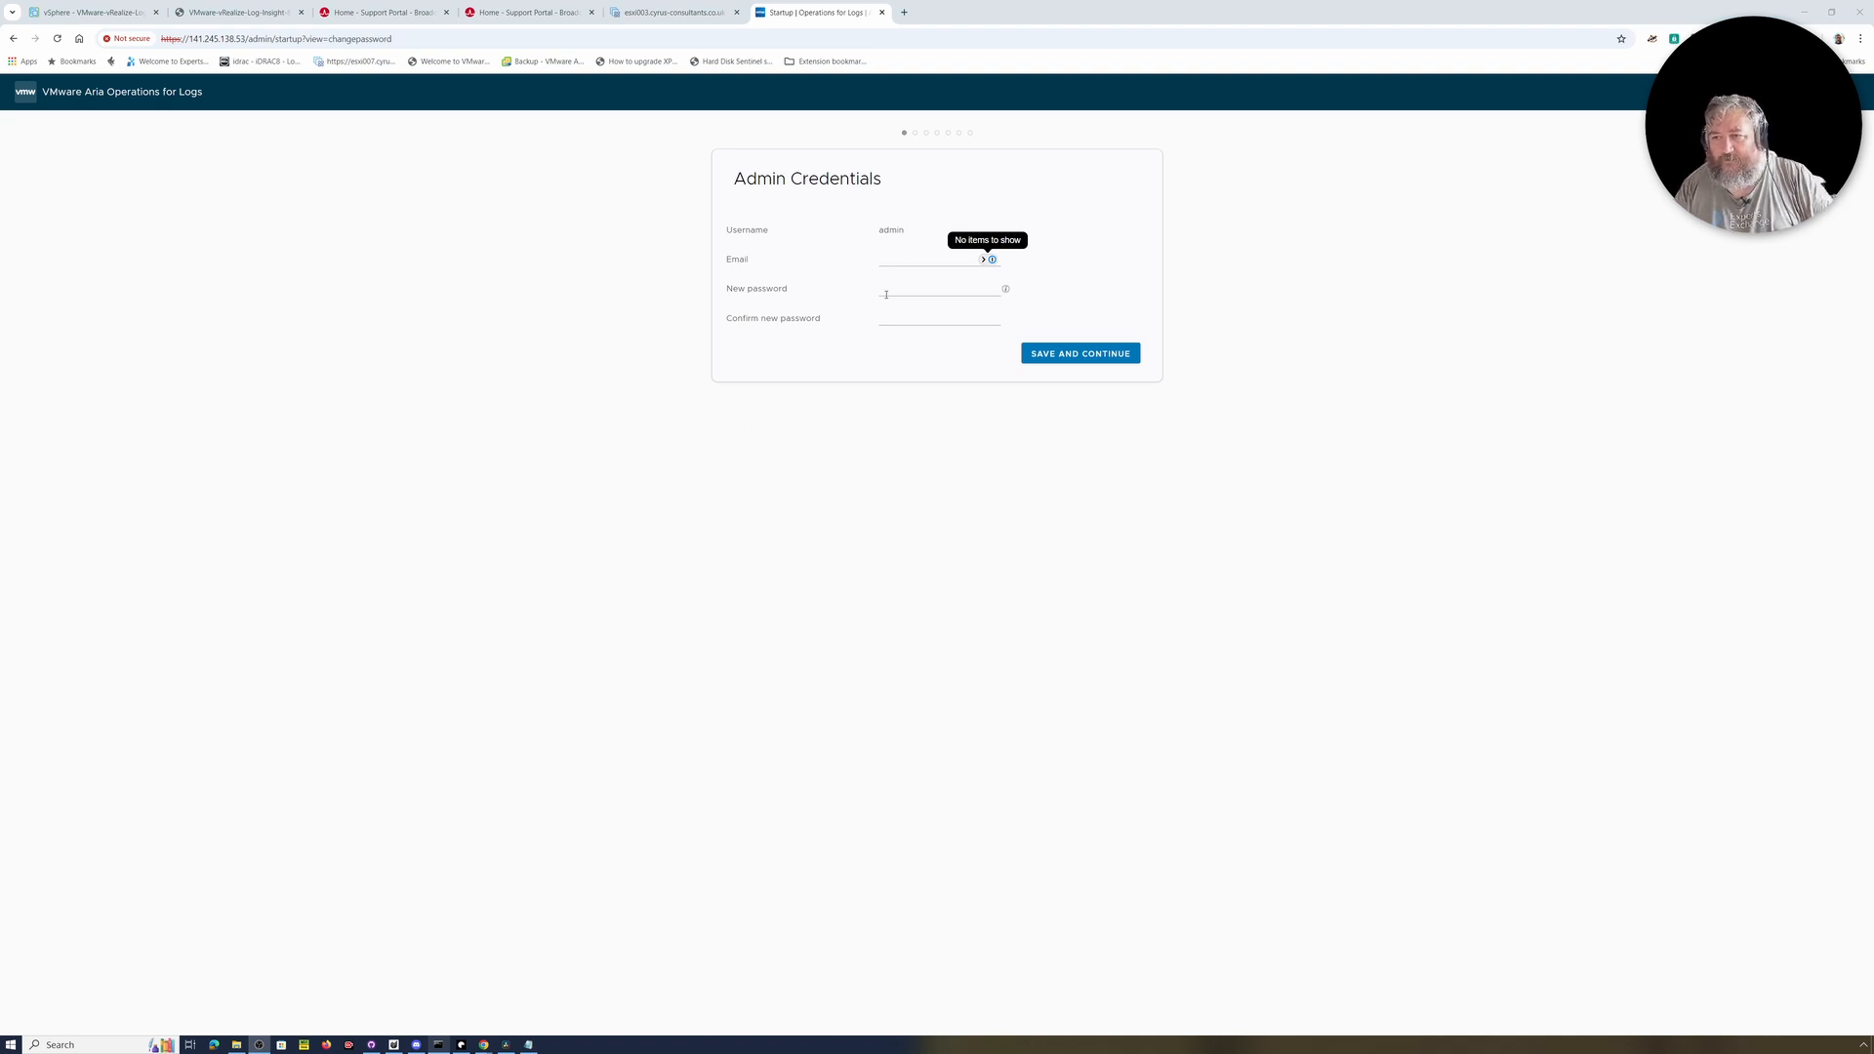
Enter and confirm a new admin password, then save the credentials
left_click(937, 288)
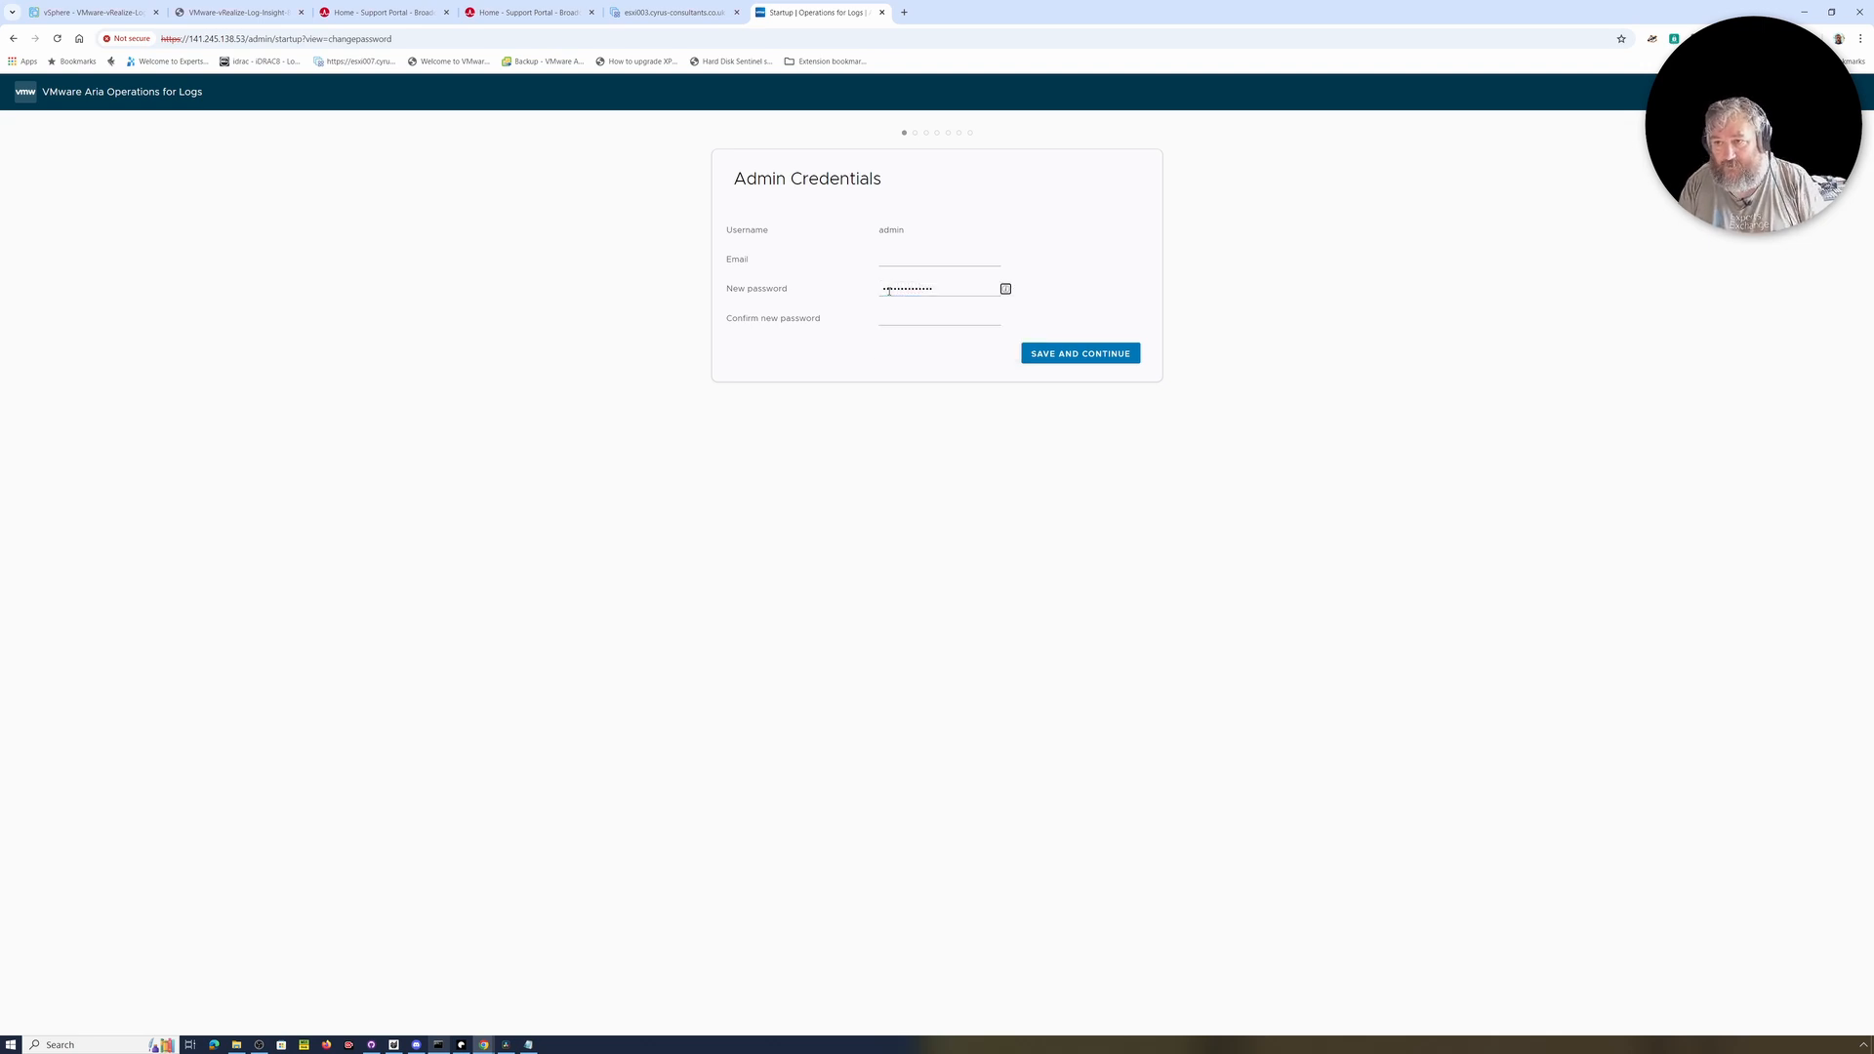
left_click(938, 318)
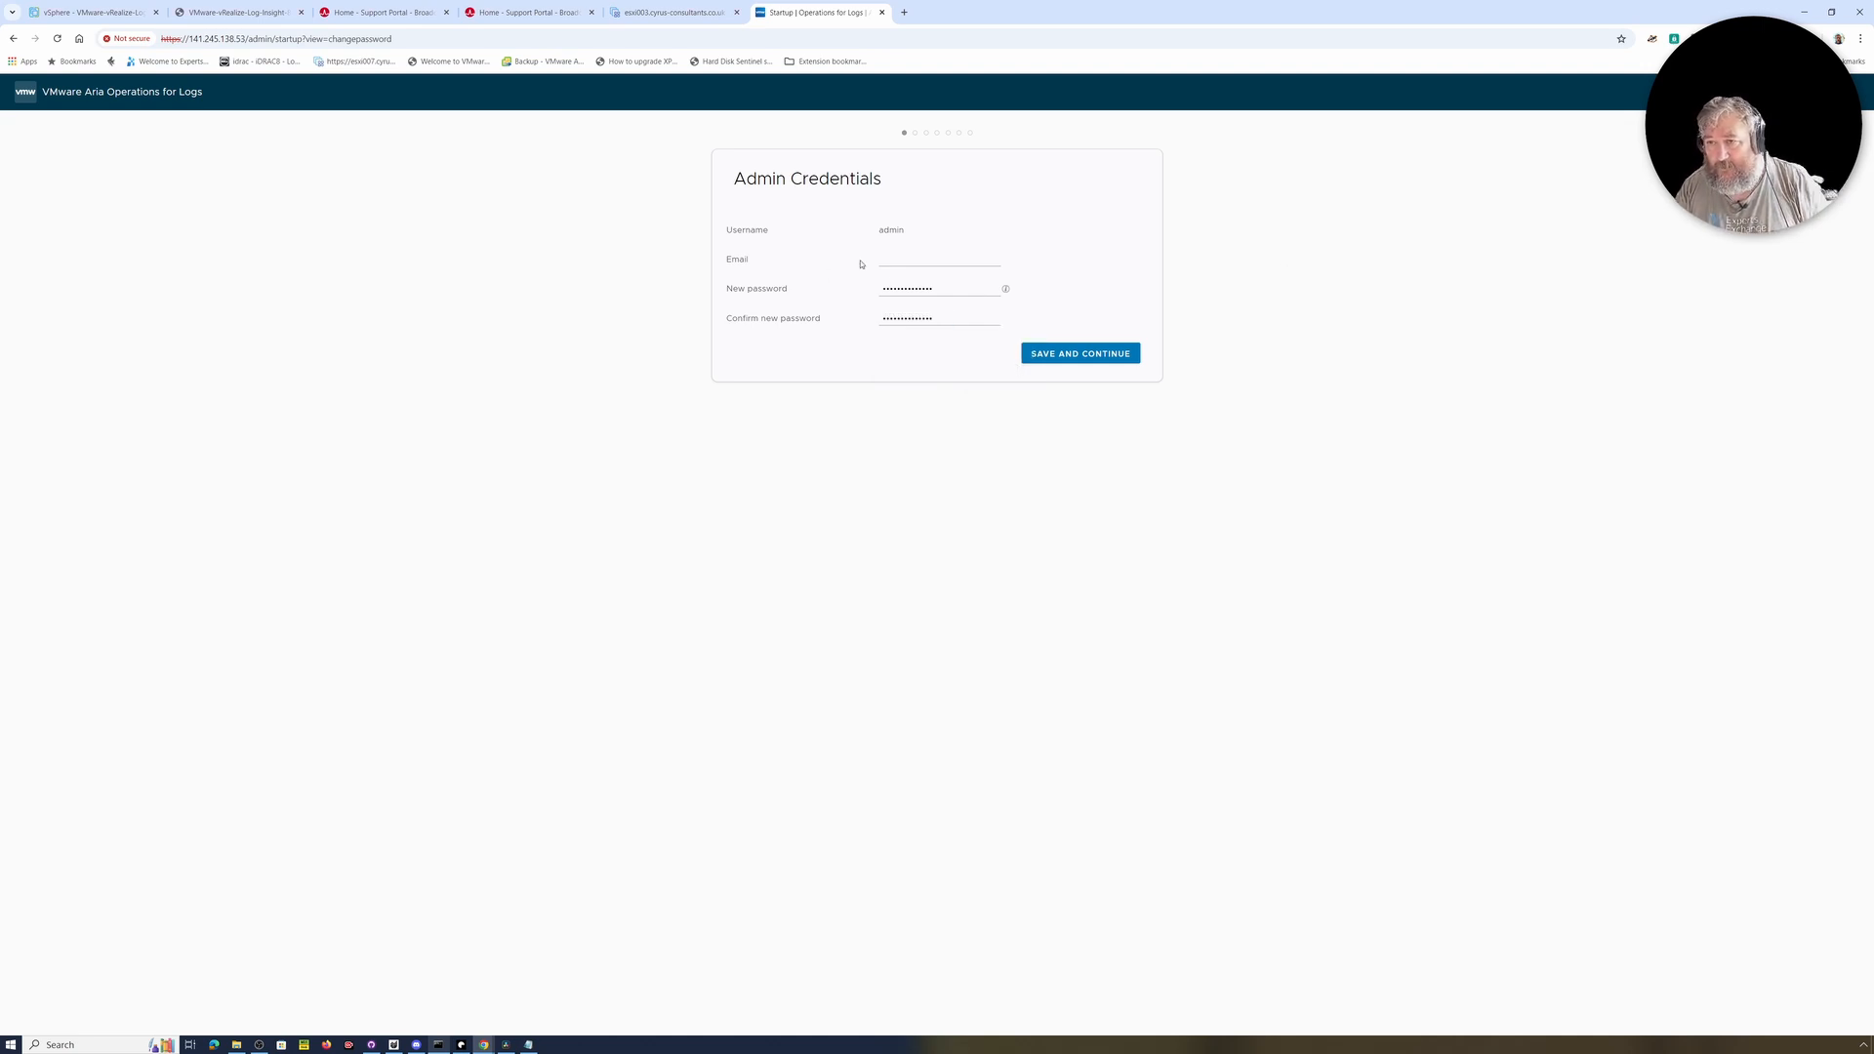
mouse_move(1001, 367)
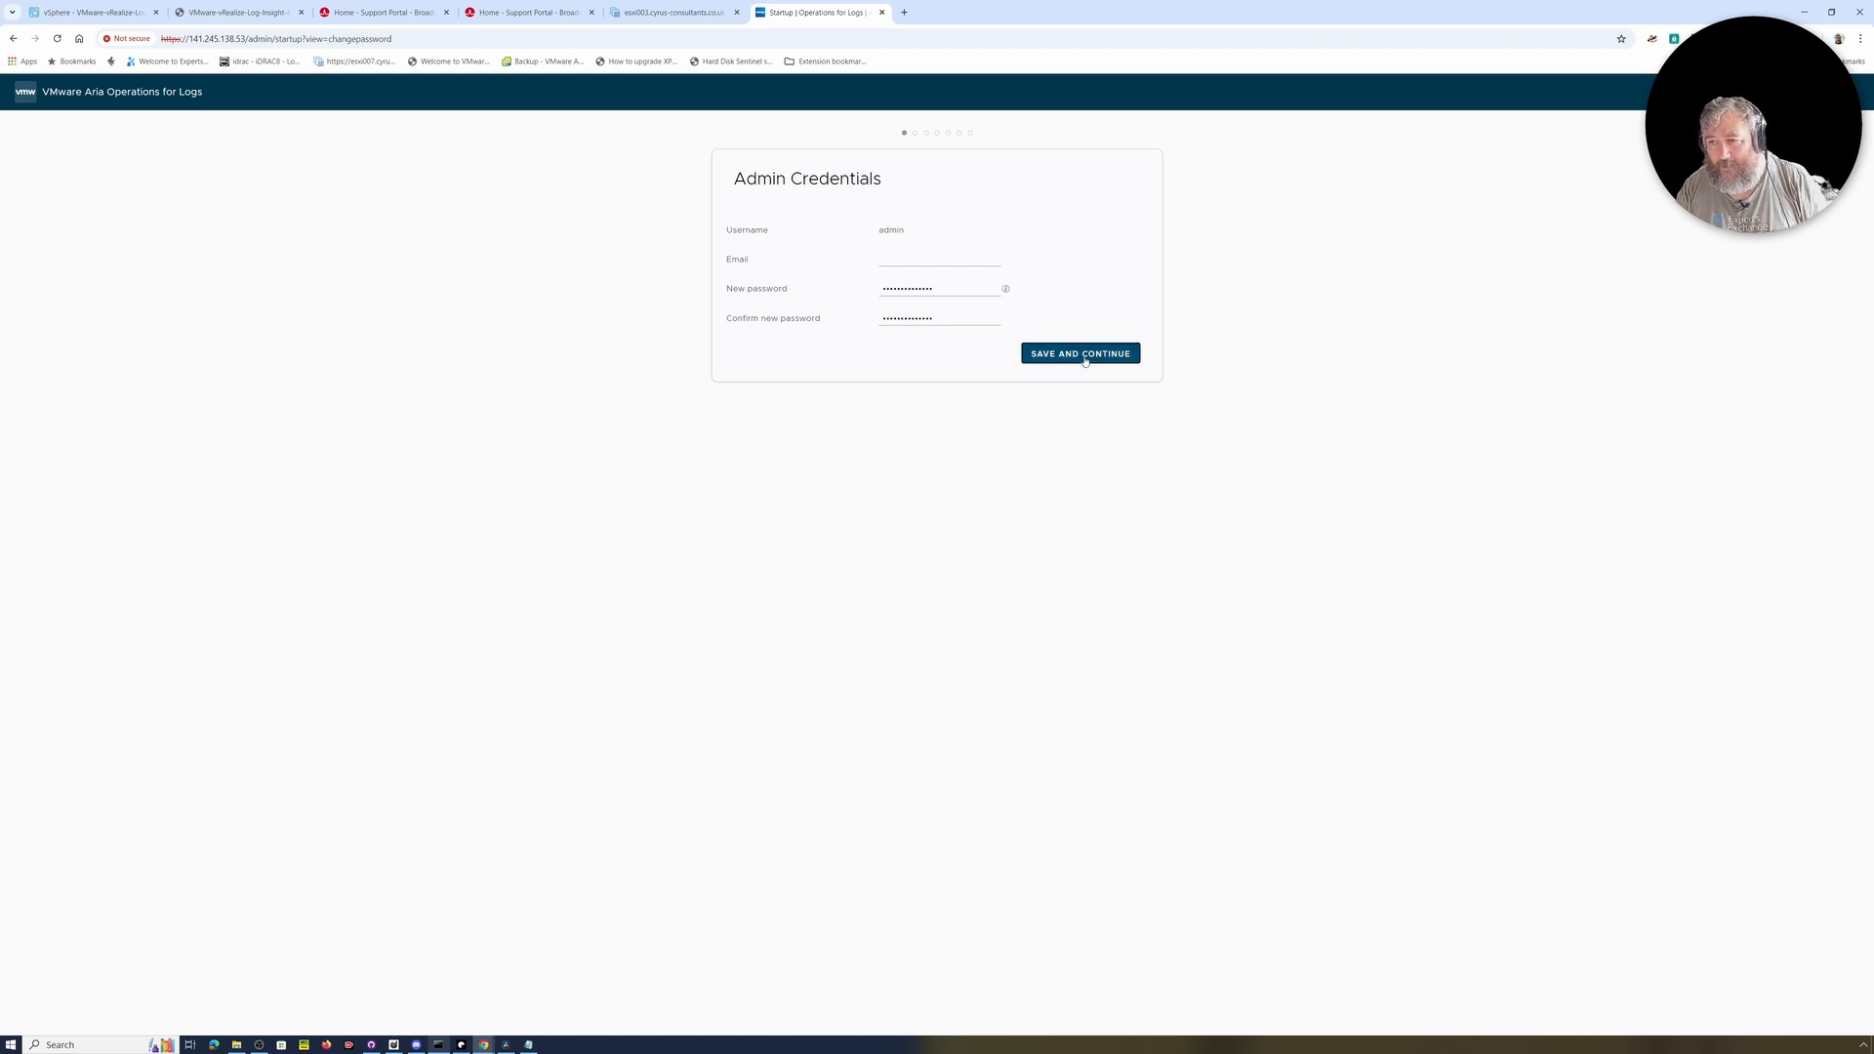
left_click(1078, 352)
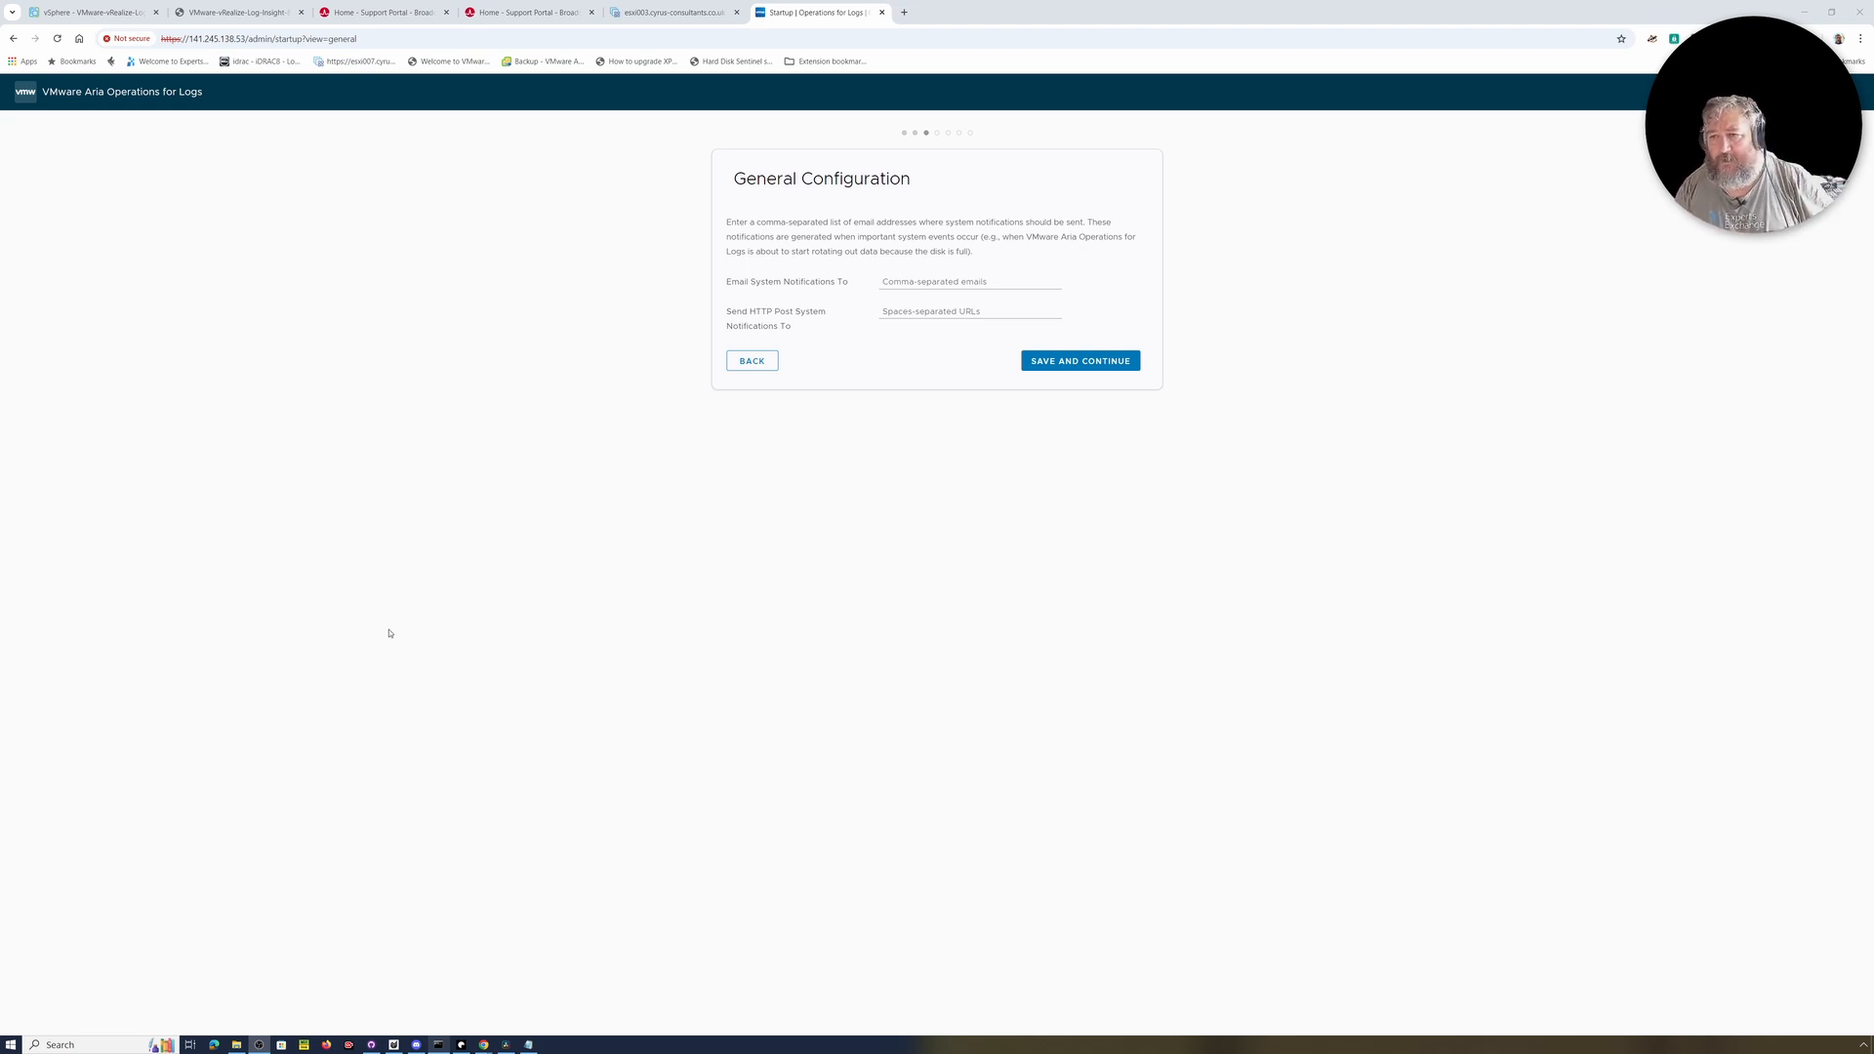
mouse_move(1047, 402)
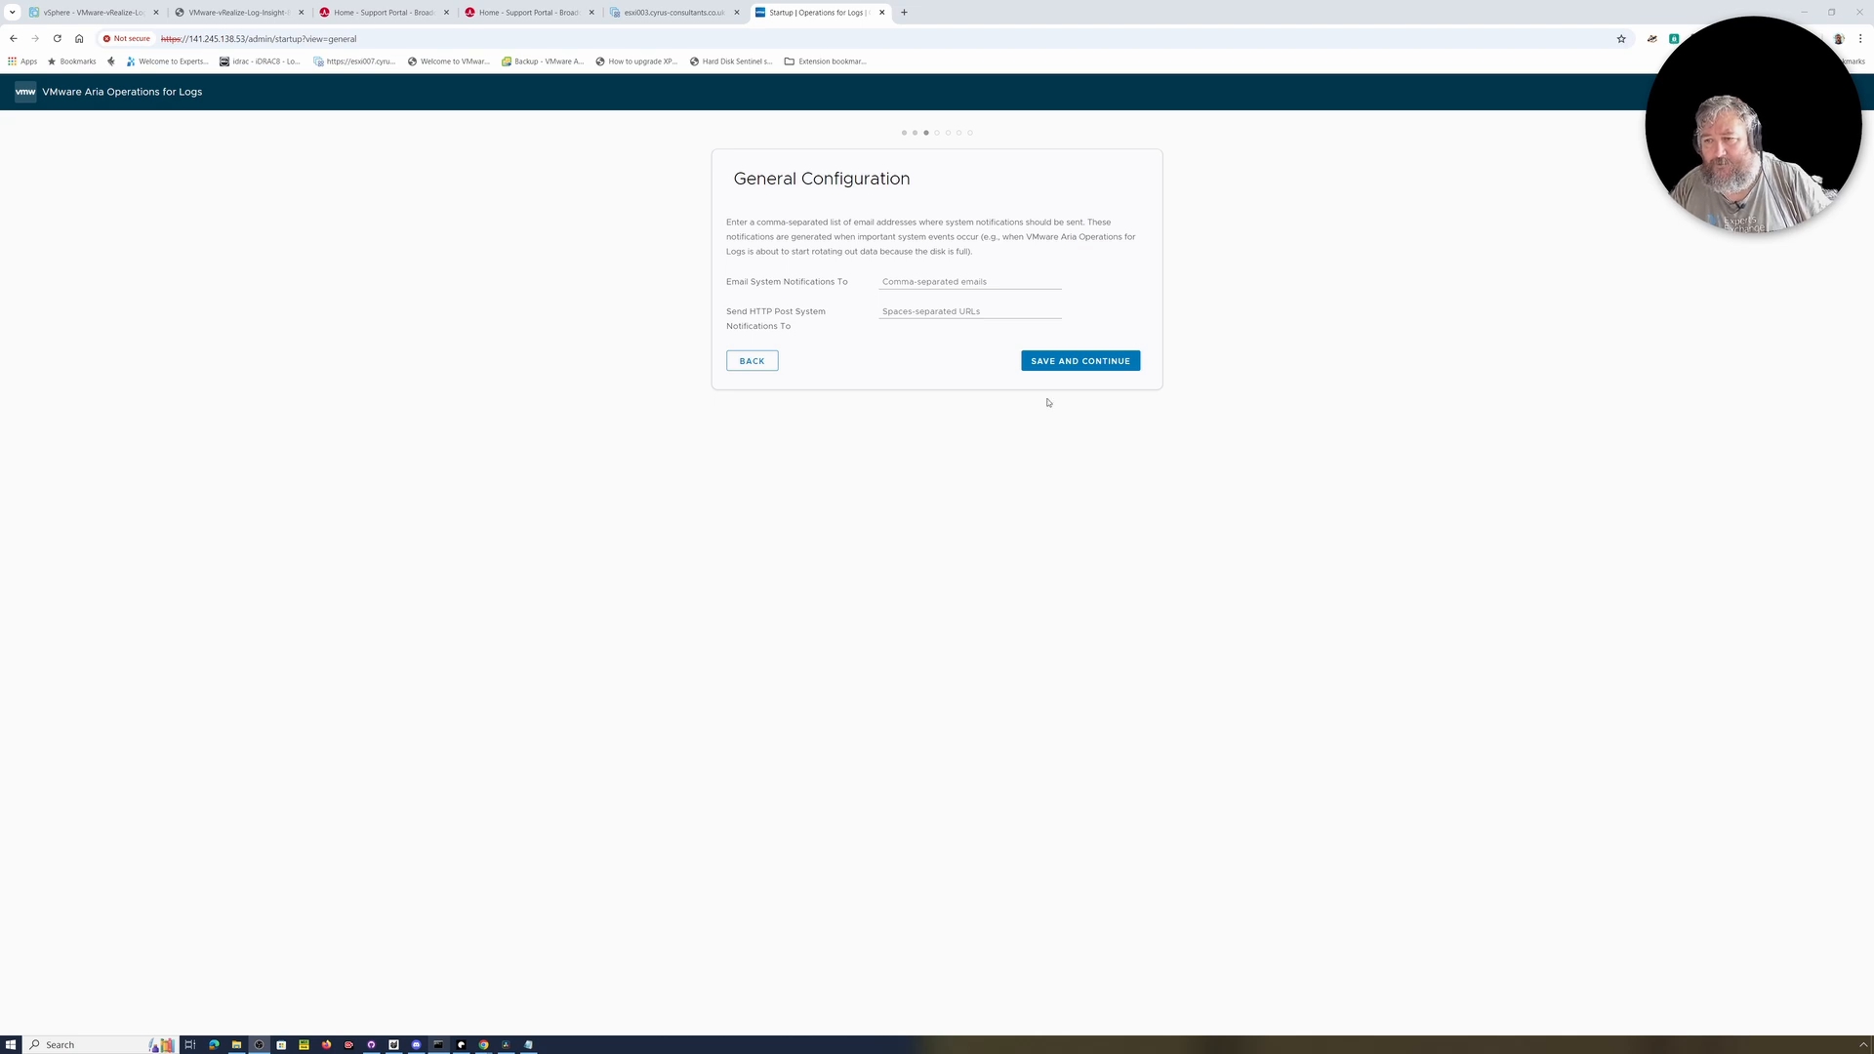
mouse_move(863, 404)
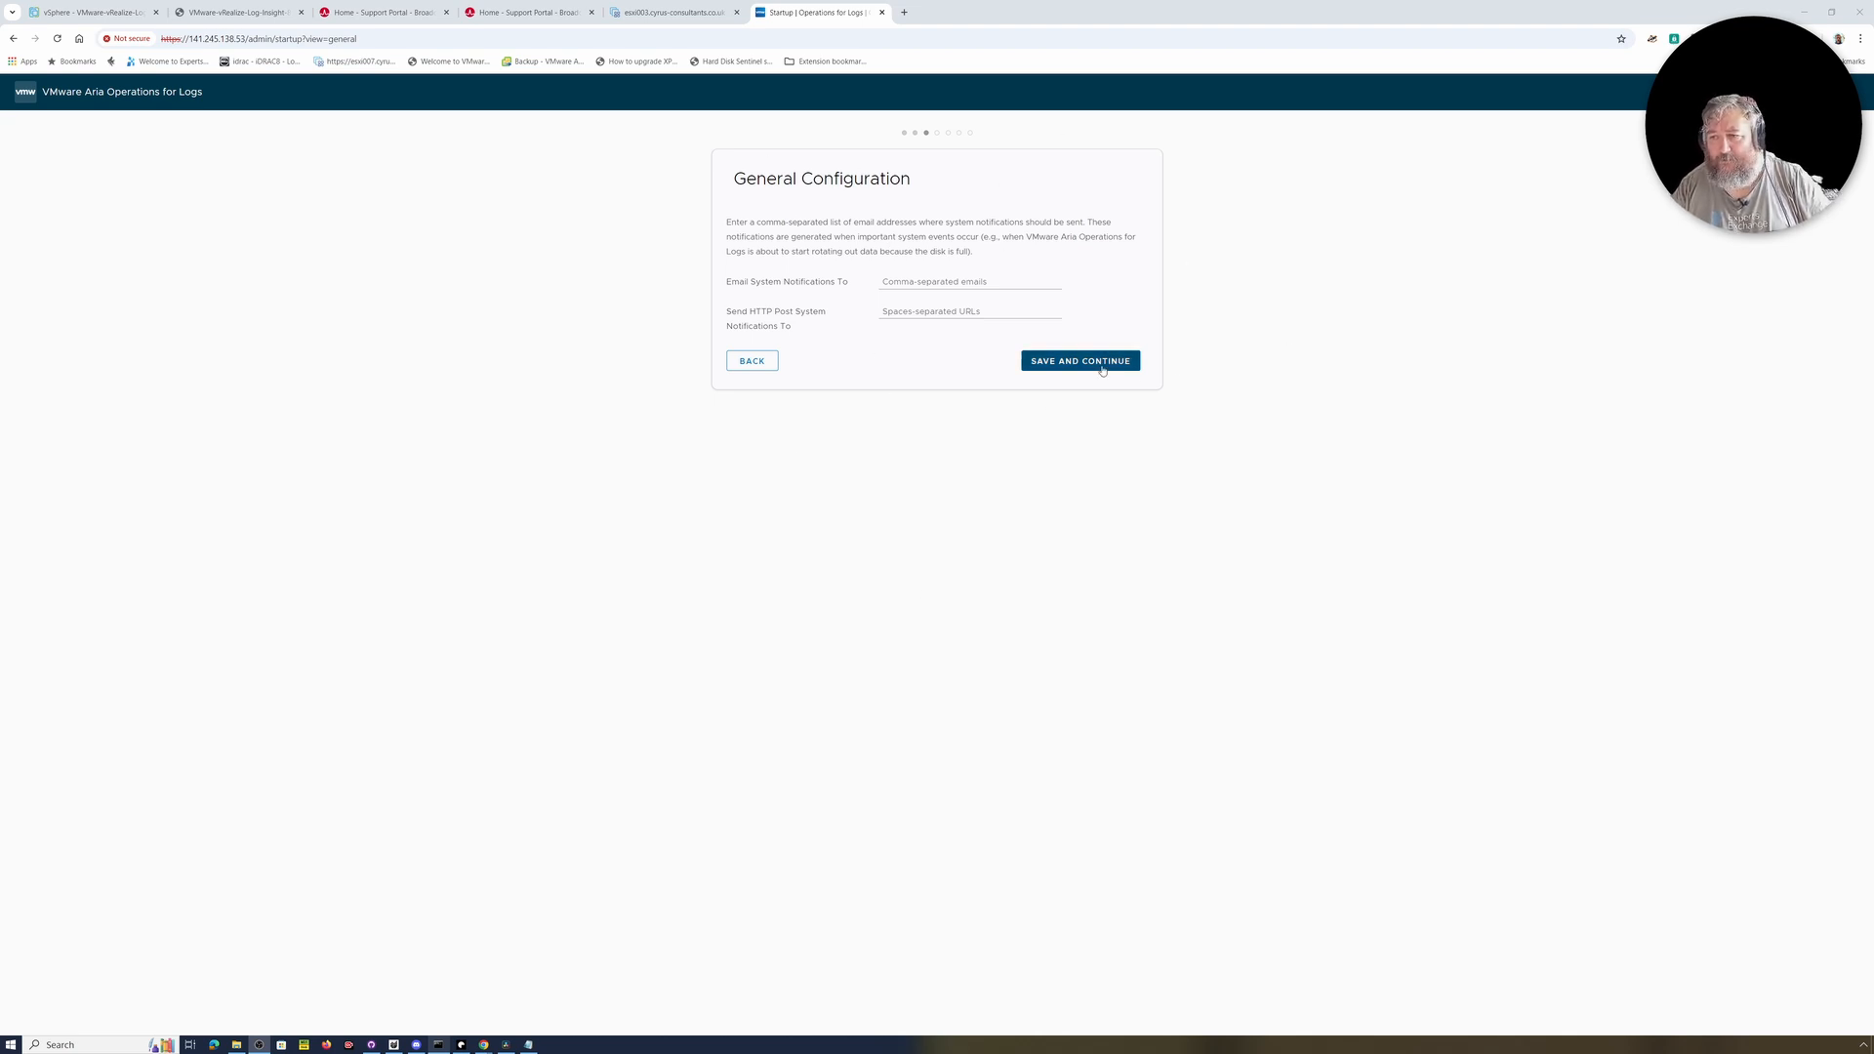
Skip notification recipients, replace default NTP servers with internal addresses, test and save
left_click(1077, 361)
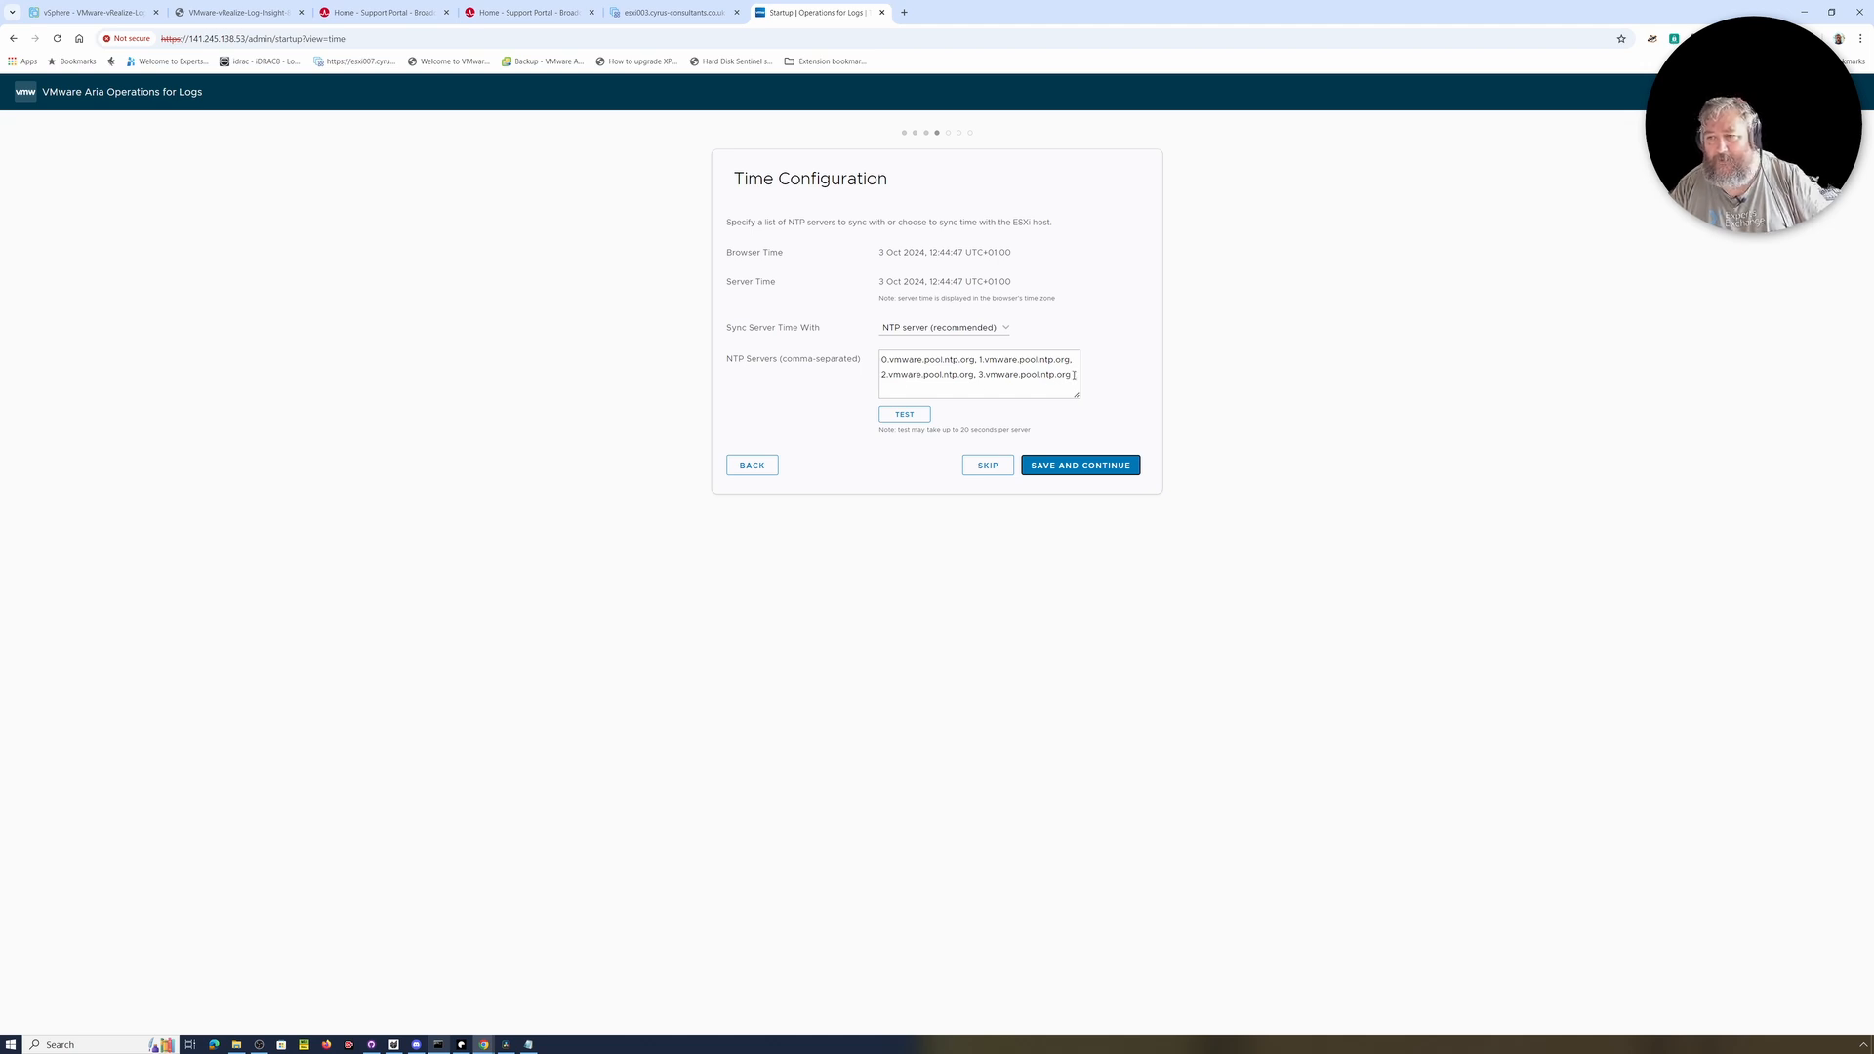
triple_click(975, 367)
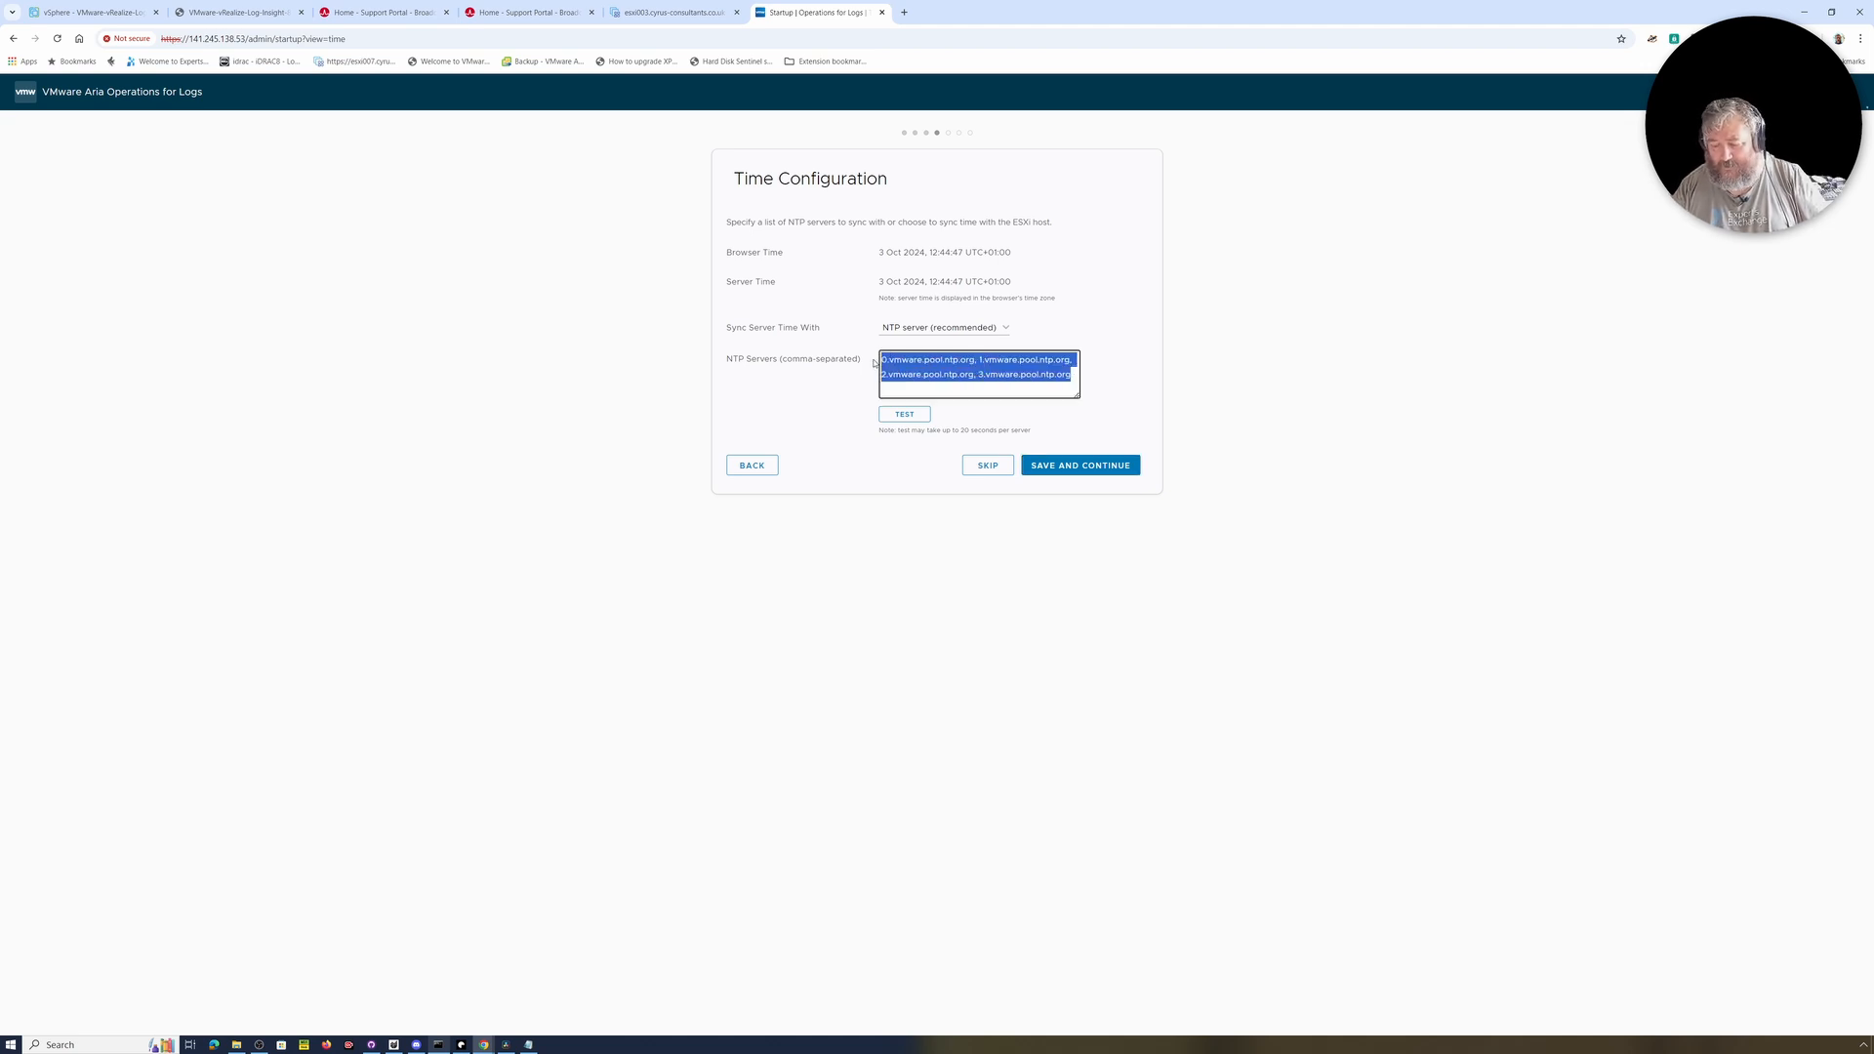
key("Delete")
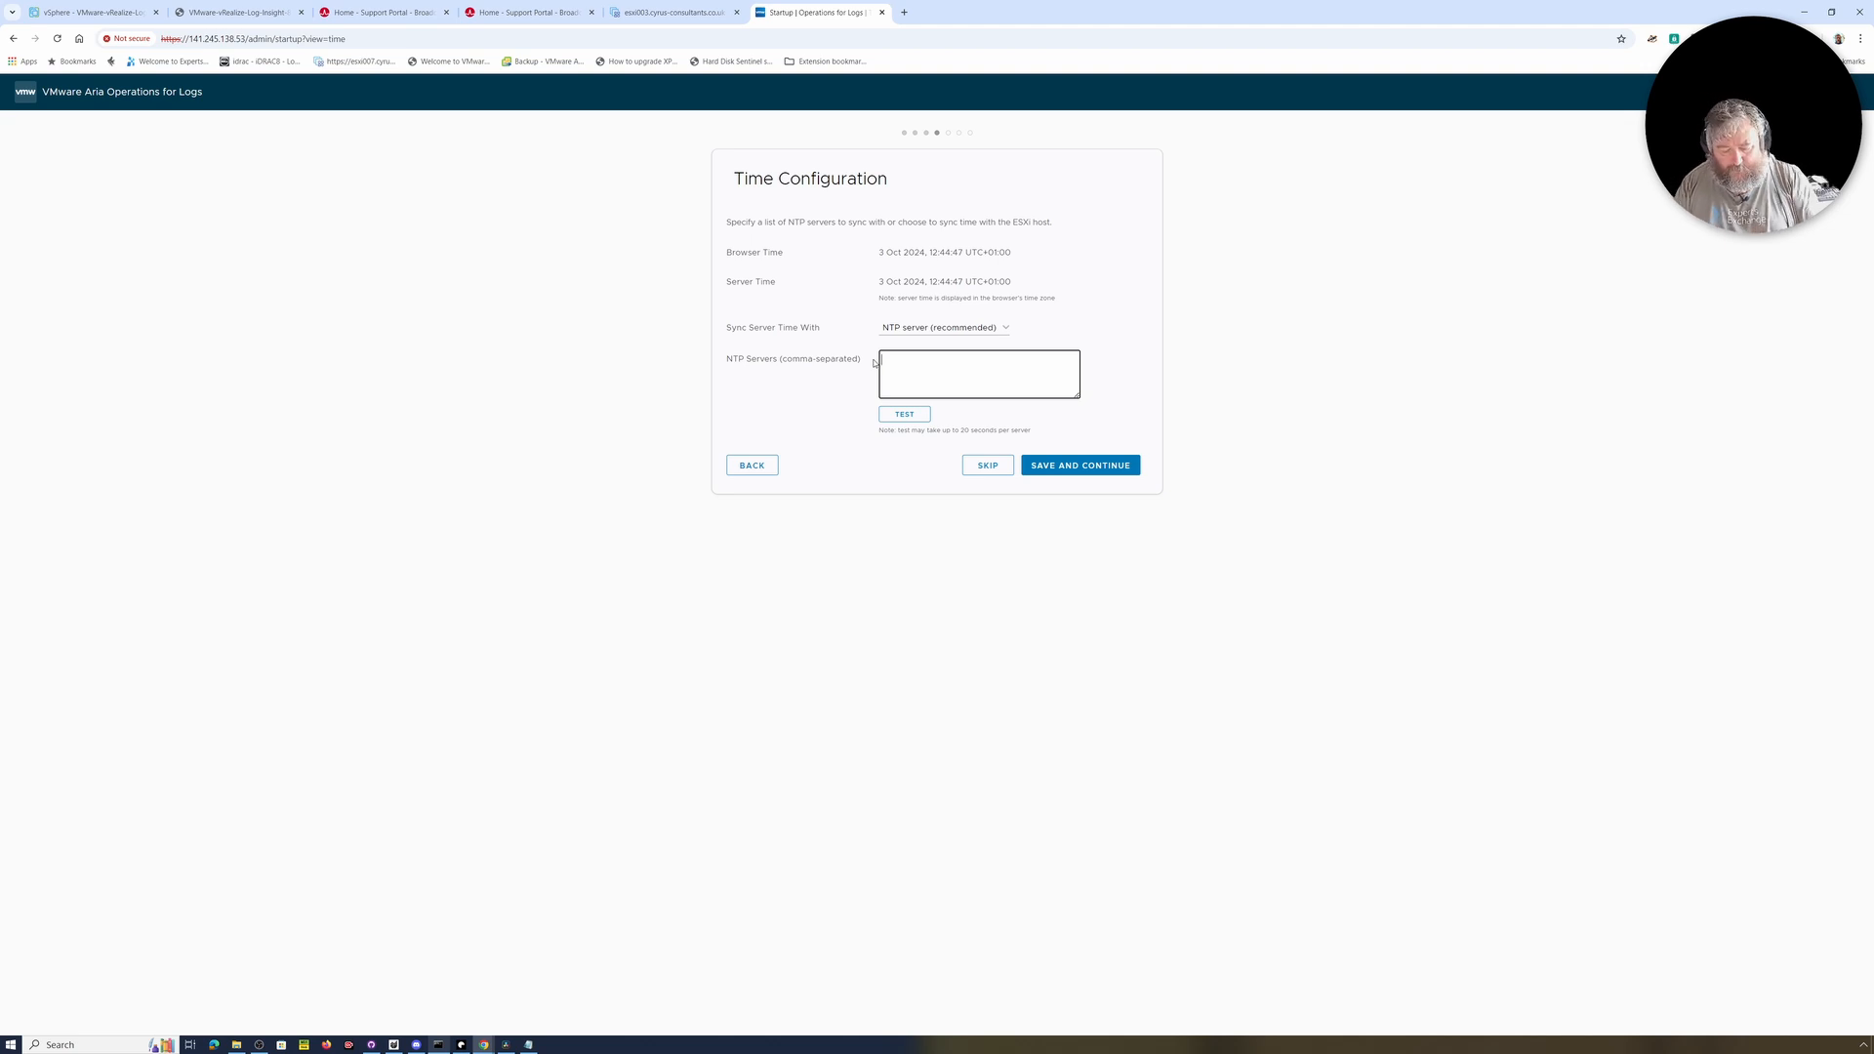
type("141.245.137.52,141.245.137.54")
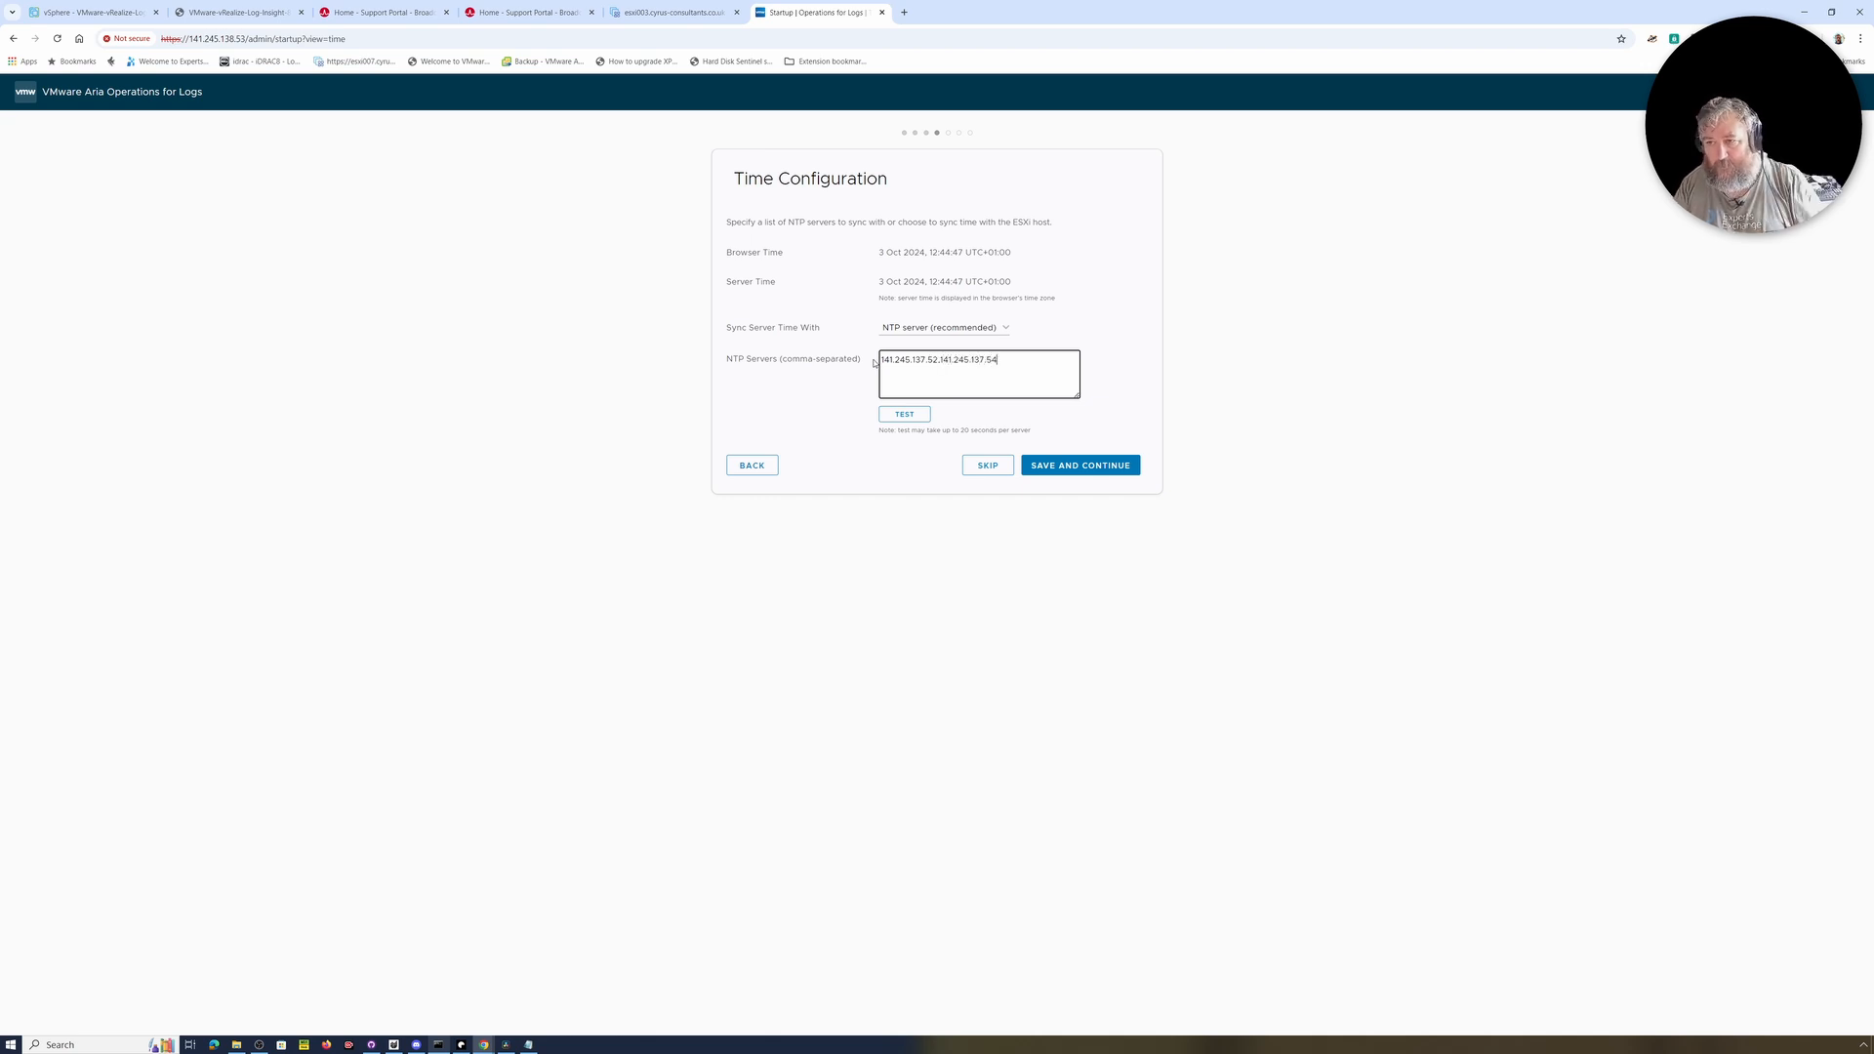
left_click(903, 414)
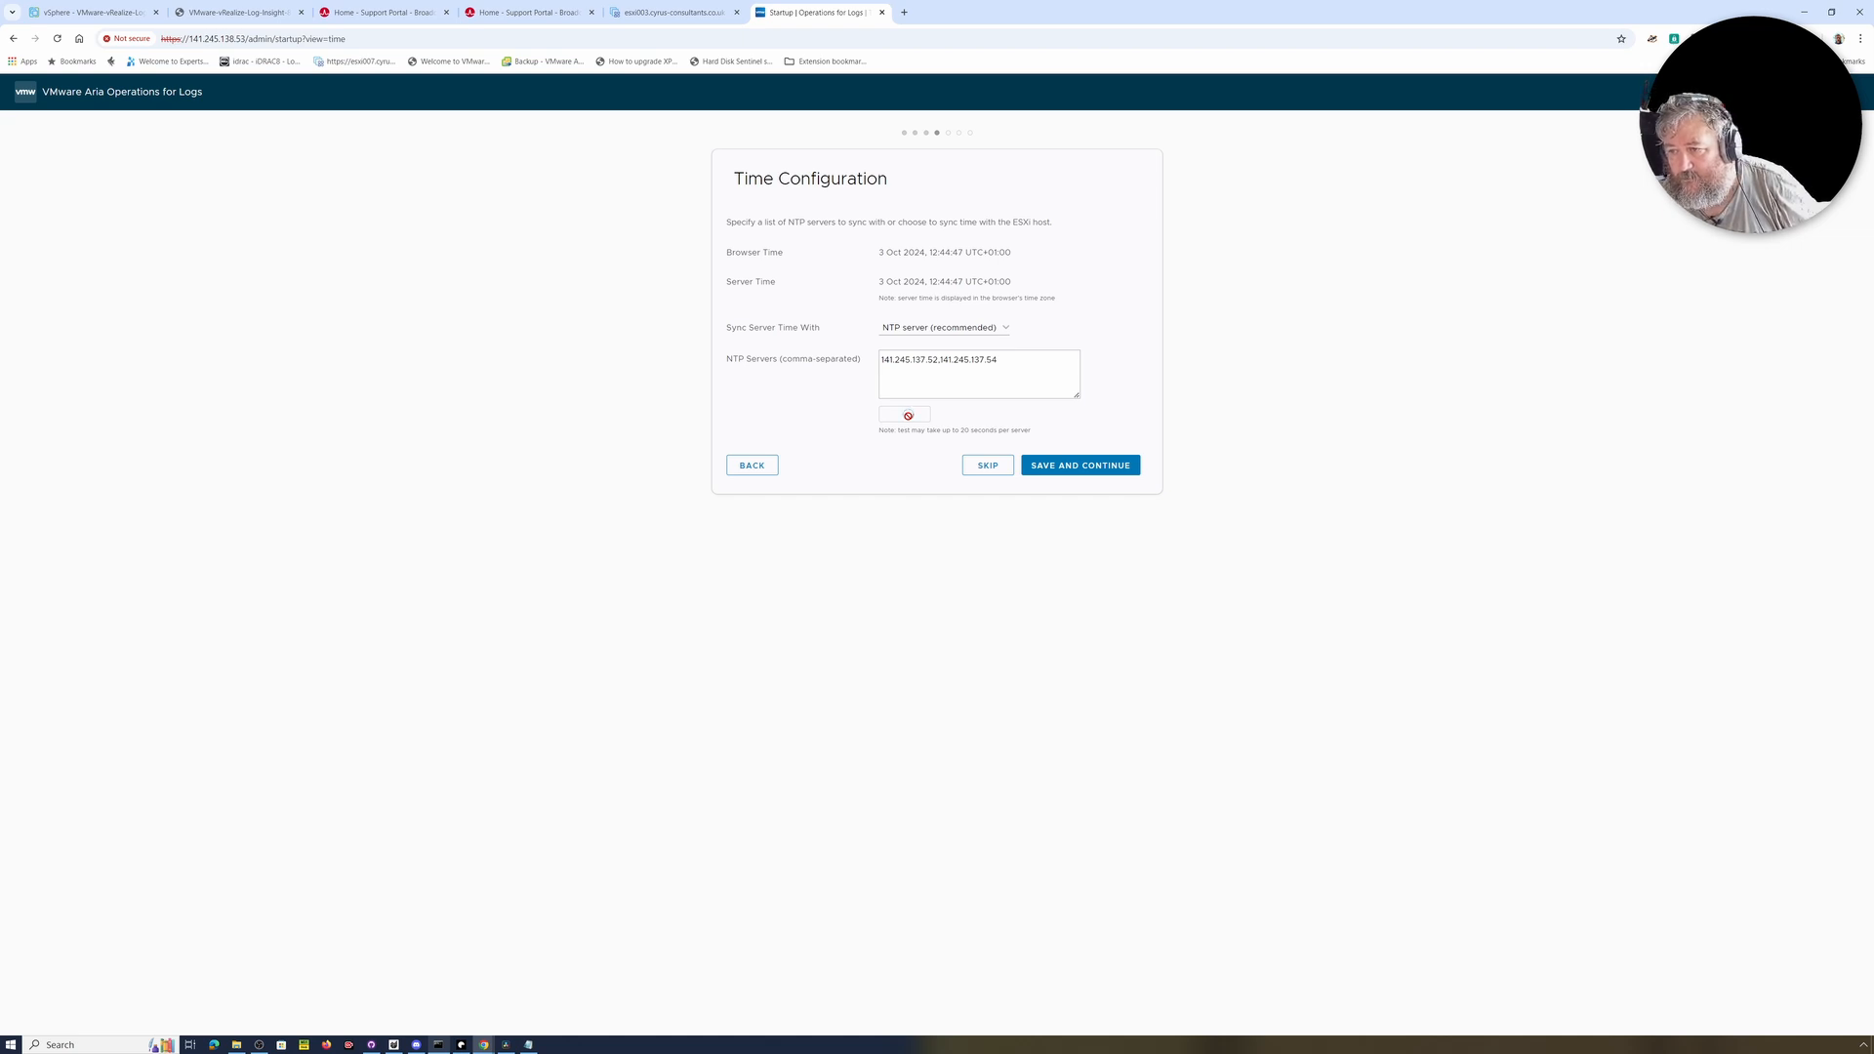
left_click(904, 415)
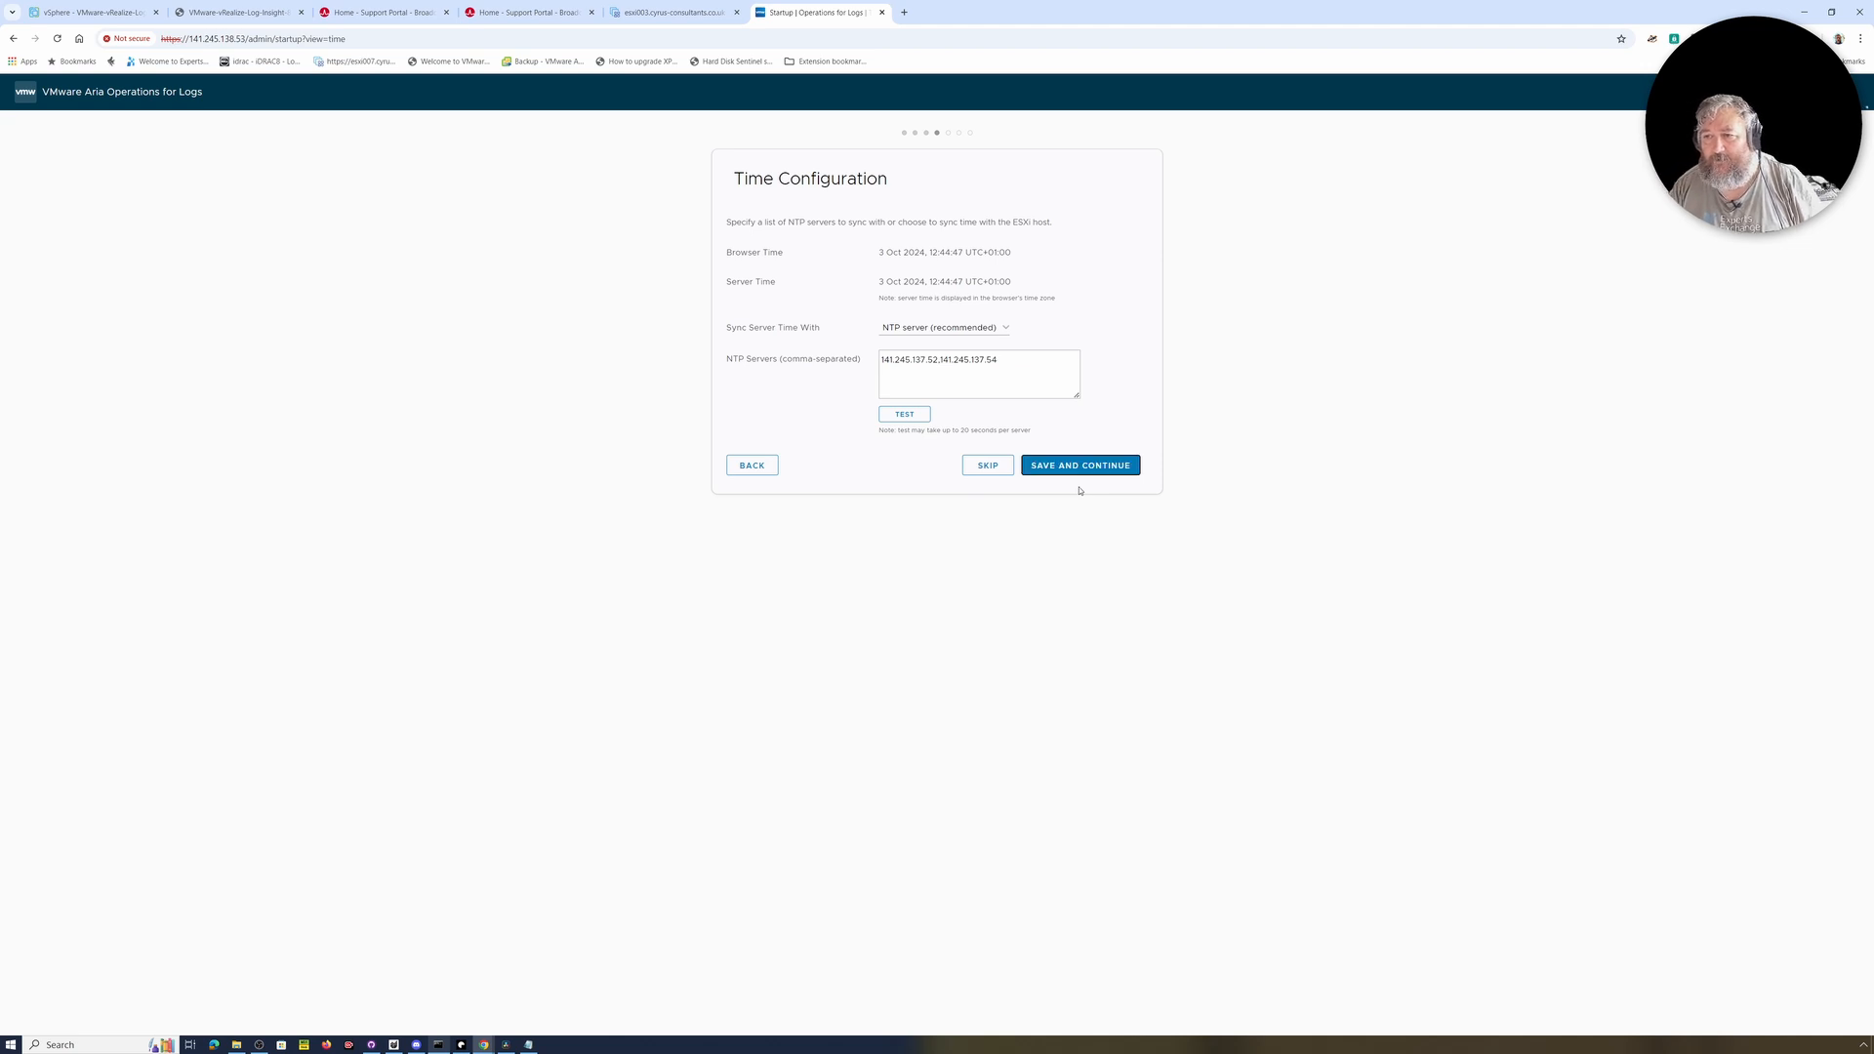
left_click(1077, 465)
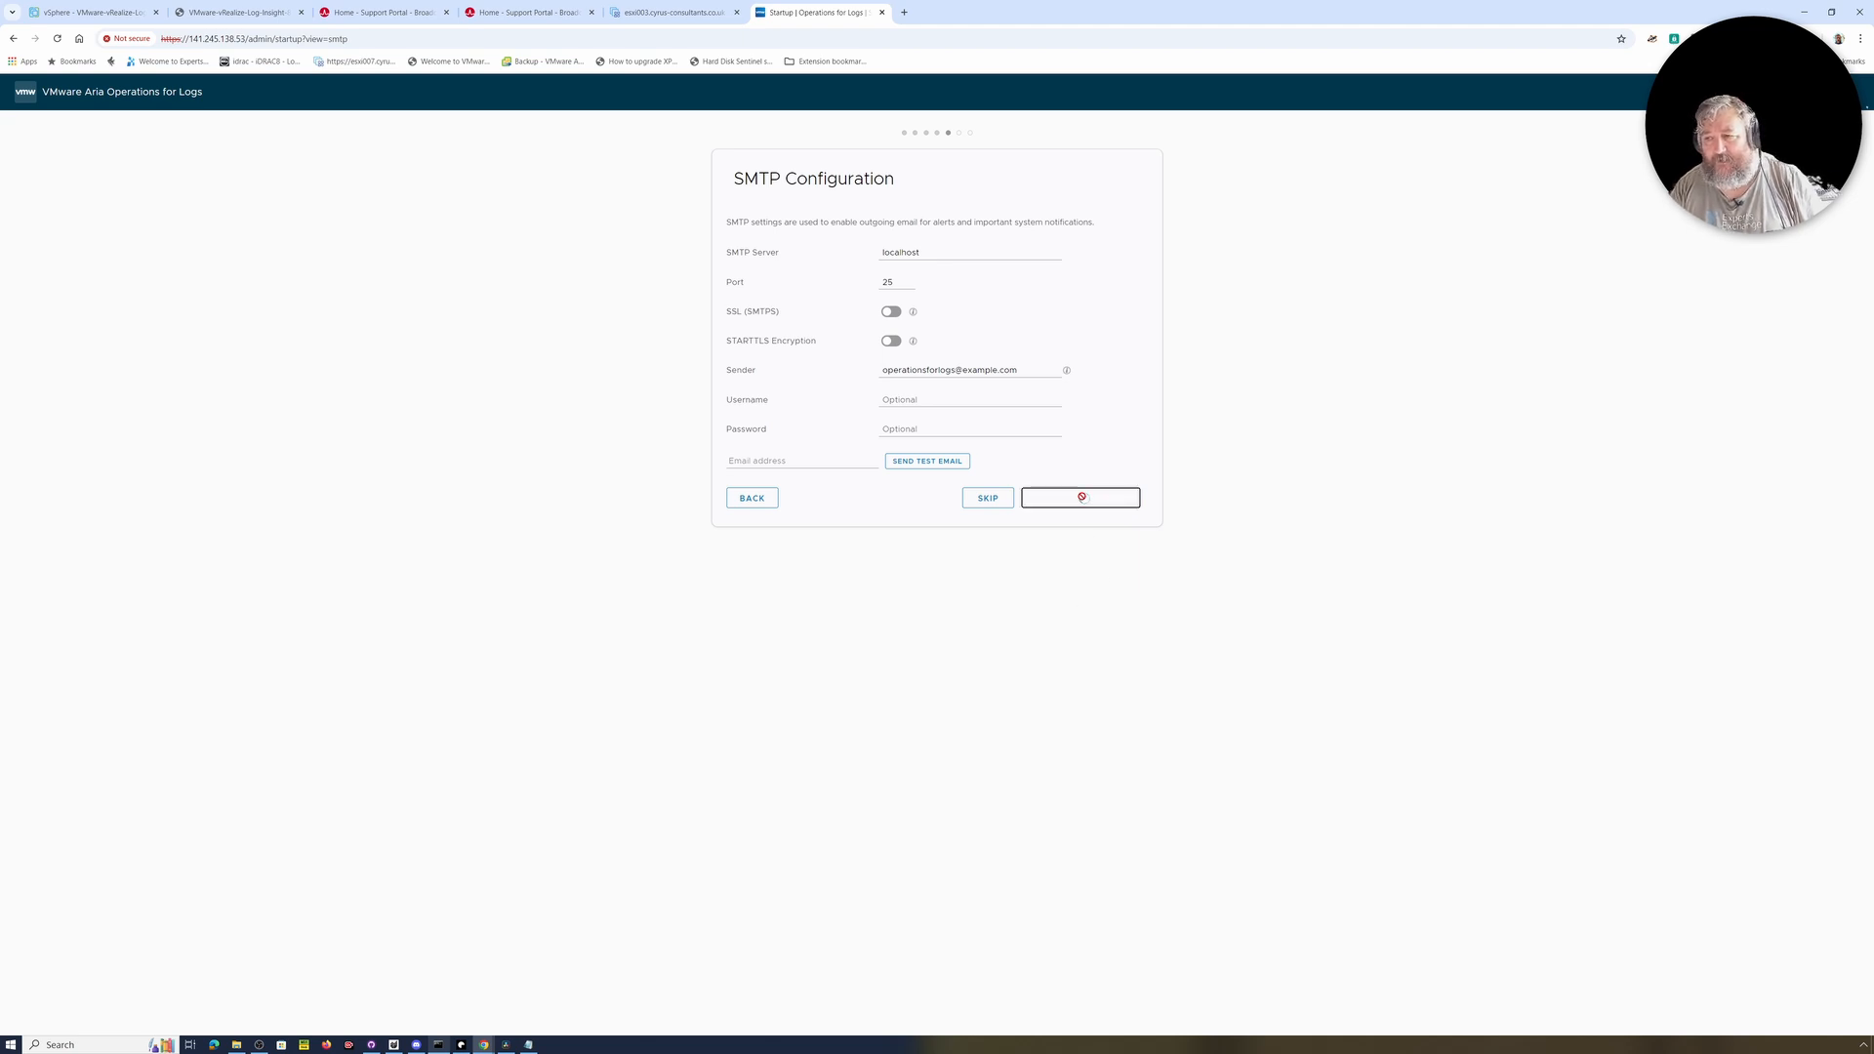
Accept the default SMTP and SSL certificate settings and finish the startup wizard
left_click(1078, 497)
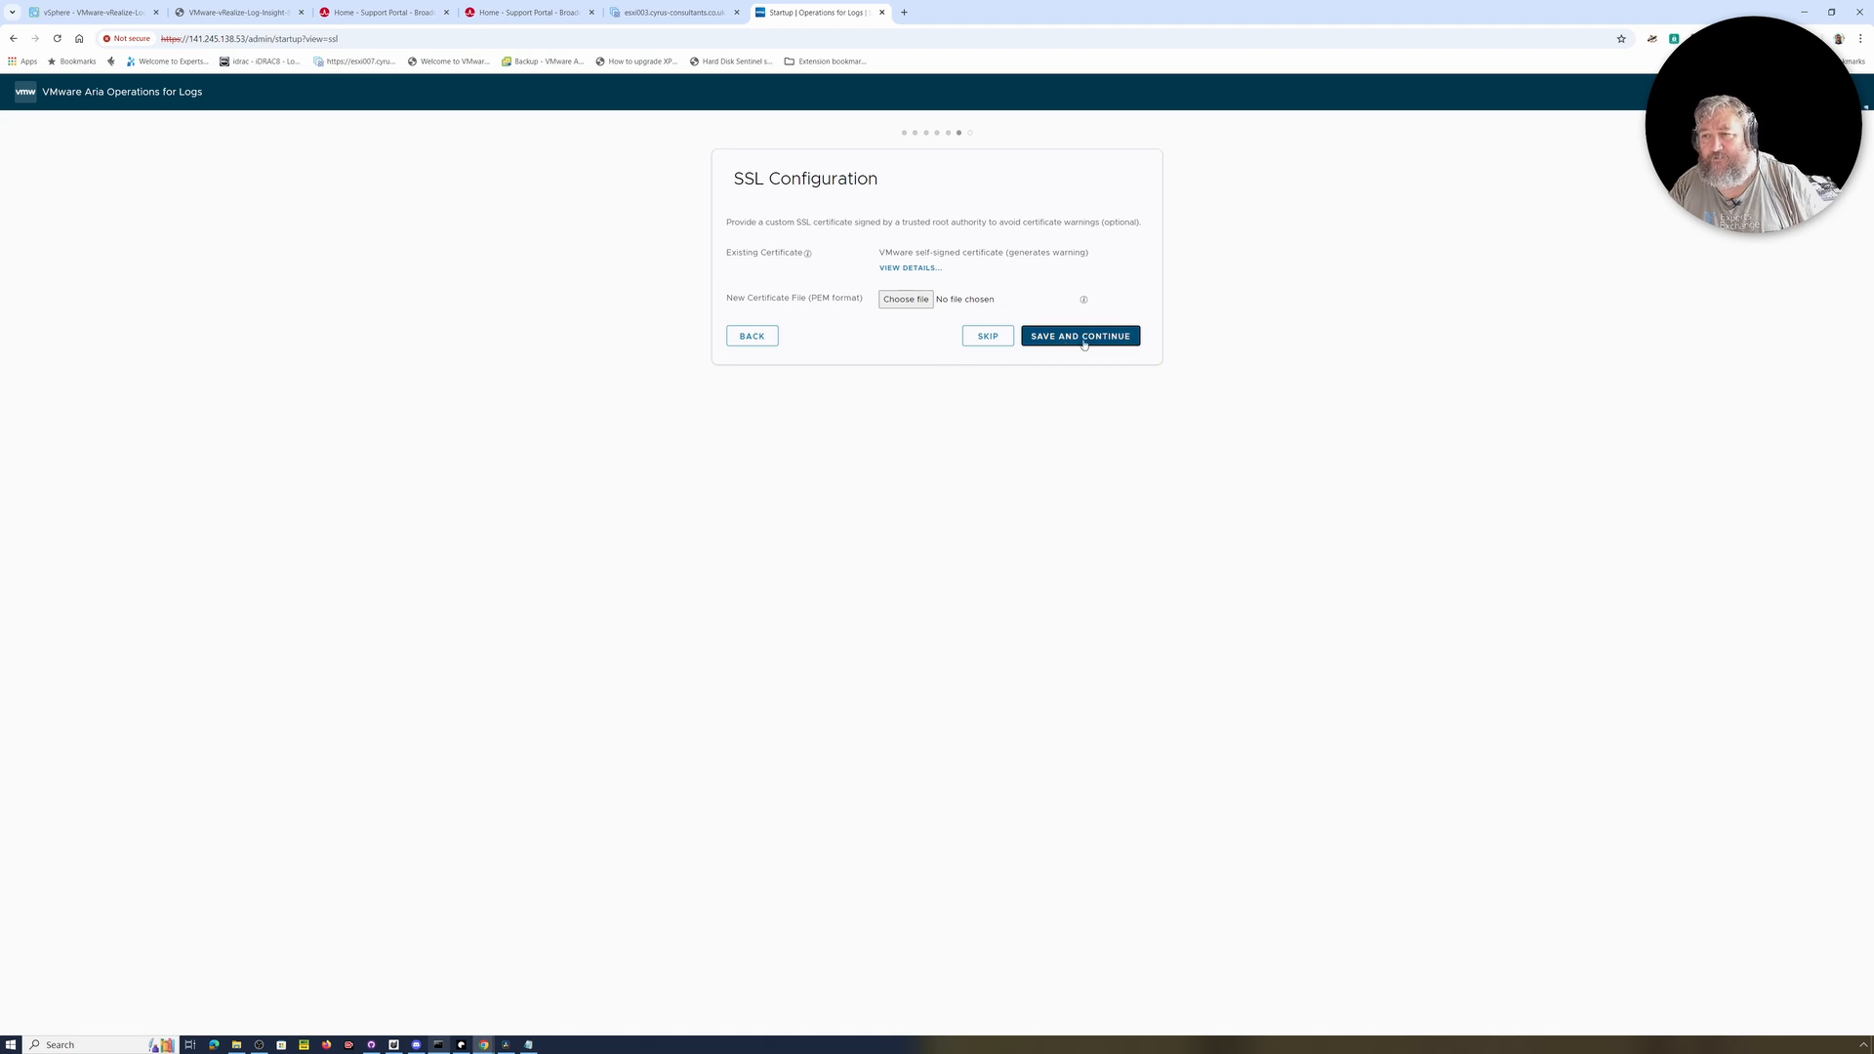
left_click(1078, 336)
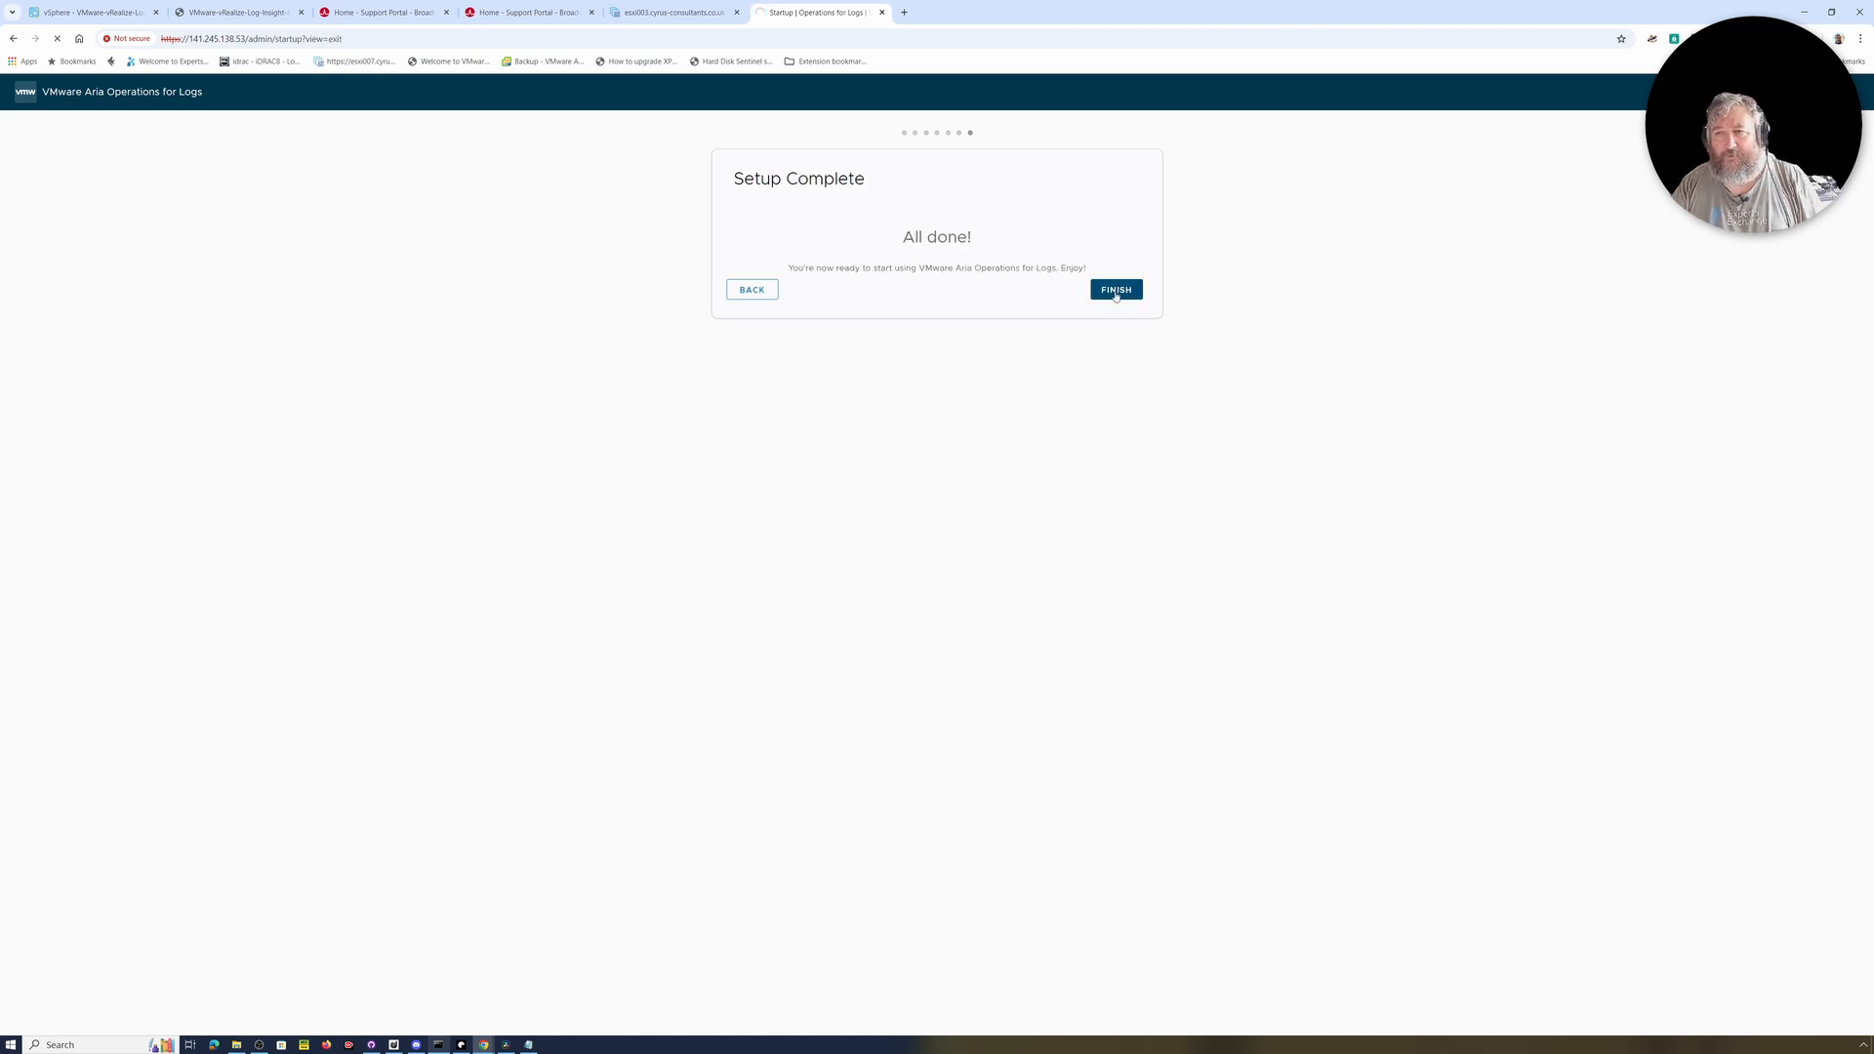
left_click(1114, 289)
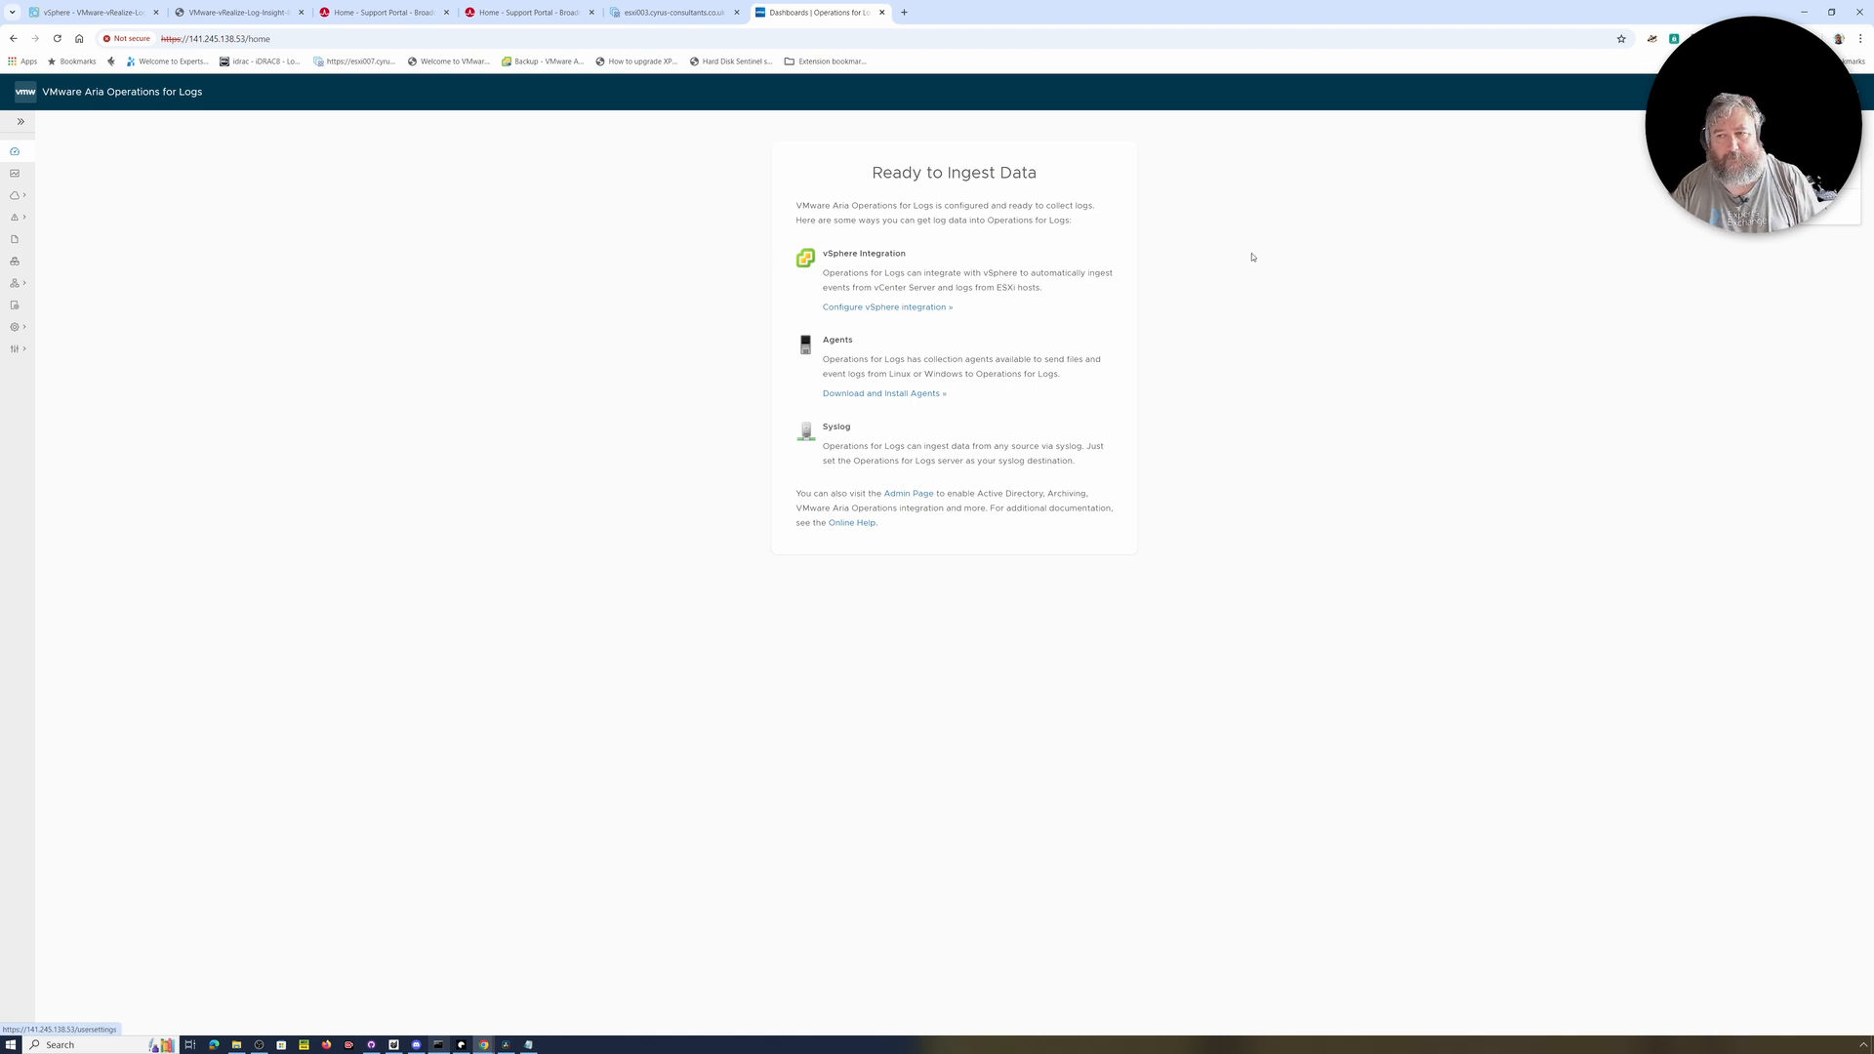
mouse_move(882, 341)
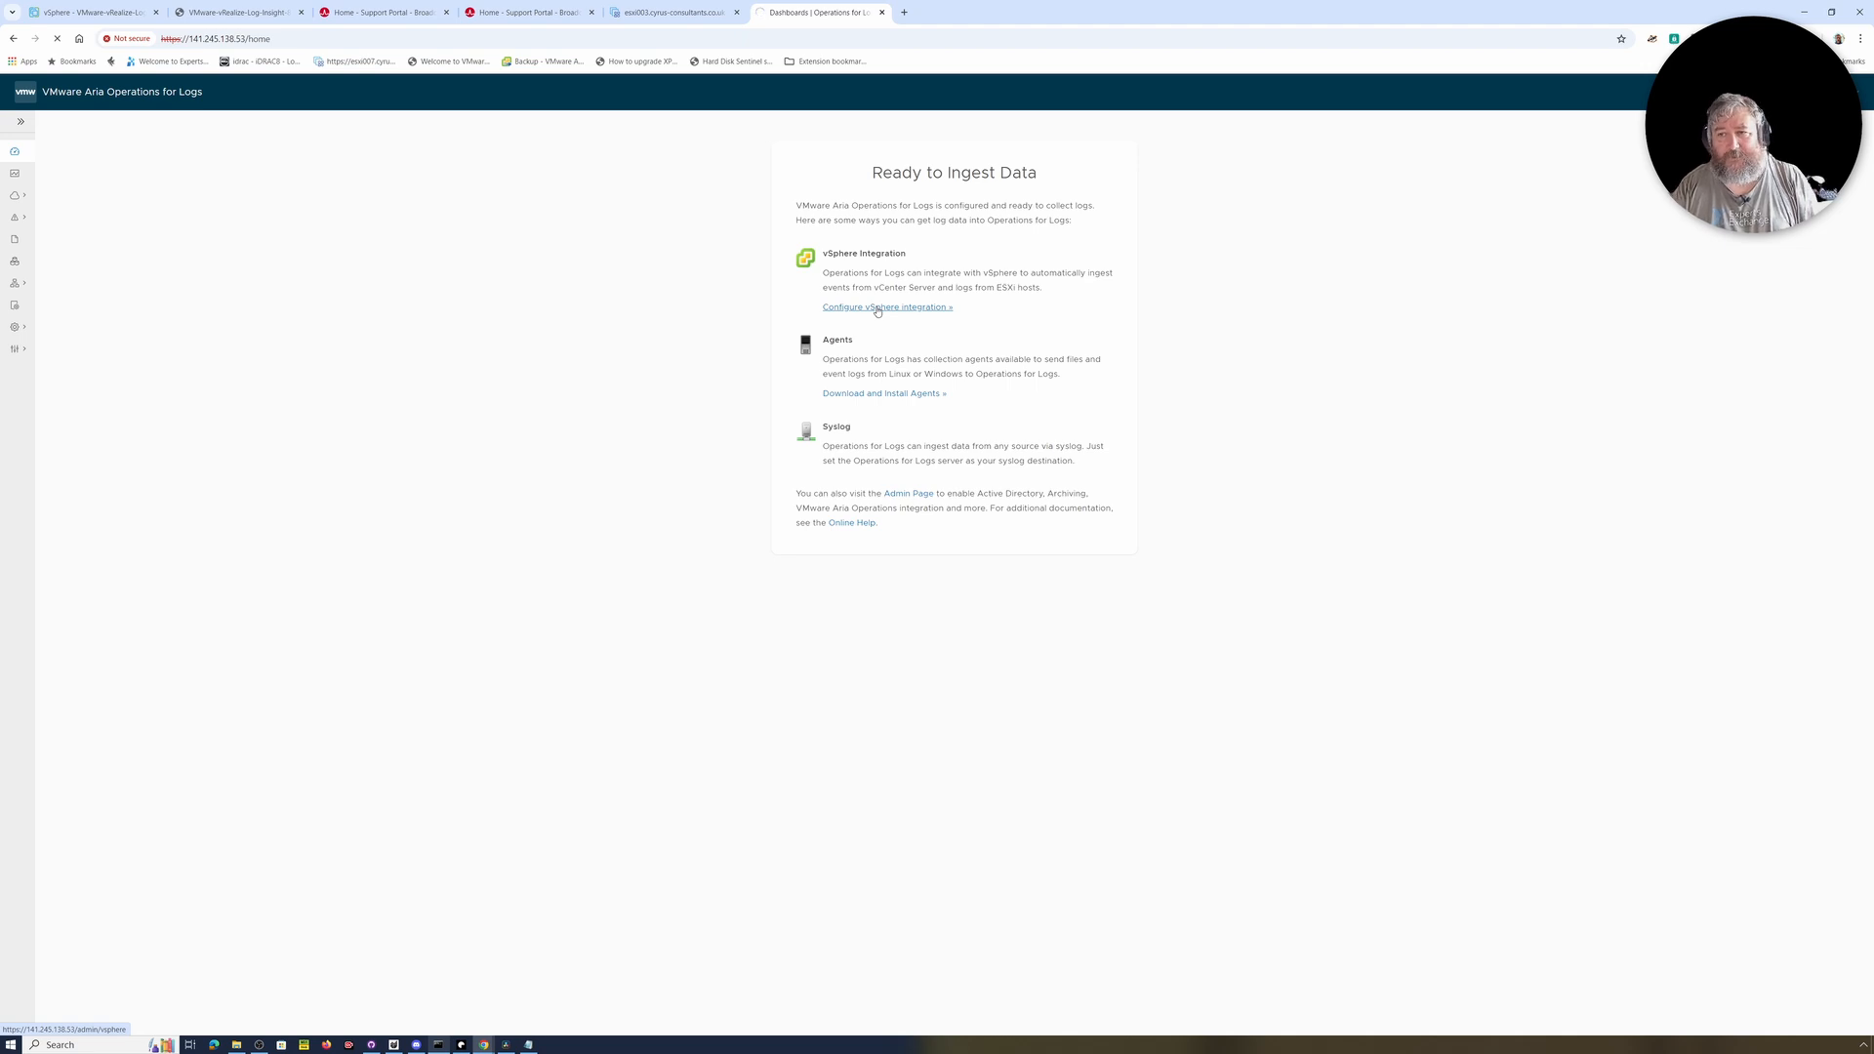
Add a vSphere integration with hostname vcenter, Administrator user, and password from 1Password
left_click(886, 307)
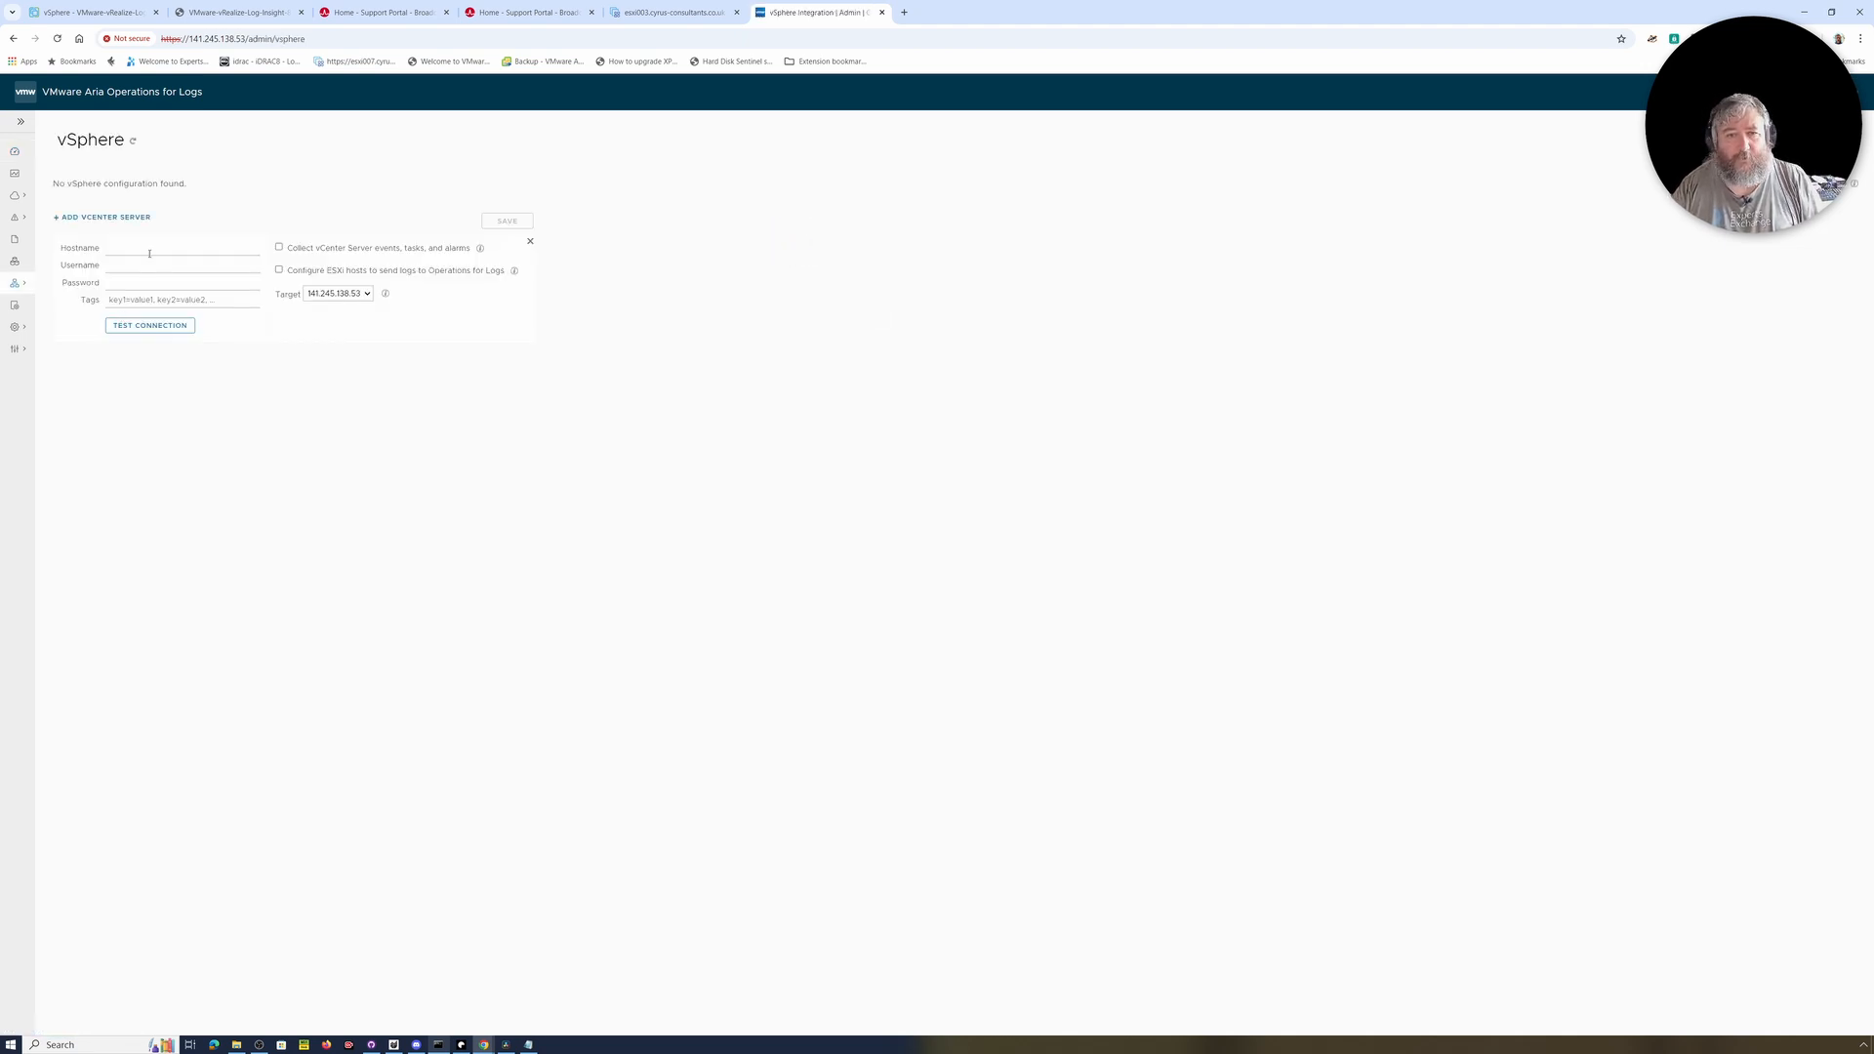
left_click(181, 247)
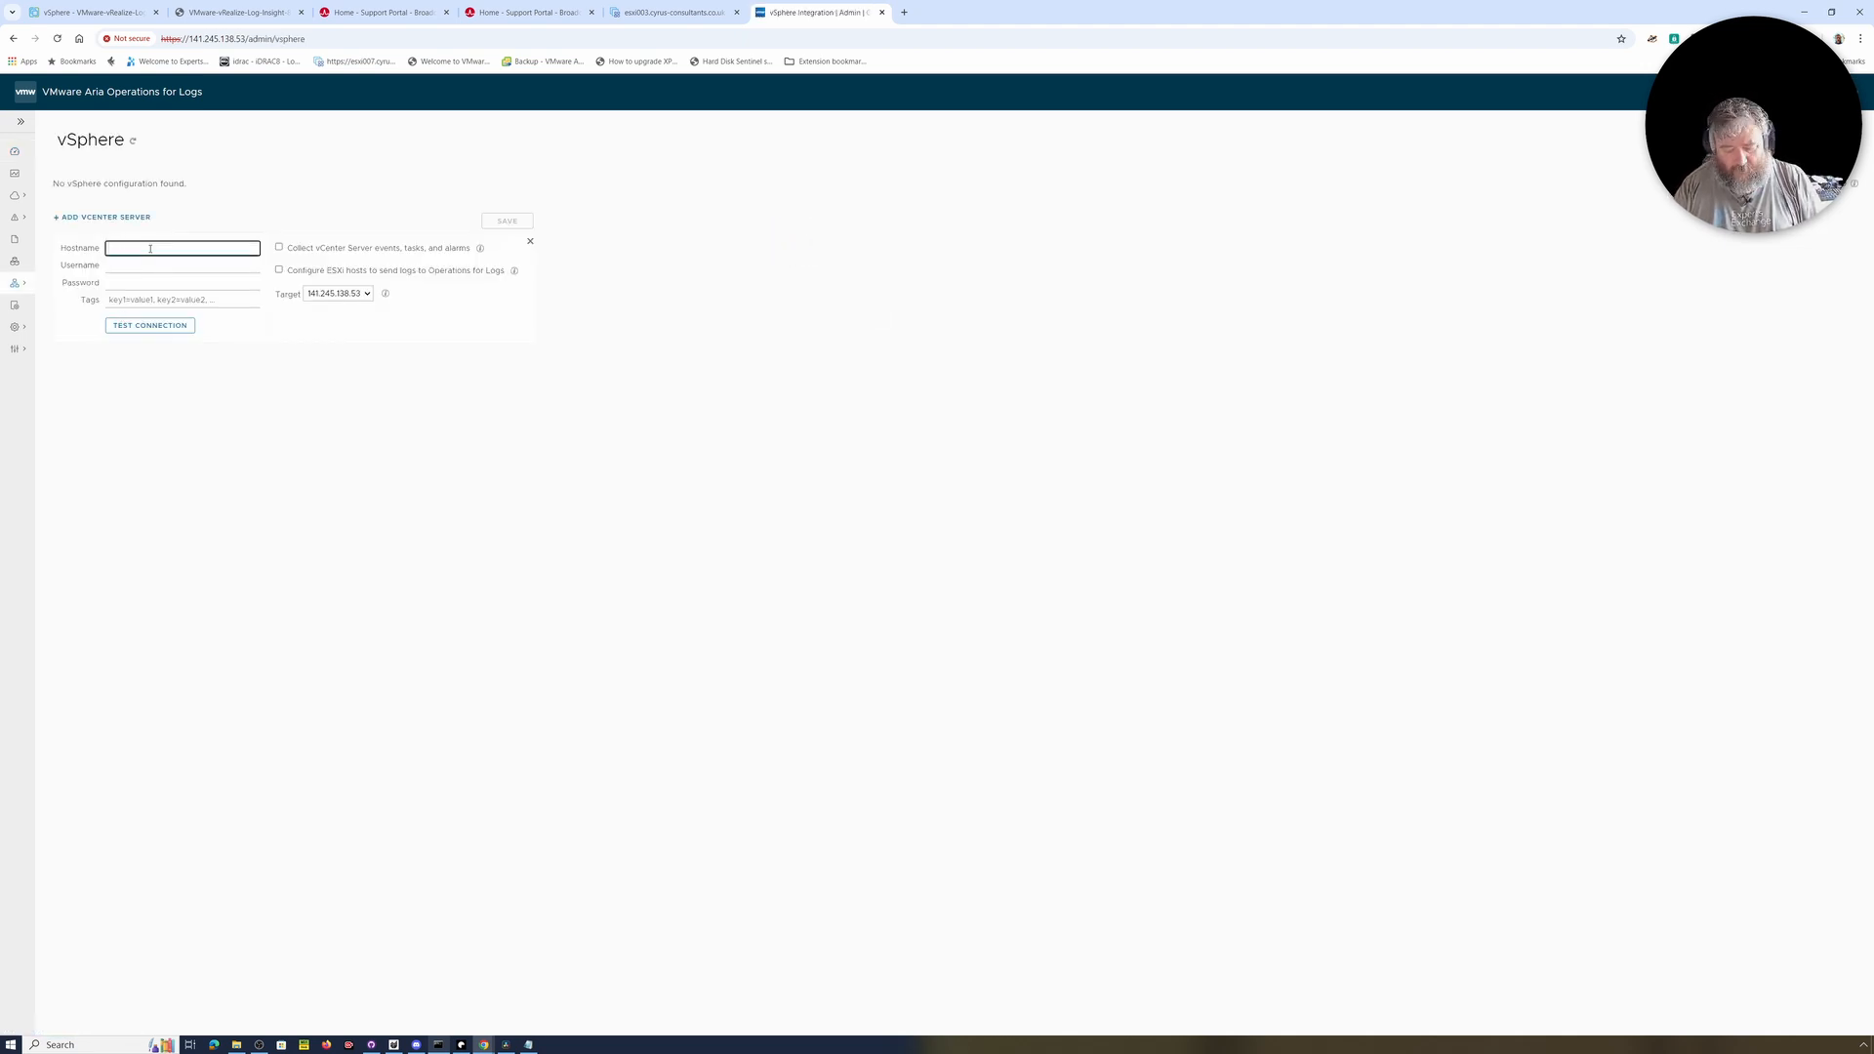
type("vcenter8a.cyrus-consultants.co.uk")
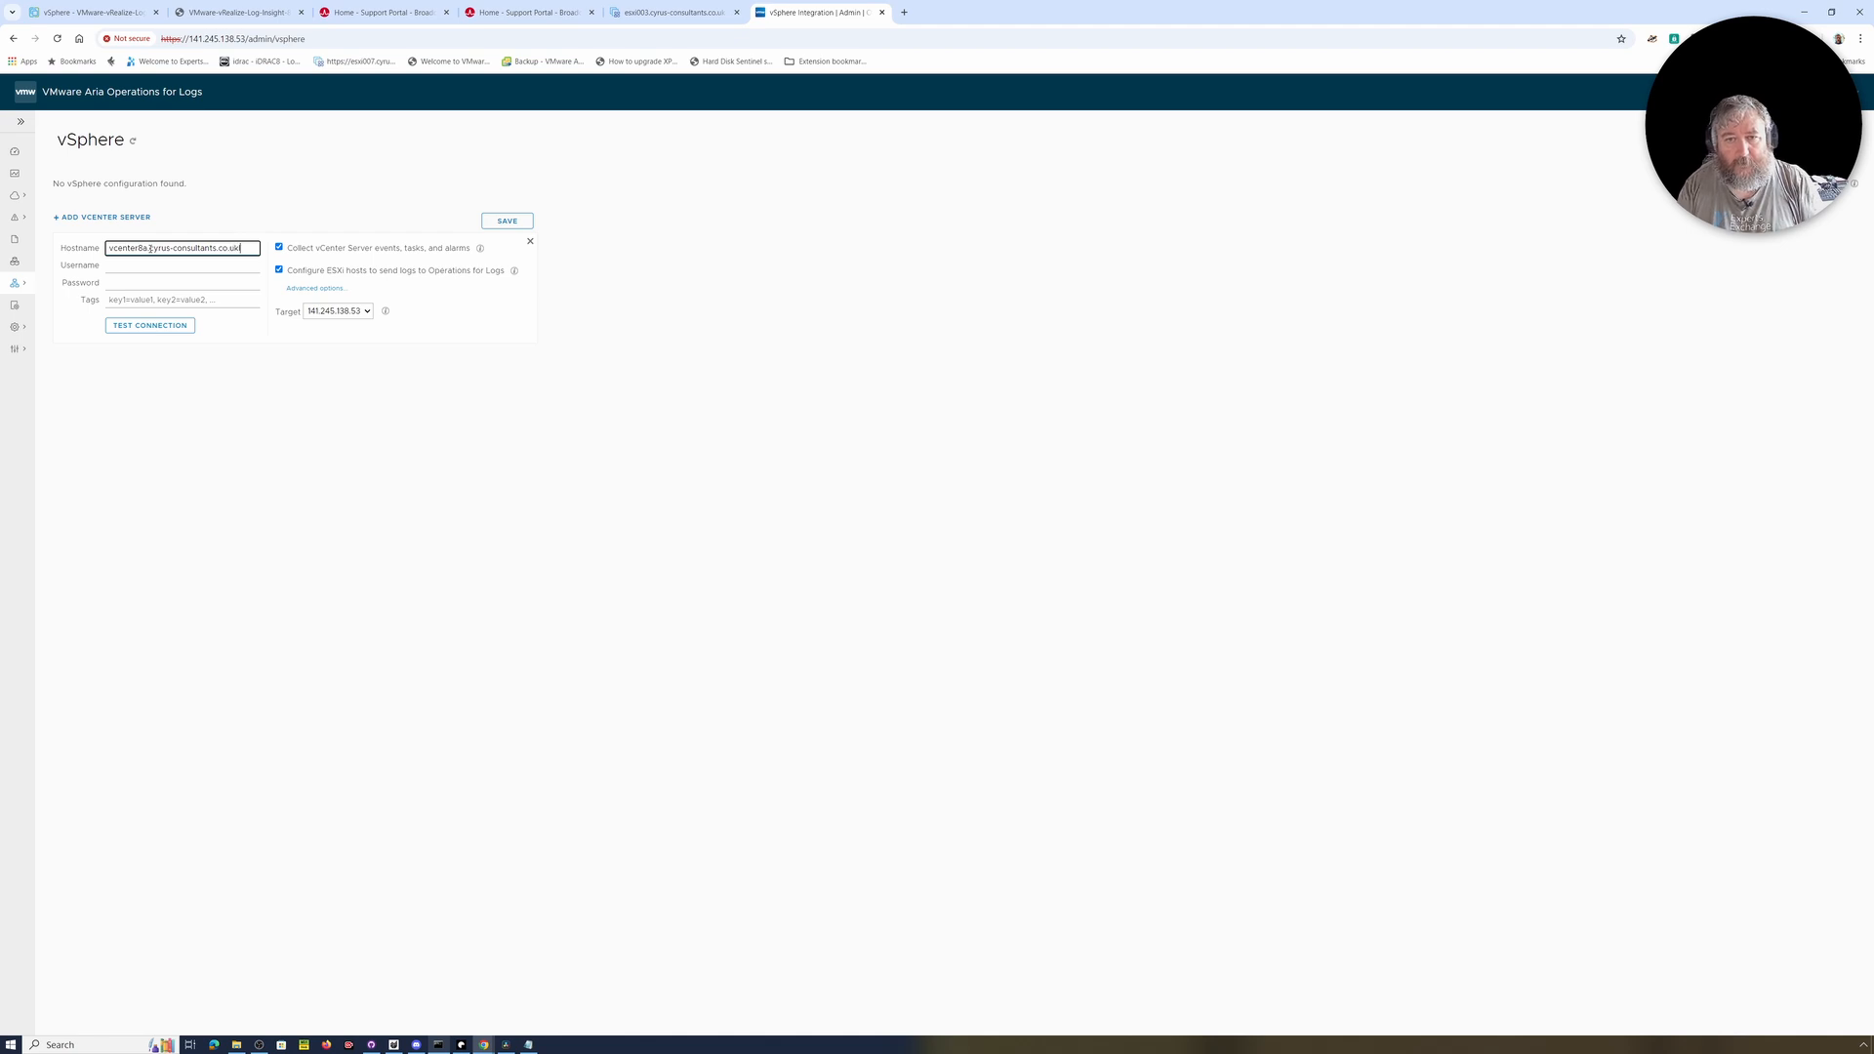
left_click(179, 265)
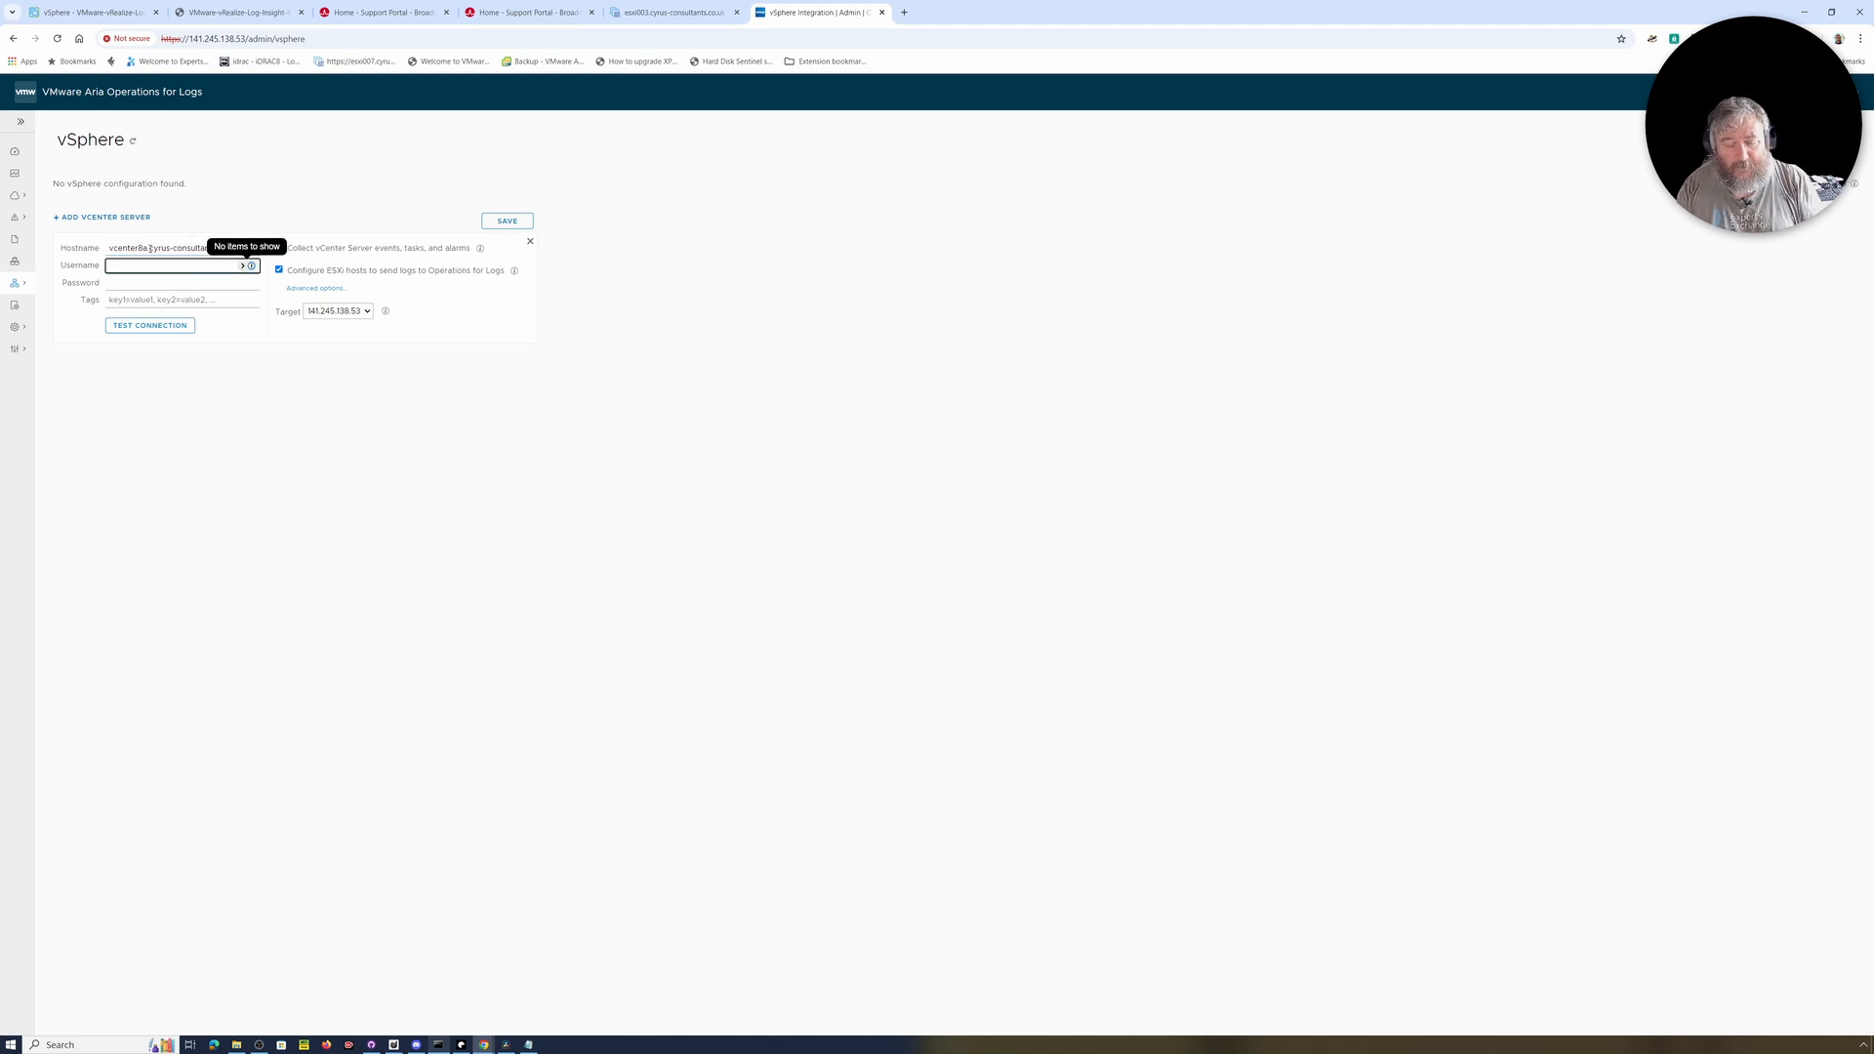
type("Administrator@vsphere.local")
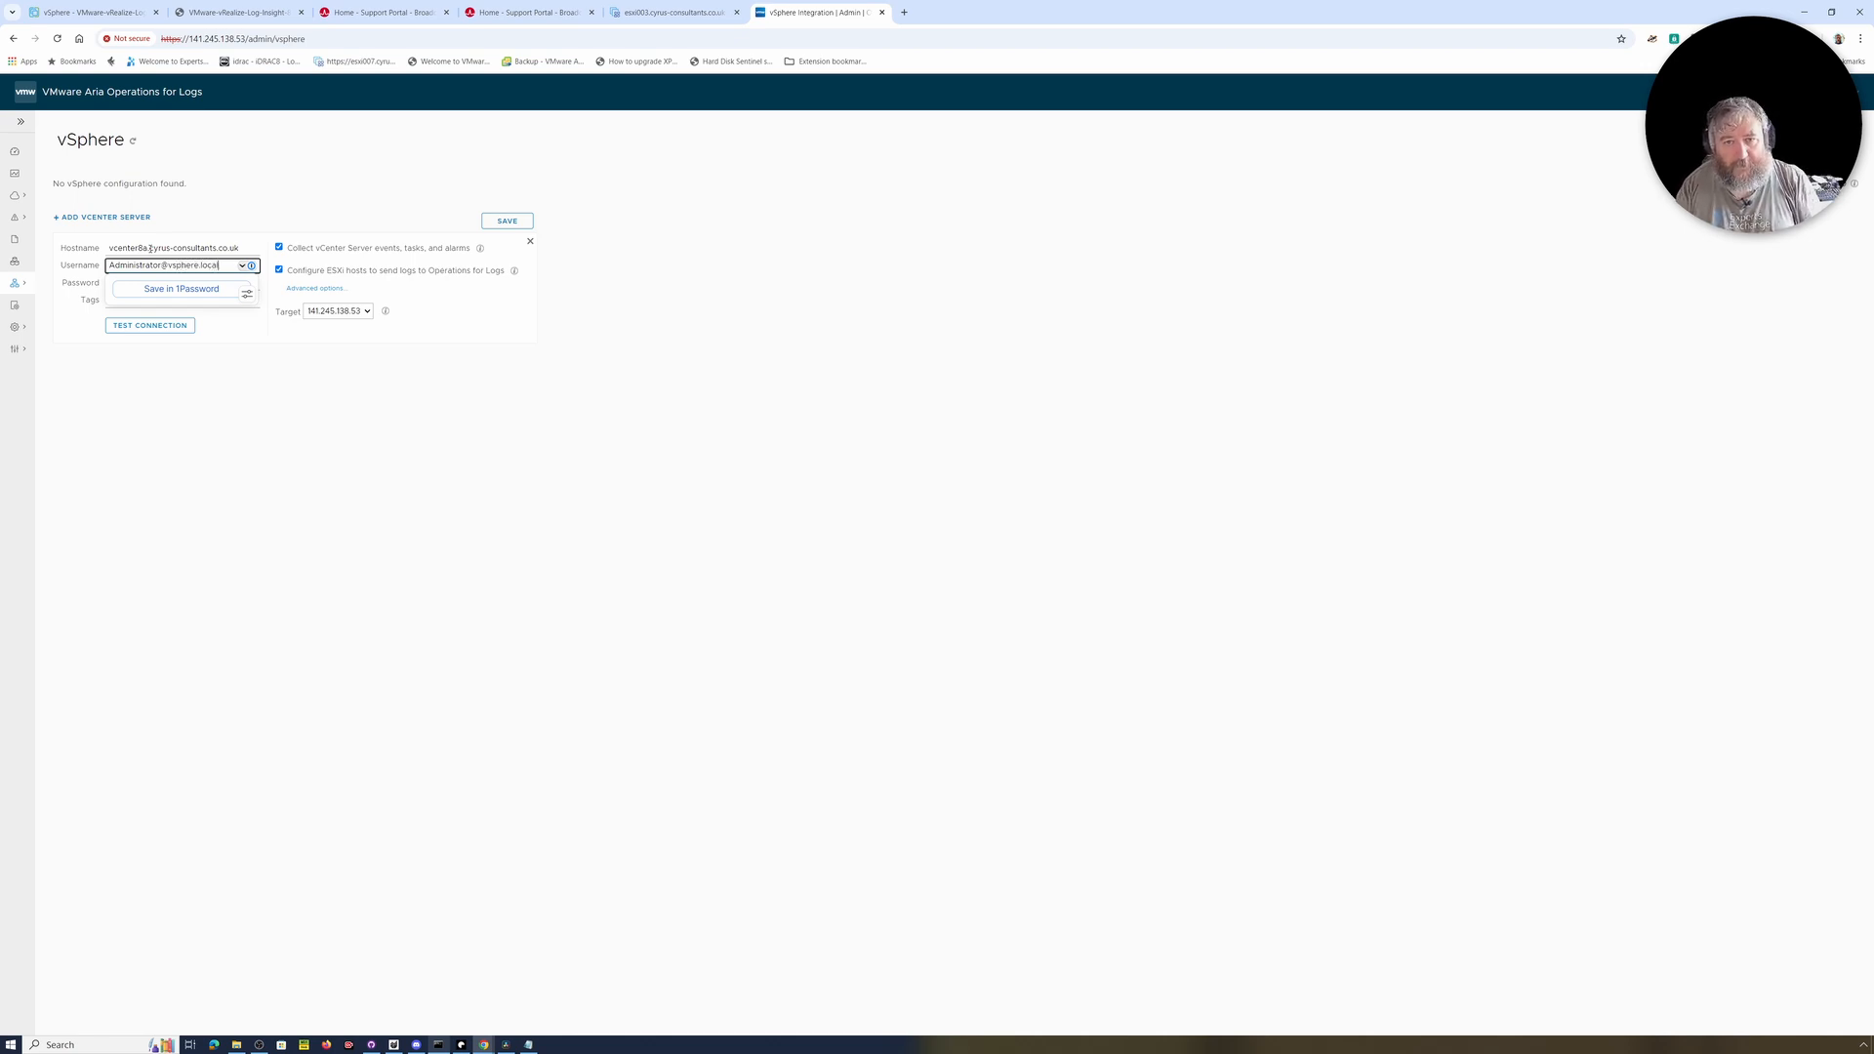
left_click(177, 282)
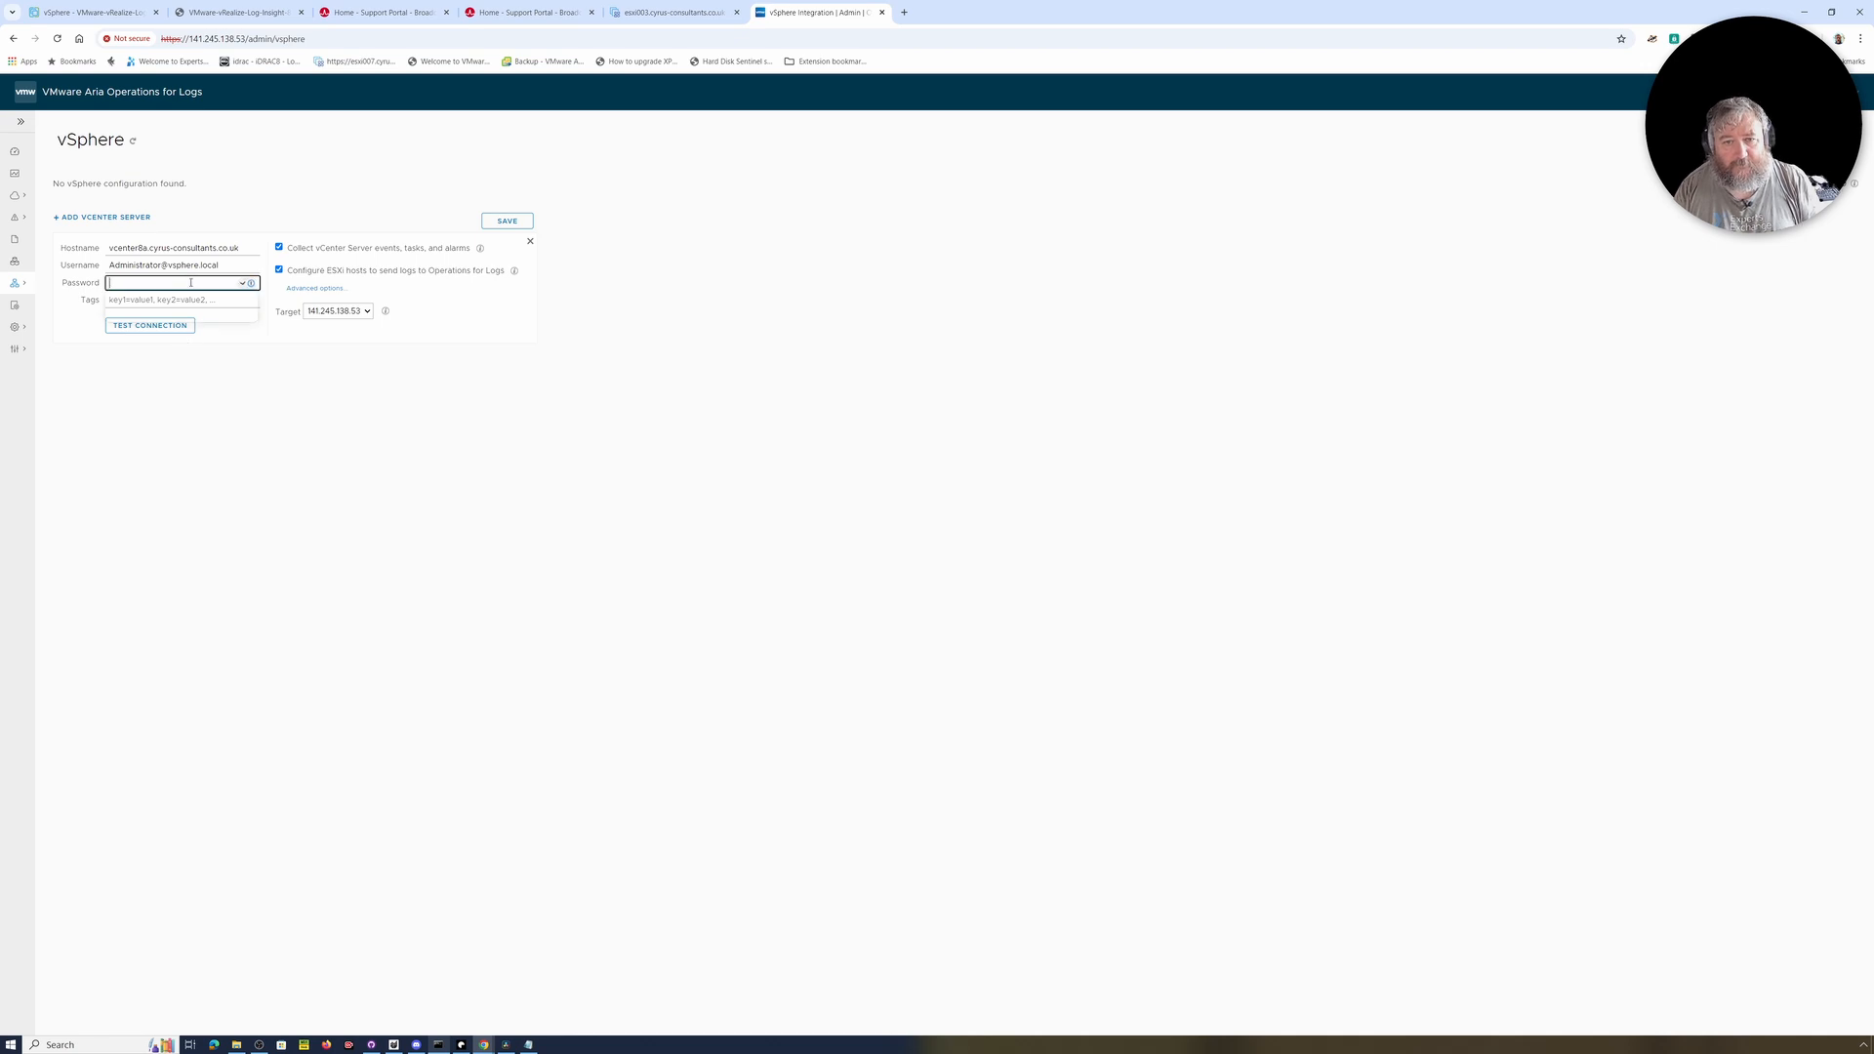
left_click(179, 283)
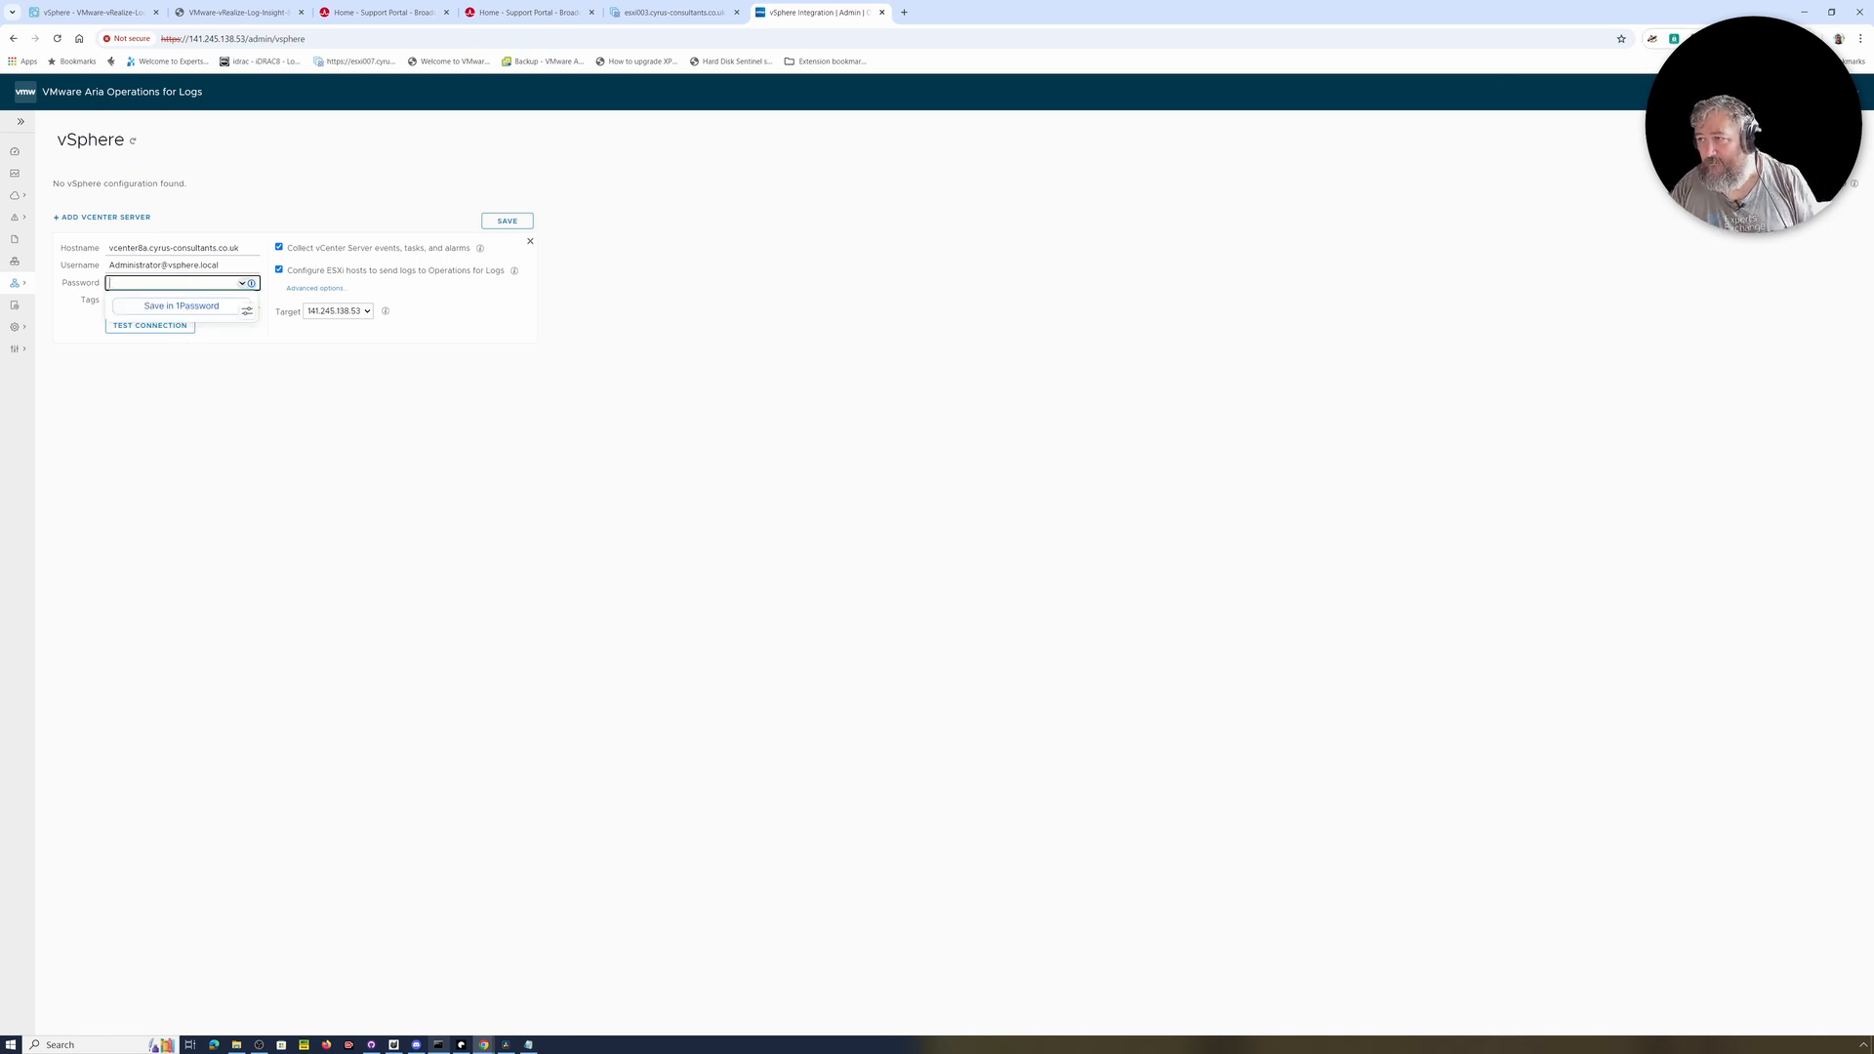
left_click(251, 283)
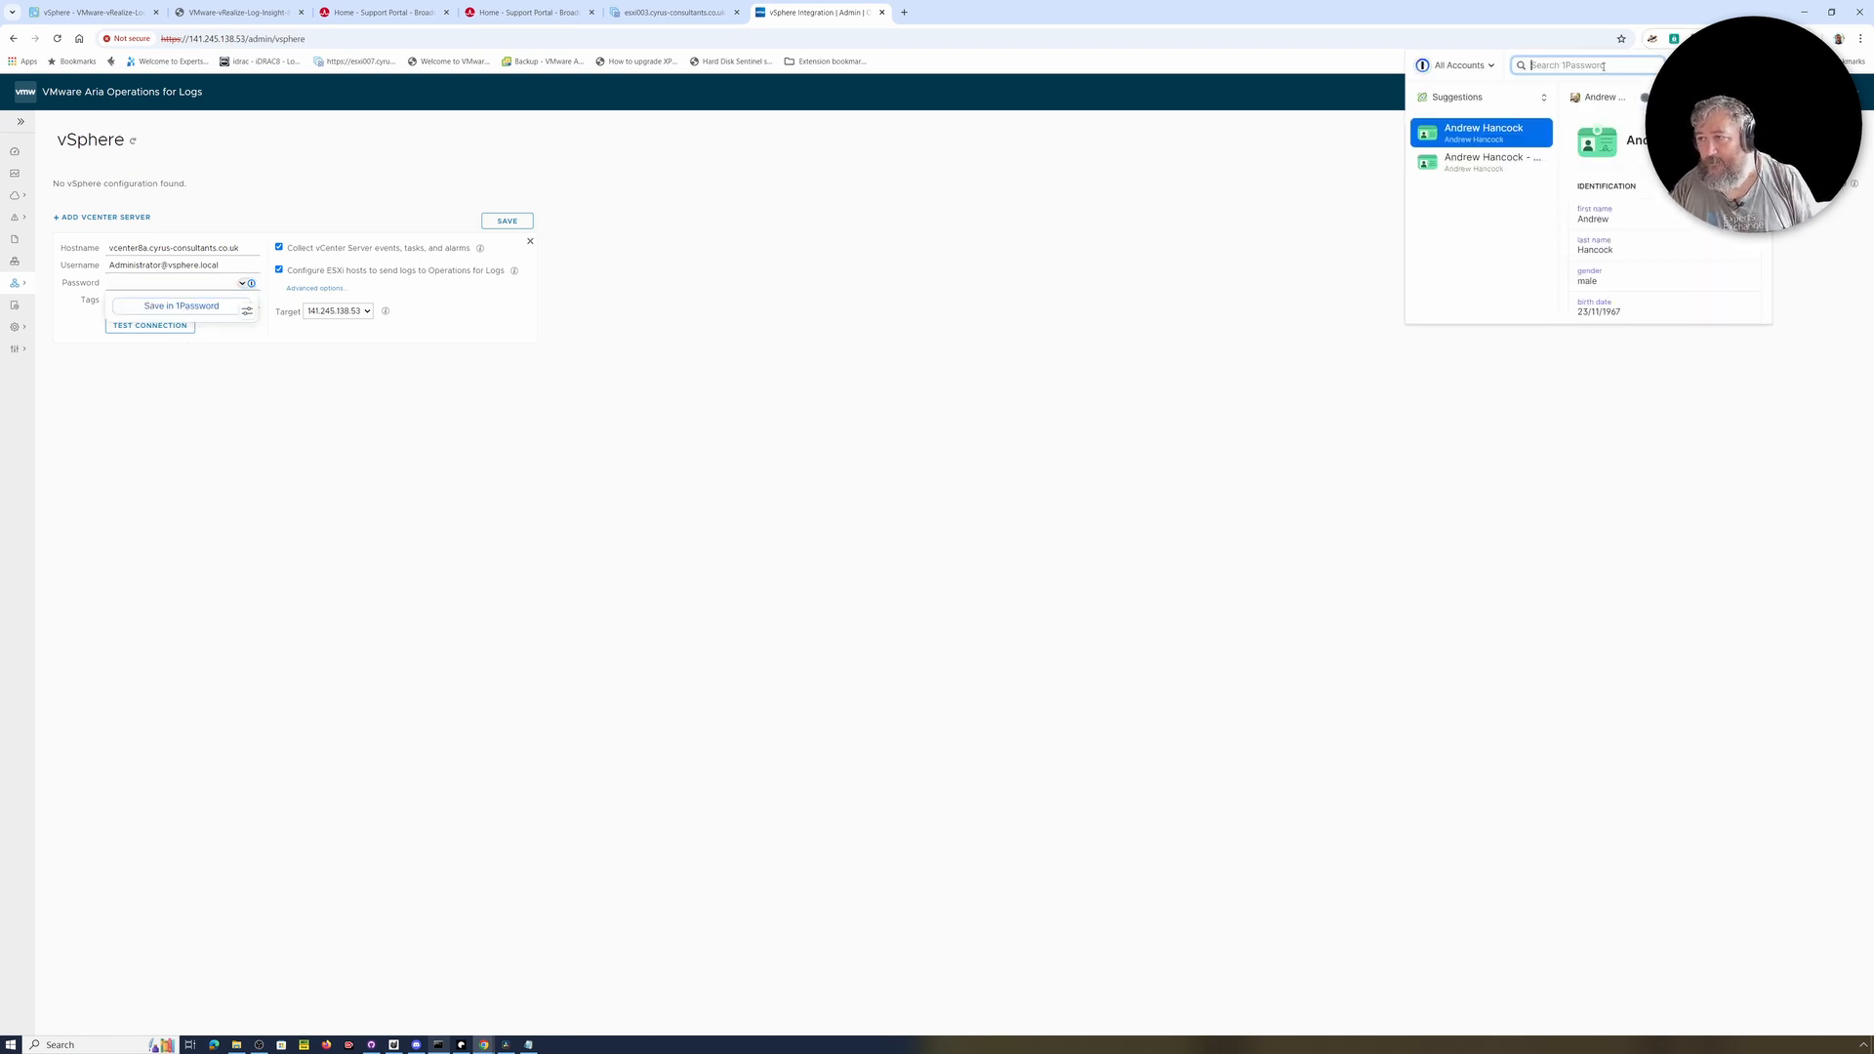
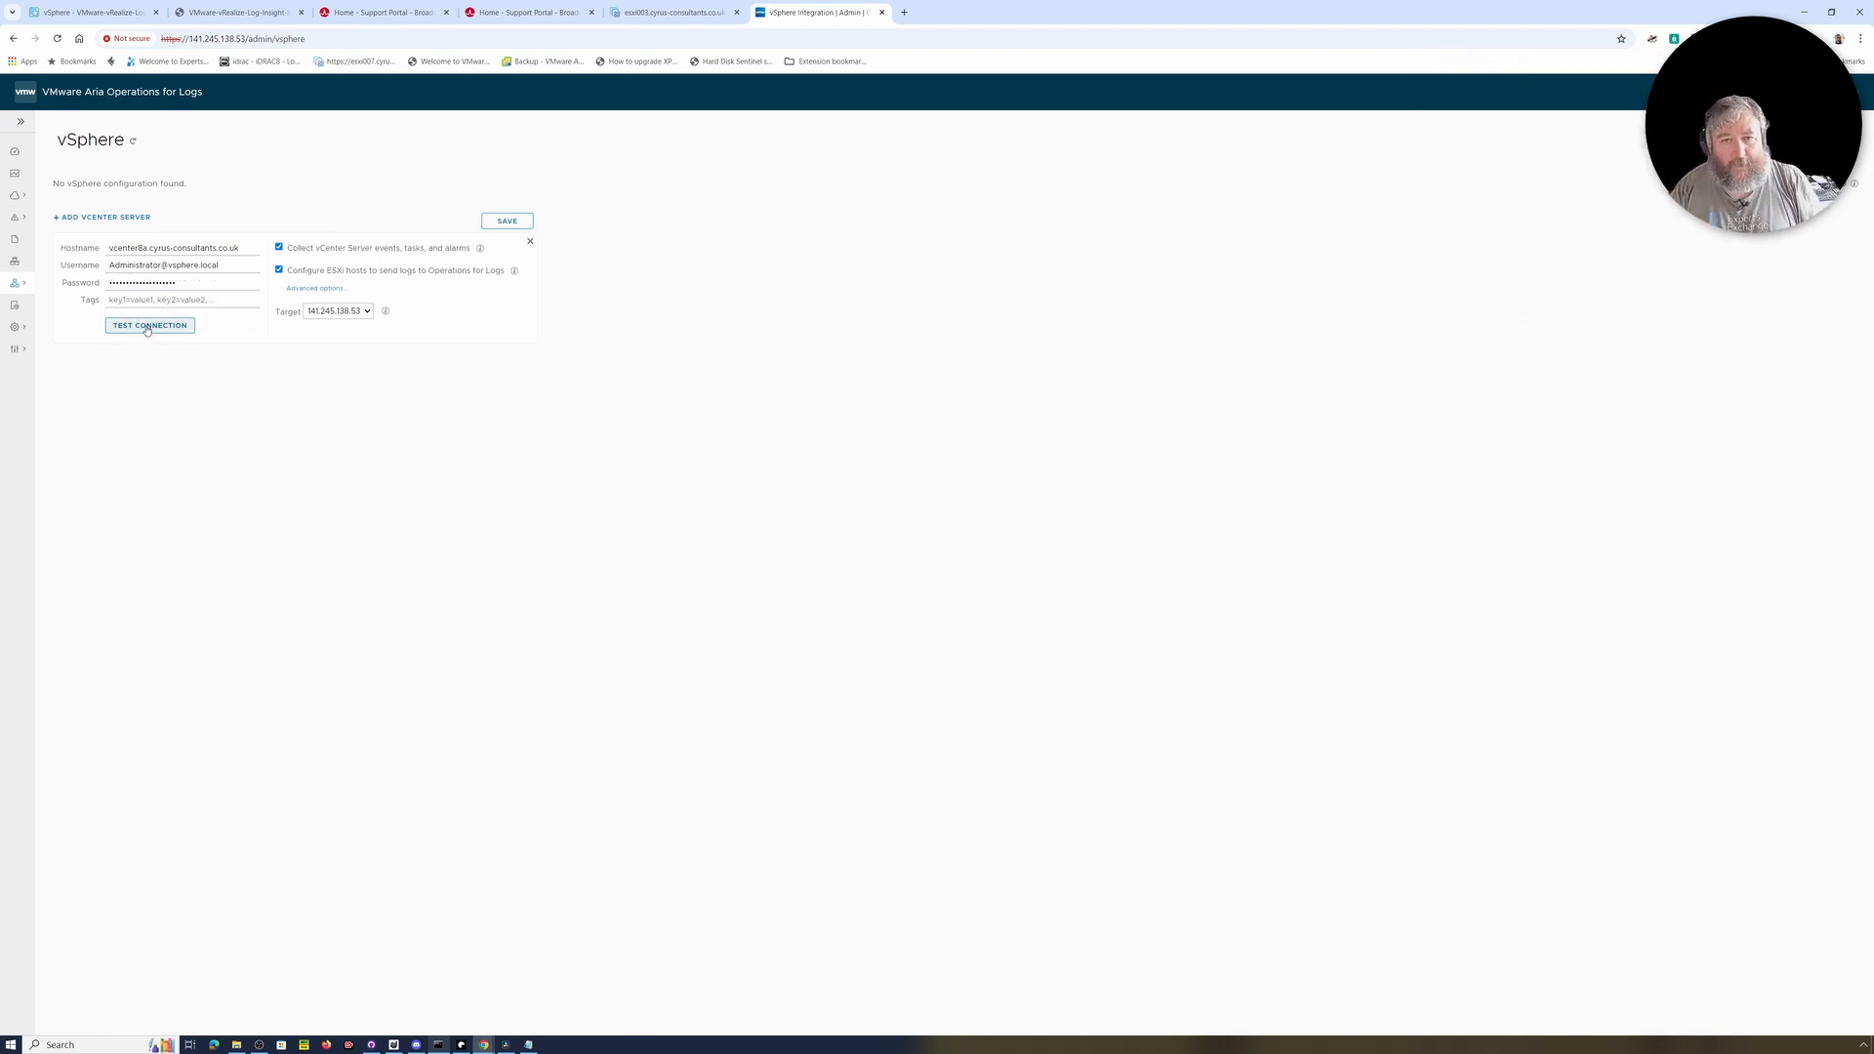
Test the vCenter connection, accept its certificate, save, and dismiss the success message
left_click(149, 325)
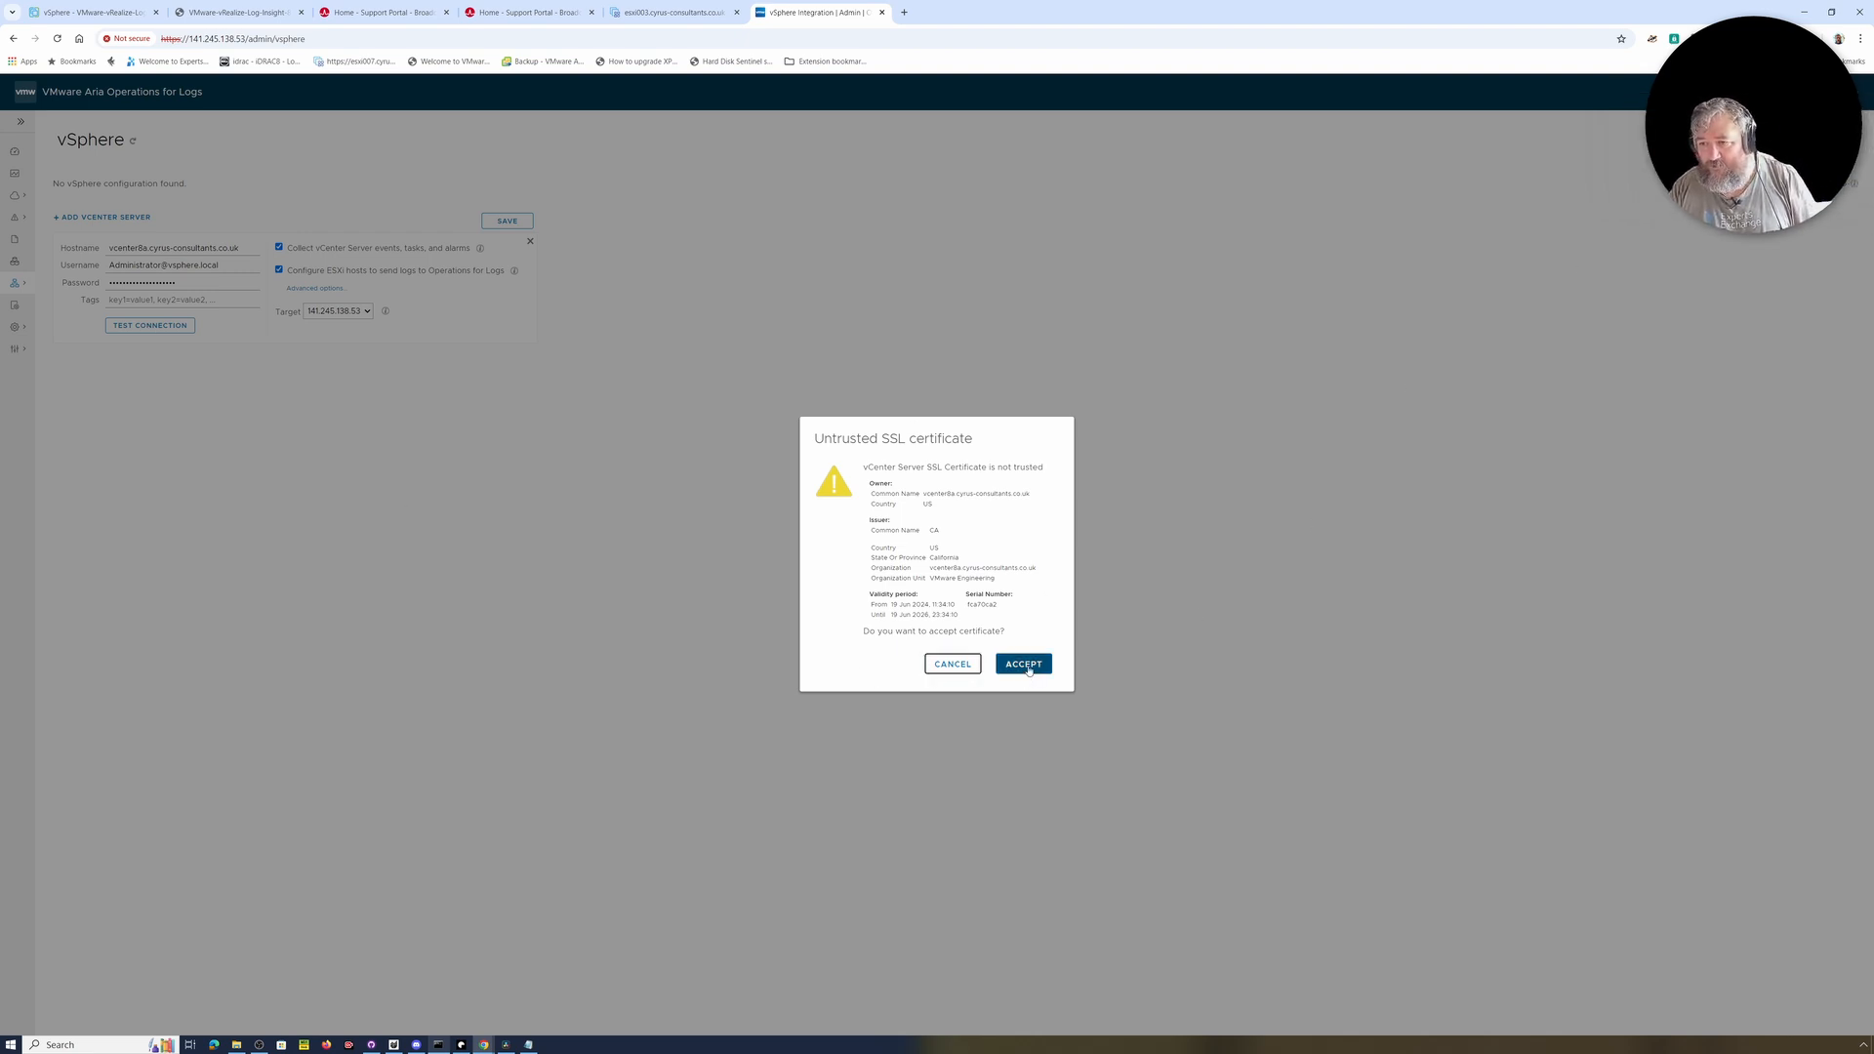
left_click(1022, 664)
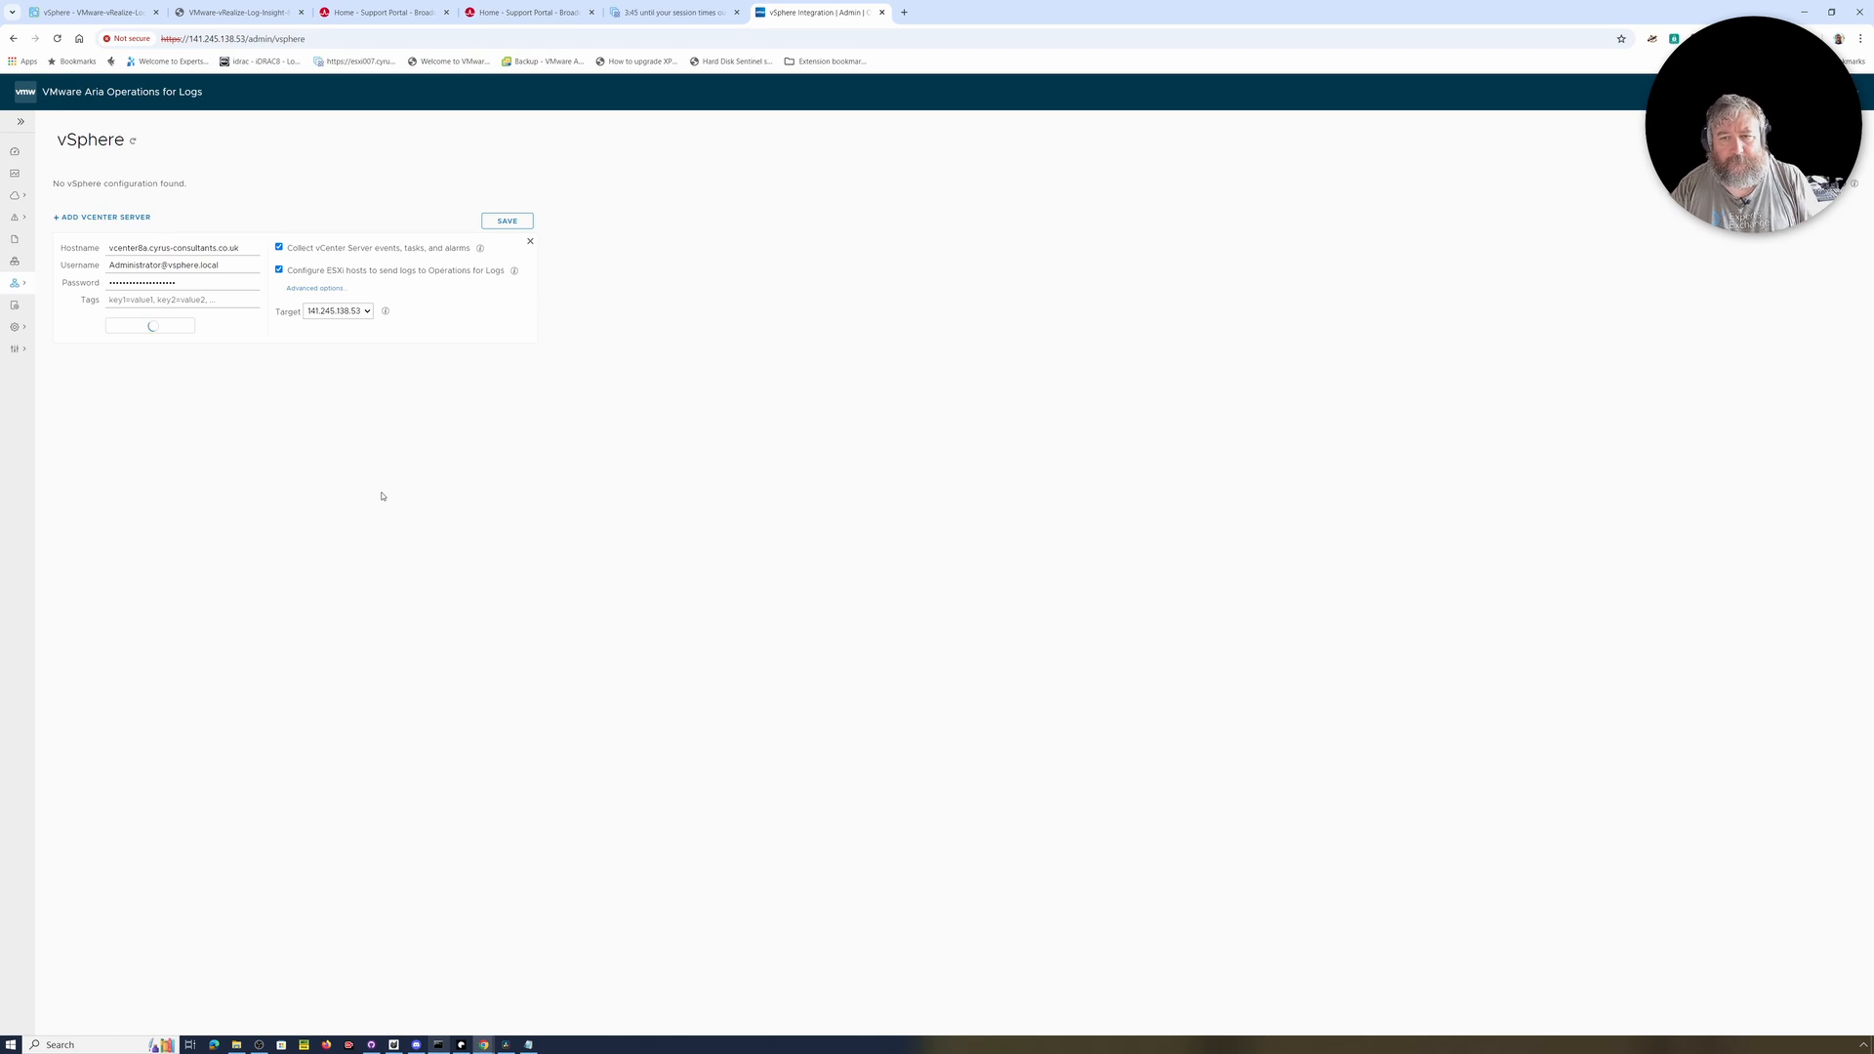
left_click(149, 325)
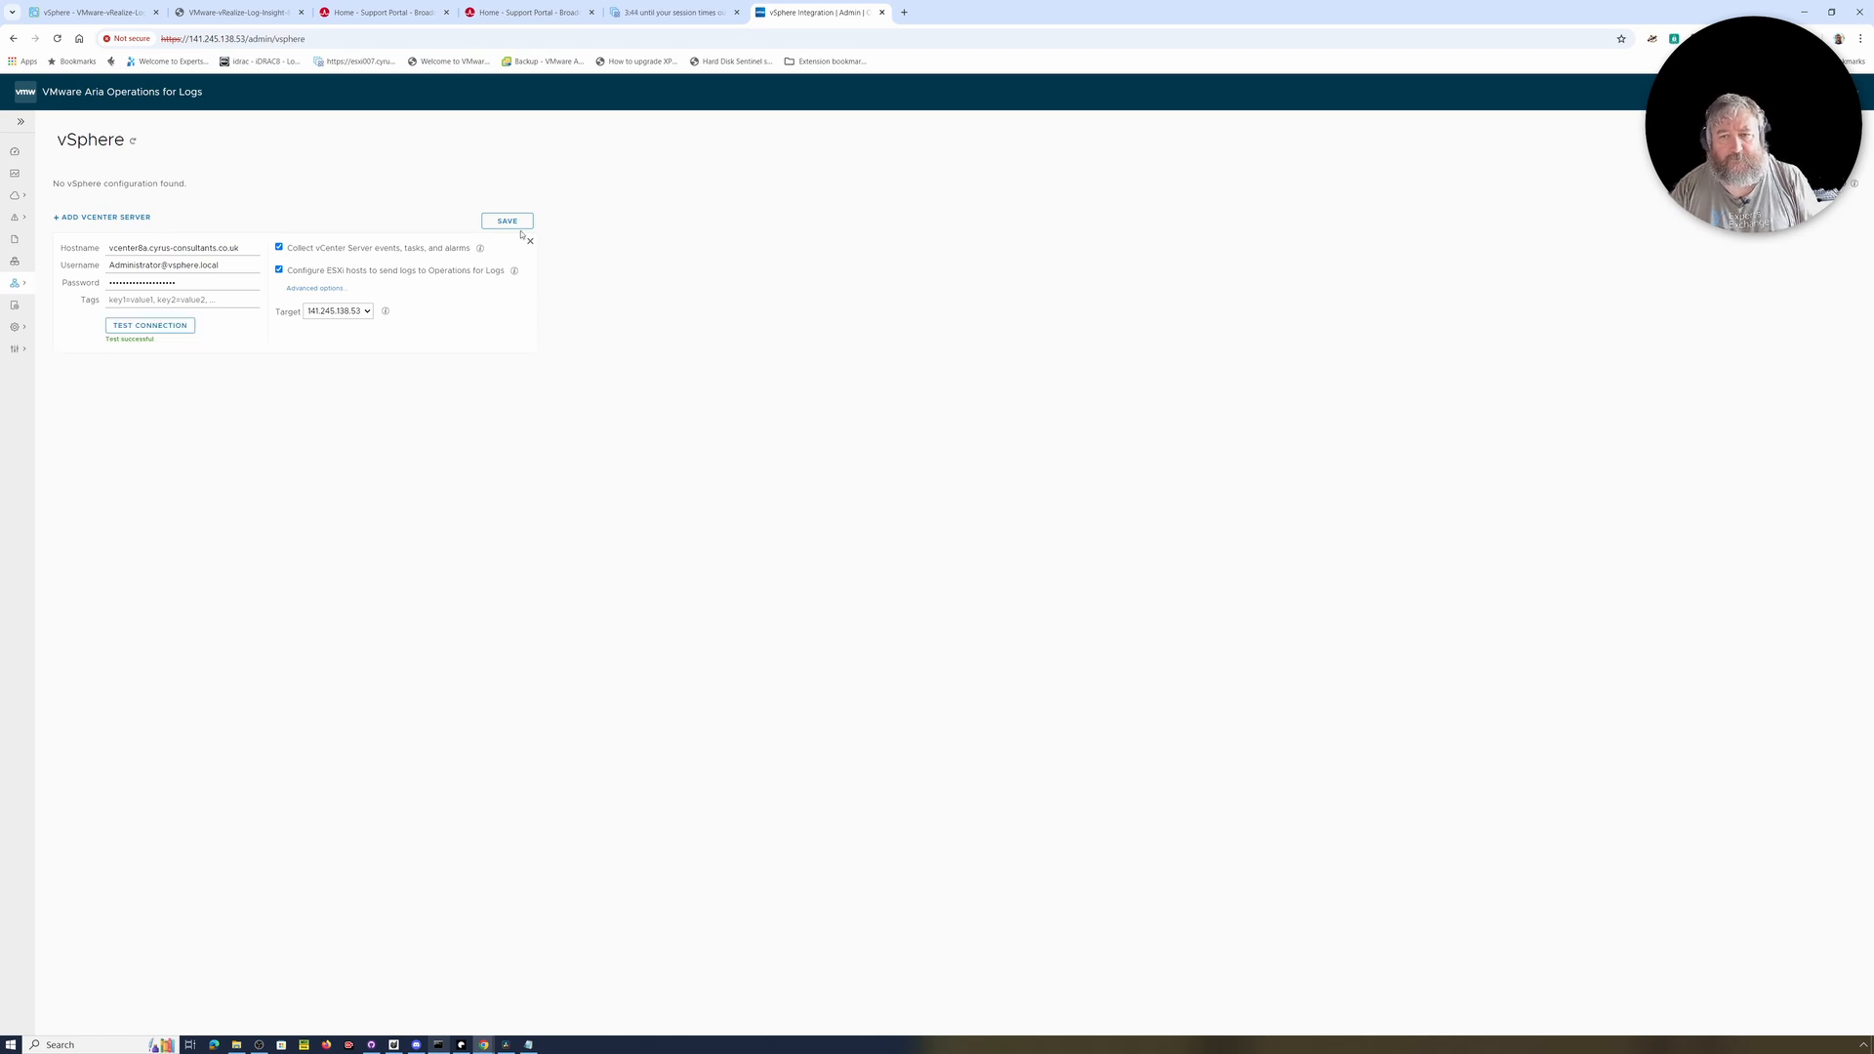
left_click(507, 221)
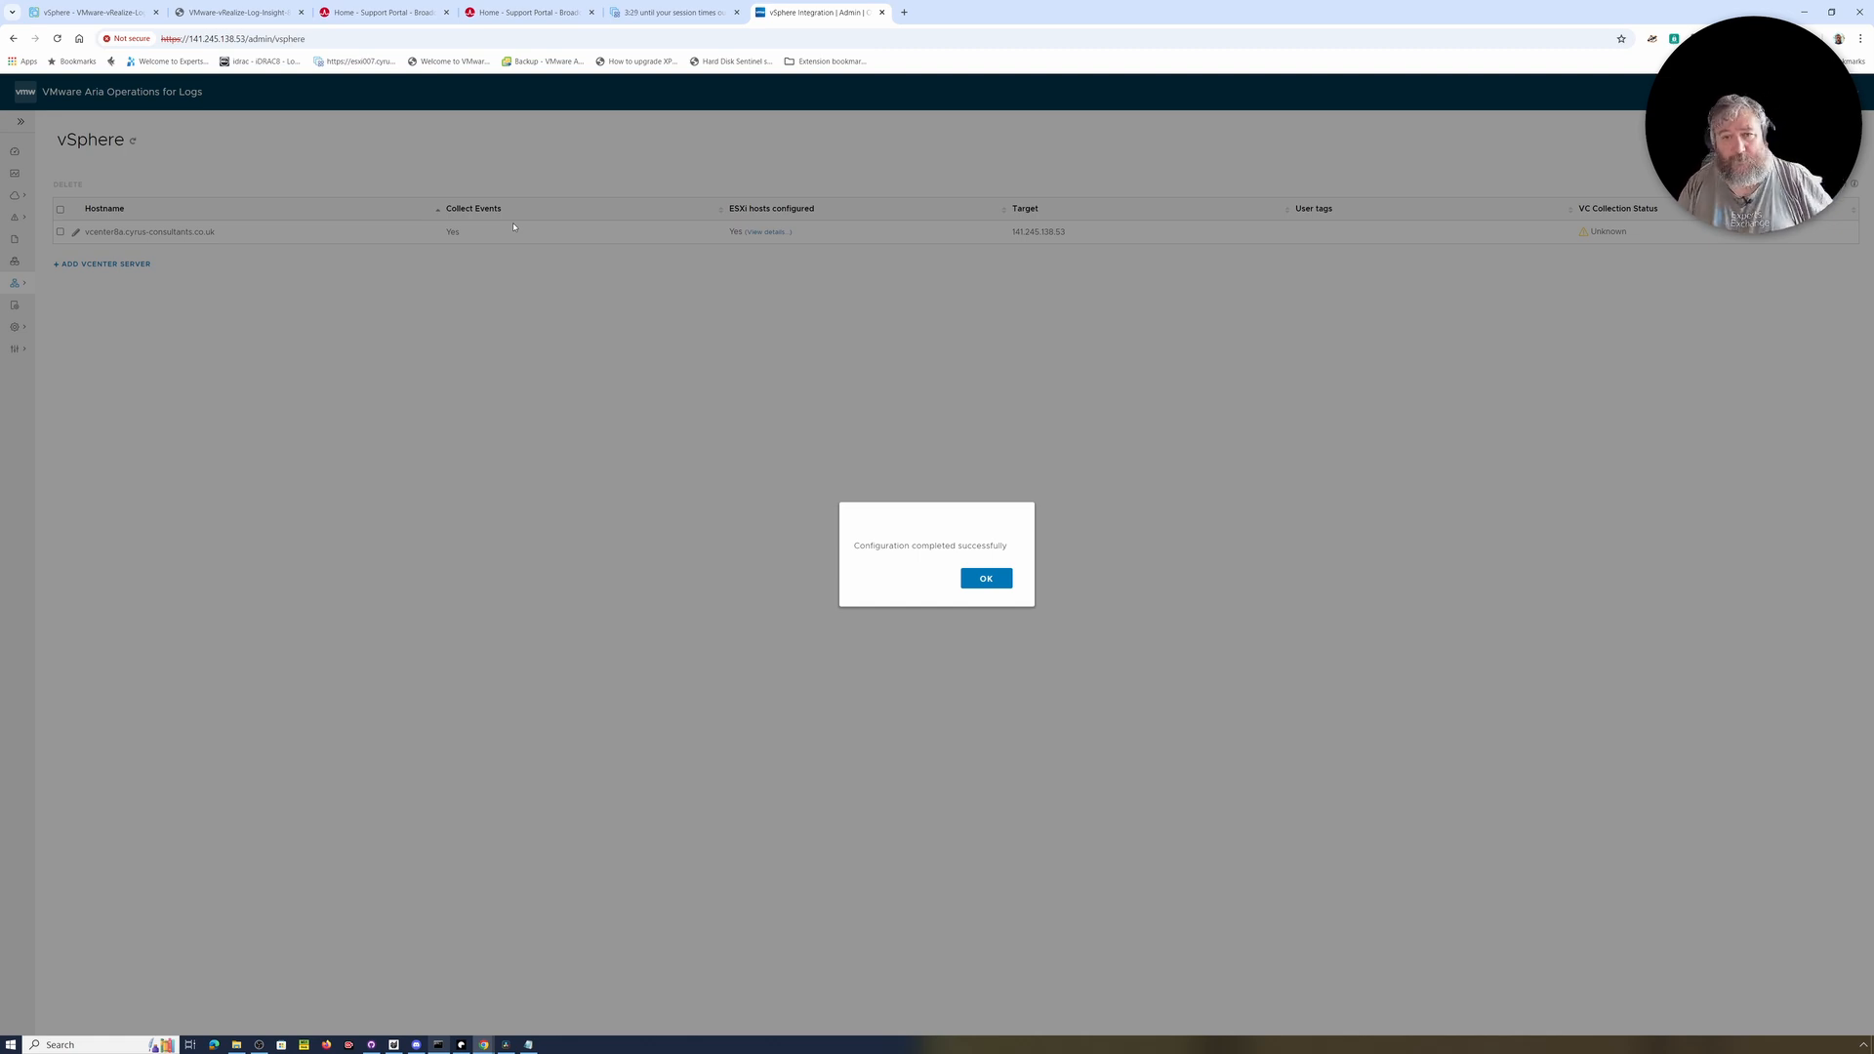
mouse_move(968, 561)
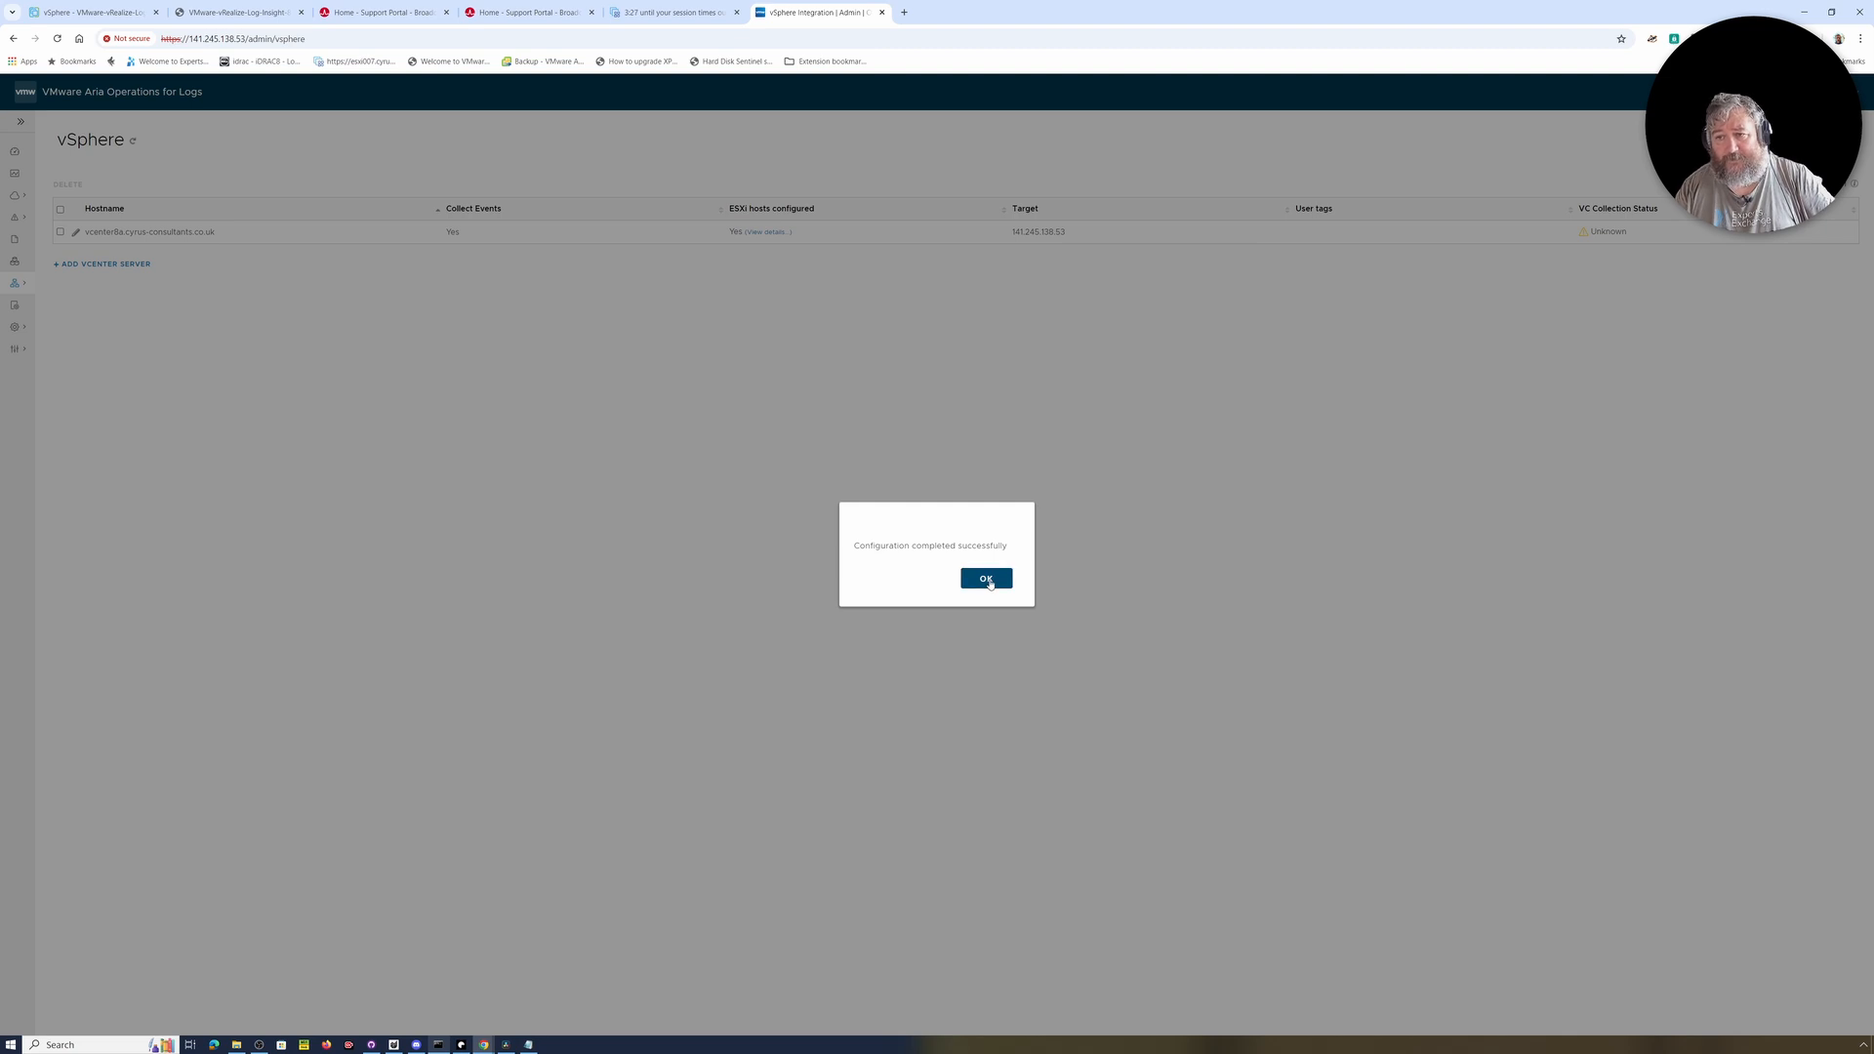
left_click(985, 579)
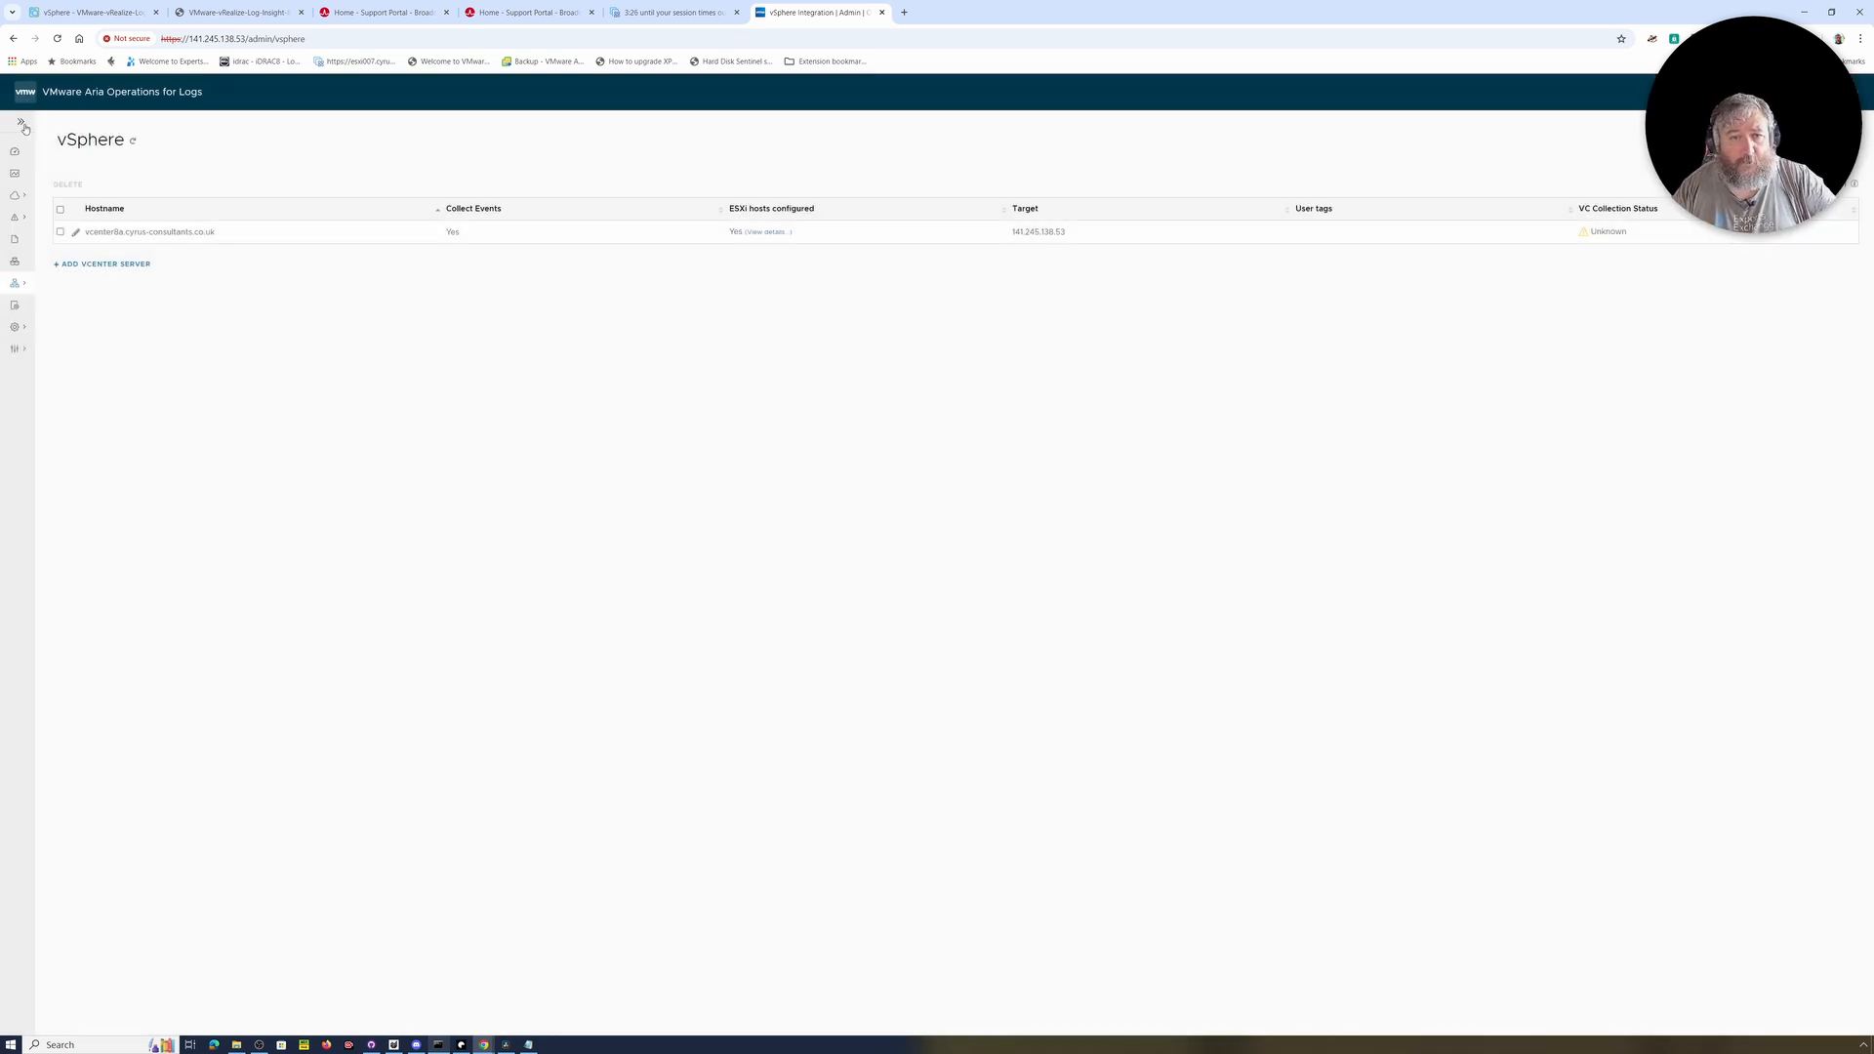
Open Dashboard 1 and explore logs for the tallest Total Events bar
left_click(14, 156)
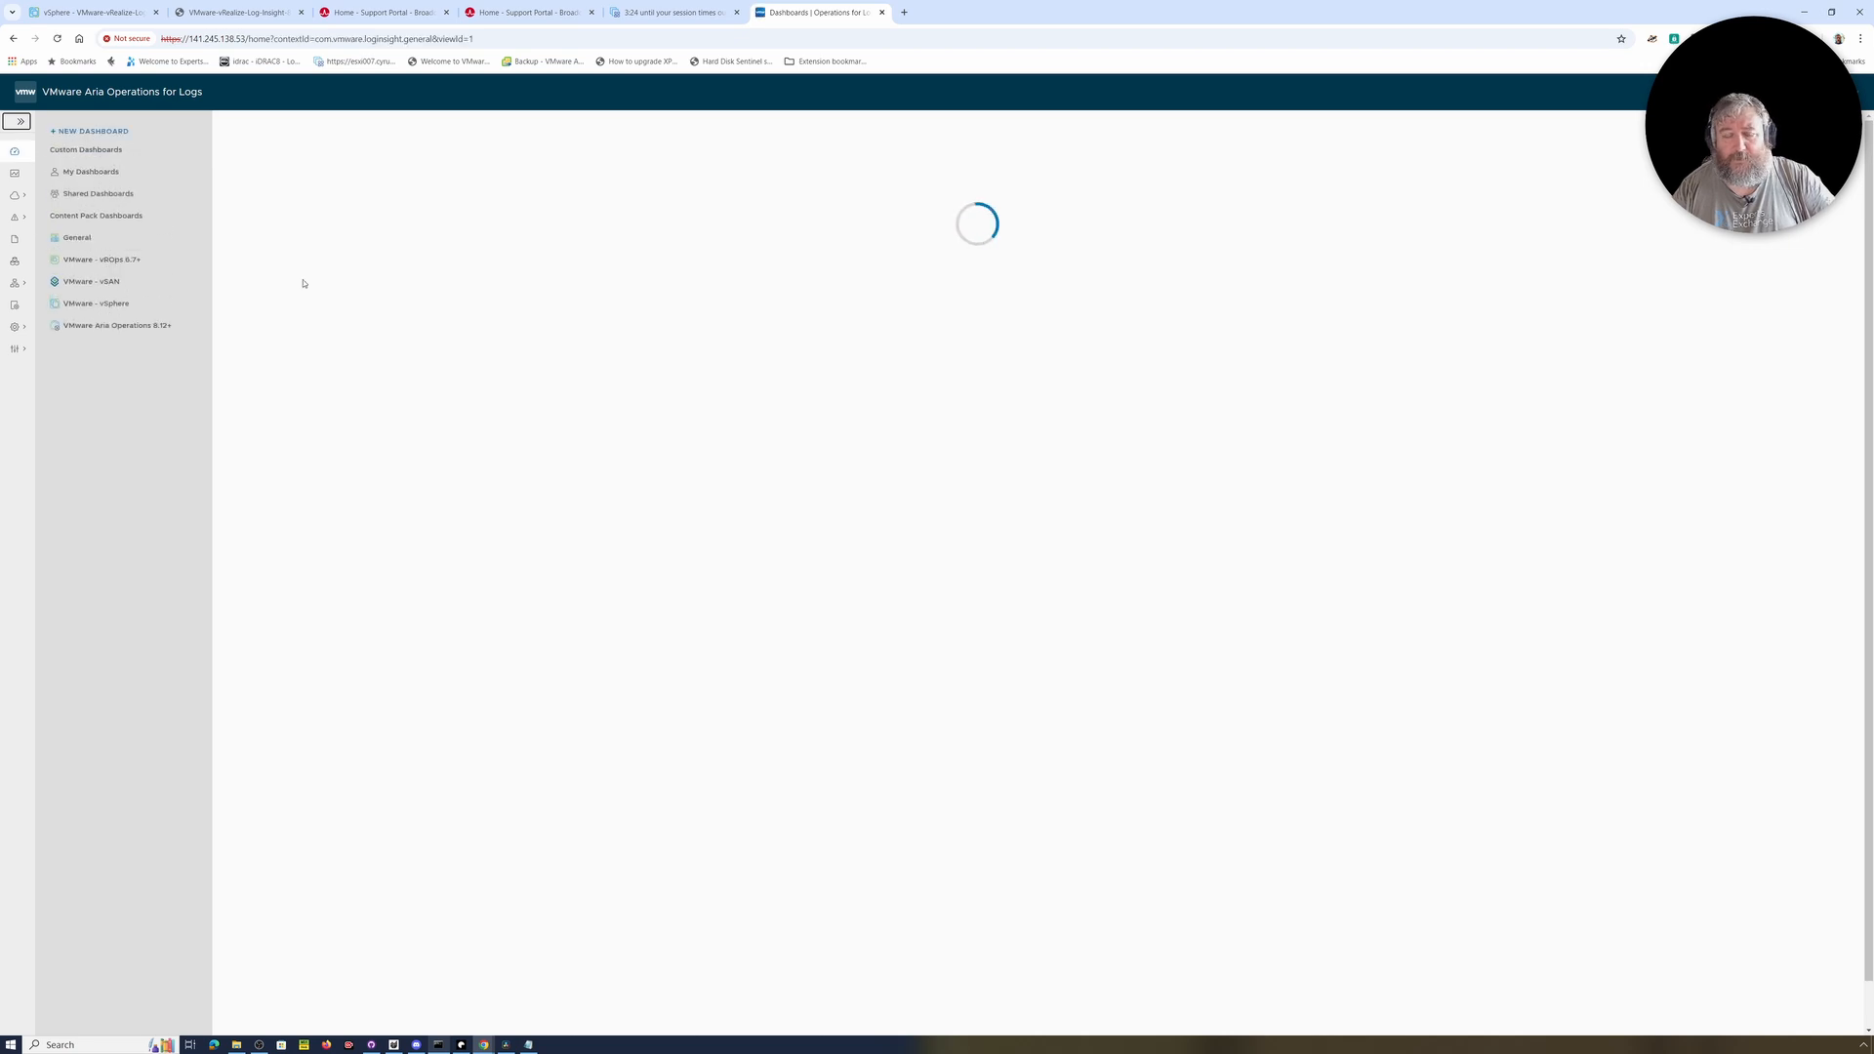
left_click(91, 171)
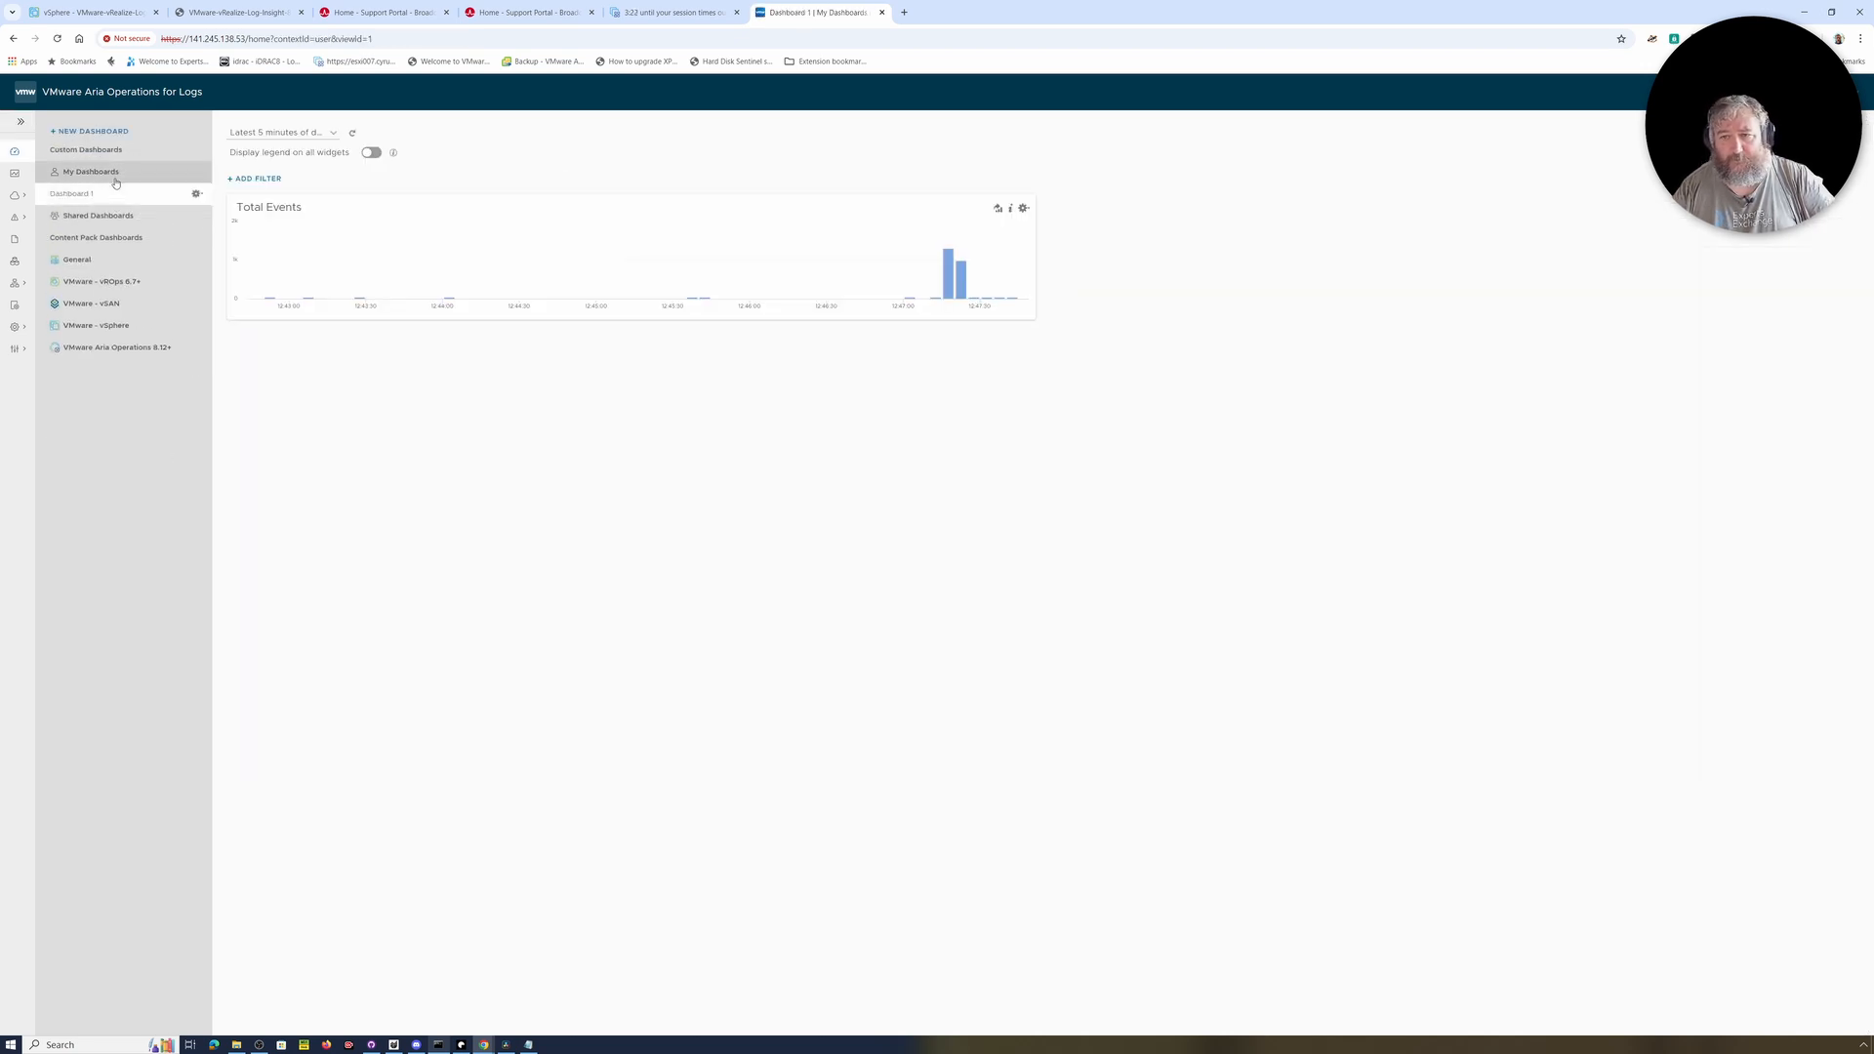
mouse_move(948, 287)
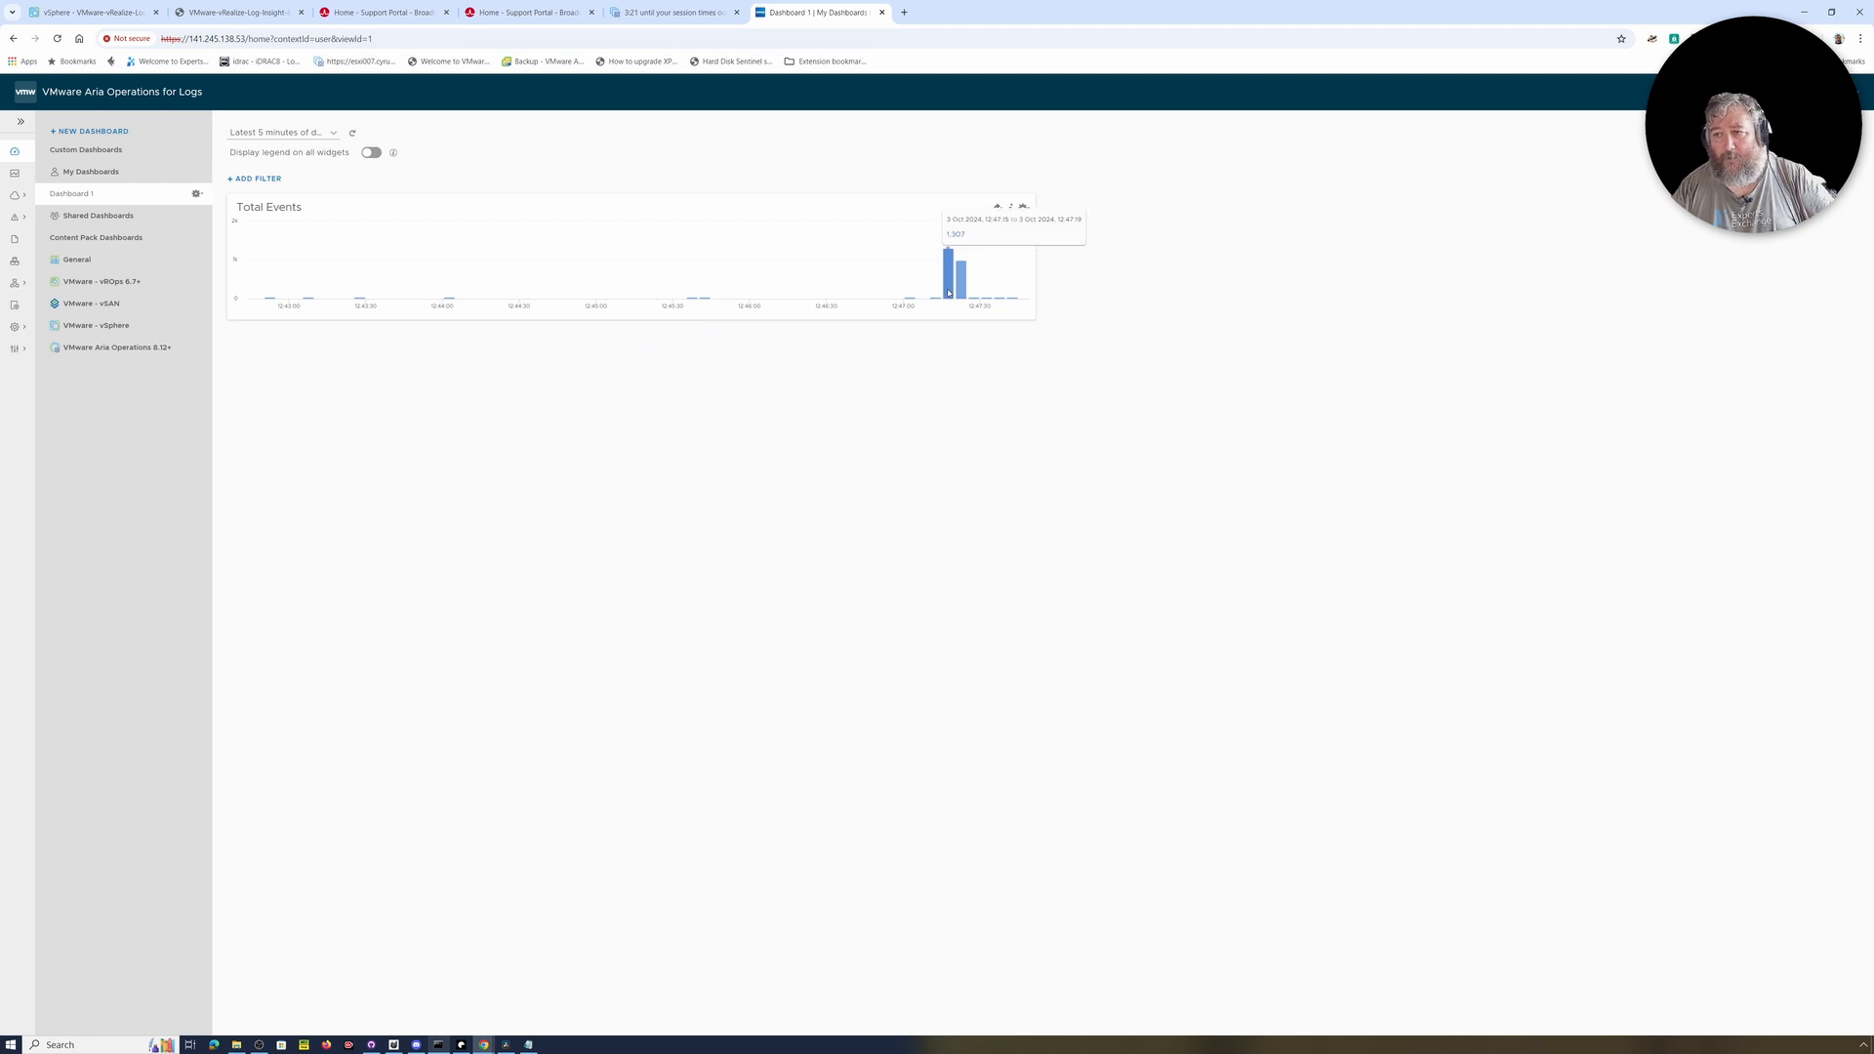
left_click(951, 287)
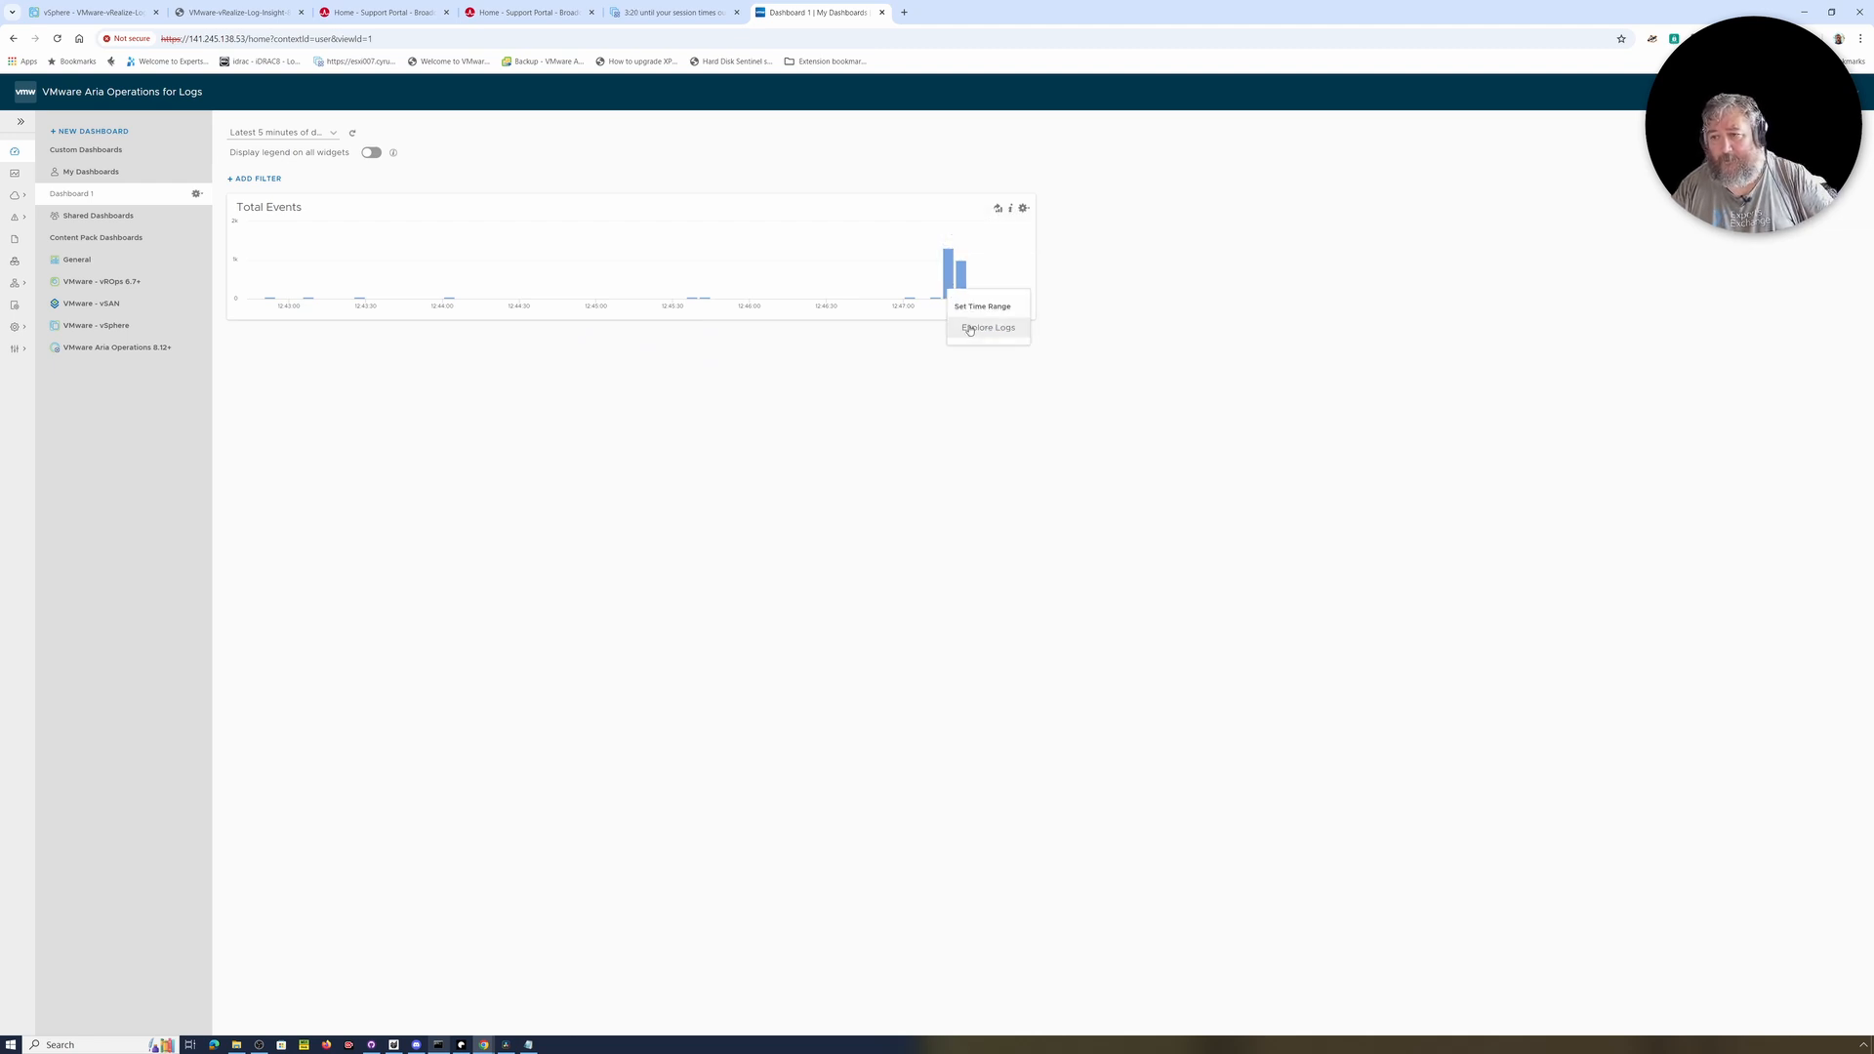
left_click(970, 330)
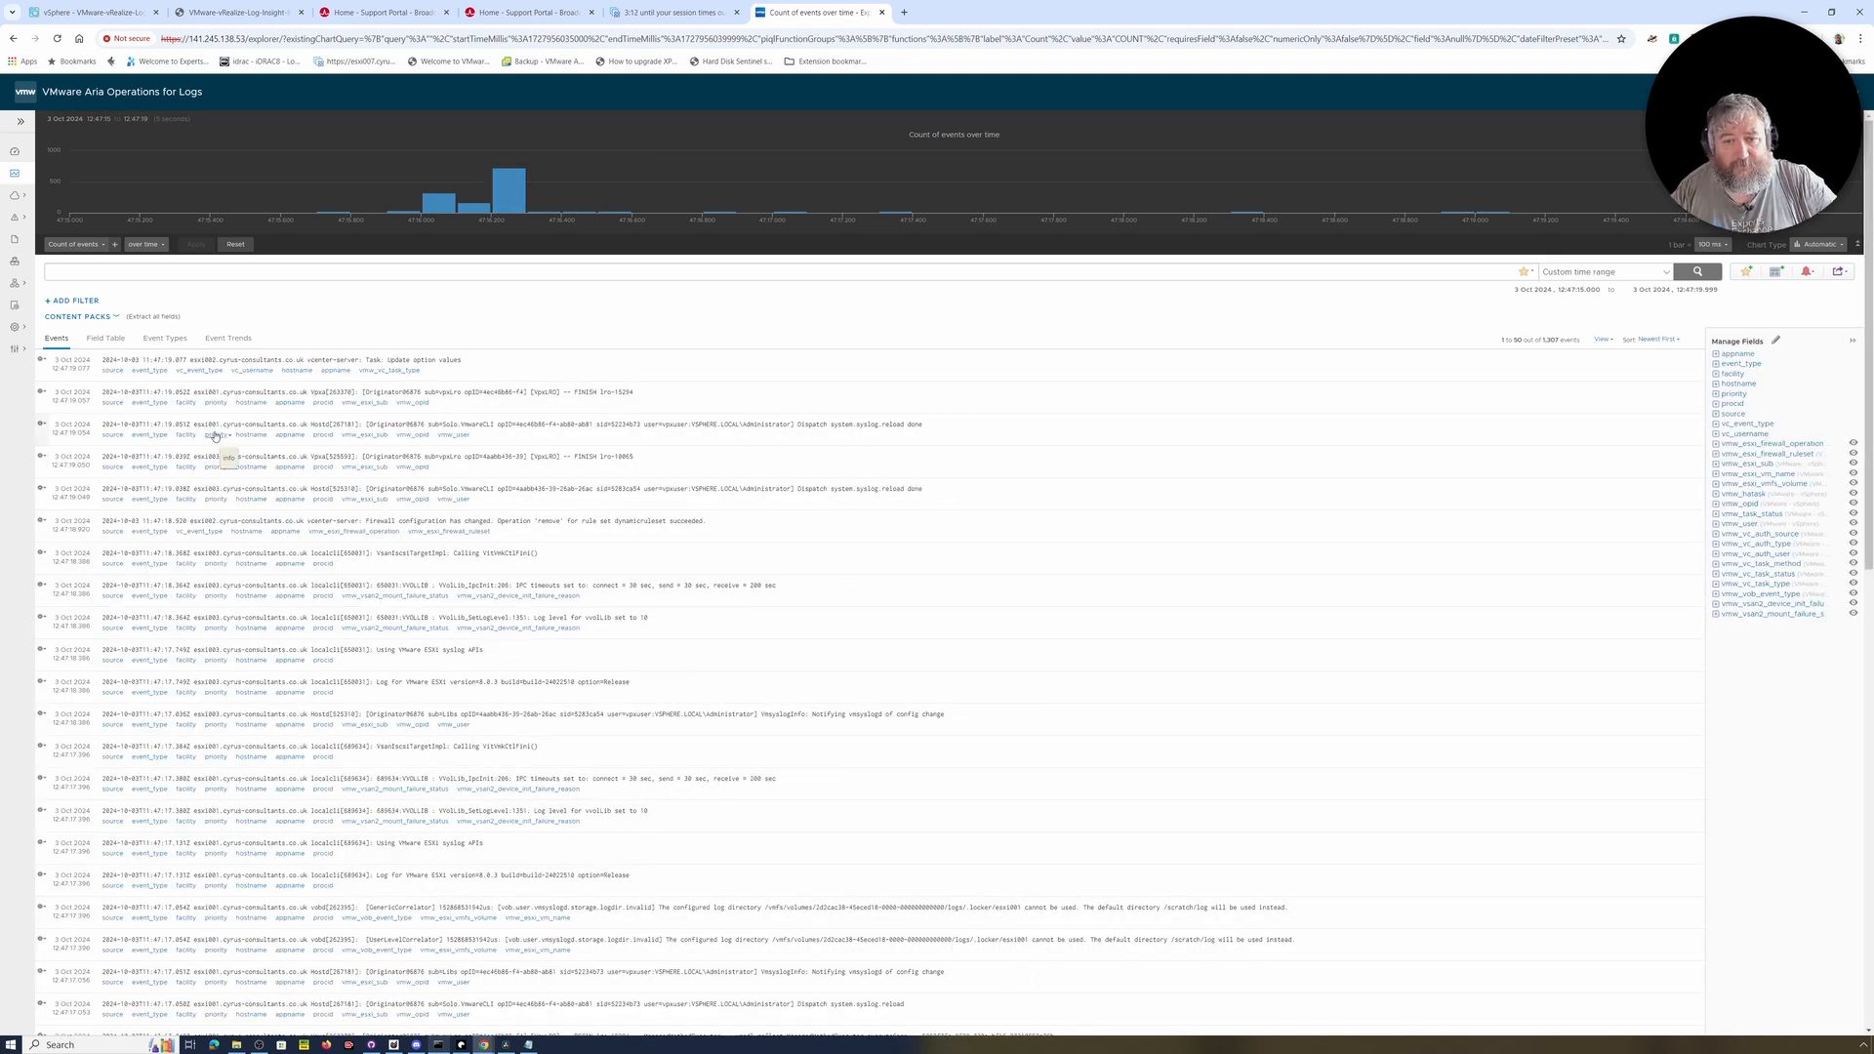
mouse_move(624, 312)
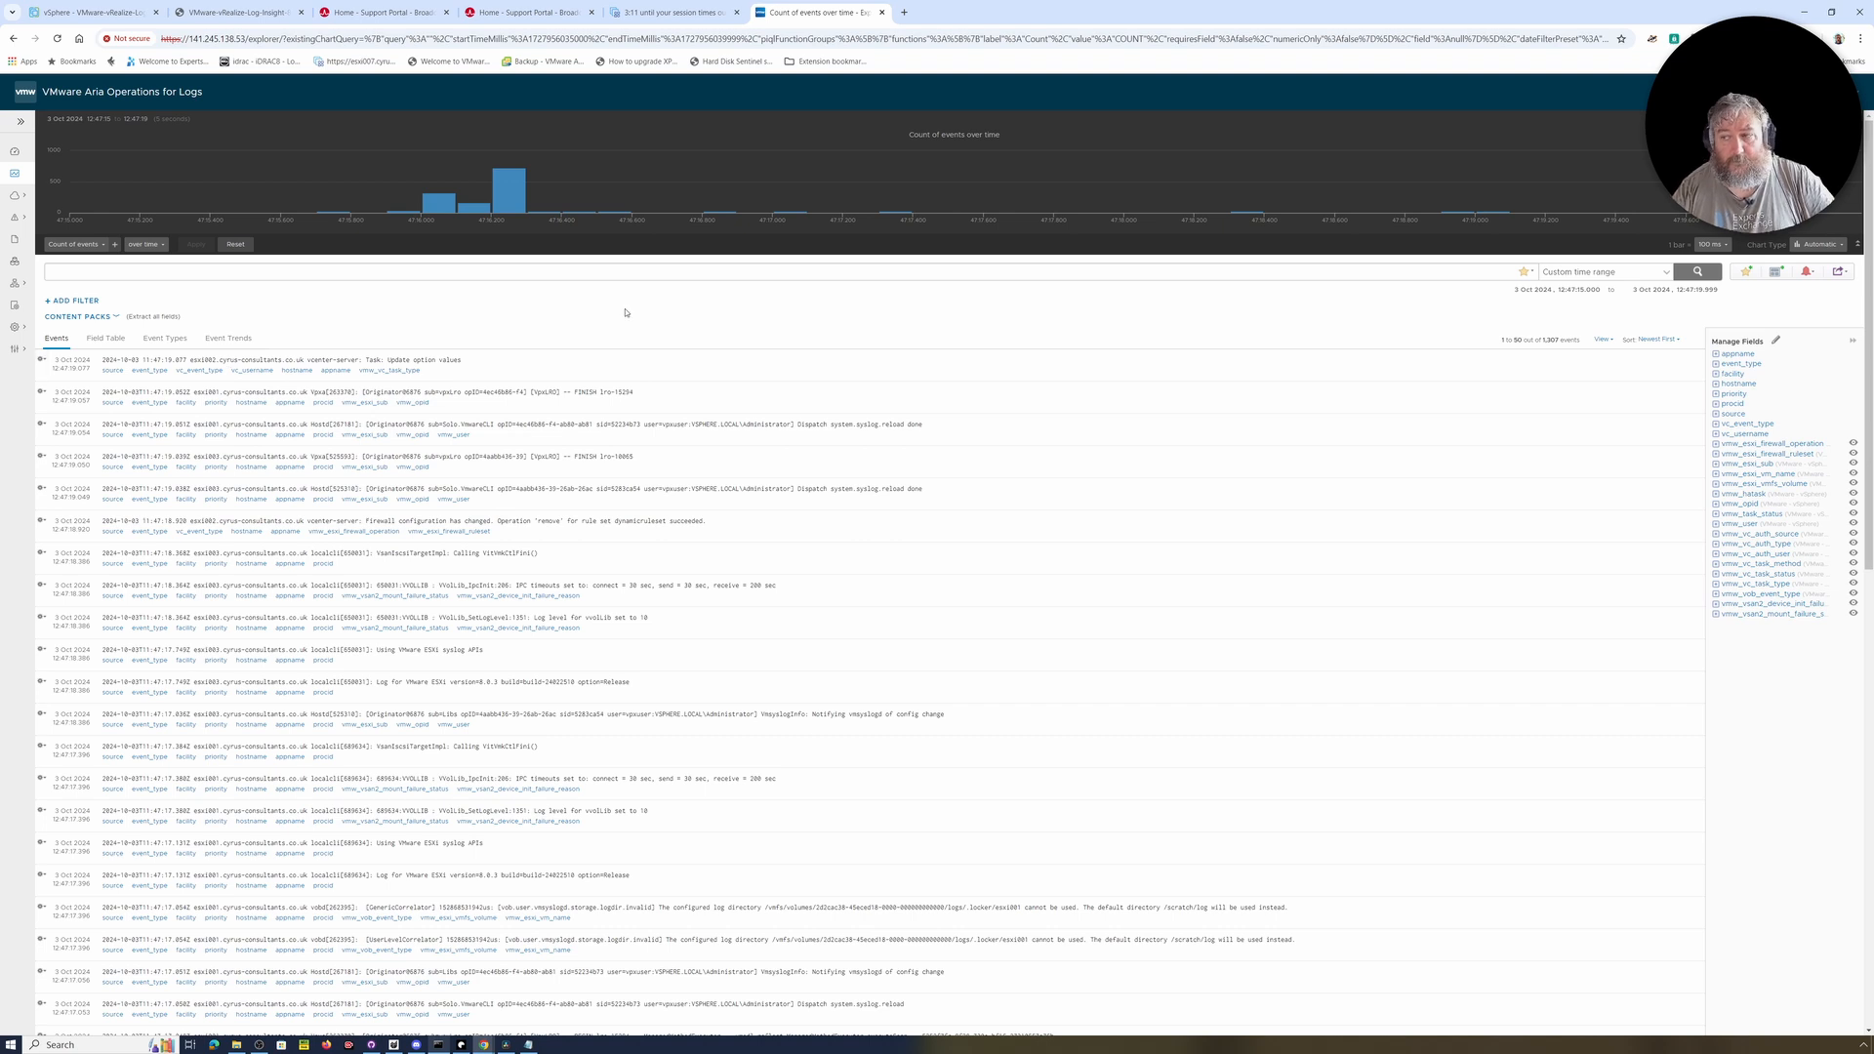